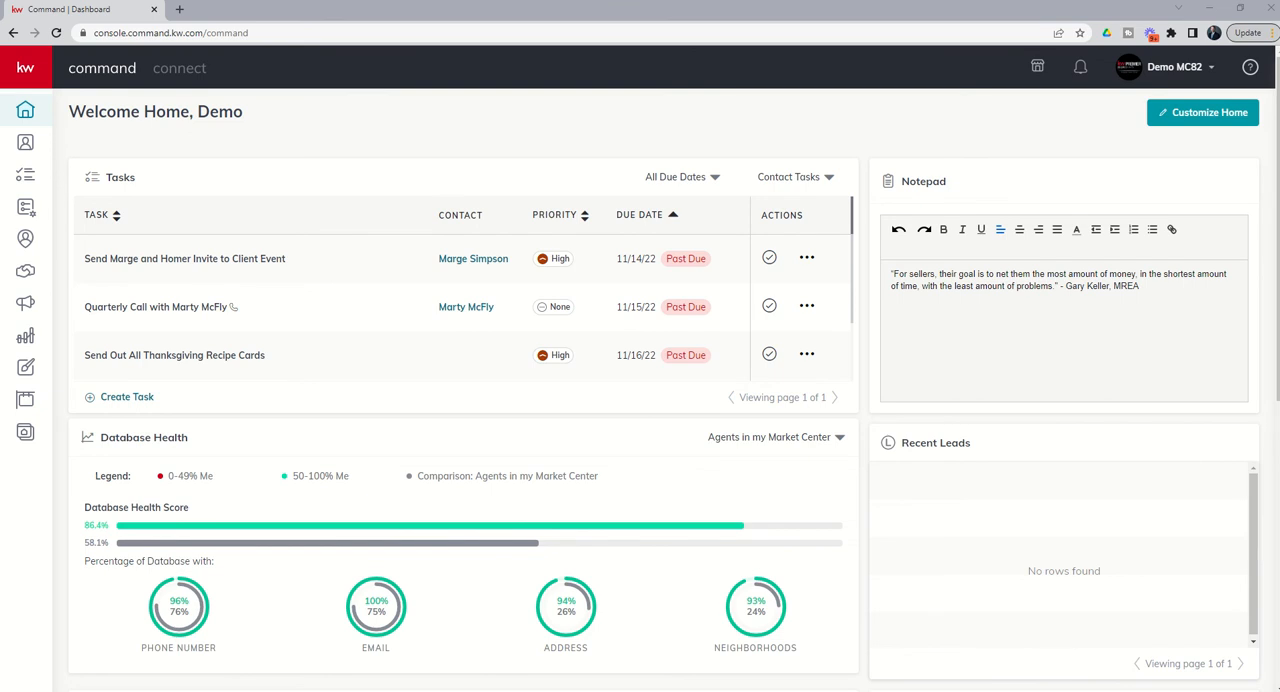
mouse_move(24, 272)
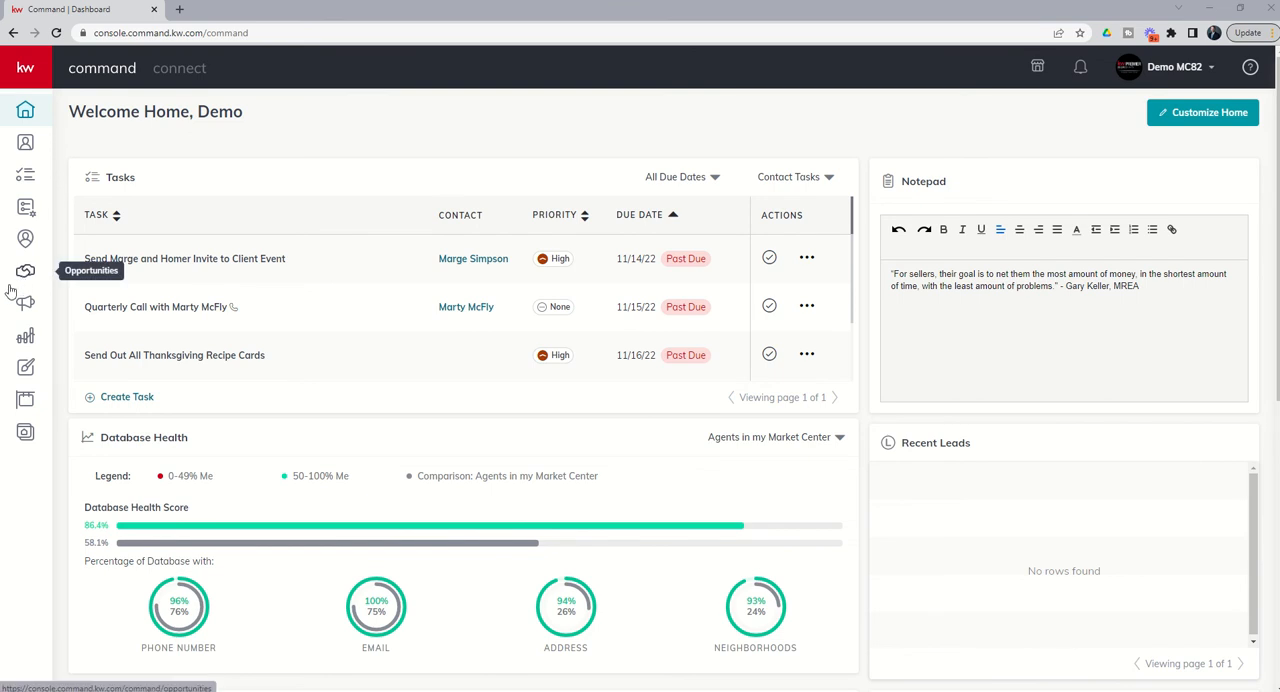
mouse_move(24, 304)
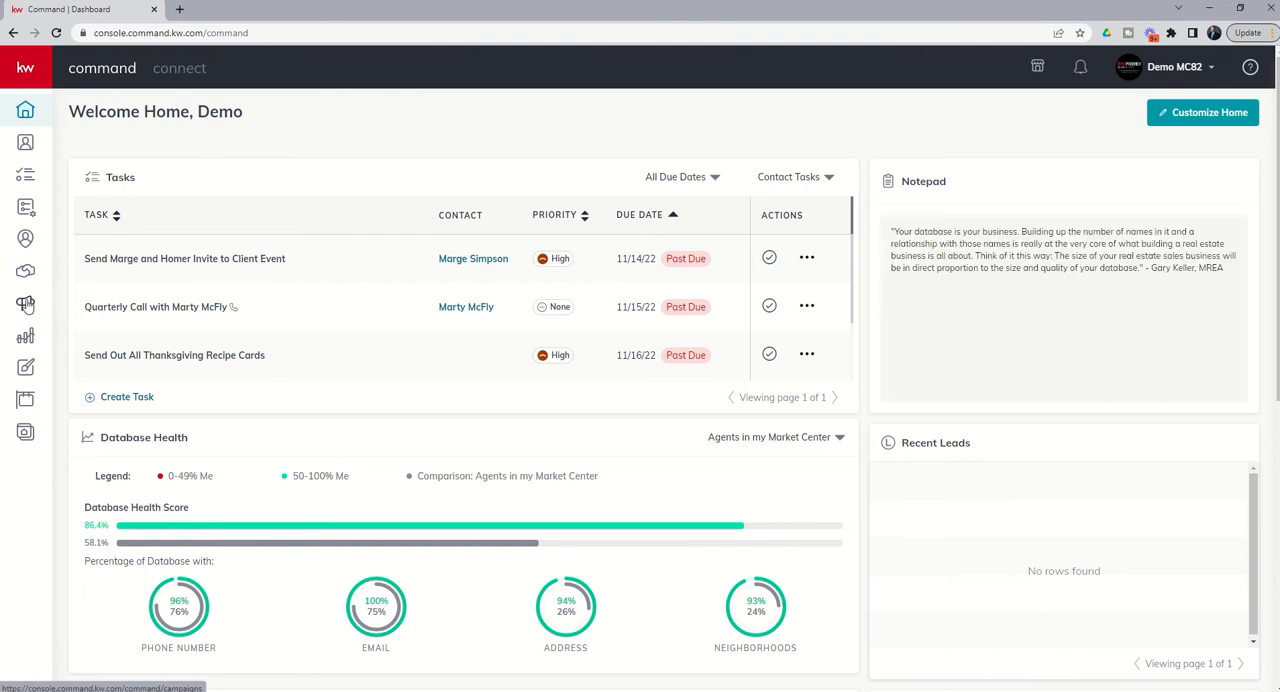
Go to the Campaigns area from the left sidebar megaphone icon
click(24, 304)
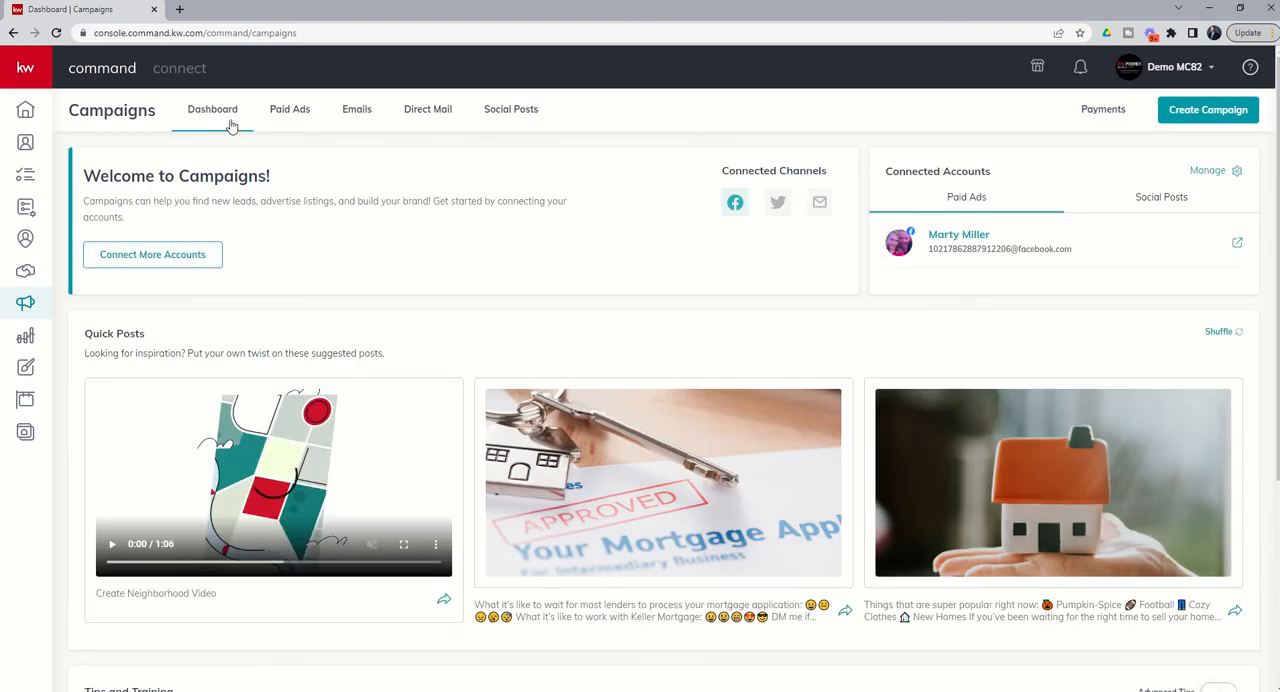
mouse_move(896, 496)
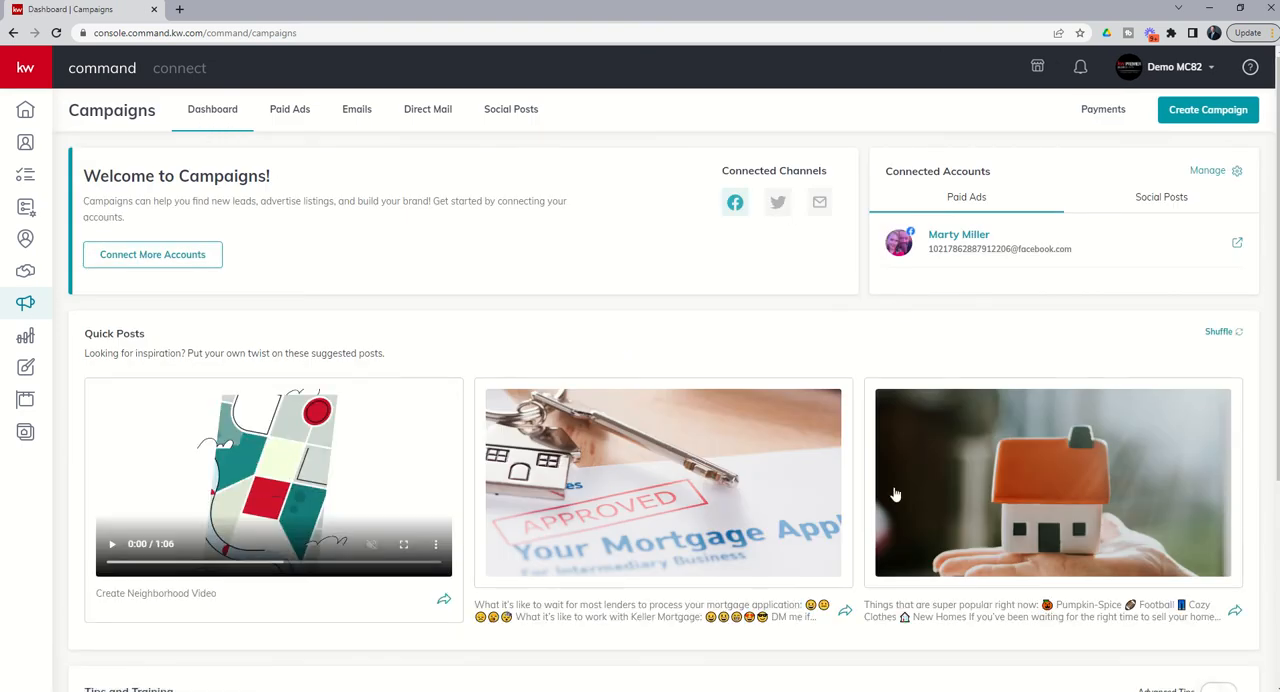
mouse_move(474, 128)
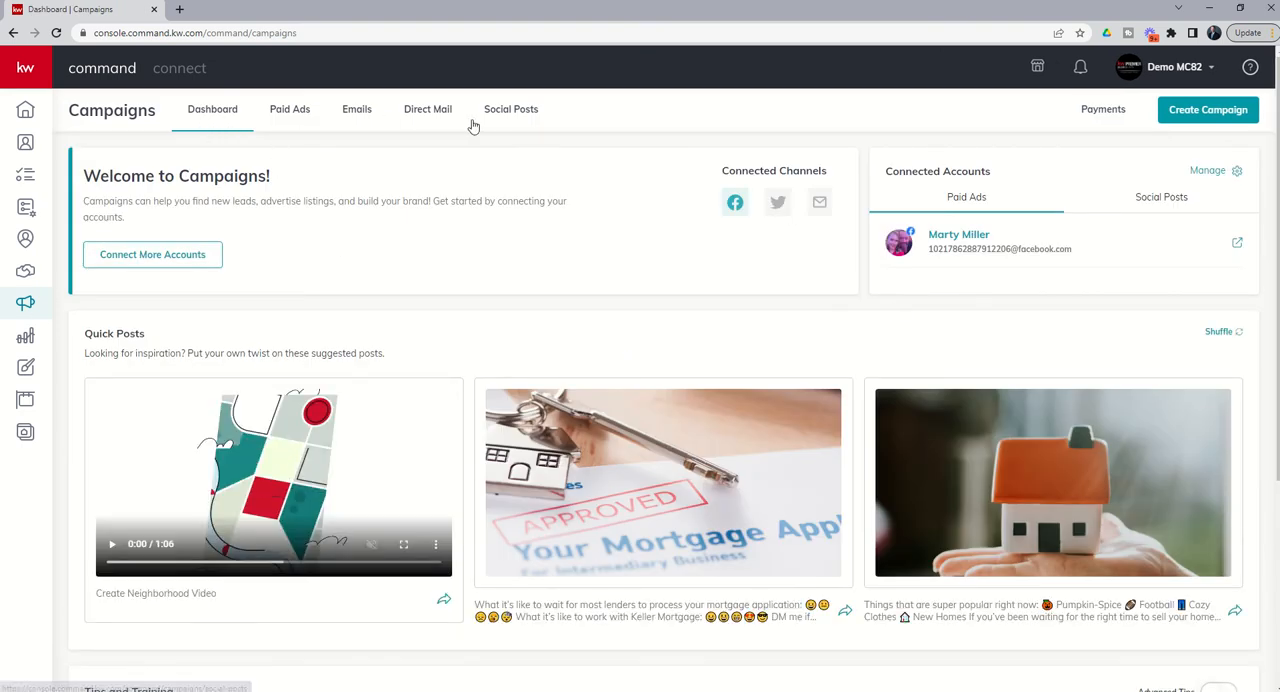
mouse_move(512, 108)
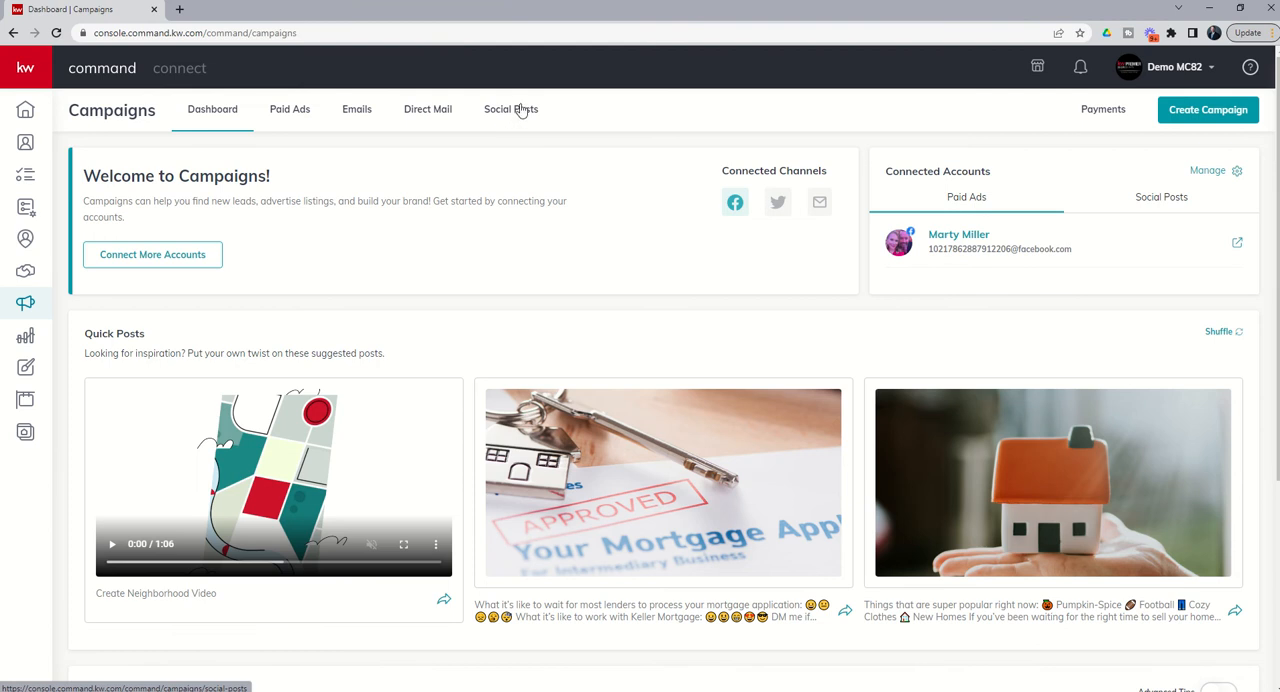
Switch to the Social Posts weekly calendar for Nov 27 – Dec 03
click(512, 108)
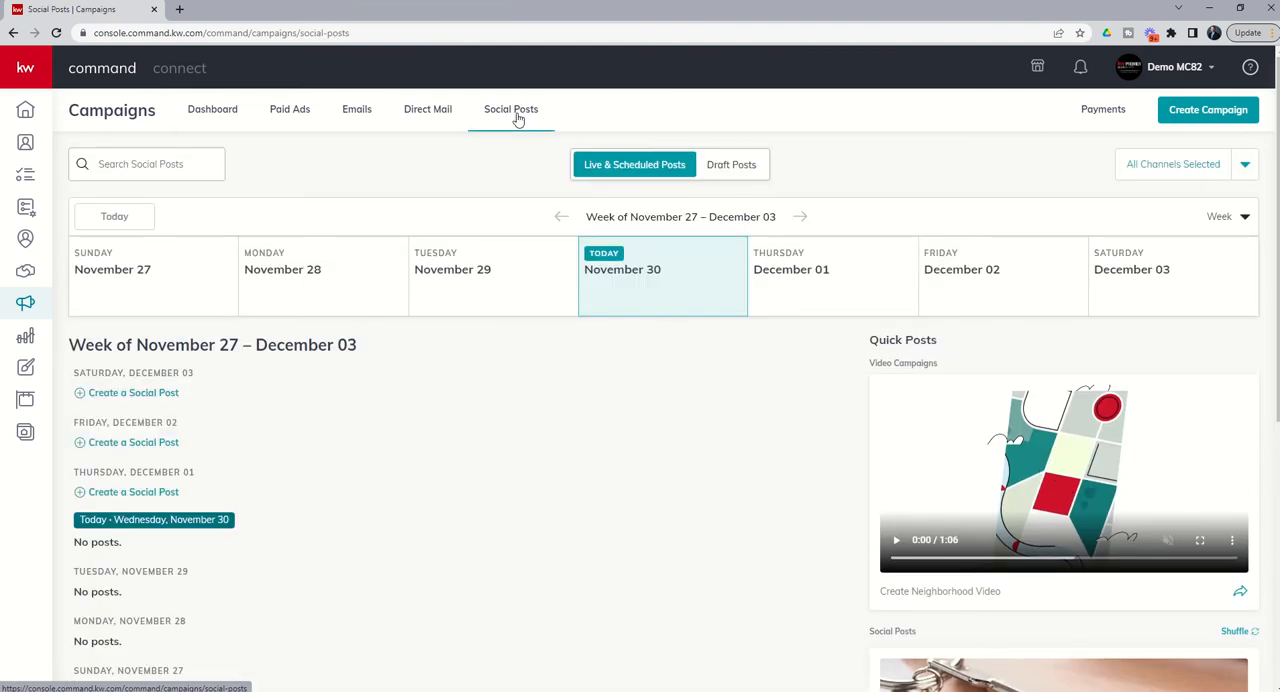
mouse_move(492, 180)
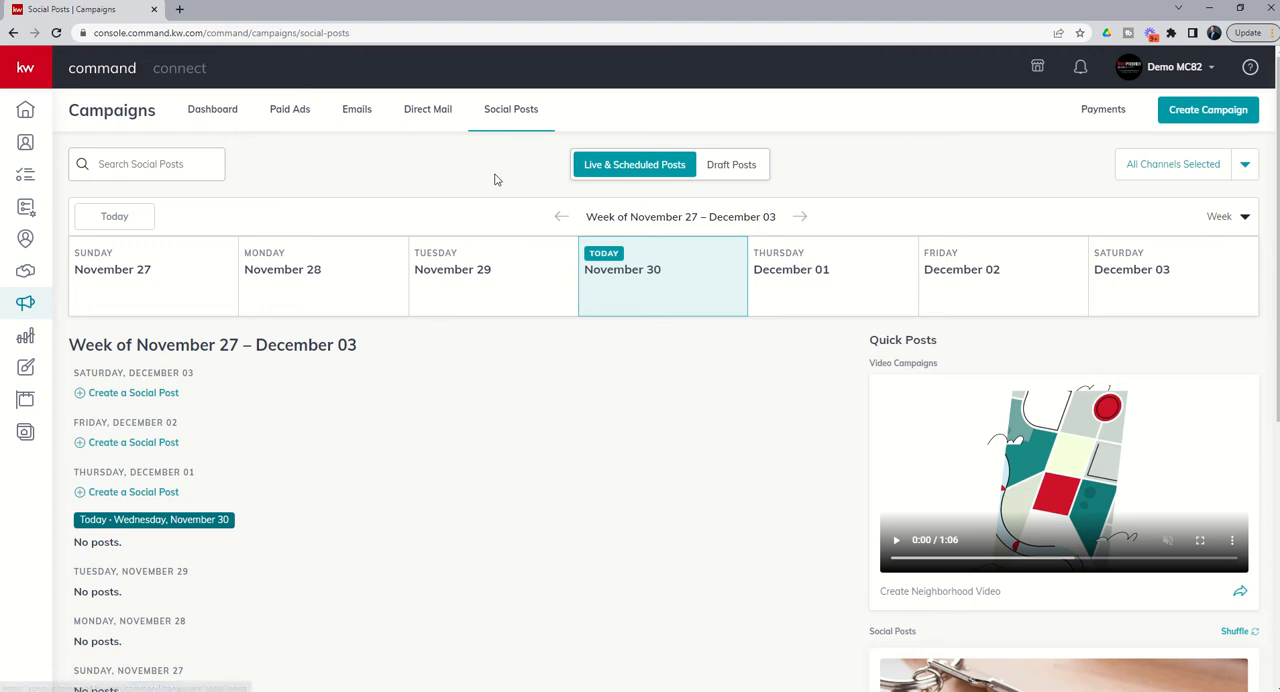
mouse_move(456, 202)
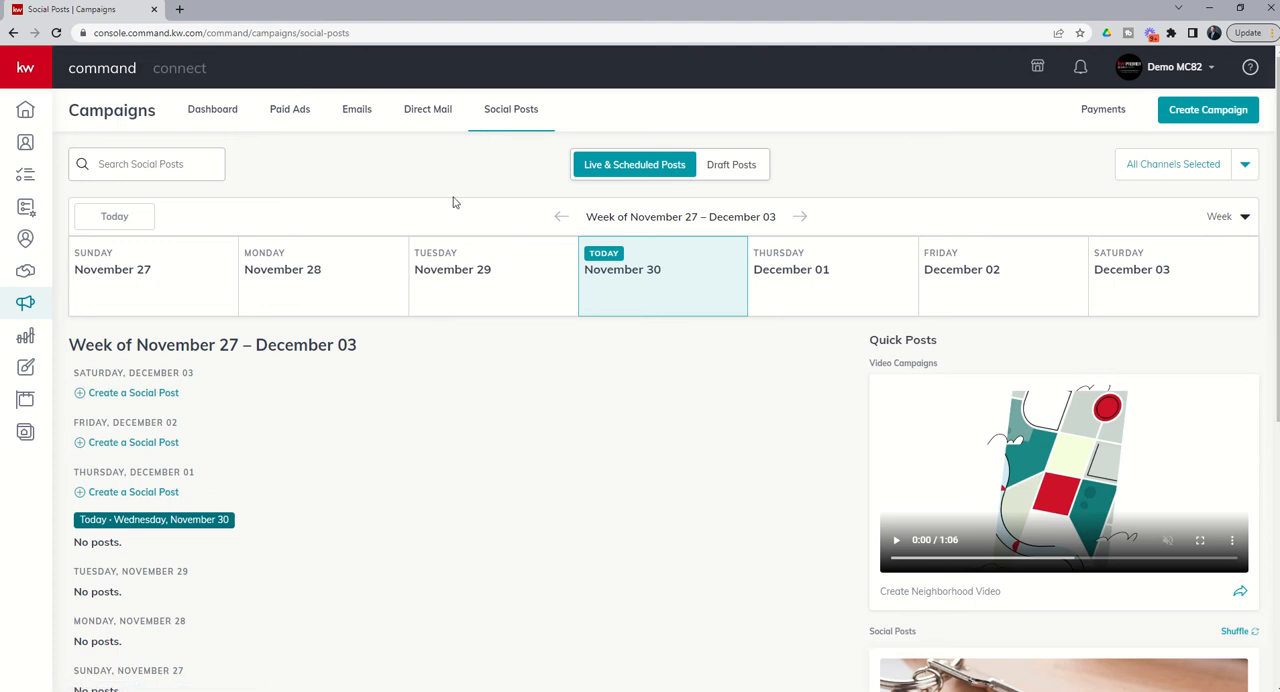
mouse_move(296, 268)
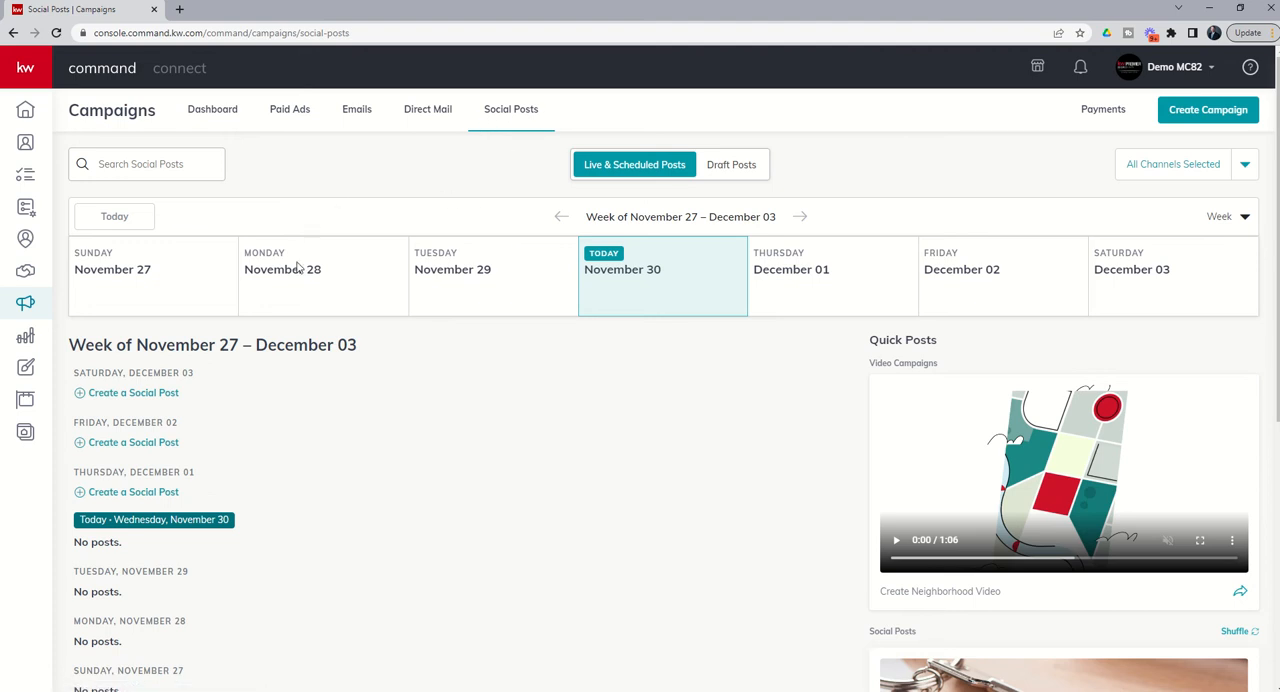
mouse_move(224, 588)
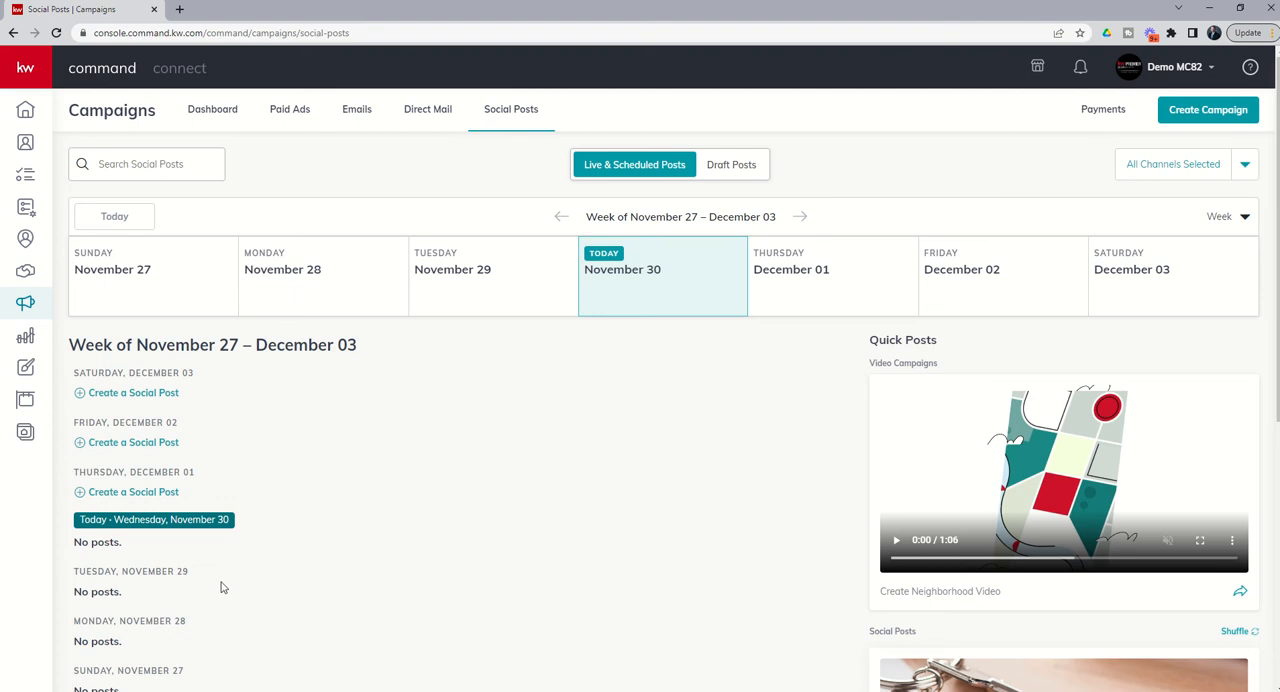
mouse_move(238, 684)
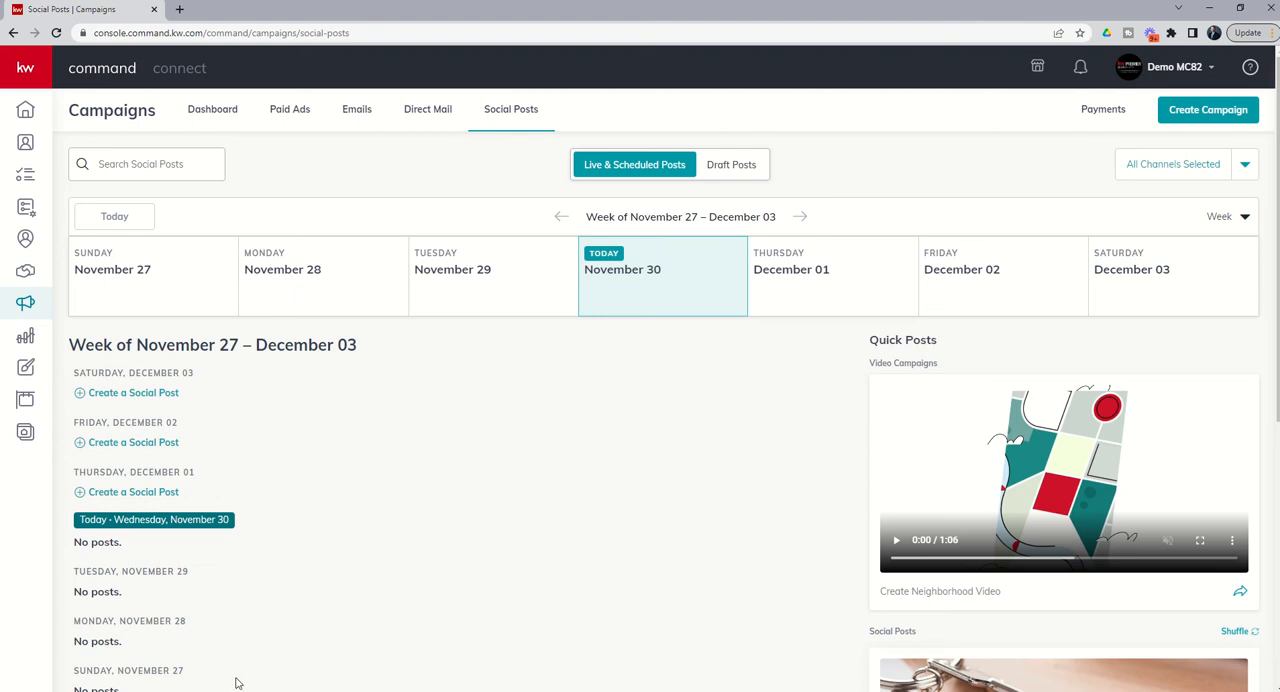
mouse_move(274, 552)
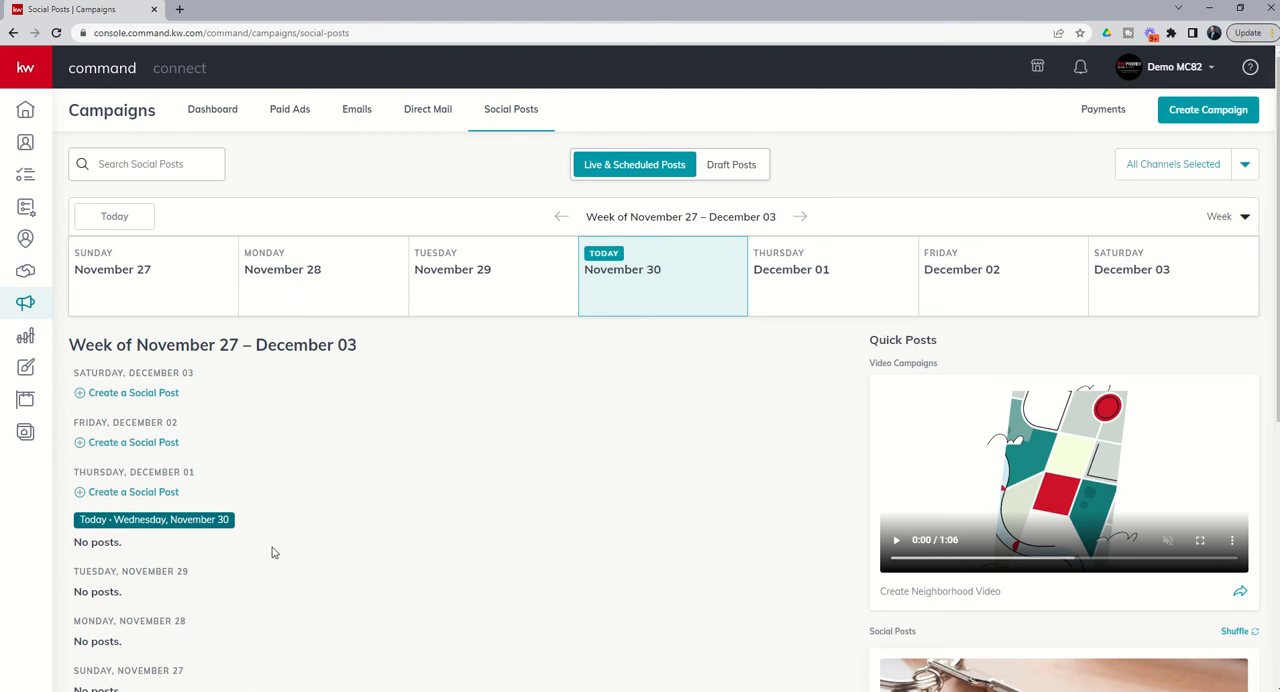
mouse_move(732, 164)
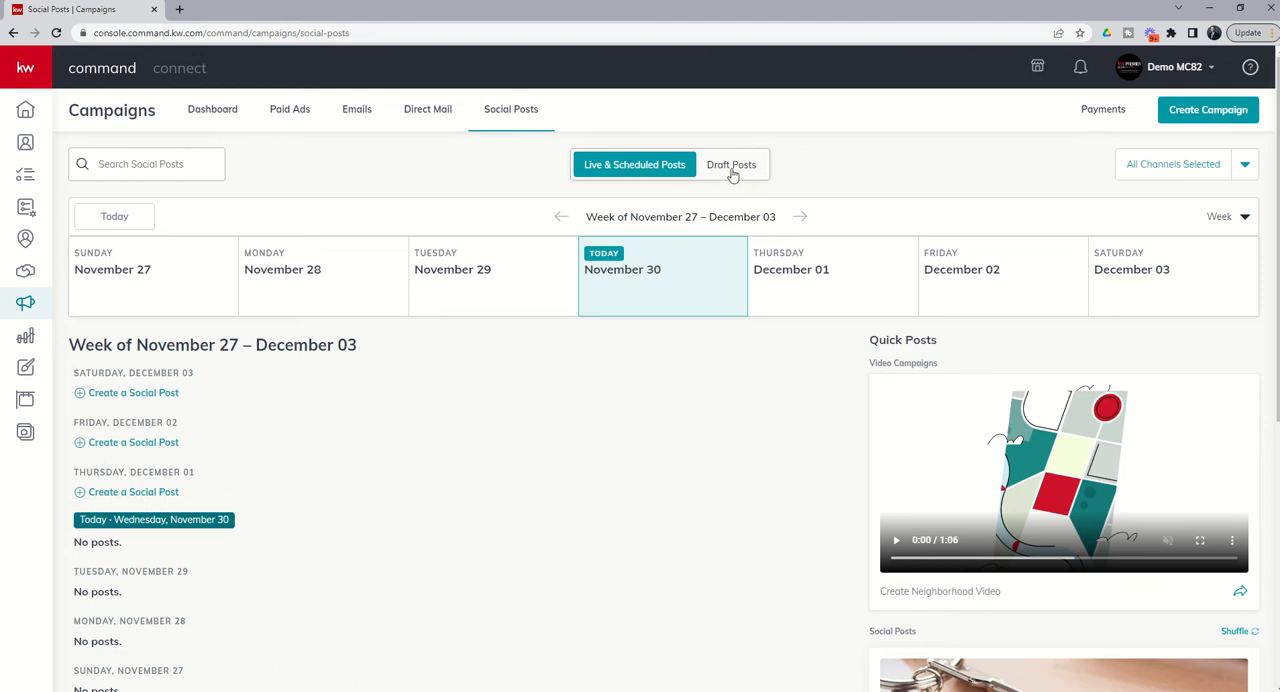
mouse_move(1032, 242)
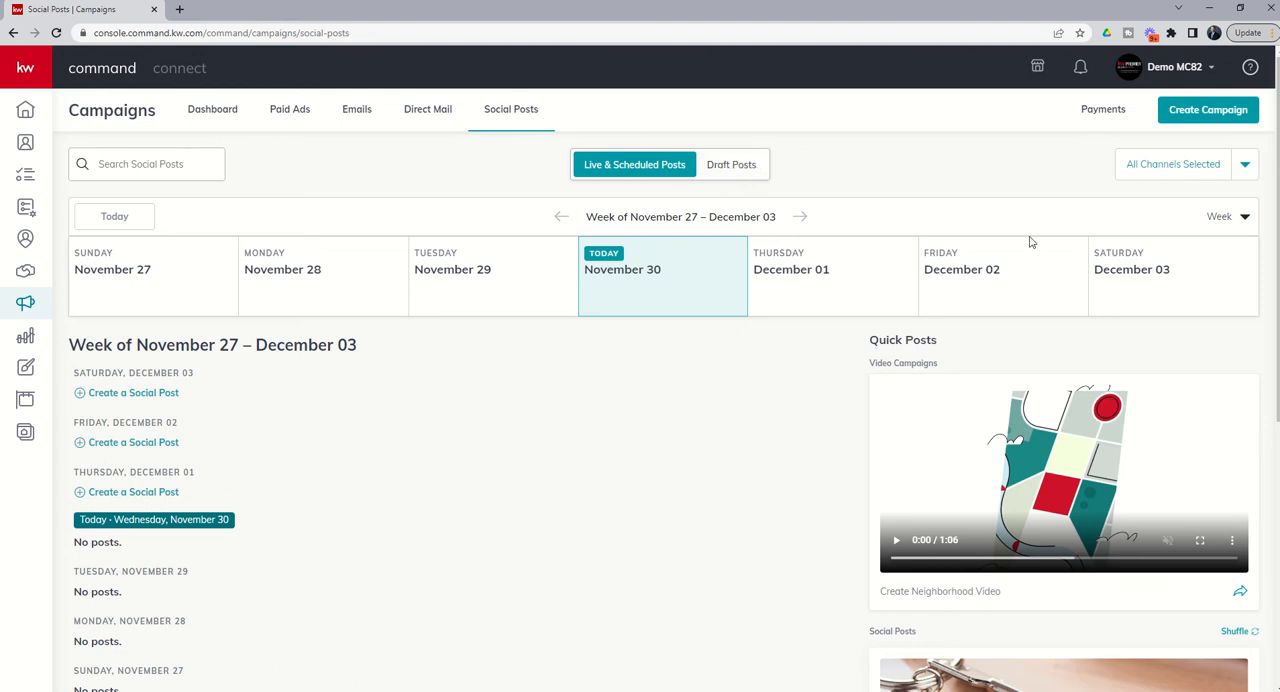
mouse_move(1184, 174)
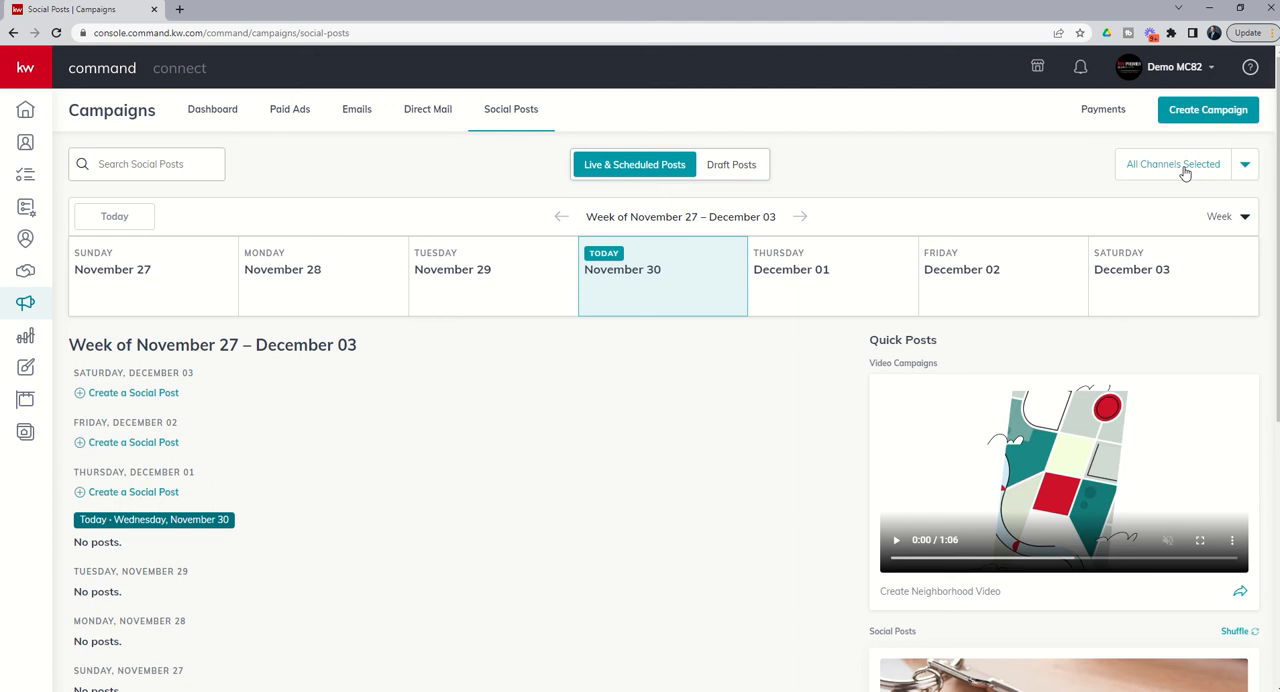
click(1184, 164)
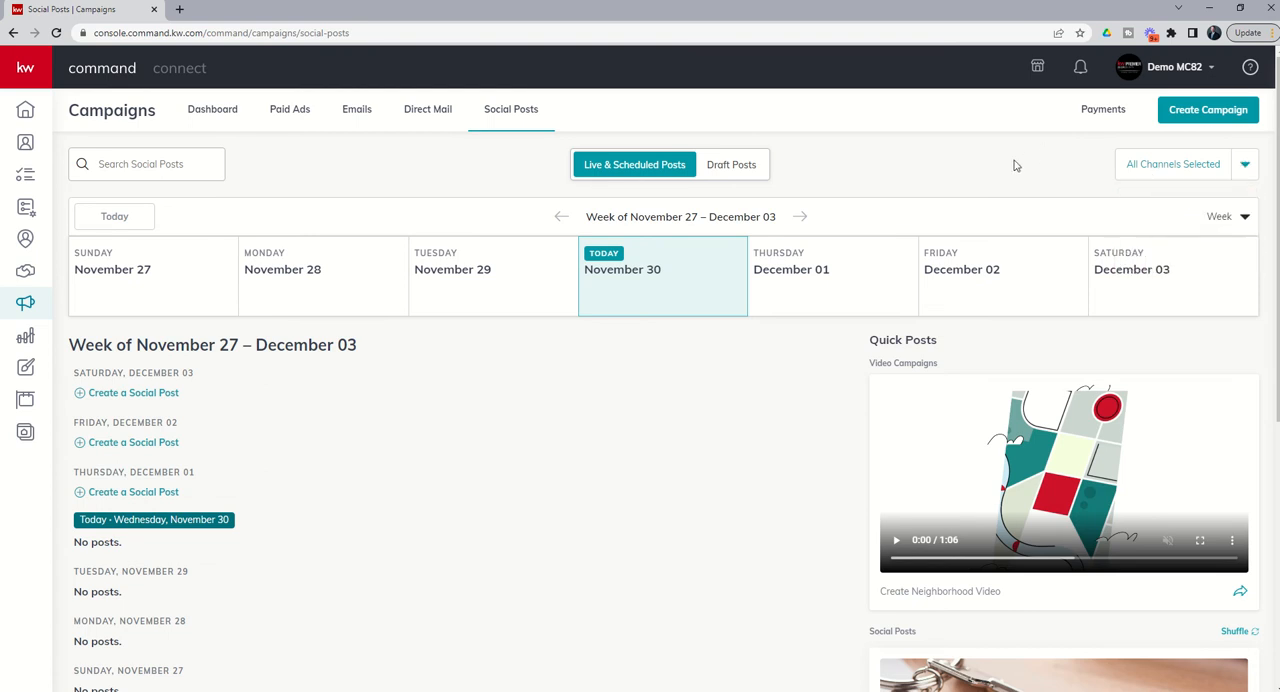
mouse_move(1004, 178)
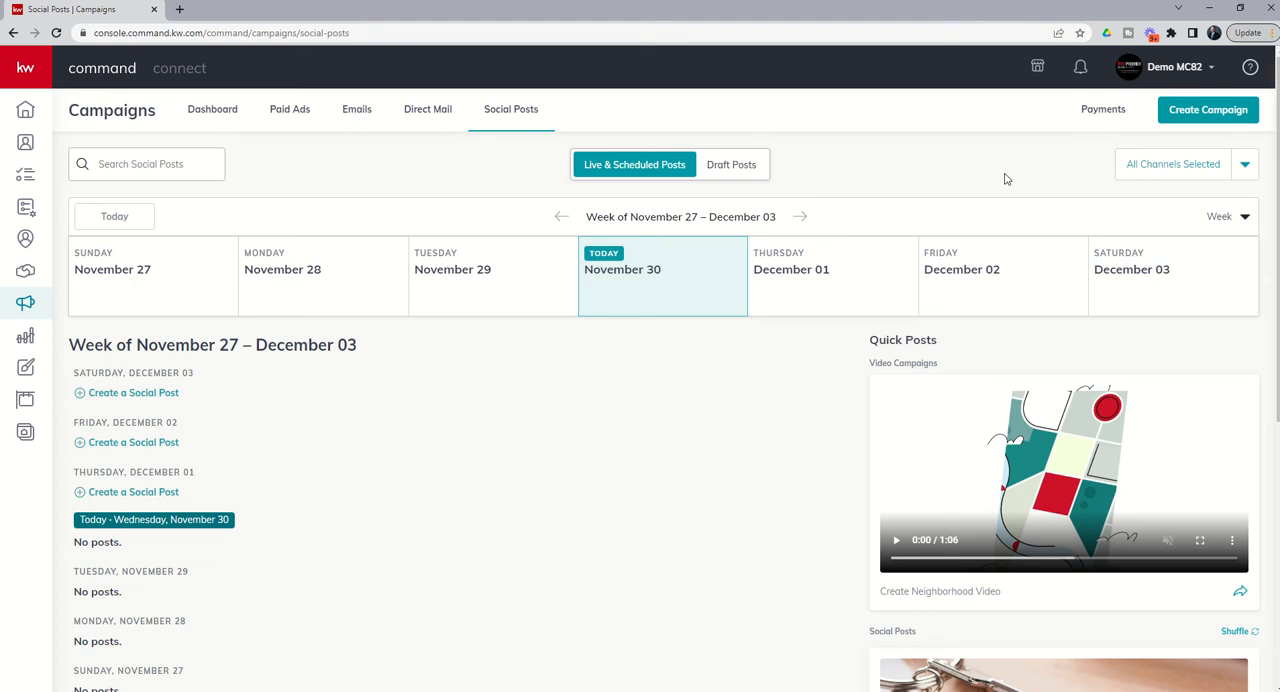
mouse_move(1164, 144)
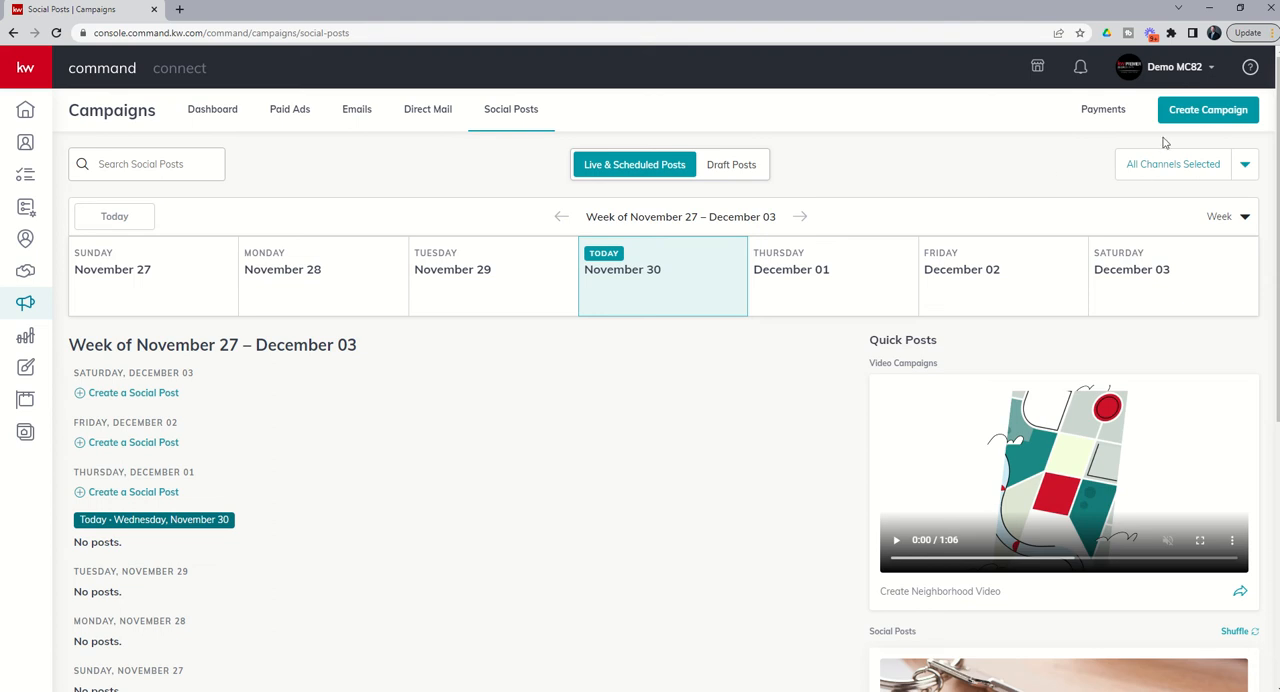
mouse_move(1208, 108)
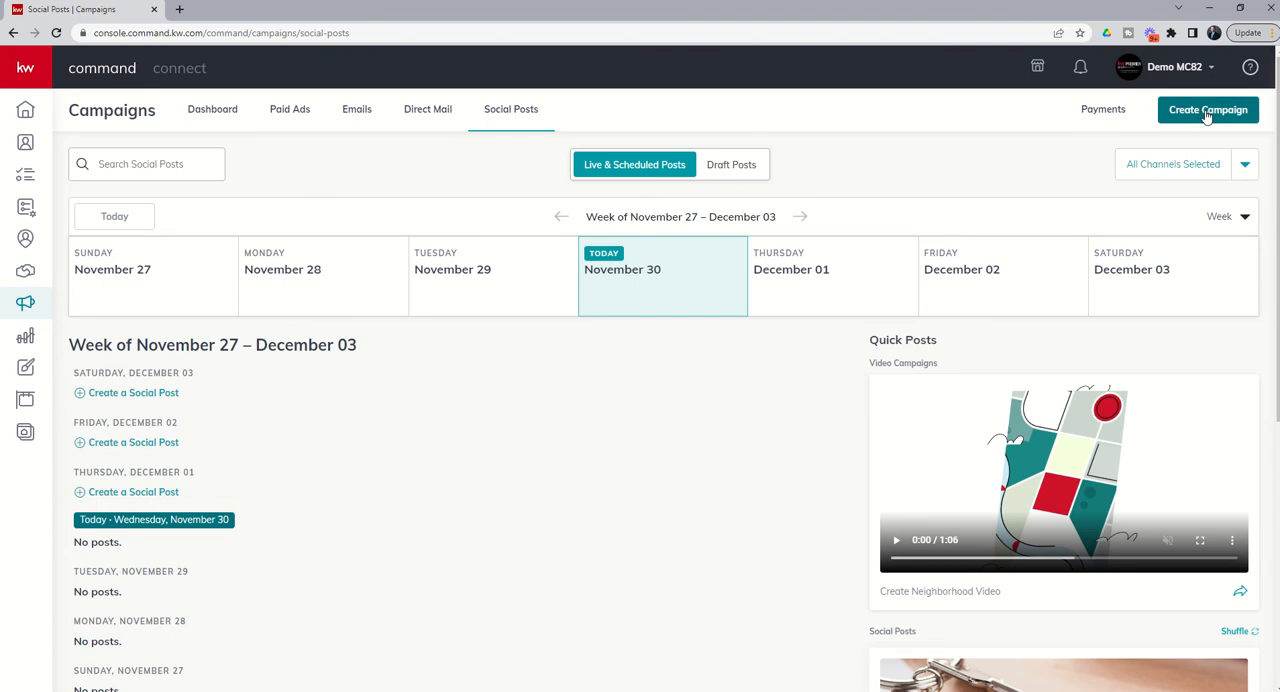
Start creating a new campaign to bring up the campaign-type chooser
click(1208, 108)
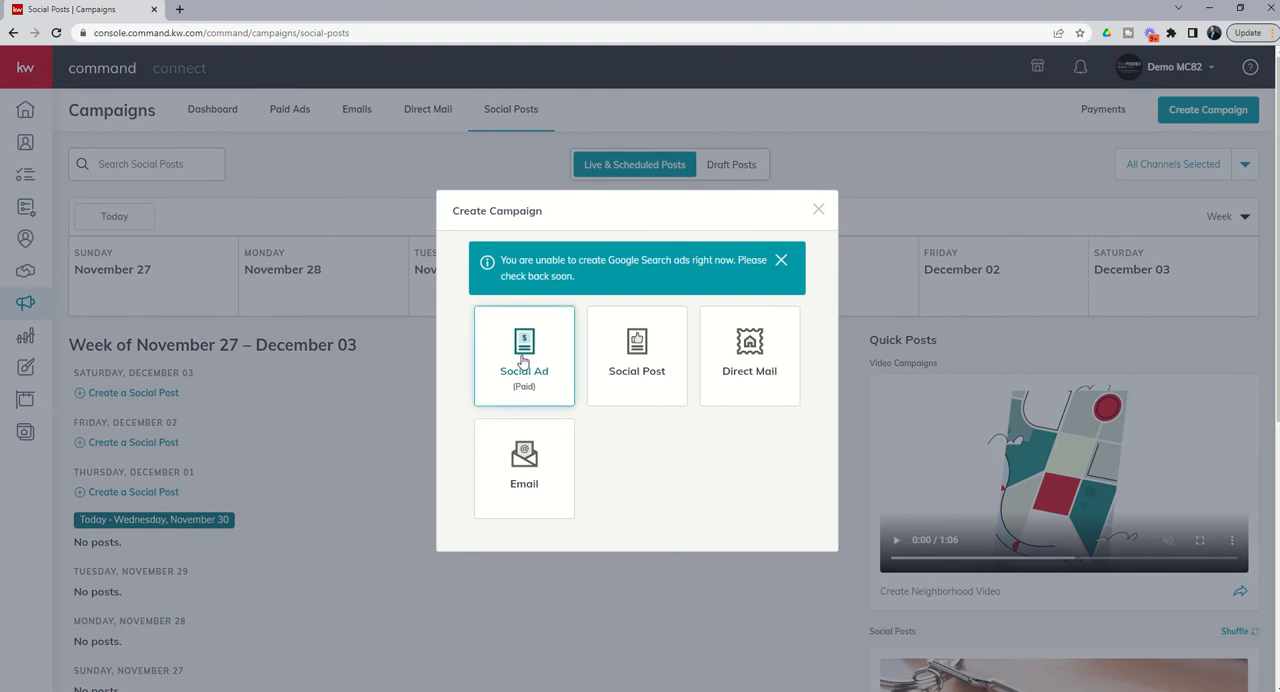
mouse_move(636, 356)
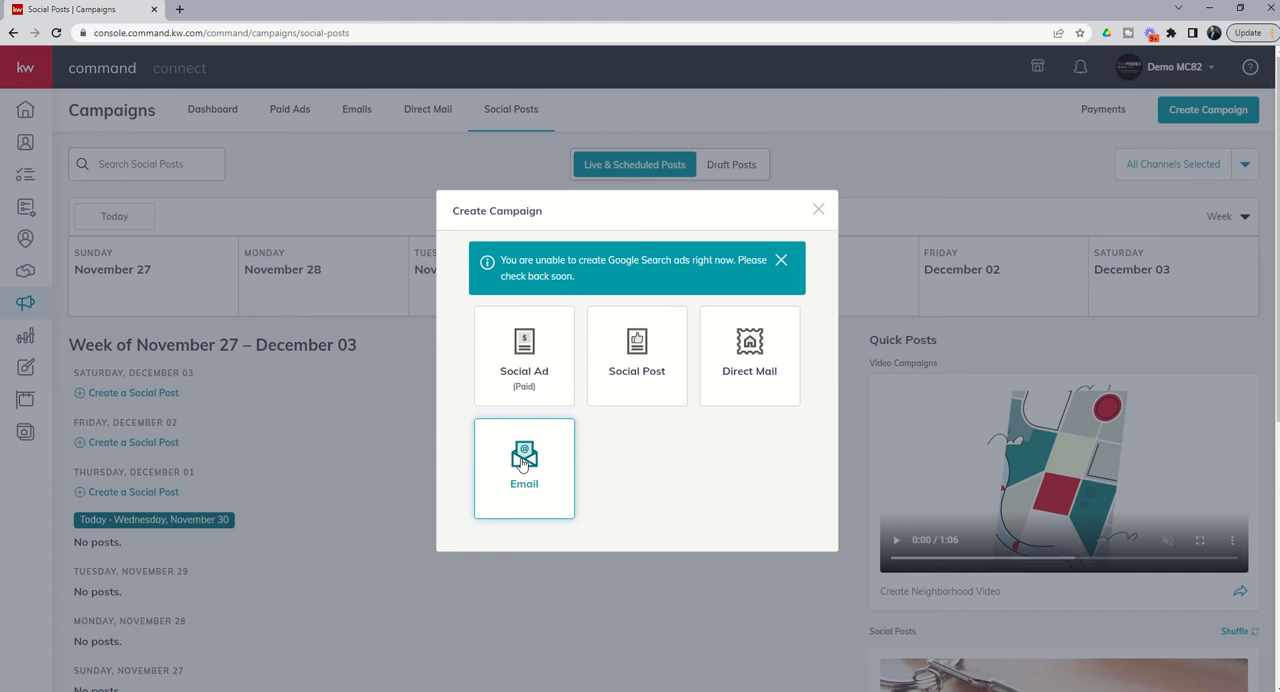
mouse_move(636, 356)
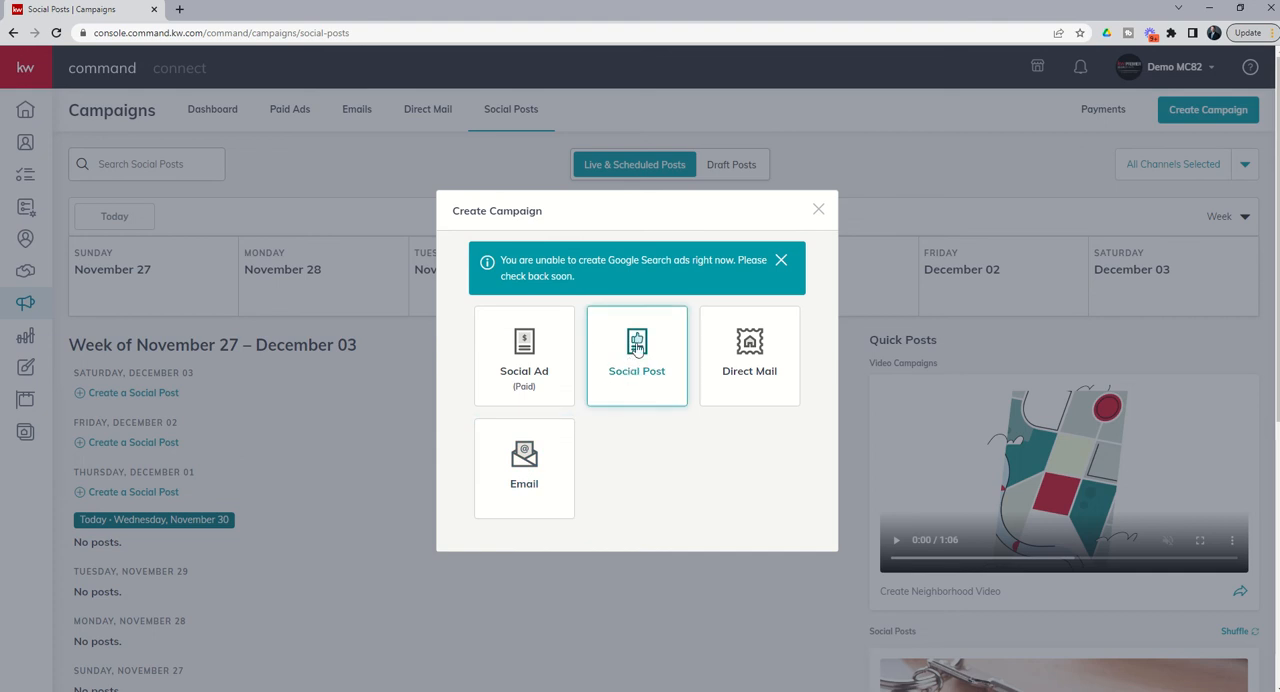
Choose Social Post and target the Summit Property Group Houston at Keller Williams Premier page
click(636, 356)
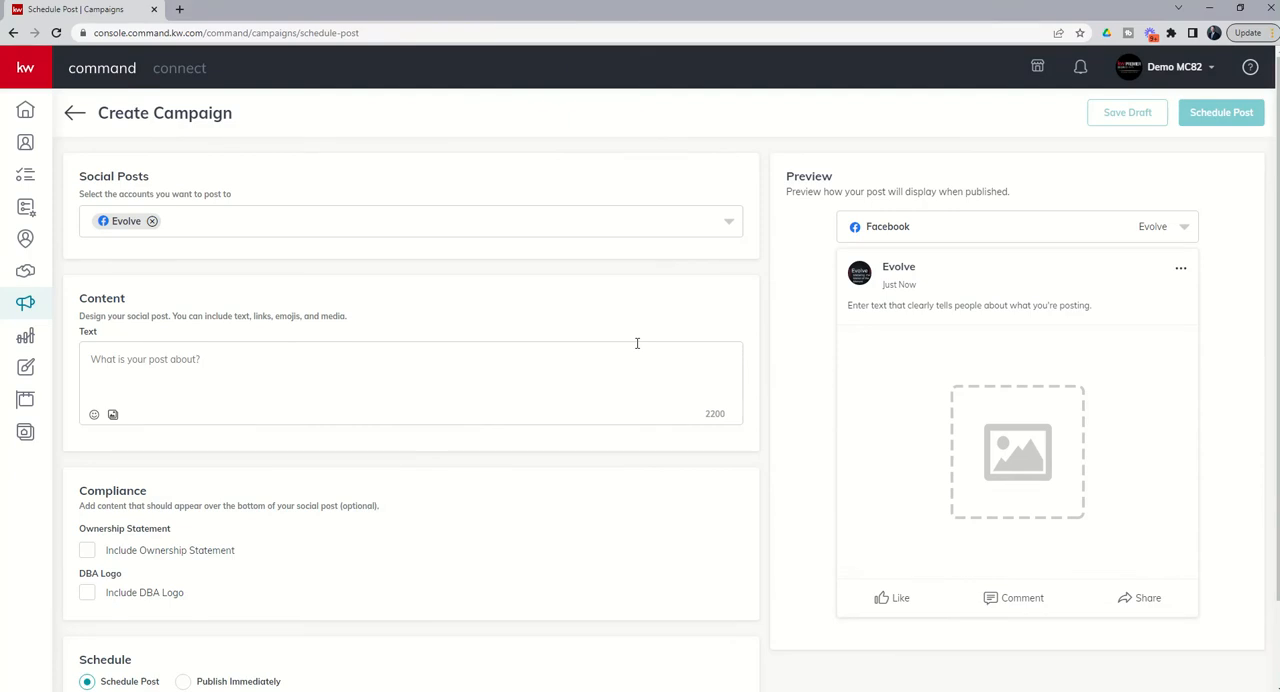
mouse_move(126, 192)
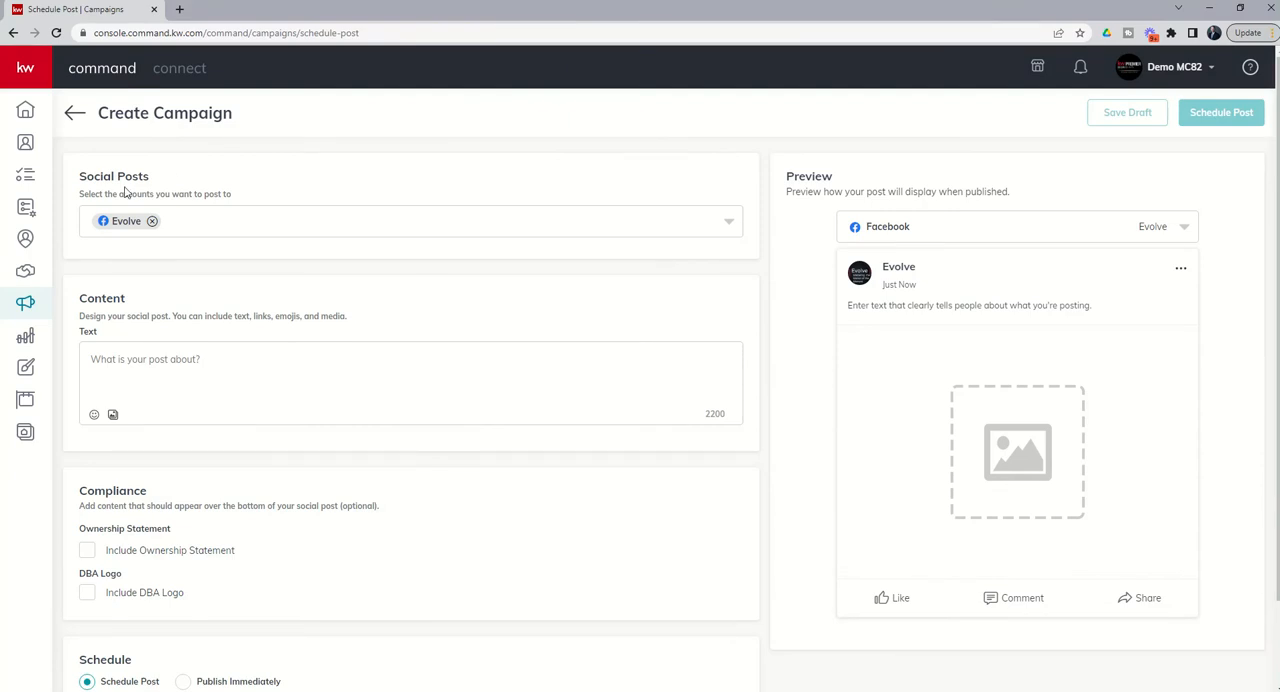
mouse_move(212, 218)
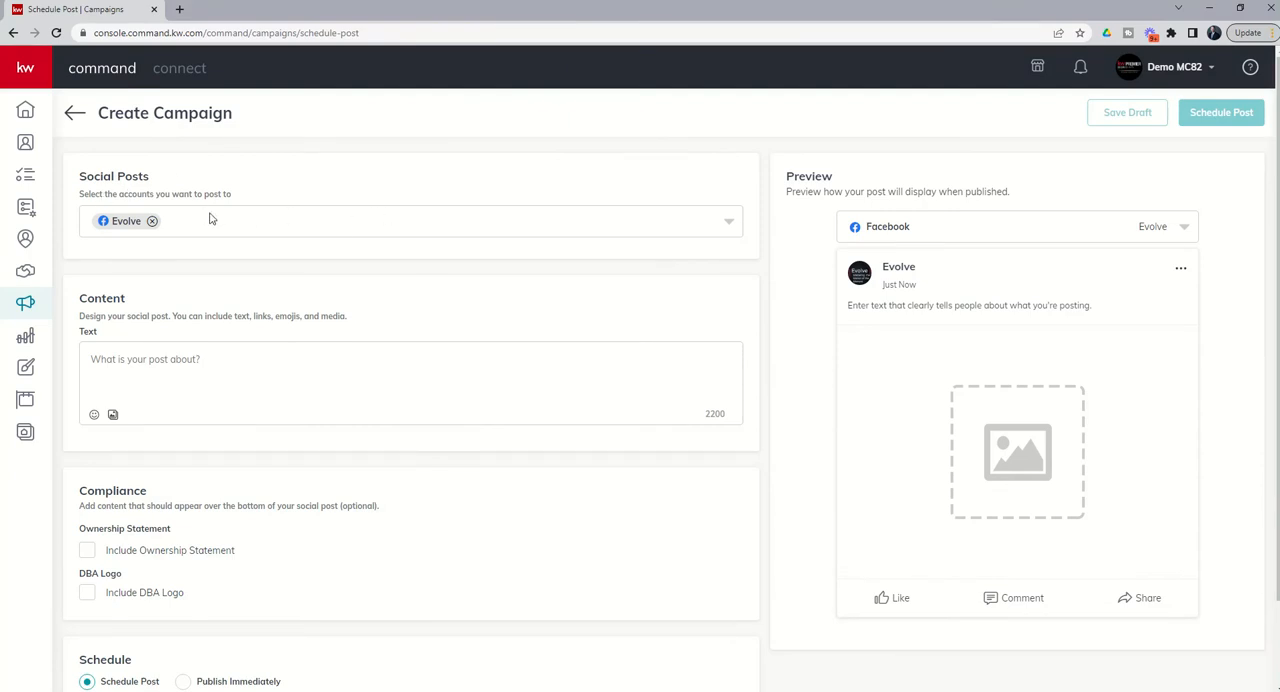
click(728, 222)
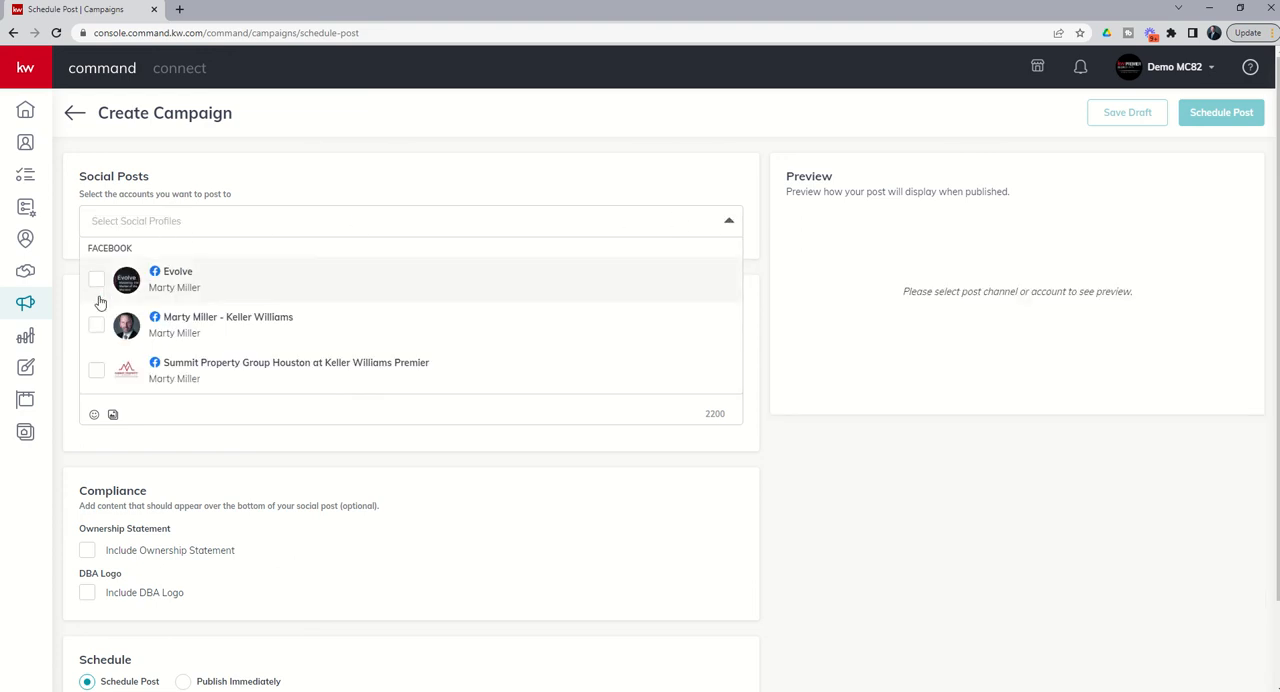
mouse_move(98, 360)
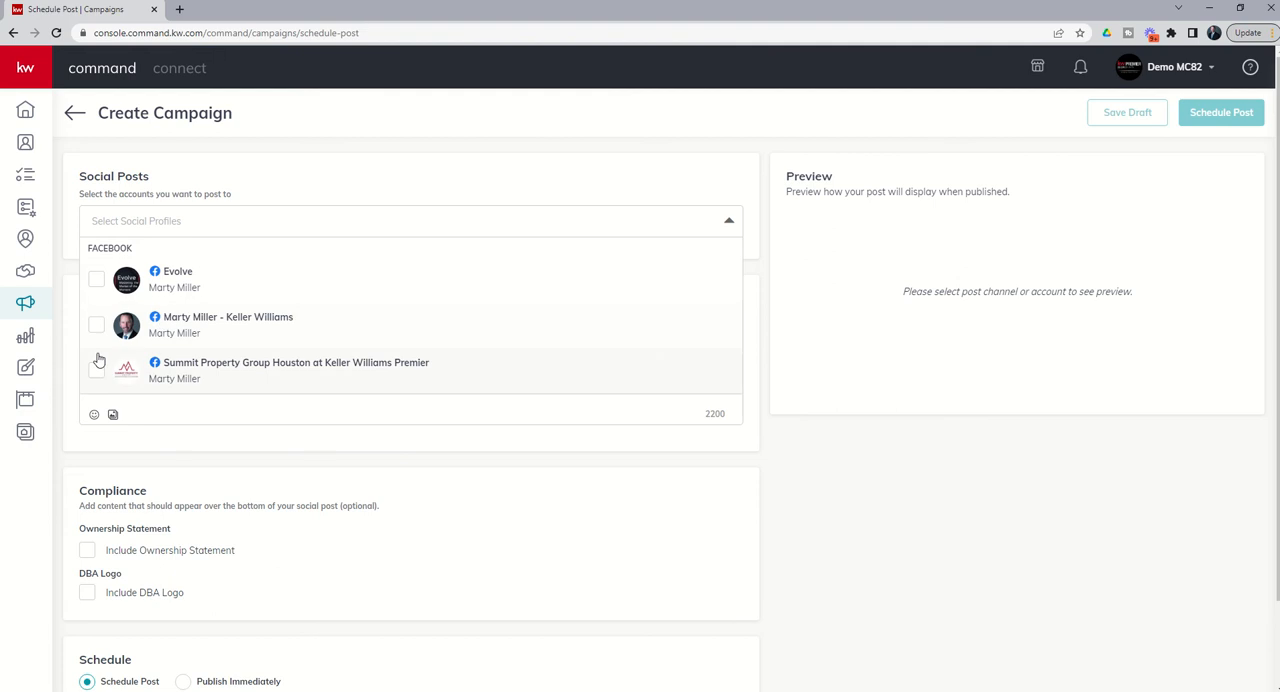
mouse_move(252, 330)
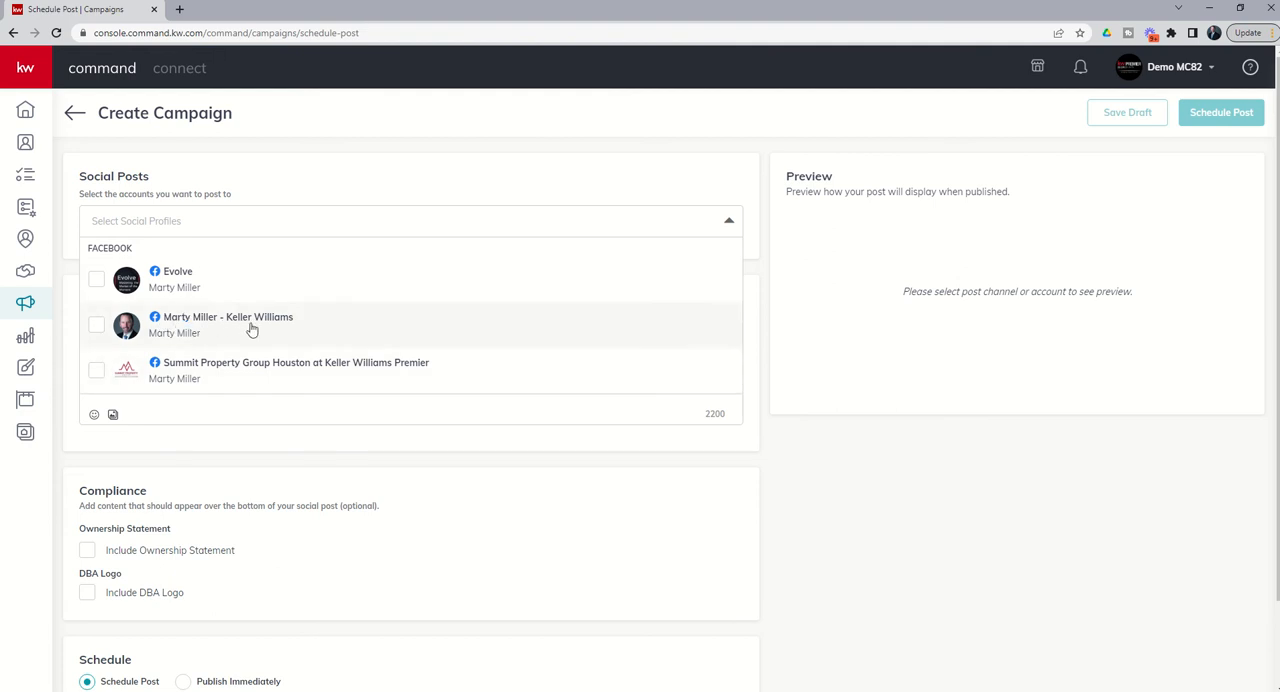
mouse_move(196, 372)
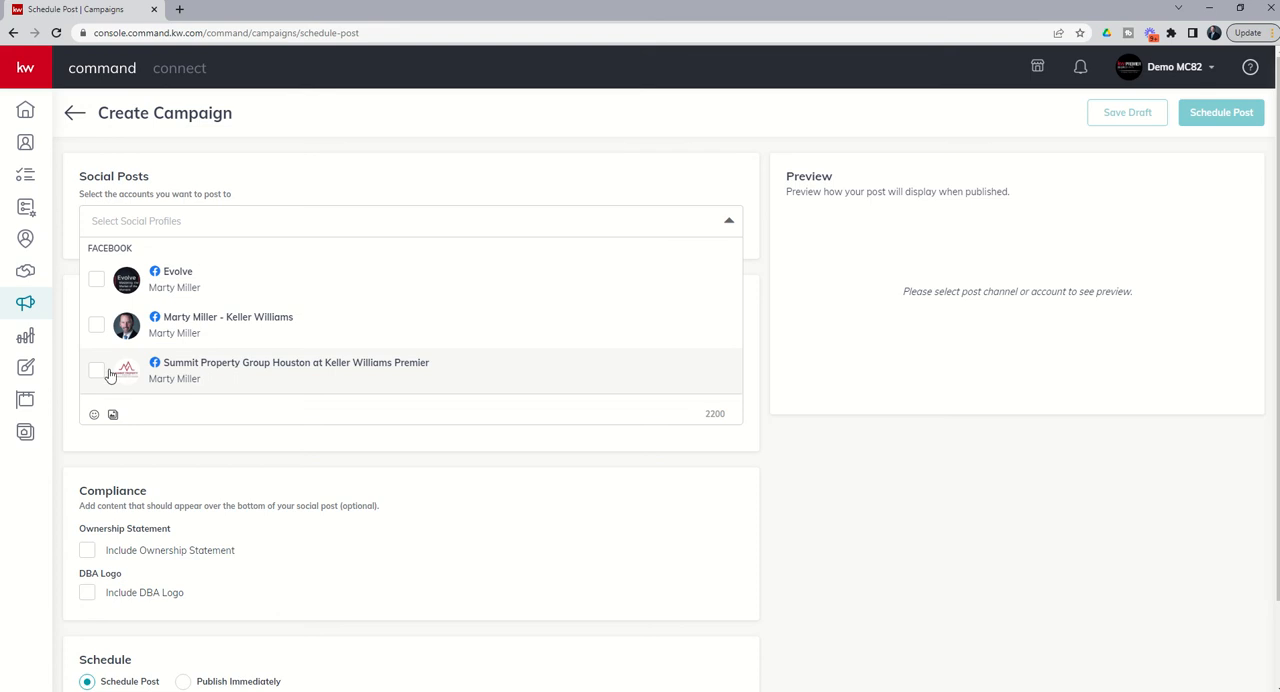
mouse_move(98, 374)
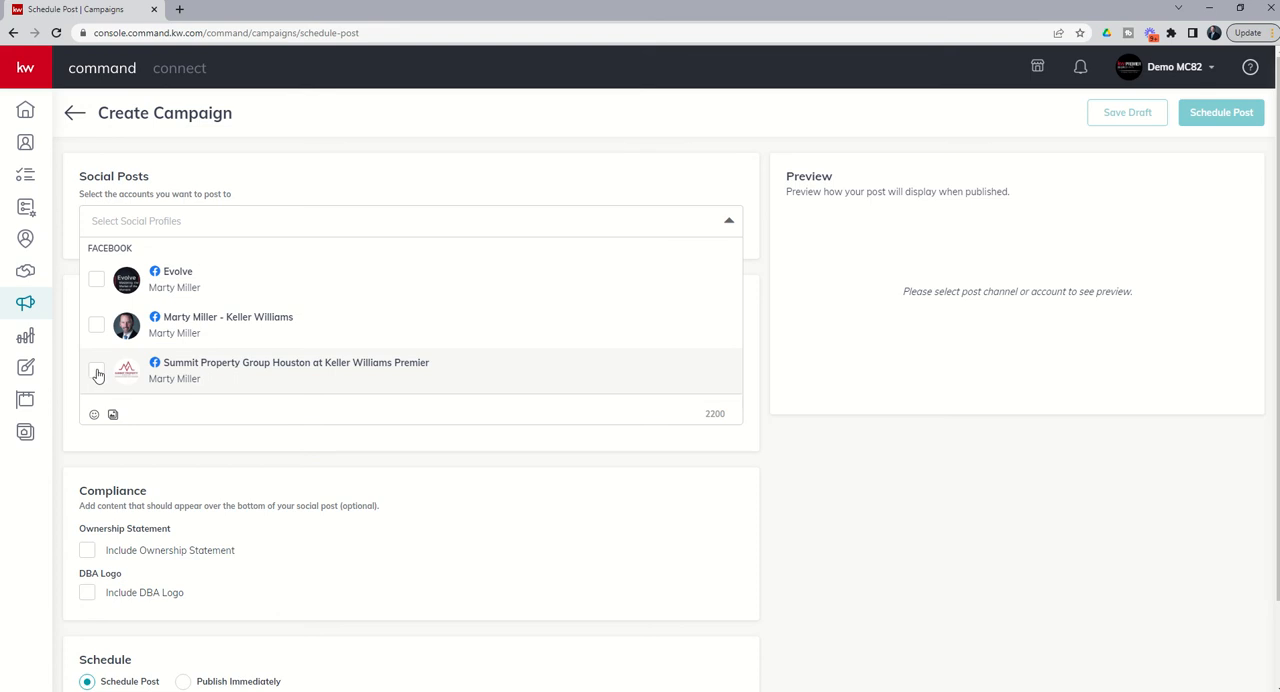
click(96, 368)
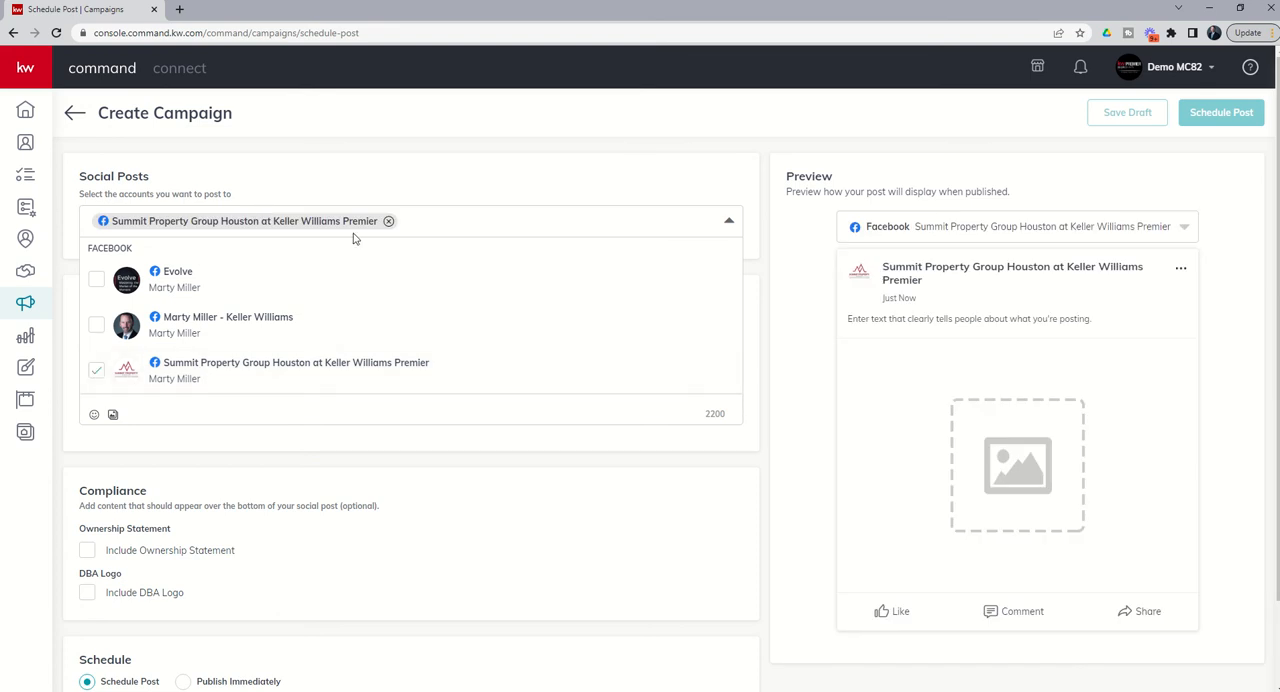
click(728, 220)
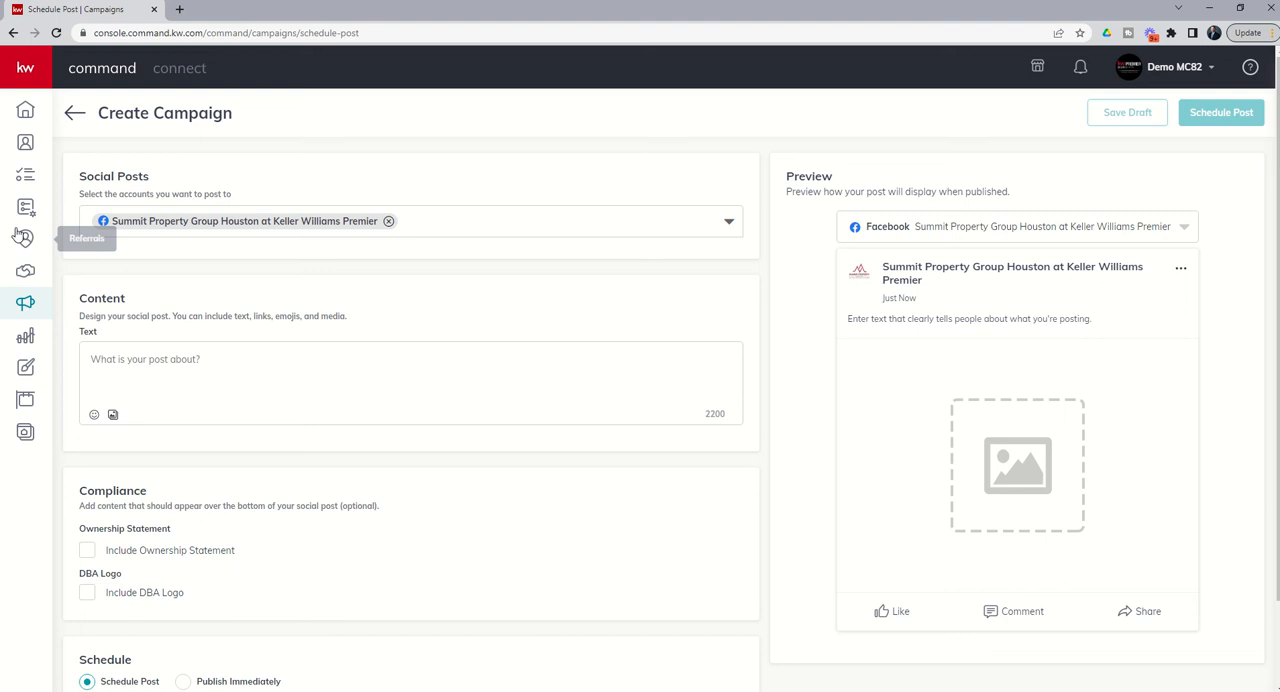
mouse_move(230, 204)
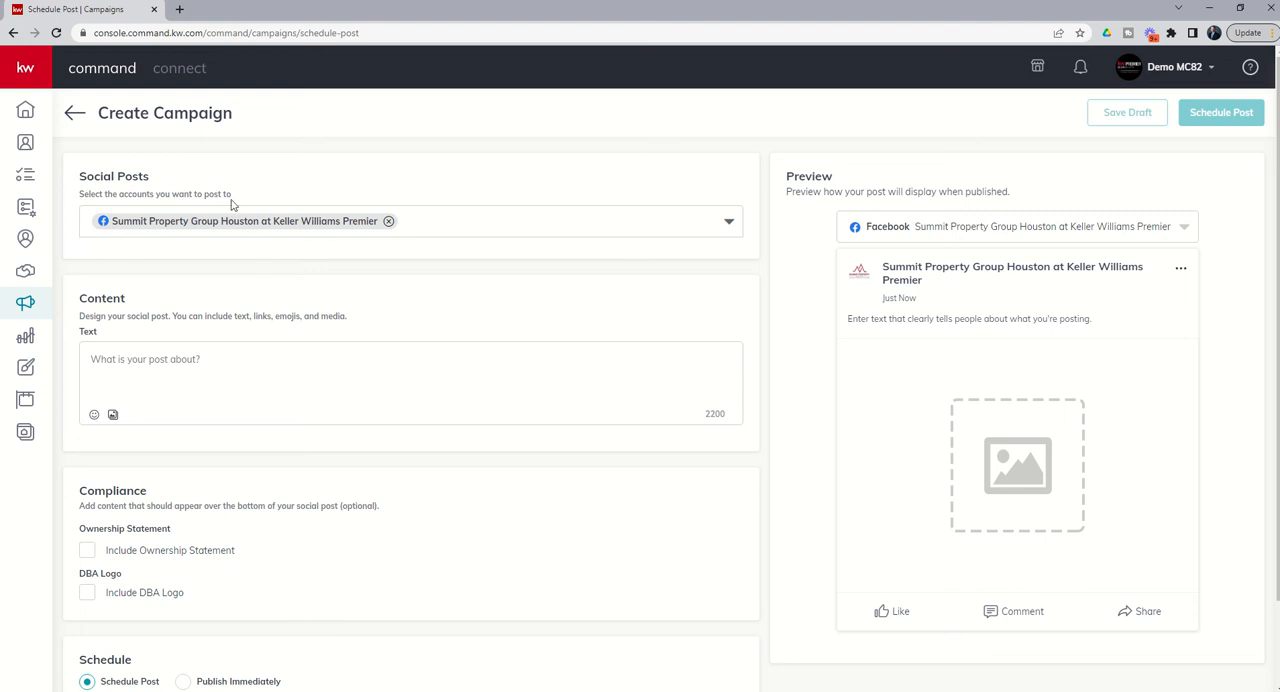
mouse_move(256, 242)
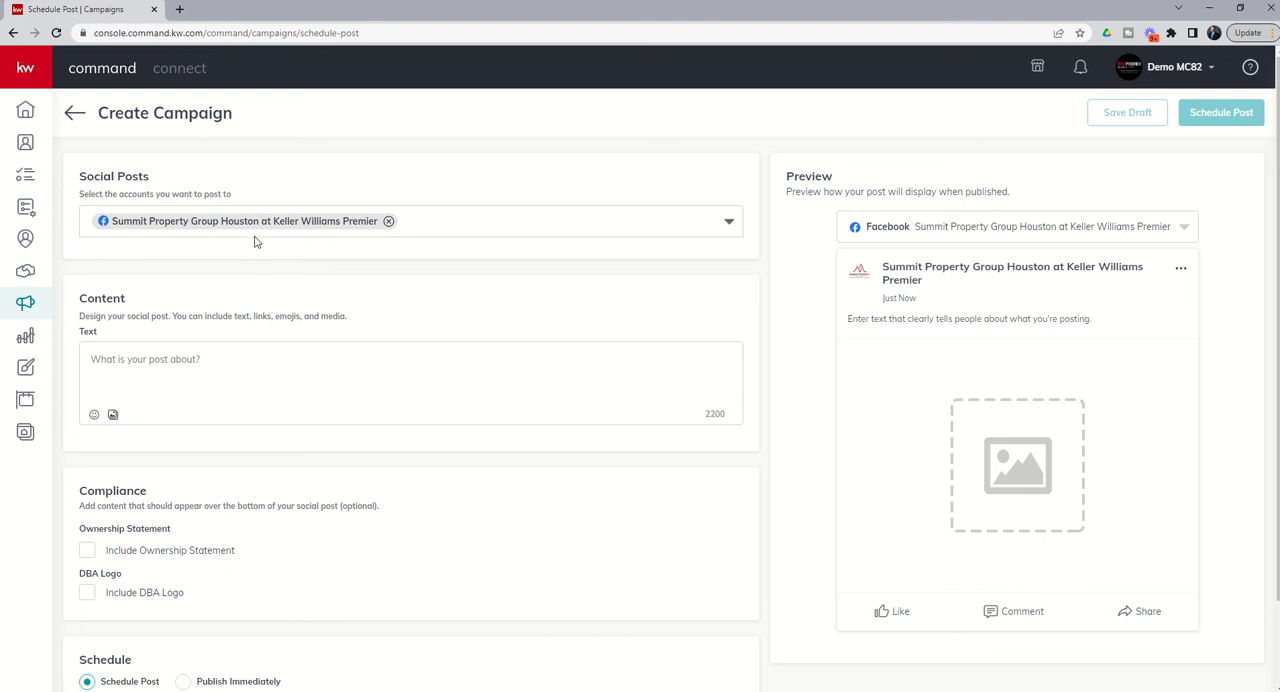
Enter the text 'Check out my newest listing! Goes live tomorrow! Four bedrooms, three bathroom, granite, stainel, three car'
scroll(down, 3)
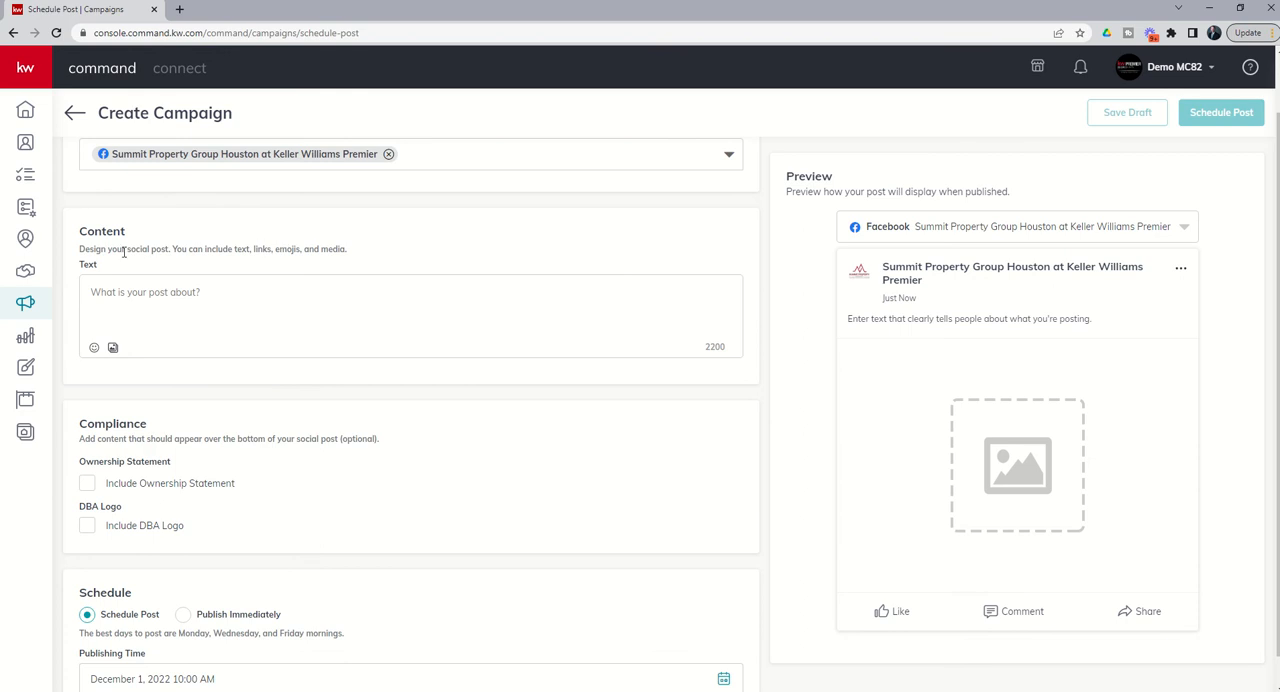
mouse_move(156, 272)
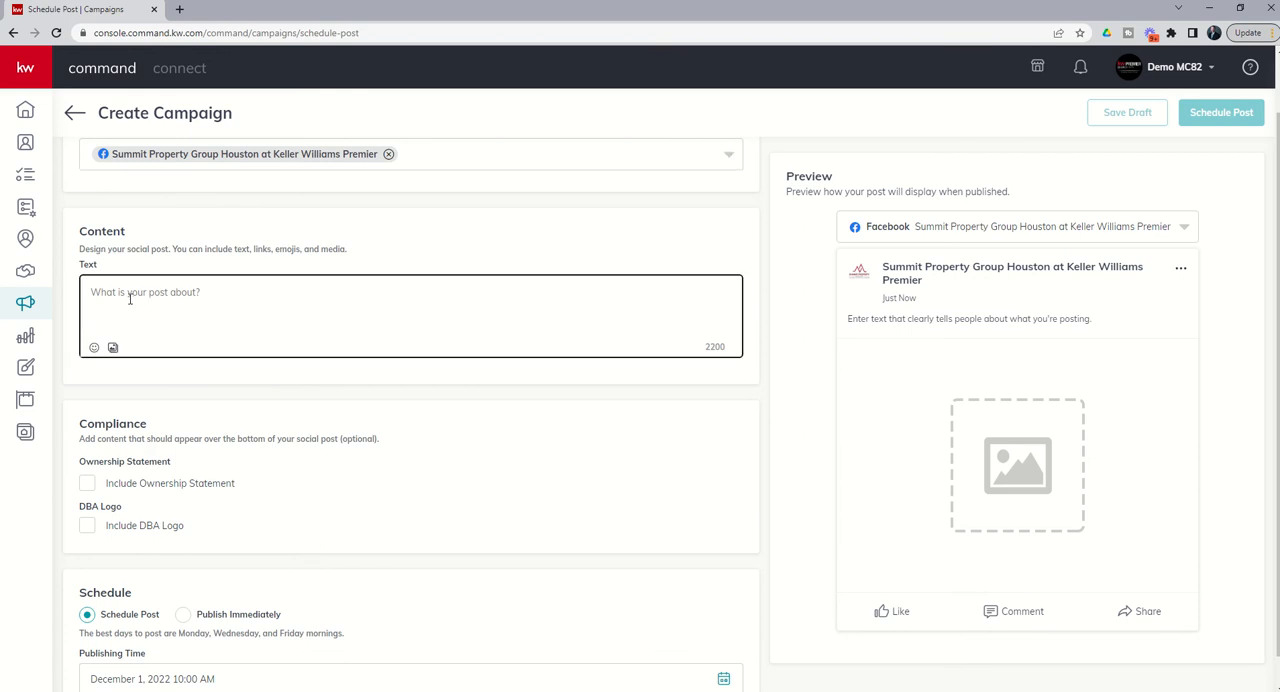
mouse_move(244, 300)
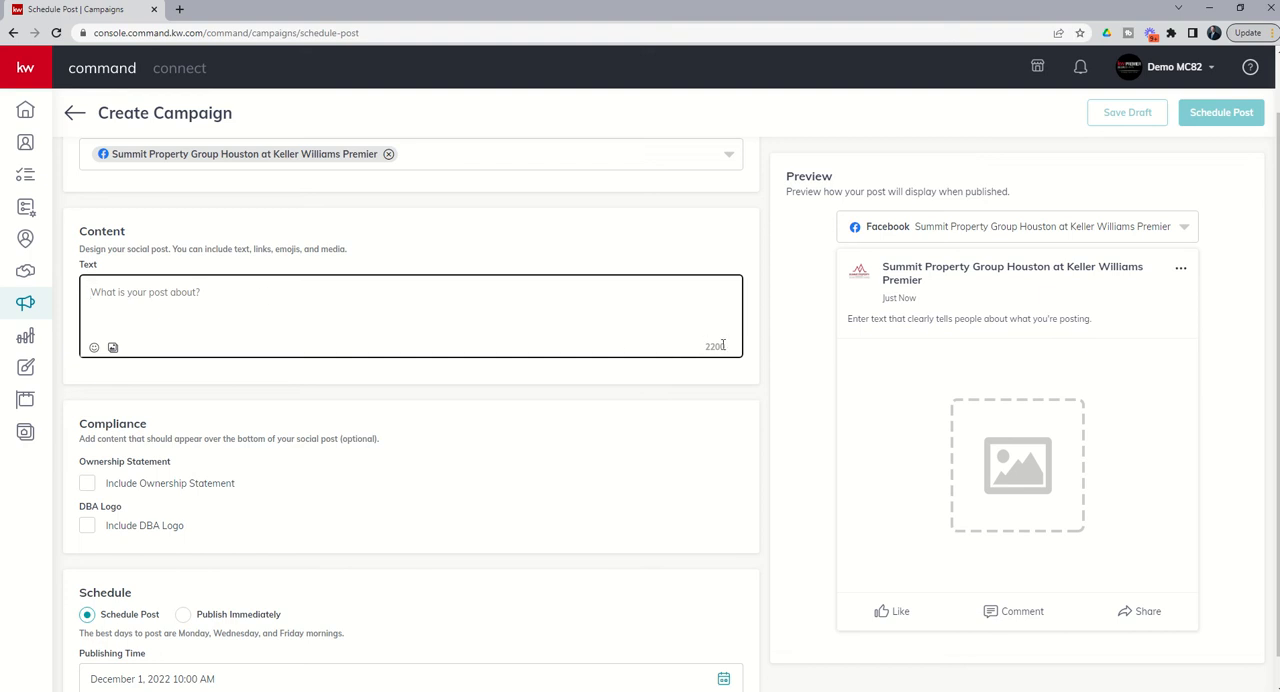
mouse_move(692, 356)
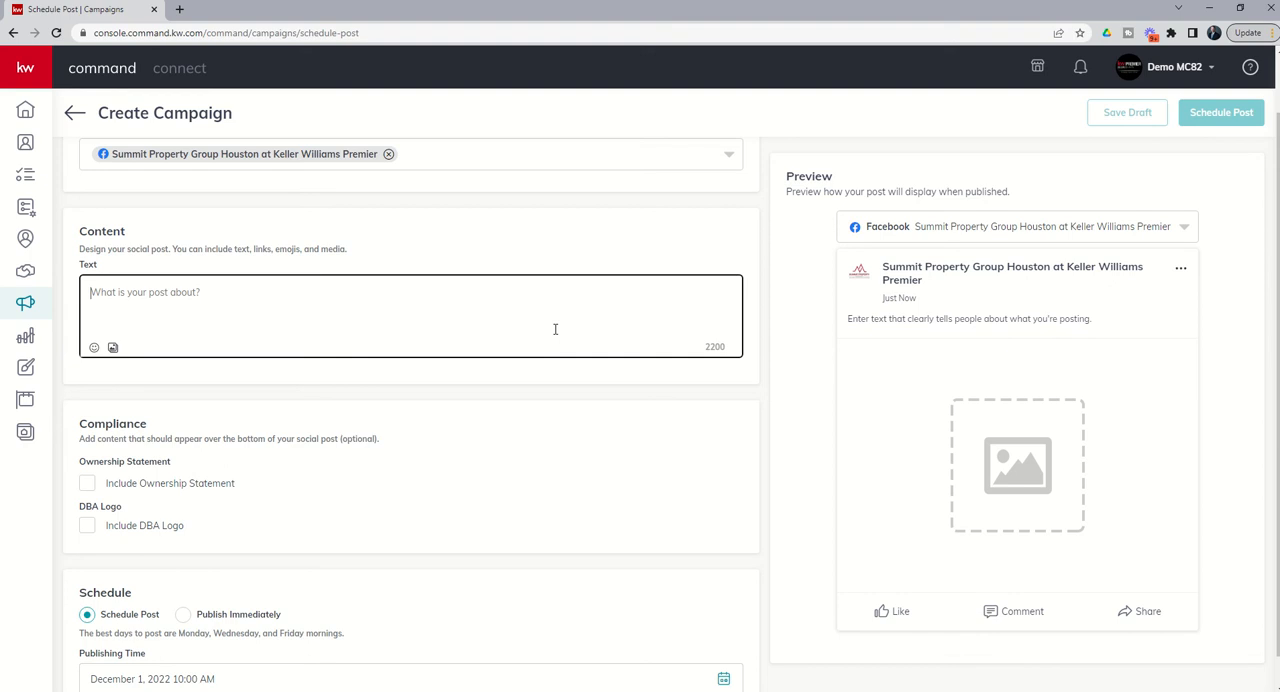
text(Ce)
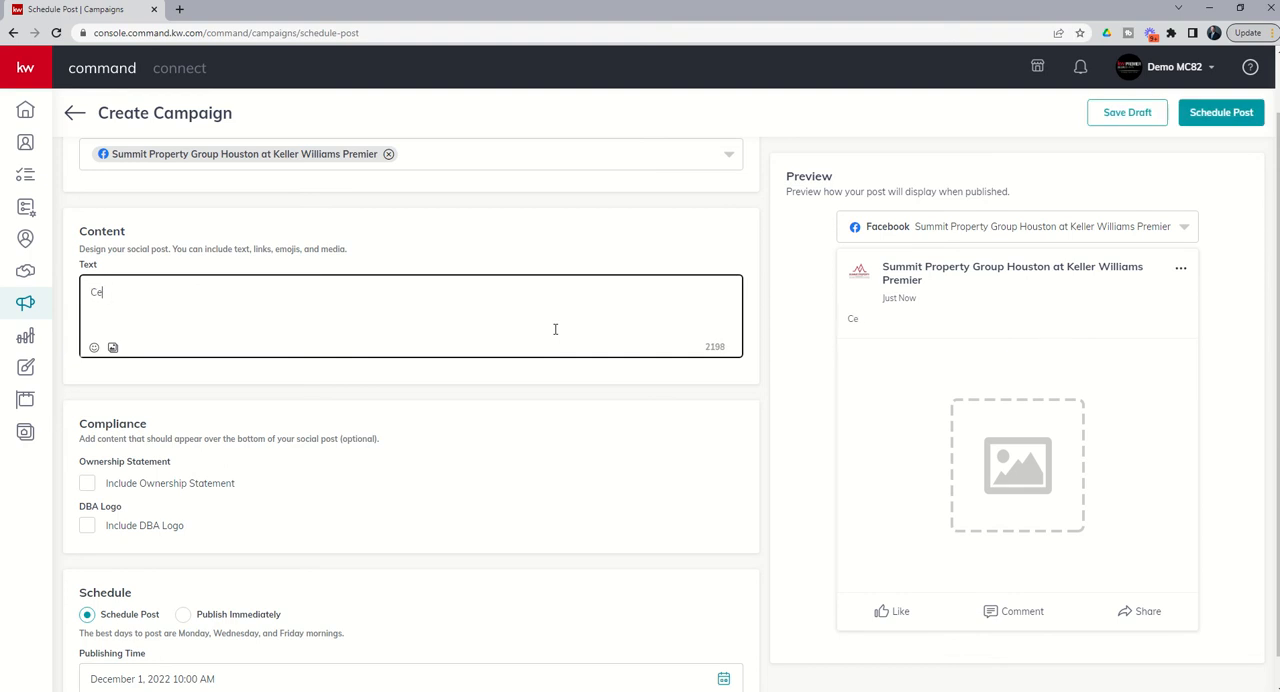
text(Check o)
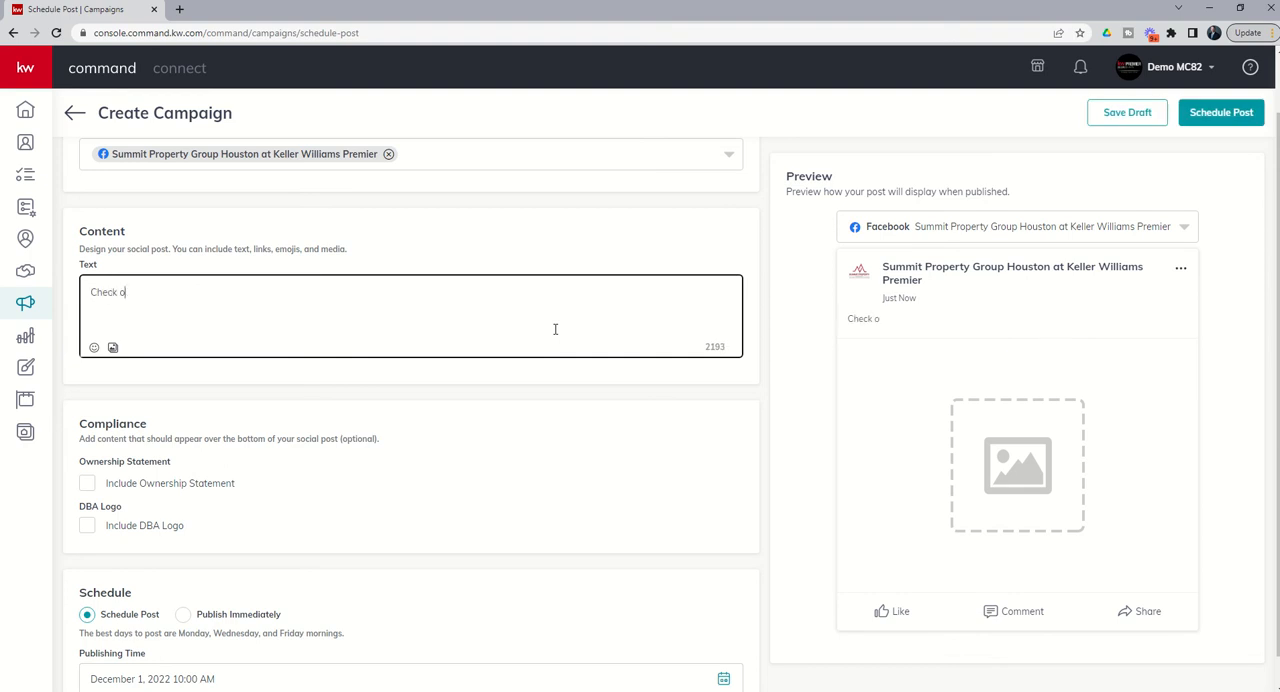
text(ut my newest)
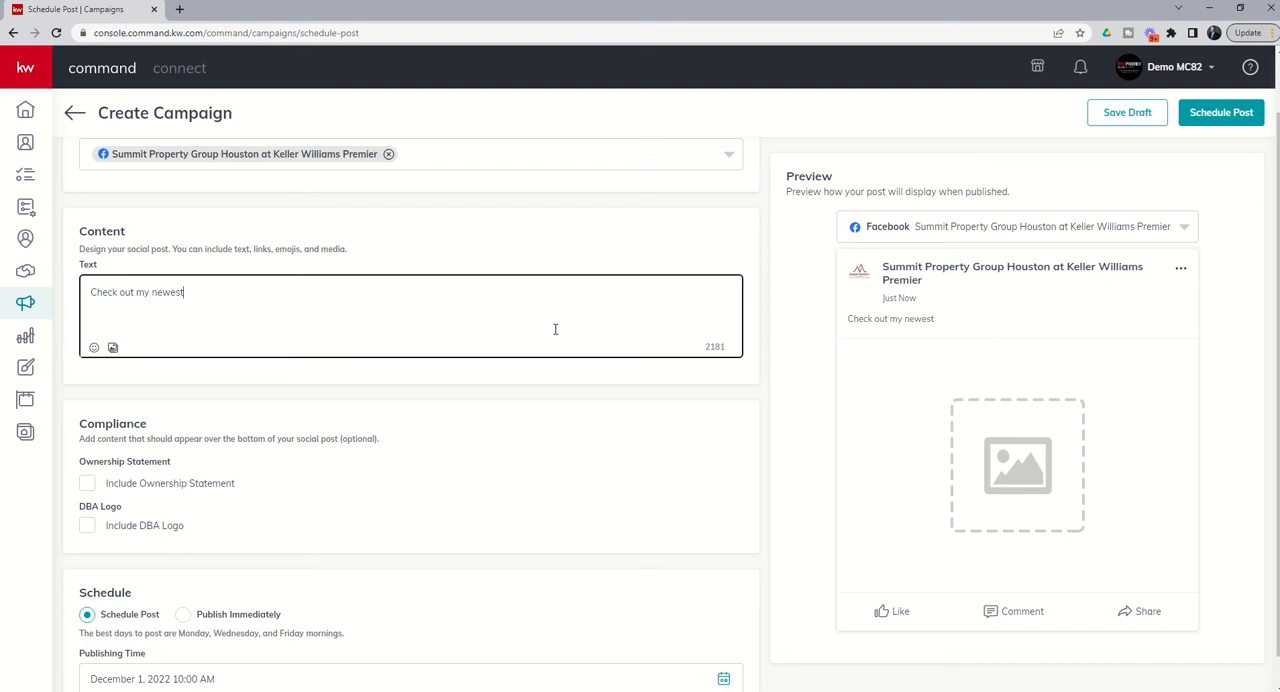
text(listing!  Goes liv)
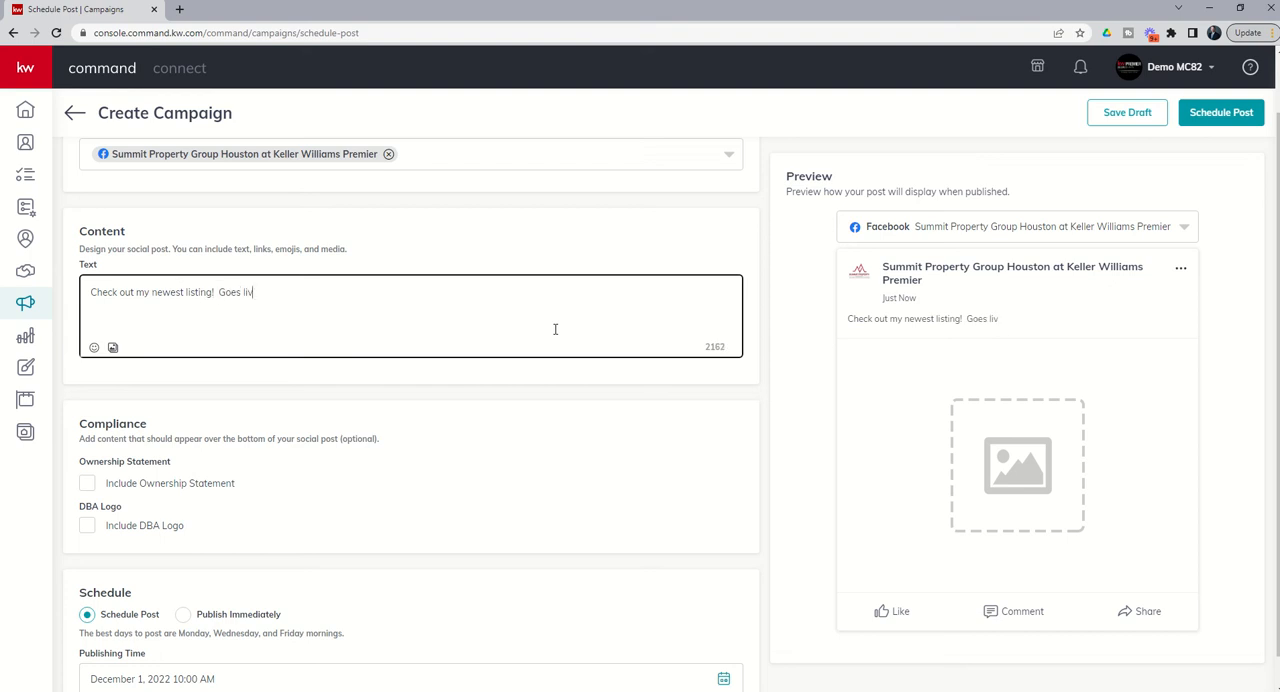
text(e tomorrow!)
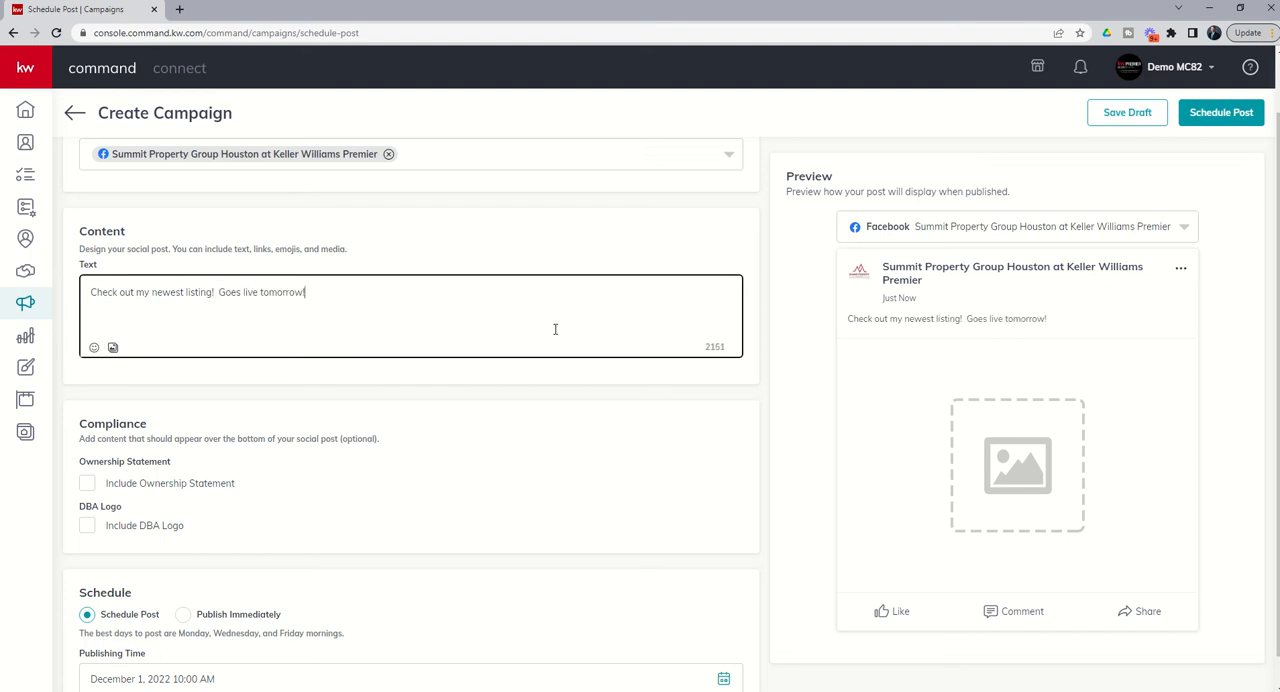
text(.)
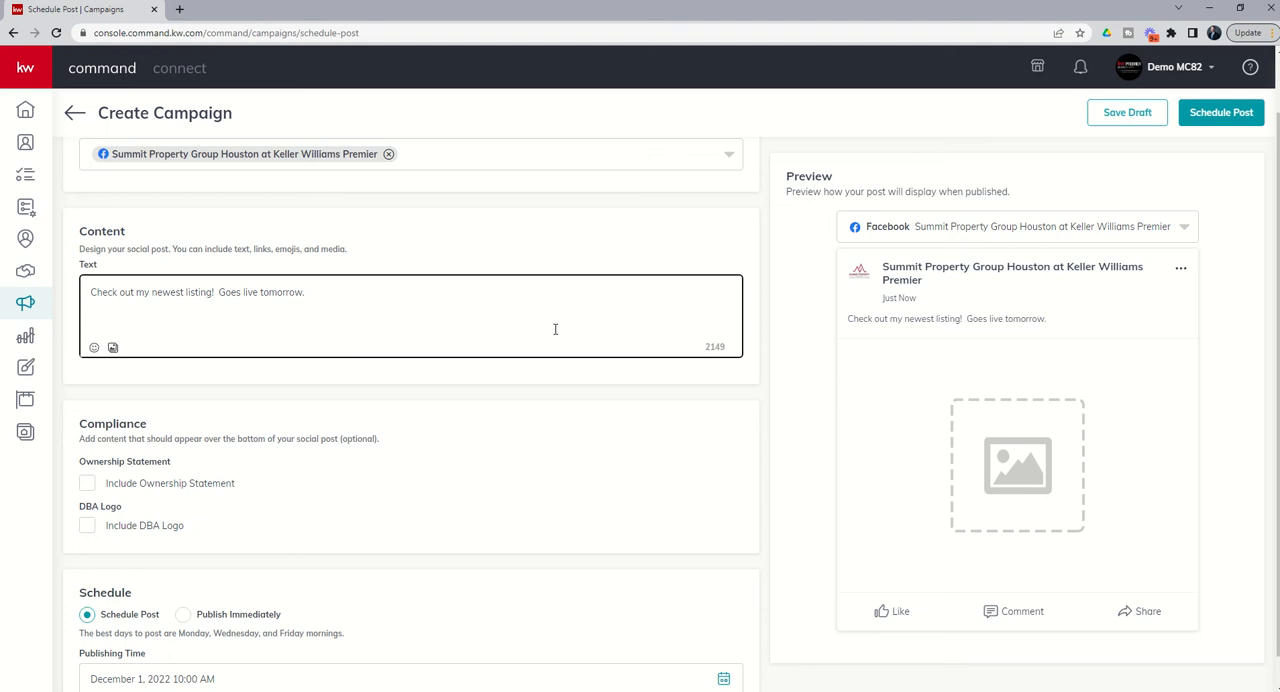
text(Four bedrooms)
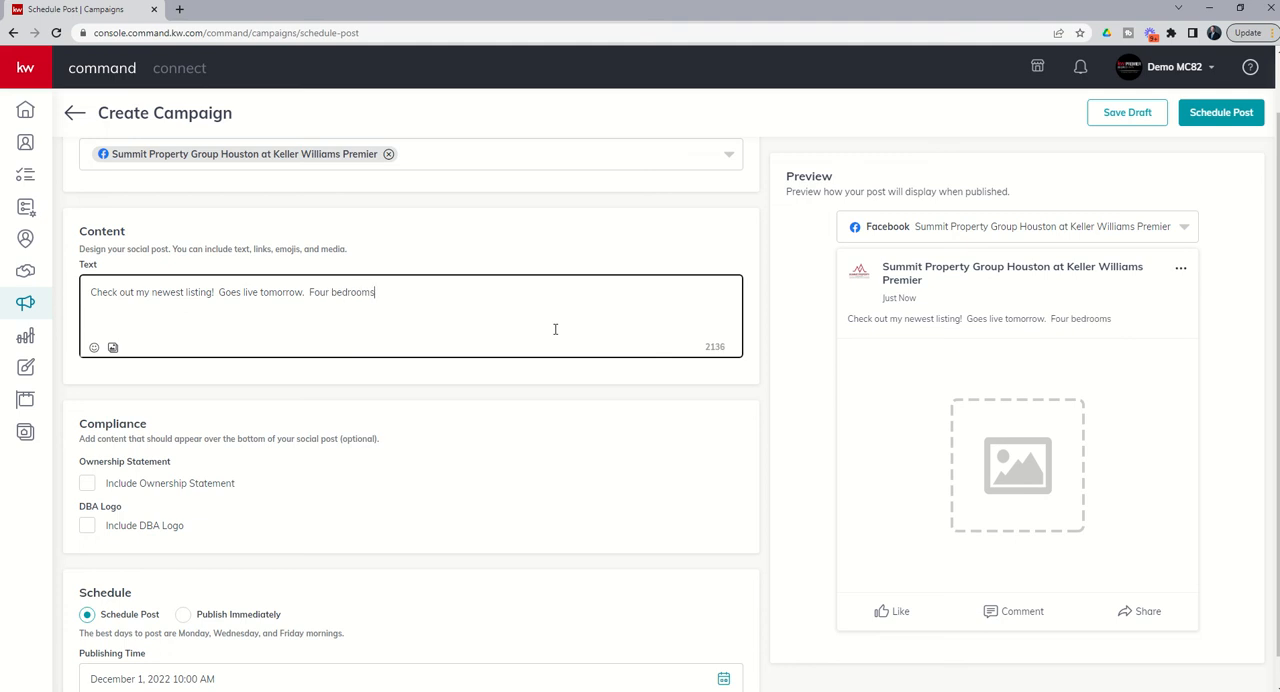
text(, three bathroom)
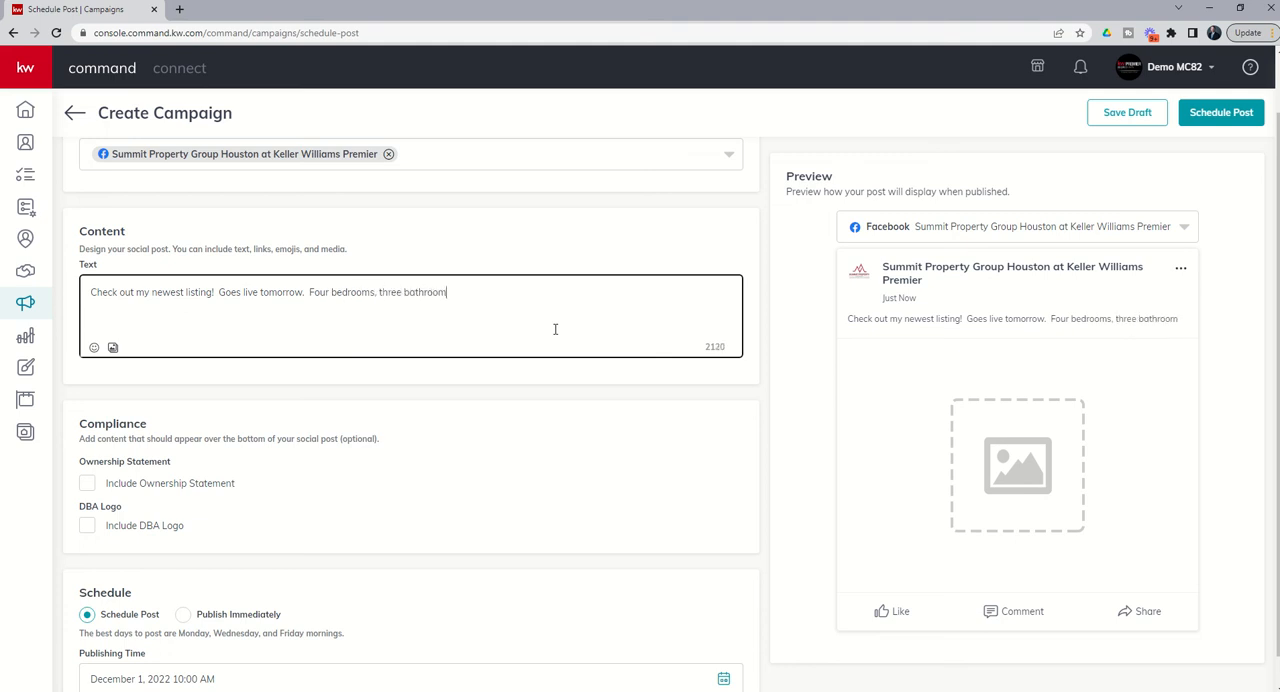
text(, granite, stainless st)
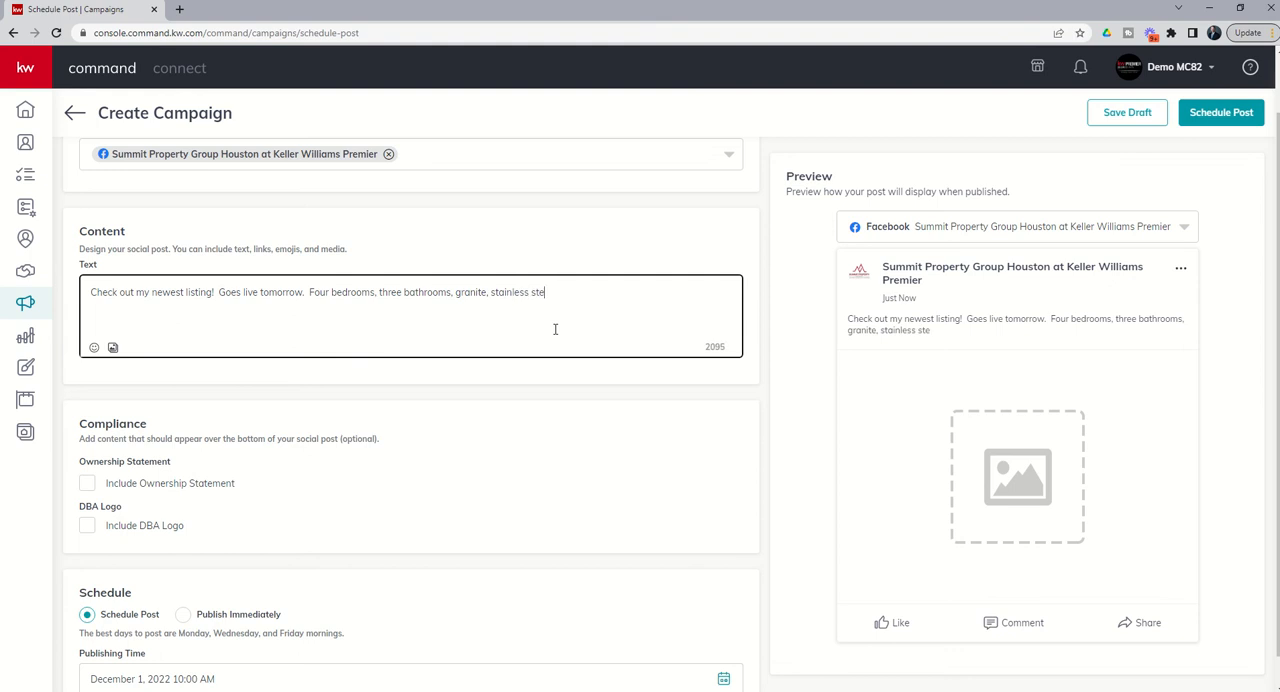
text(el, three car garage.....)
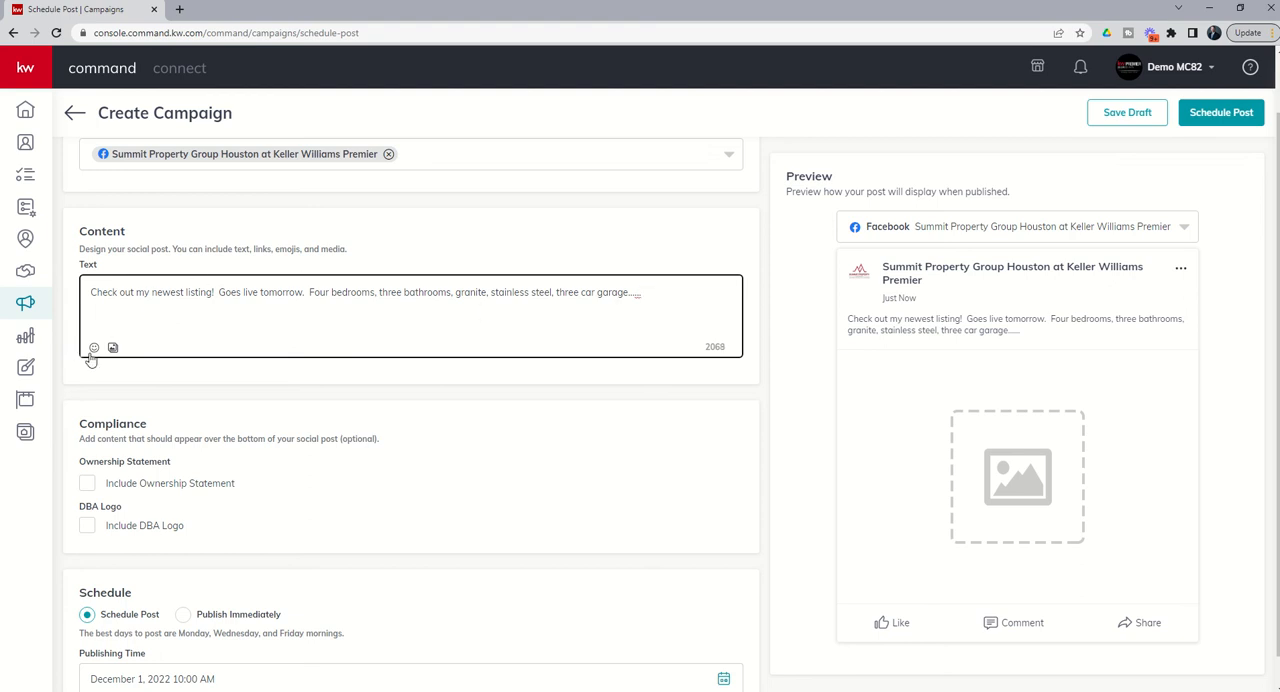
click(94, 346)
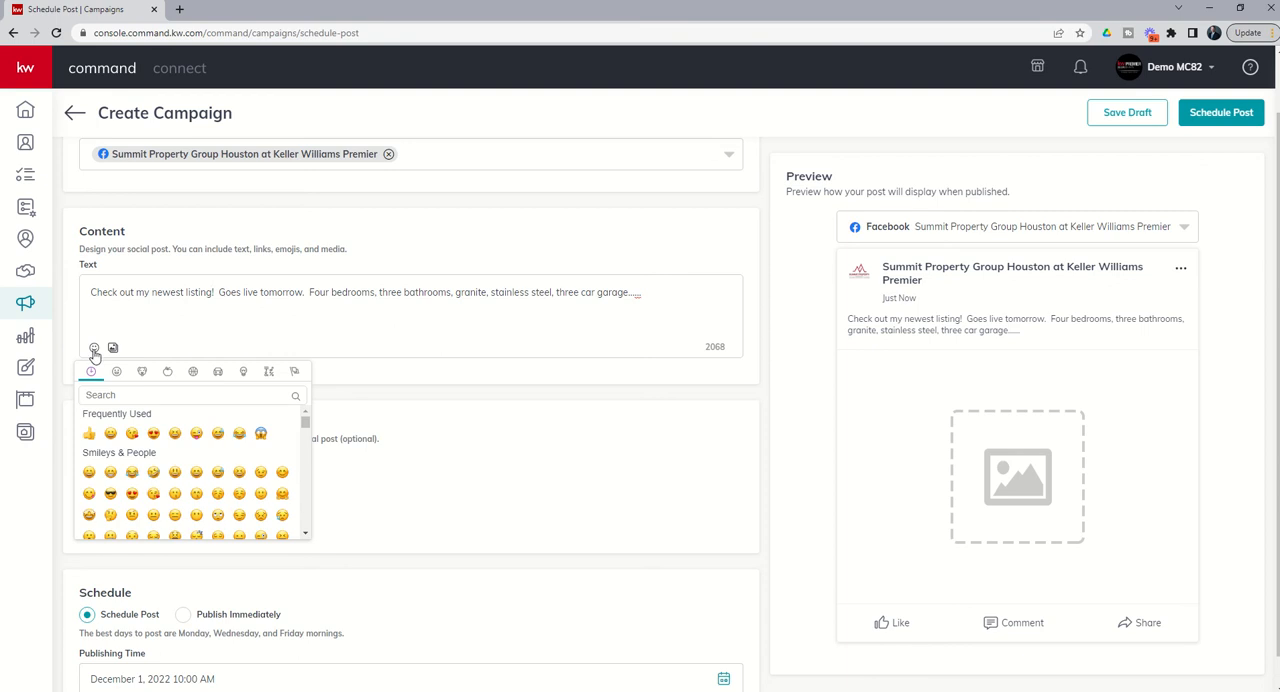
mouse_move(176, 480)
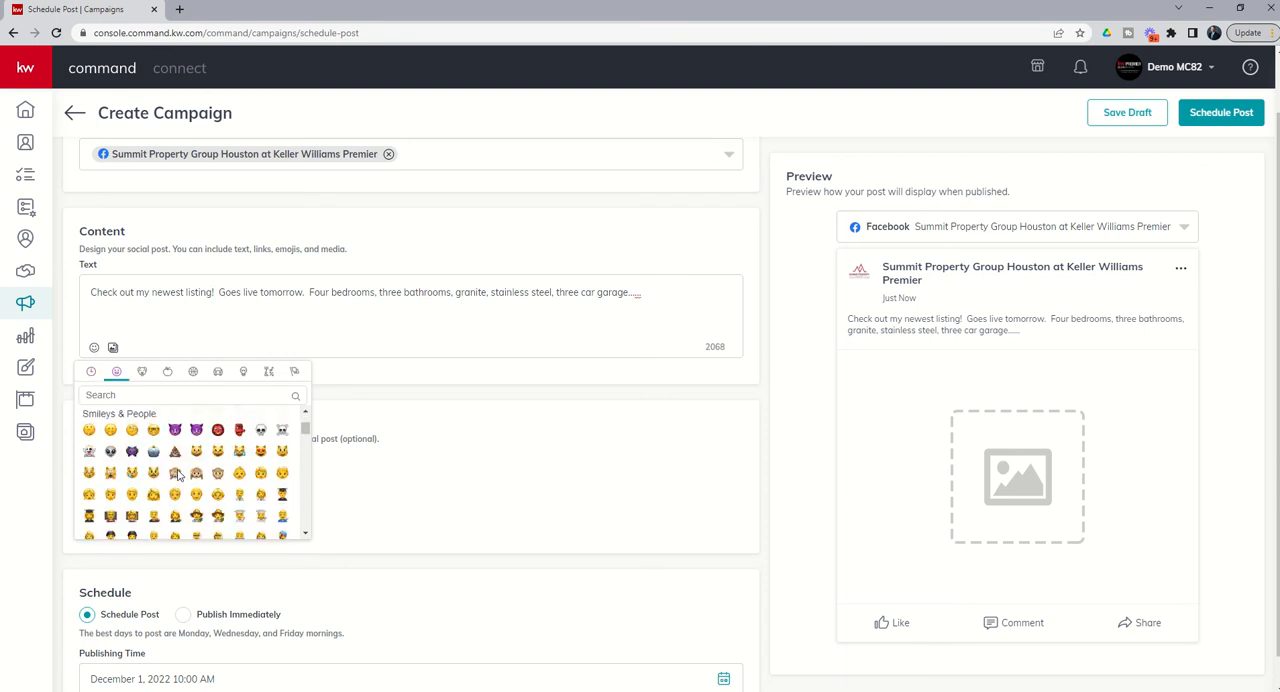
click(218, 372)
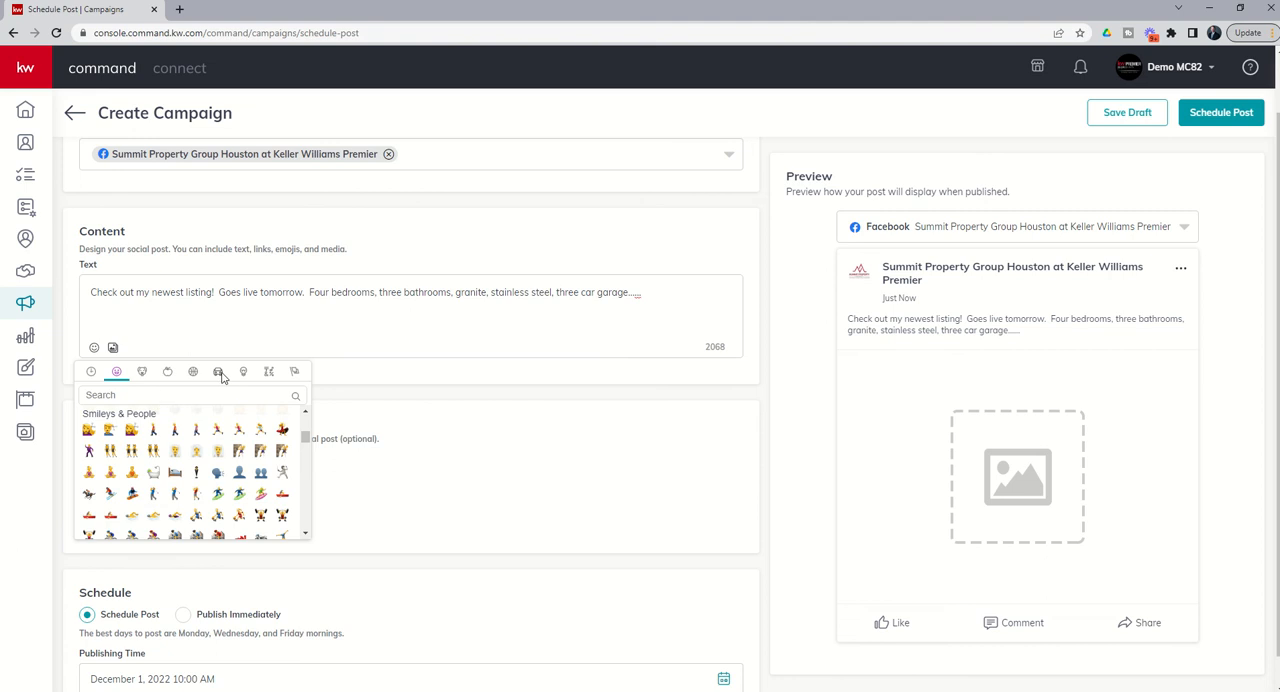
click(216, 372)
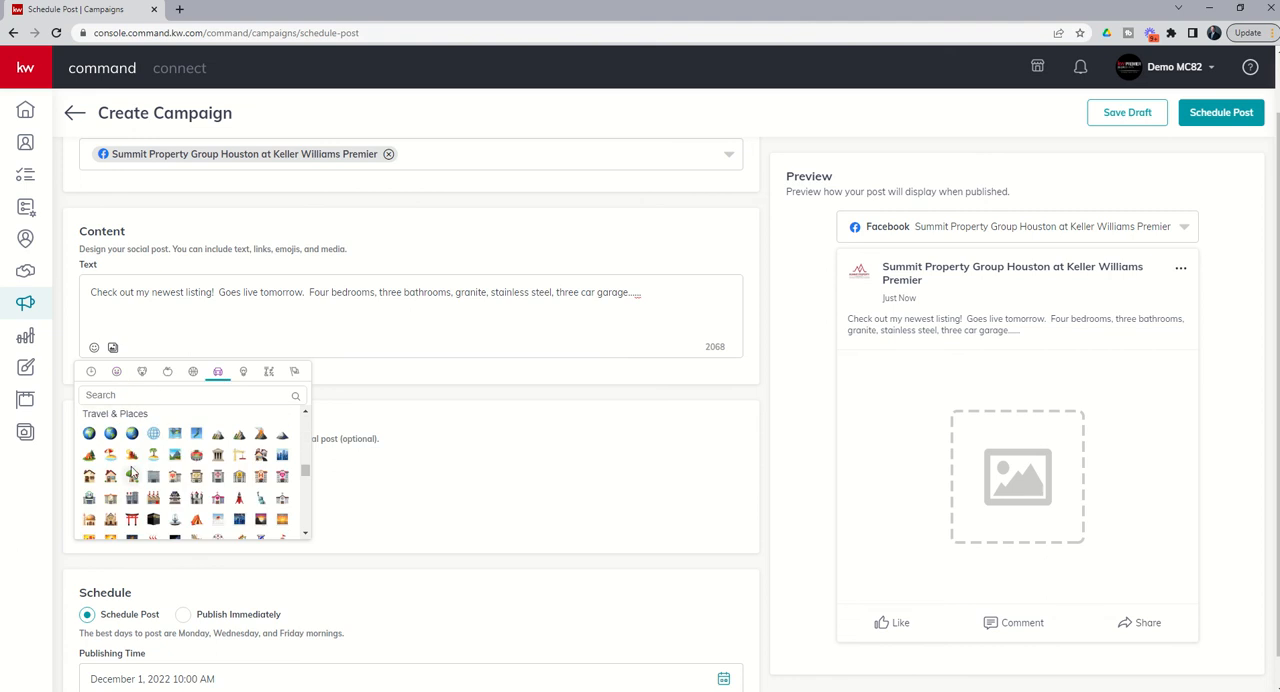
scroll(down, 3)
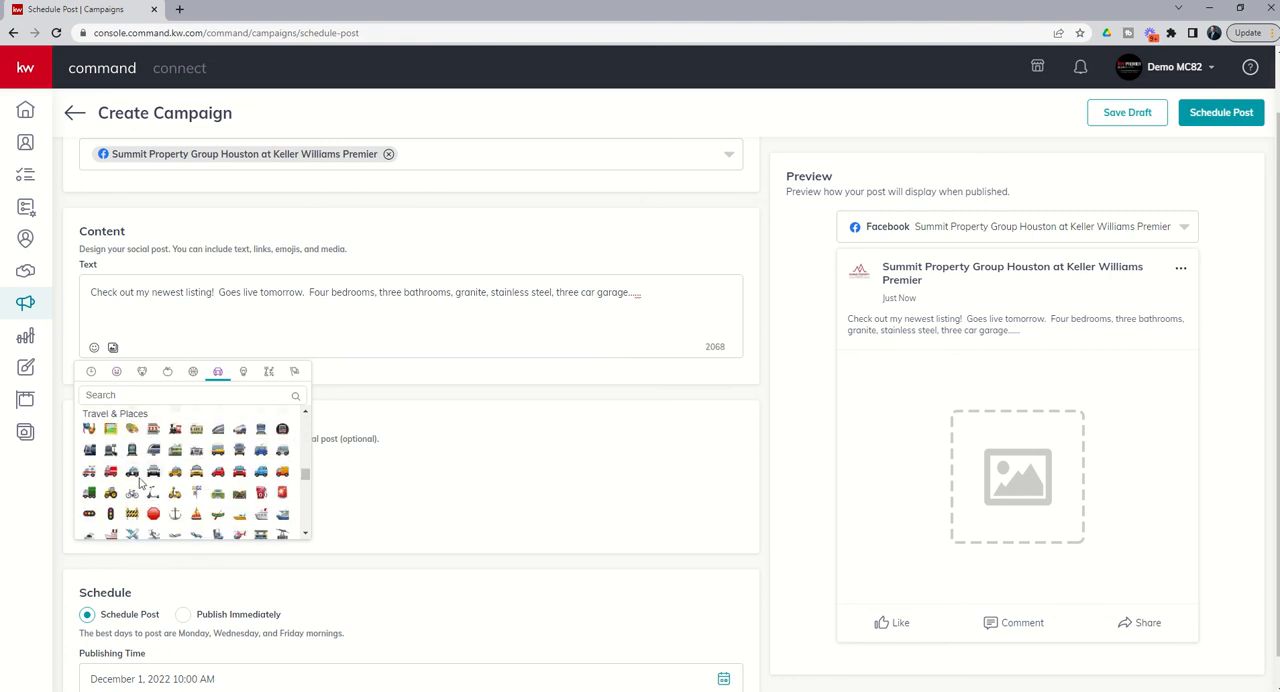
mouse_move(222, 470)
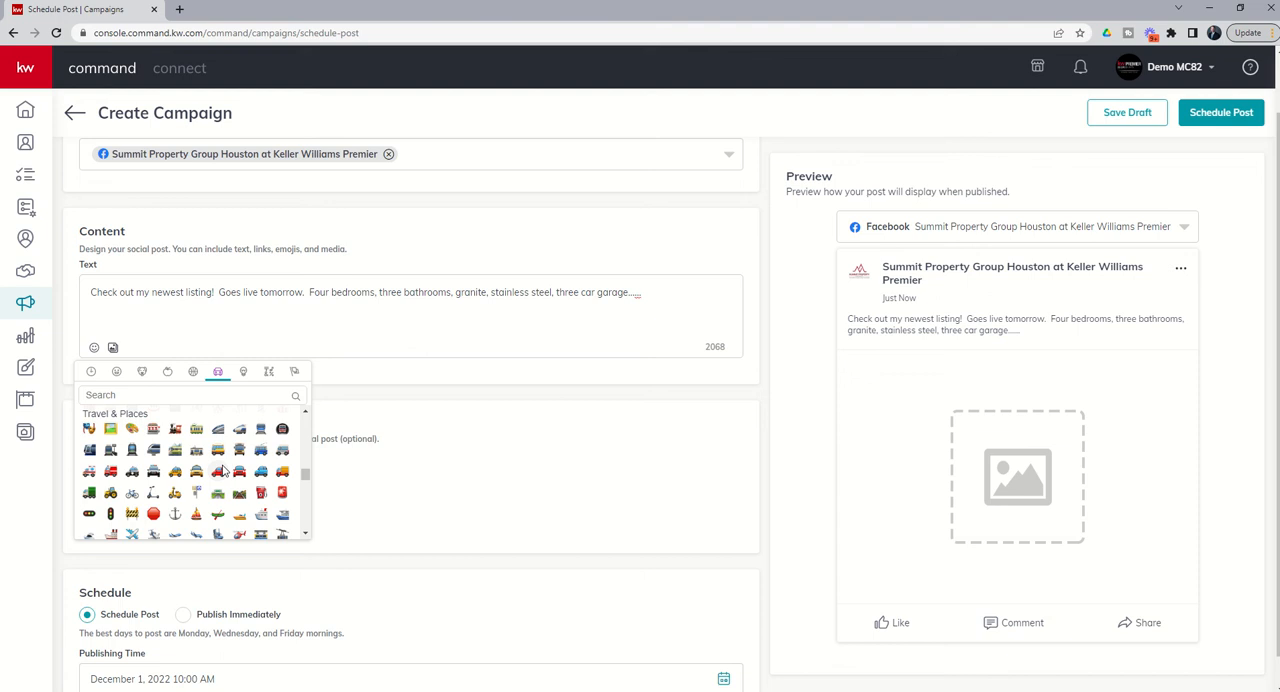
mouse_move(228, 352)
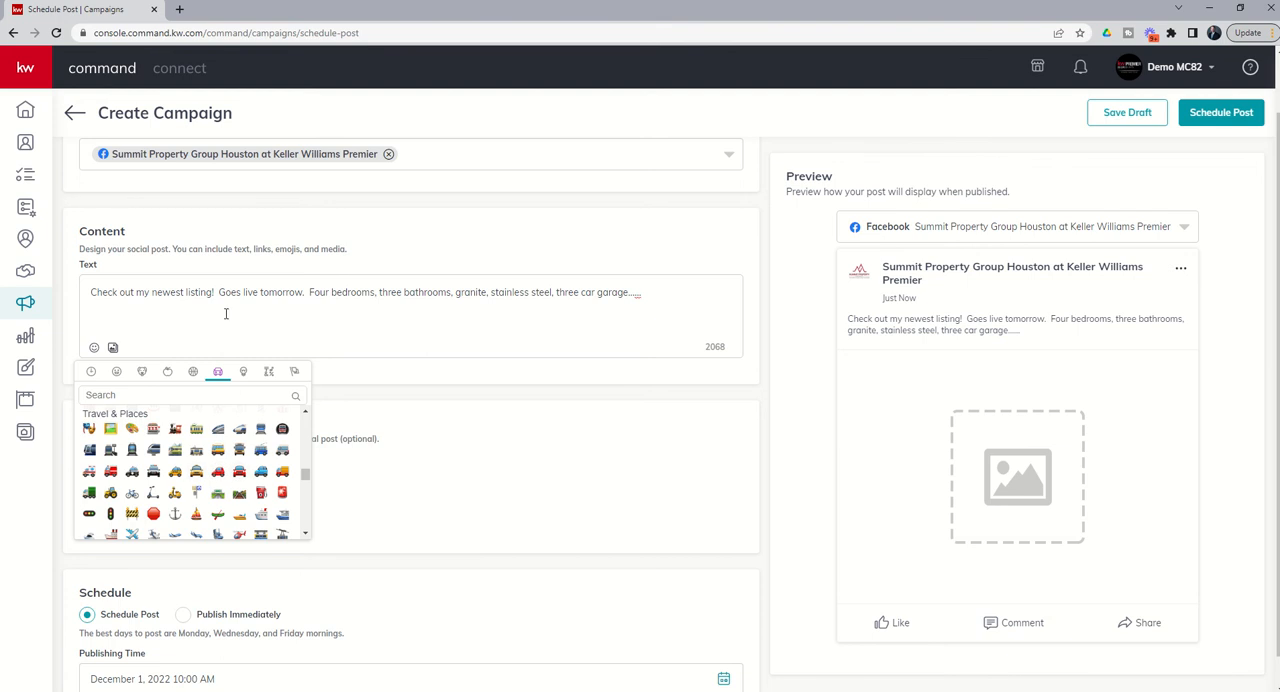
click(120, 308)
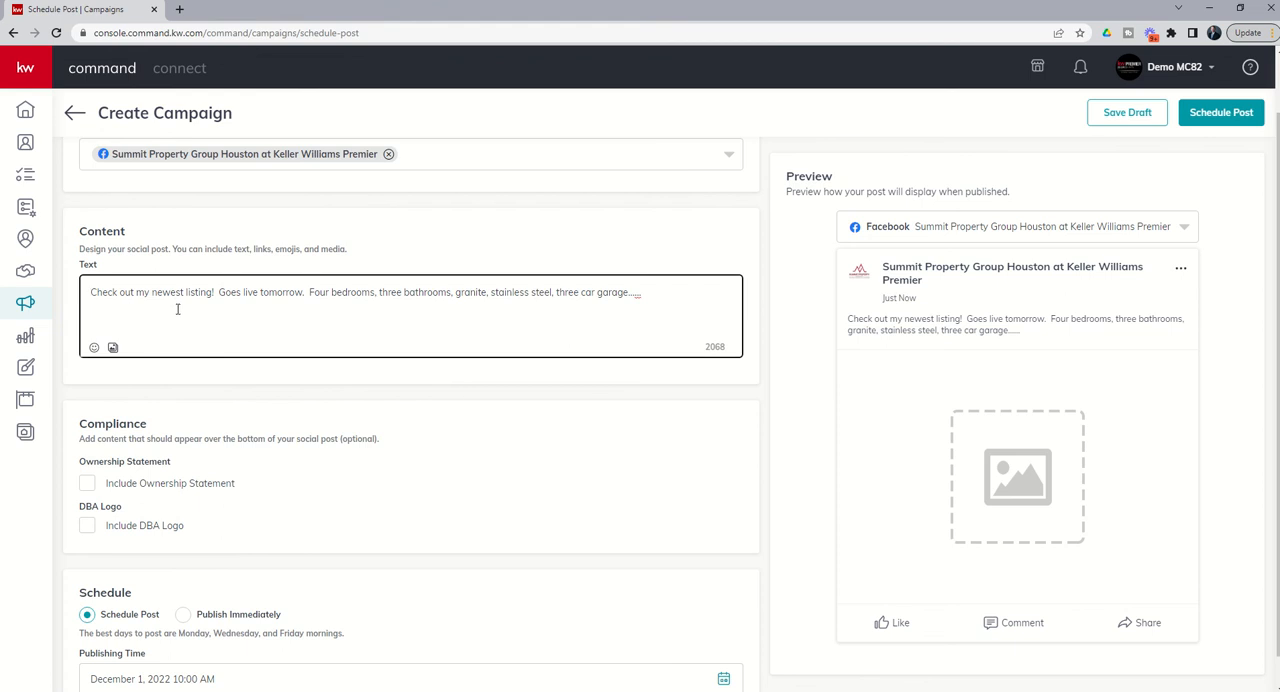
mouse_move(512, 304)
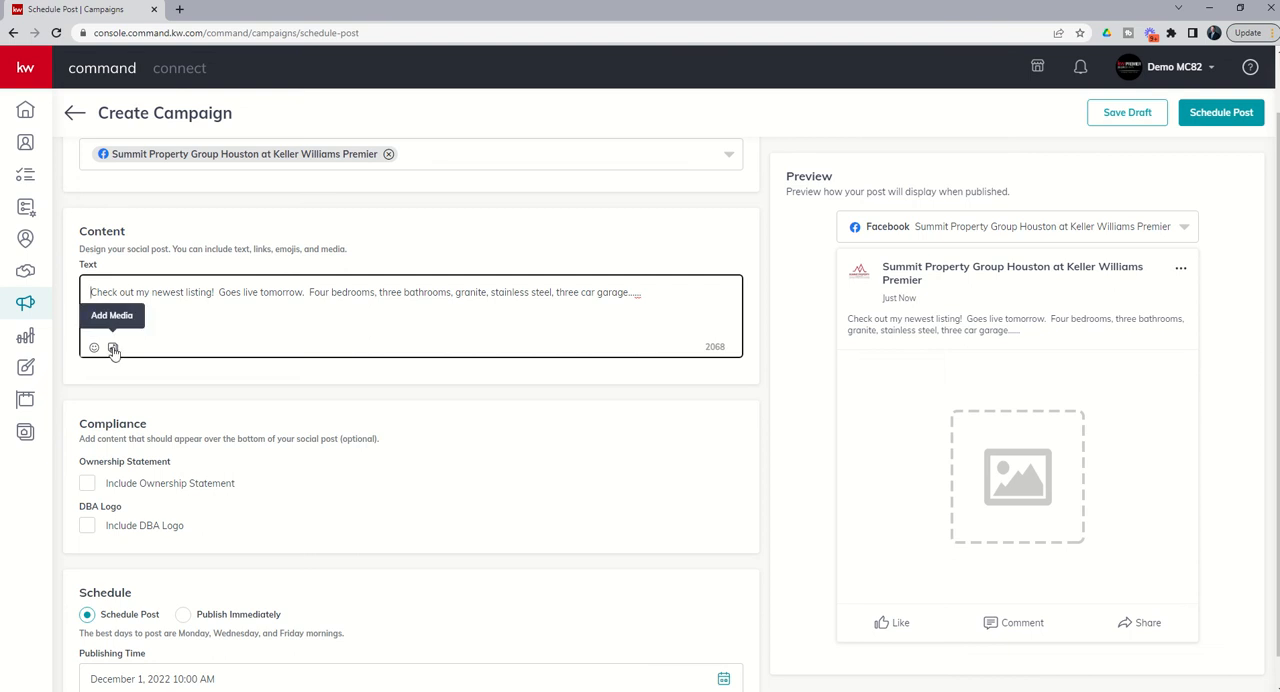
Bring up the Add Media upload area and browse files, cancelling without attaching an image
click(112, 348)
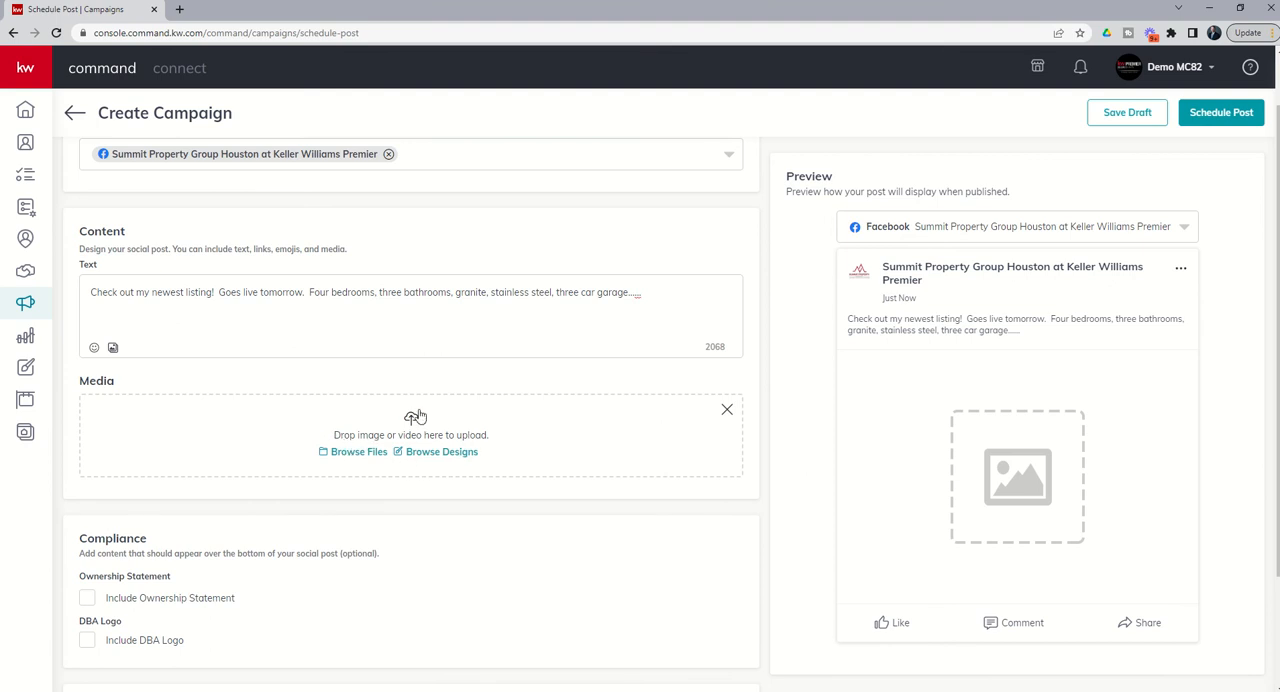
mouse_move(344, 426)
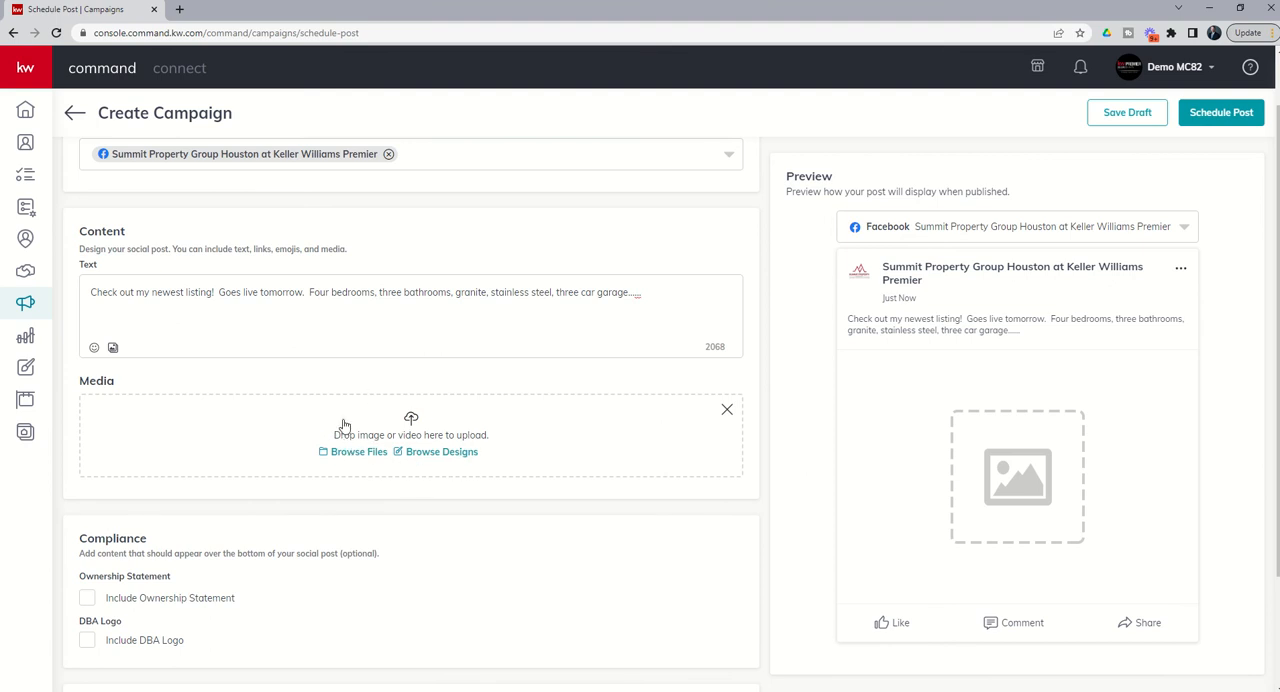
mouse_move(430, 452)
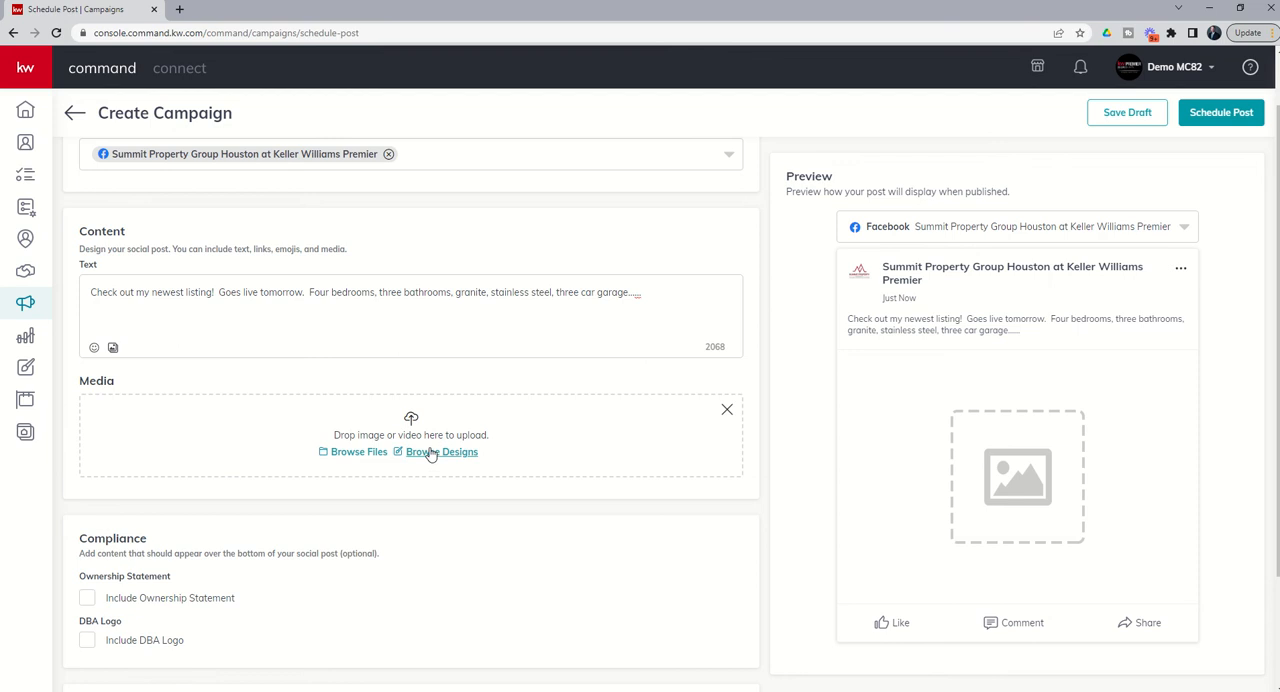
mouse_move(358, 452)
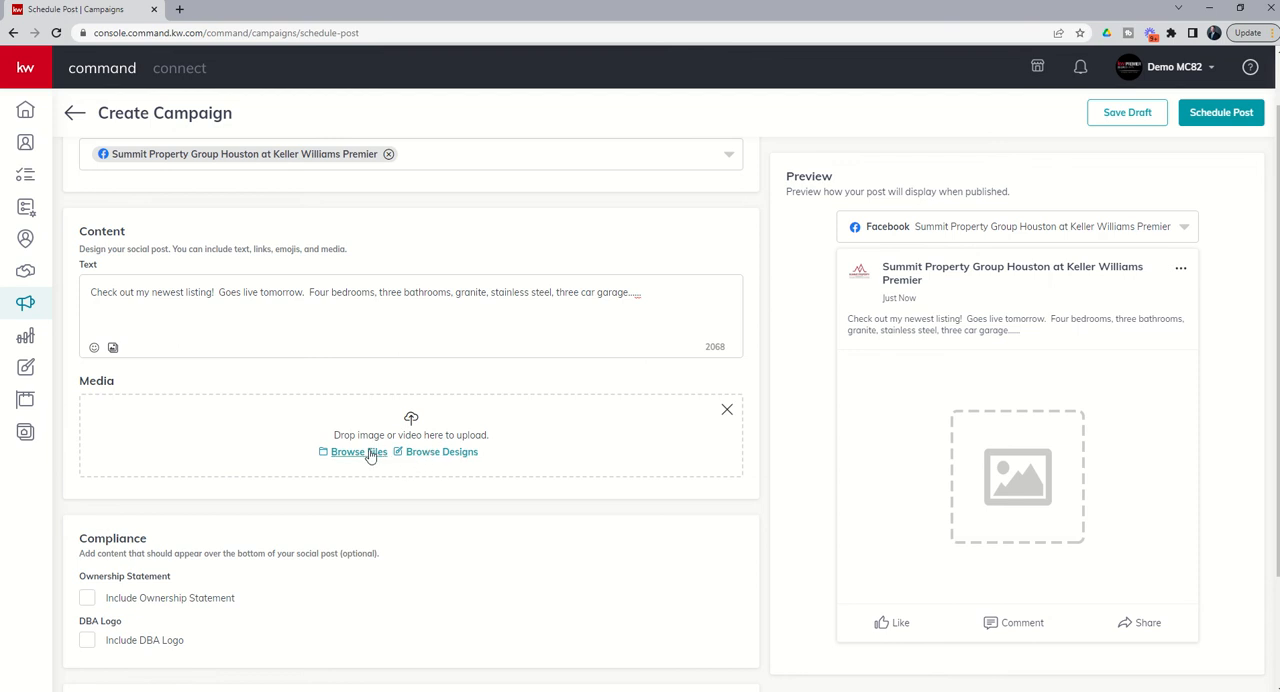
mouse_move(364, 456)
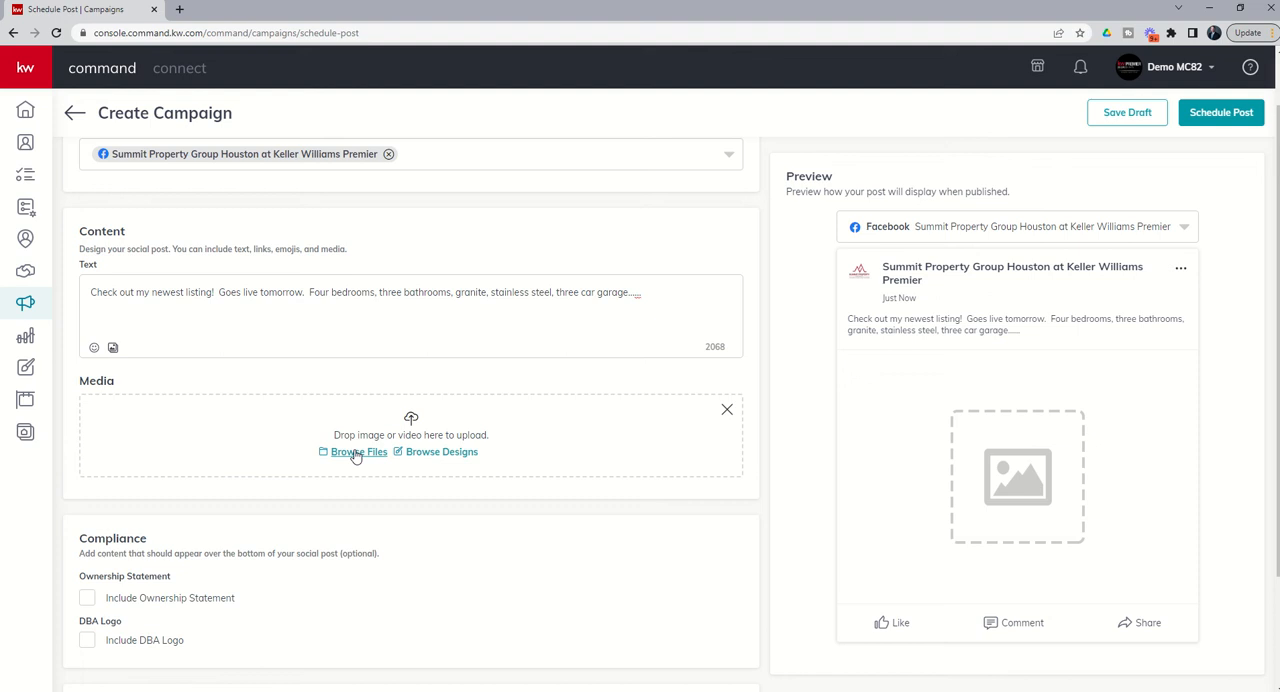
mouse_move(442, 452)
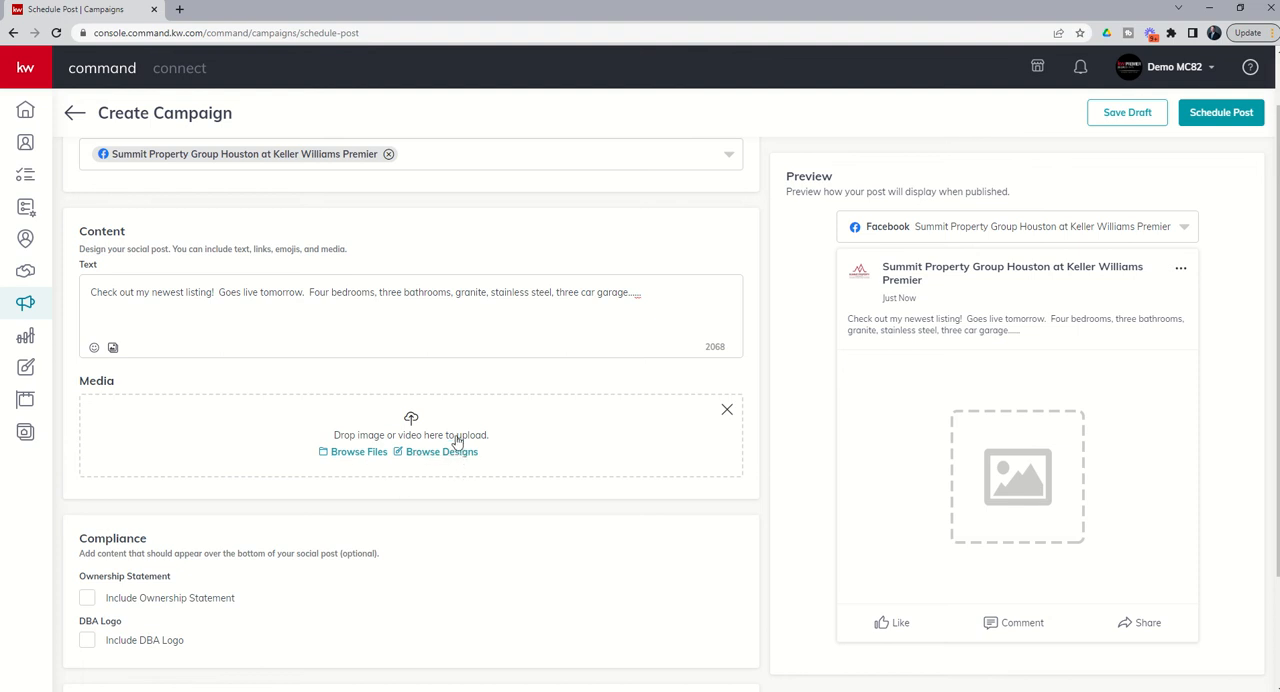
mouse_move(424, 448)
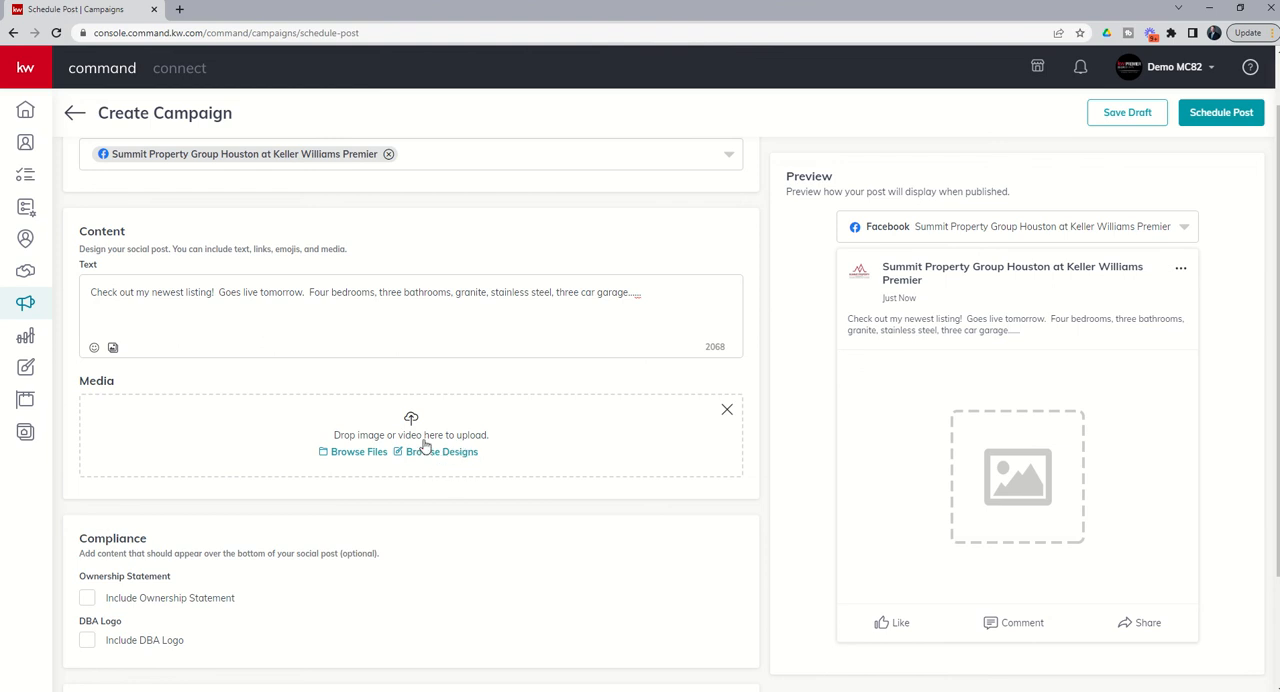
mouse_move(412, 424)
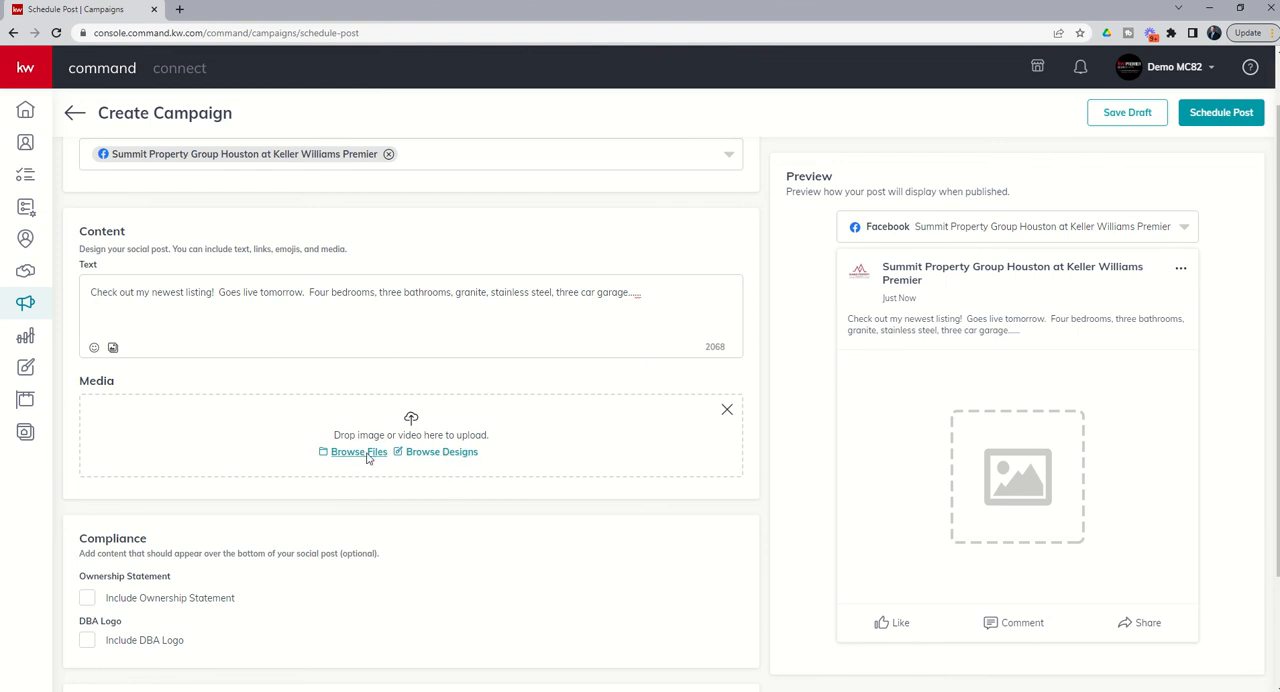
click(358, 452)
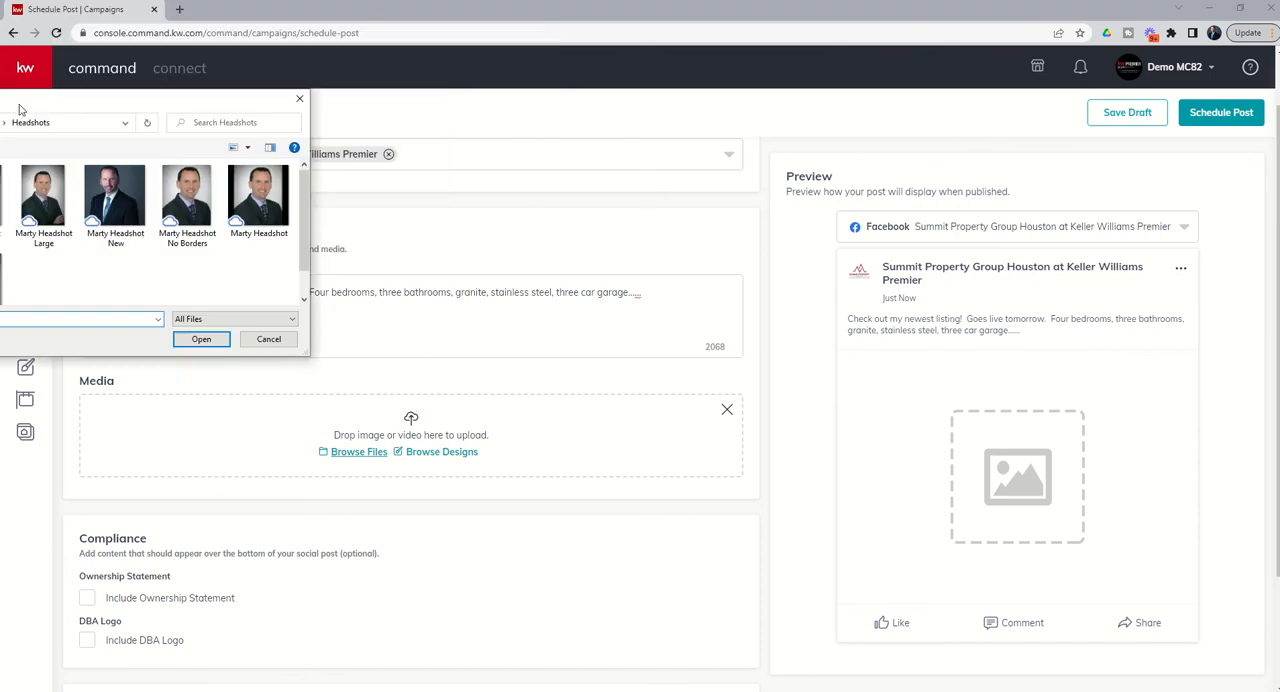
click(268, 338)
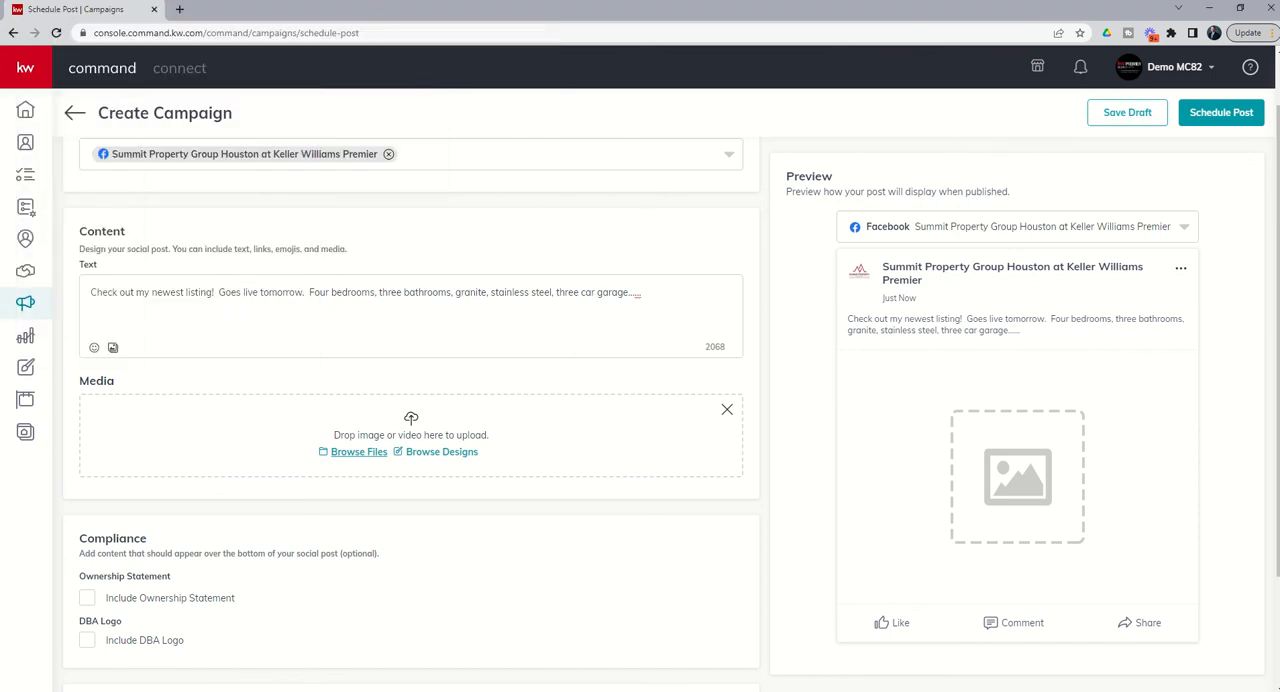
click(442, 452)
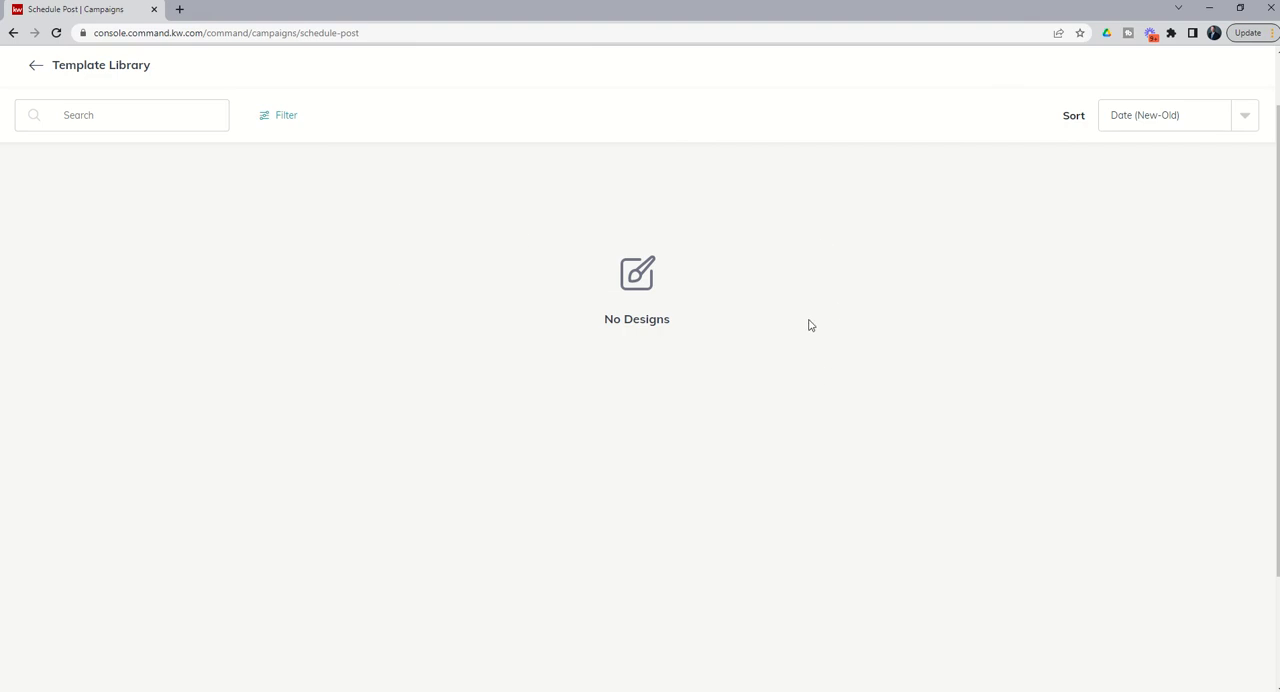
mouse_move(910, 434)
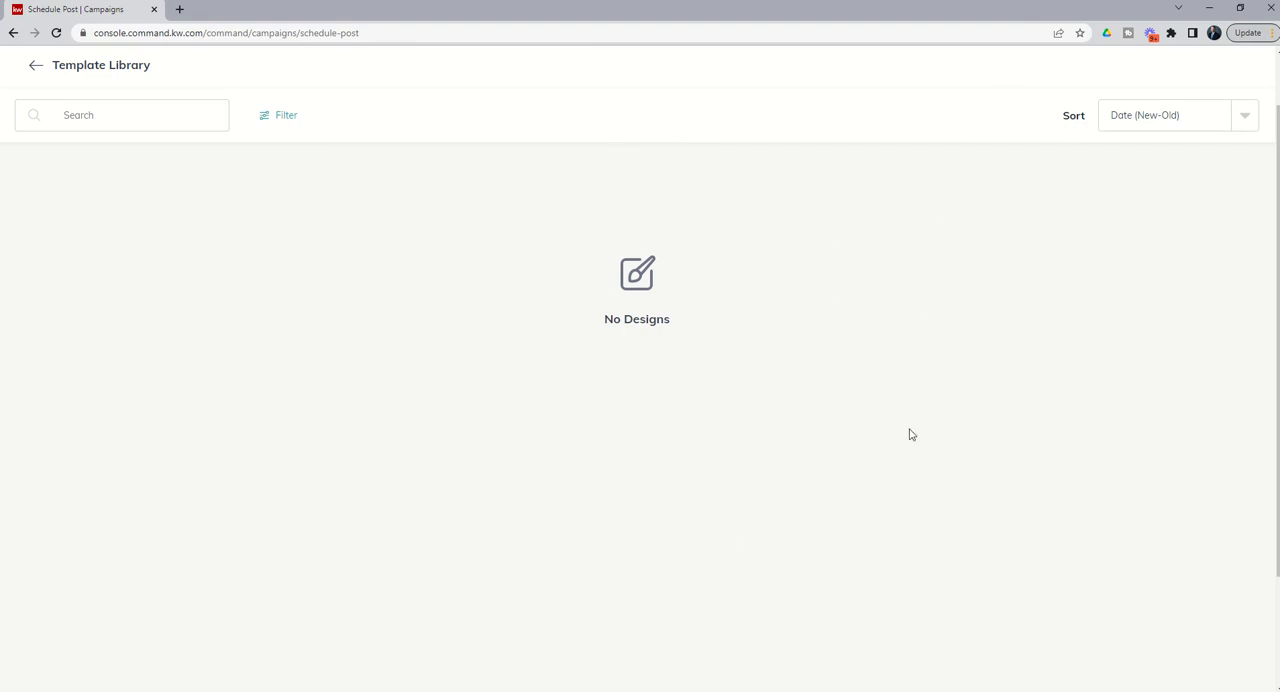
mouse_move(808, 528)
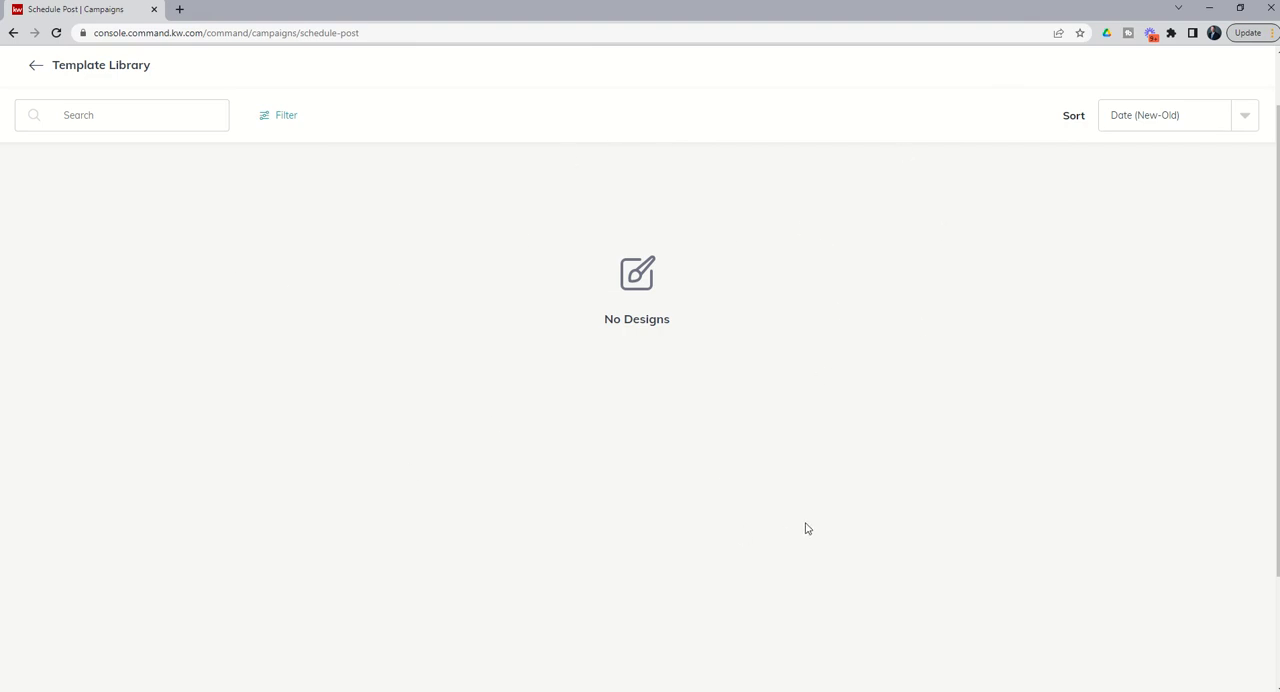
mouse_move(744, 414)
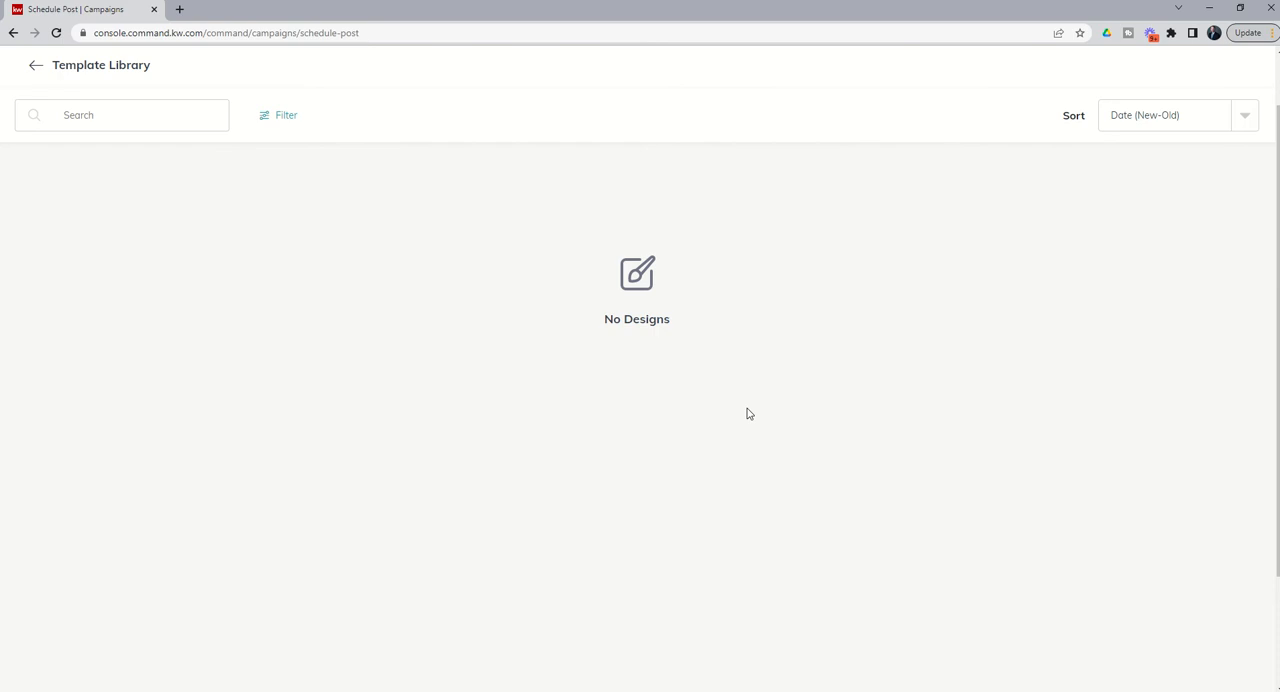
mouse_move(36, 72)
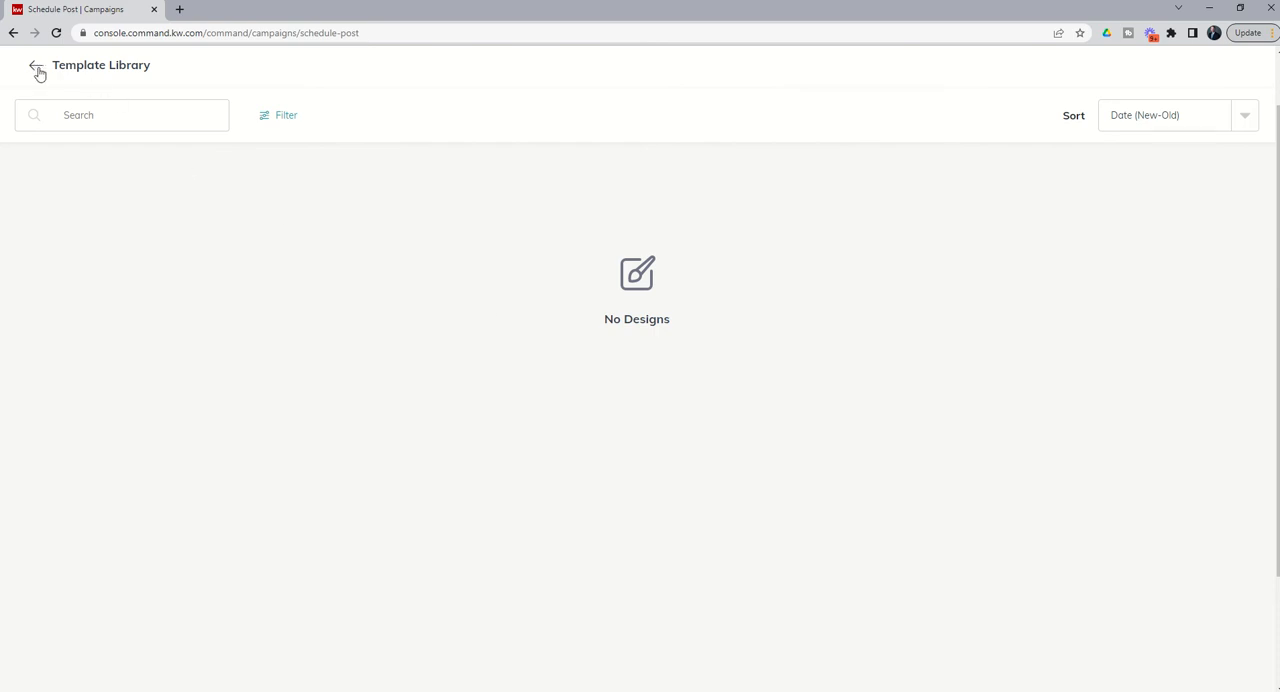
click(36, 66)
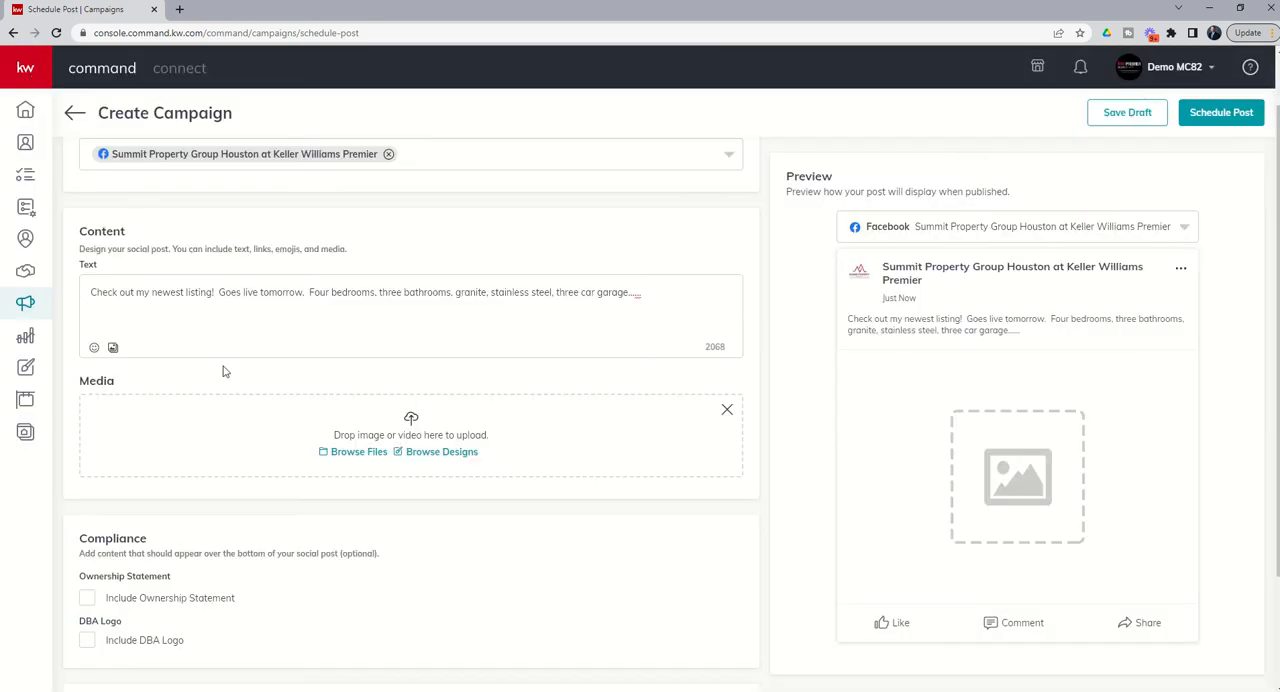
mouse_move(274, 456)
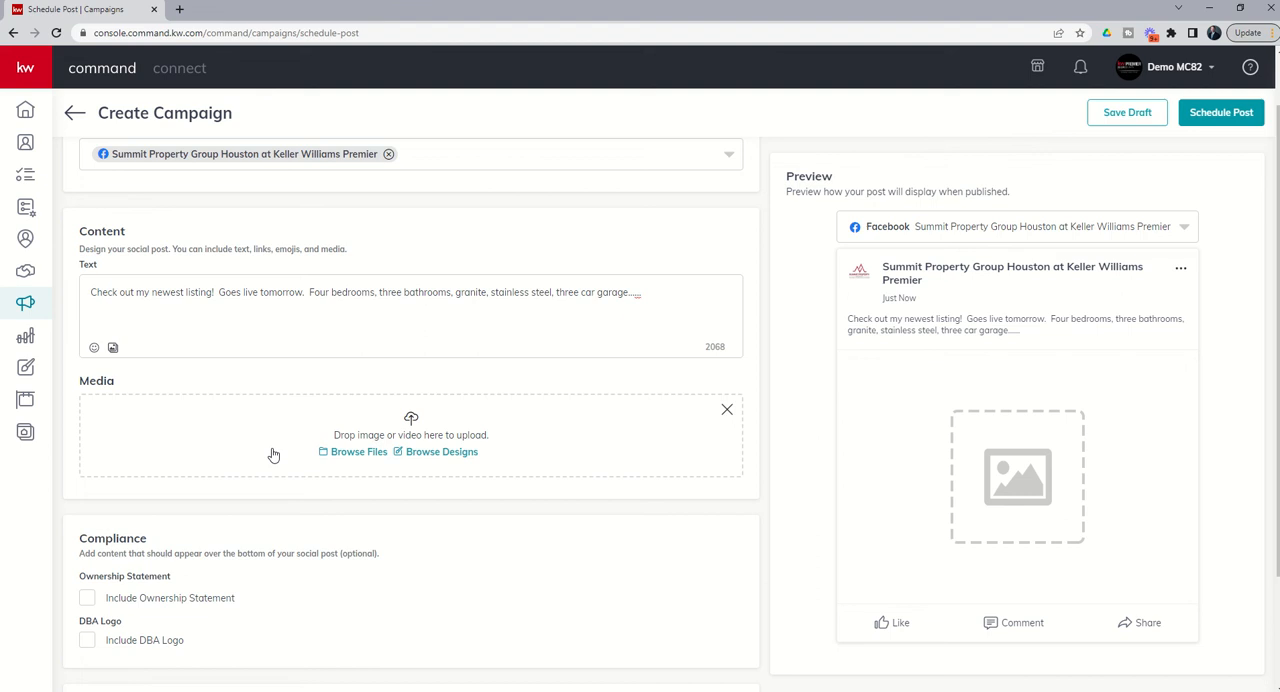
mouse_move(712, 414)
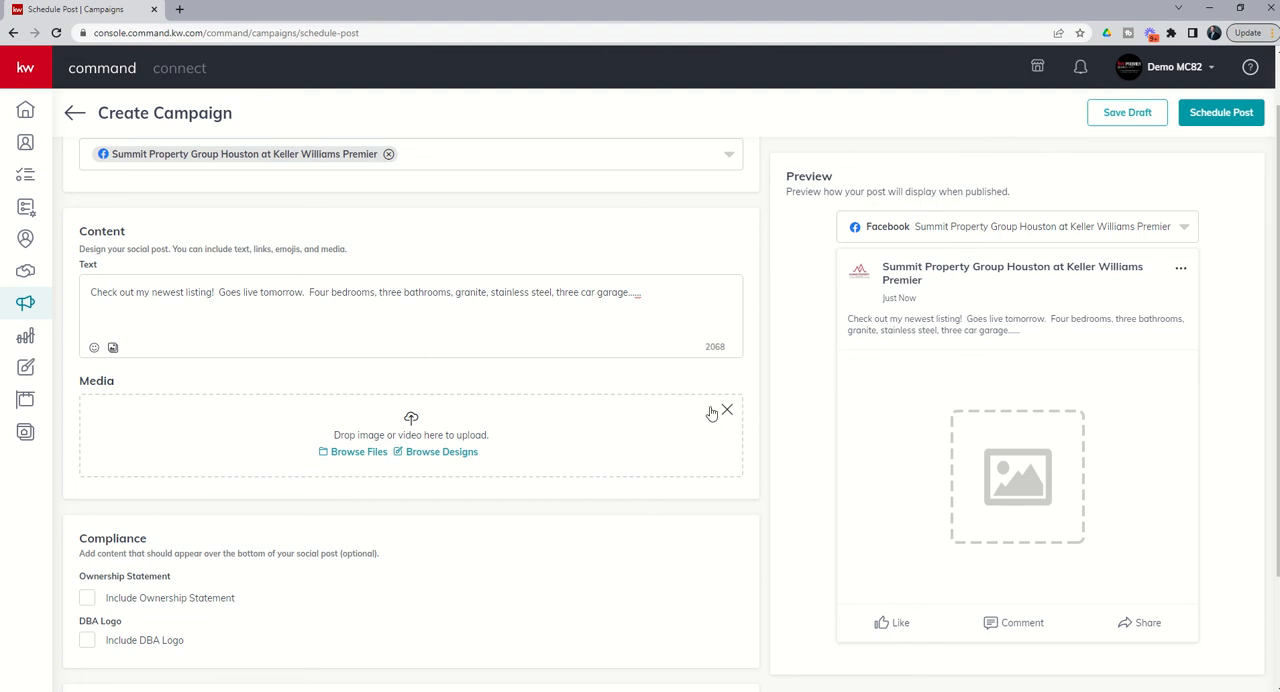
mouse_move(1044, 536)
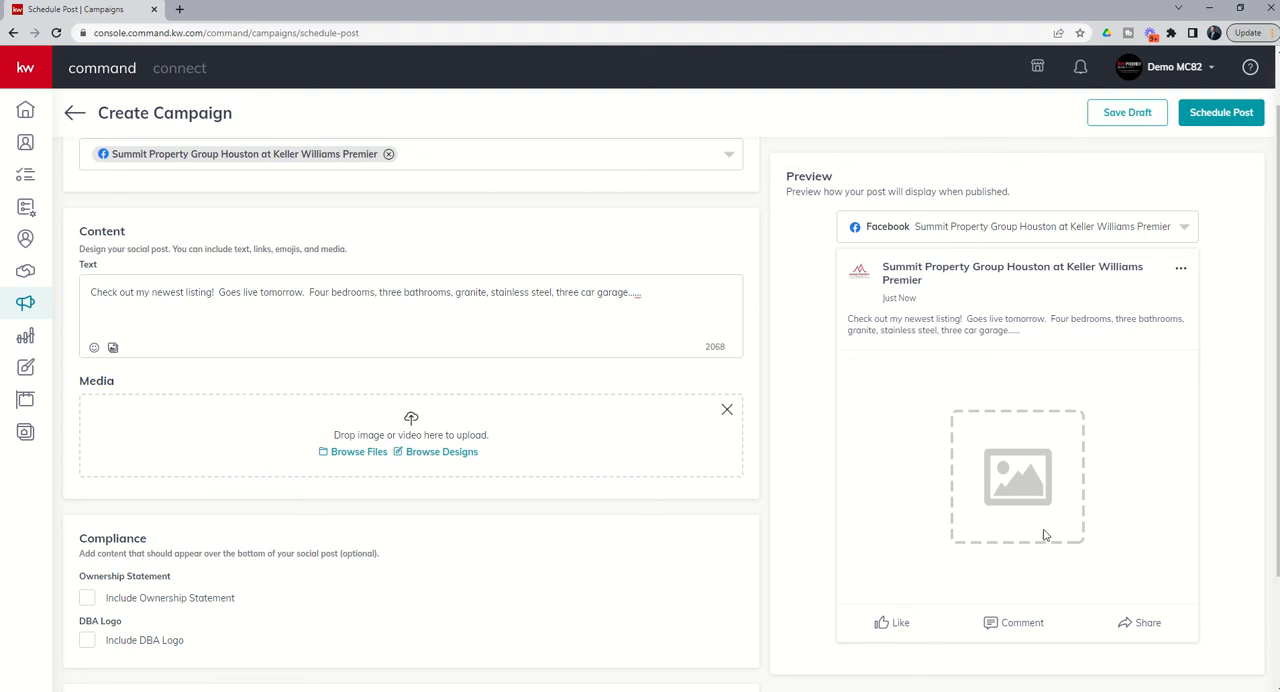
mouse_move(1106, 498)
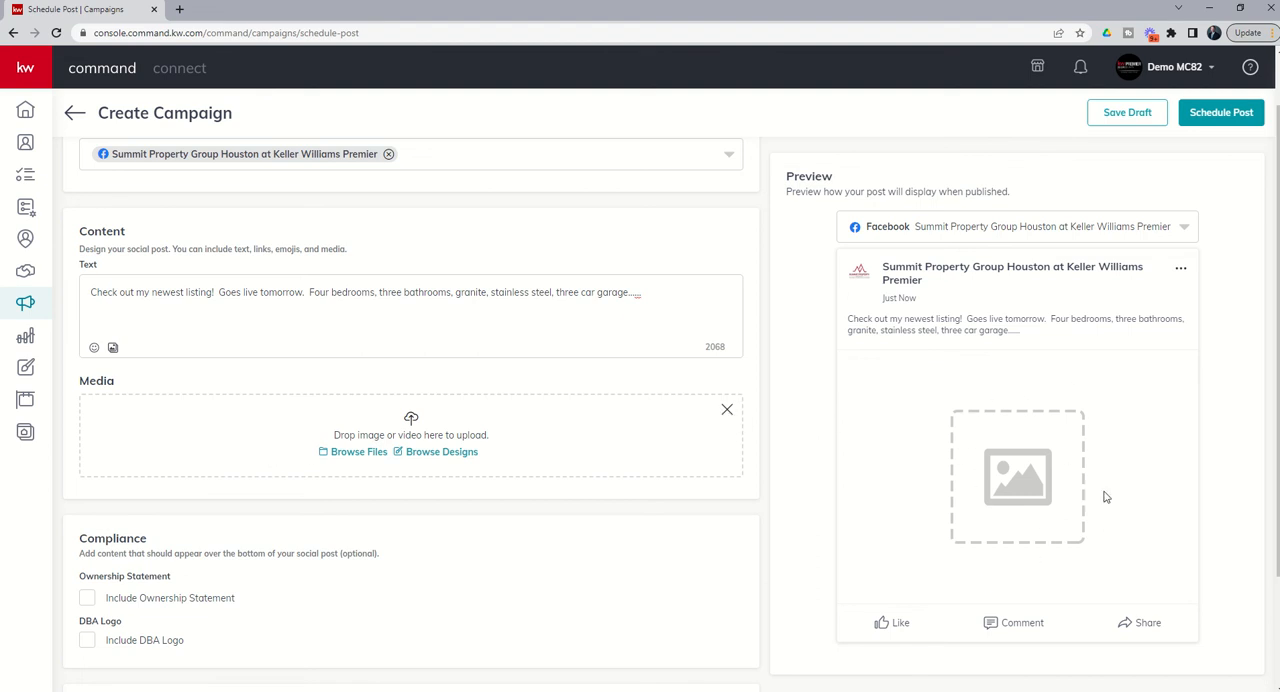
mouse_move(490, 388)
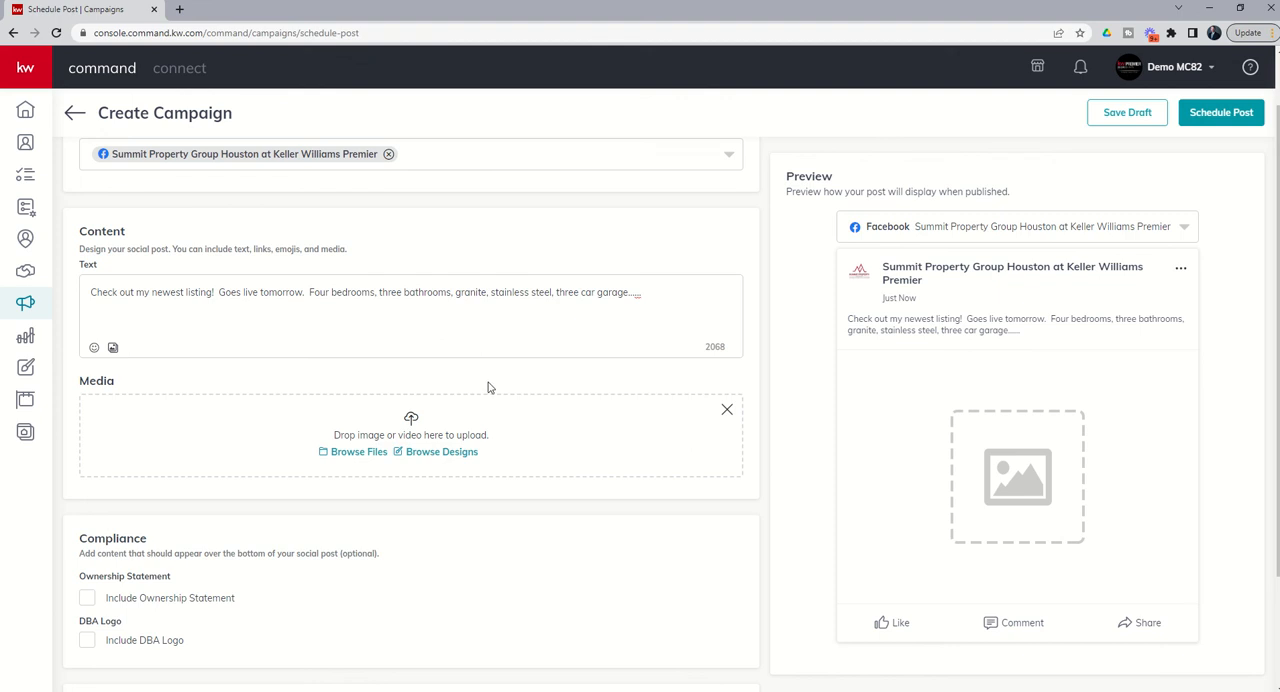
scroll(down, 3)
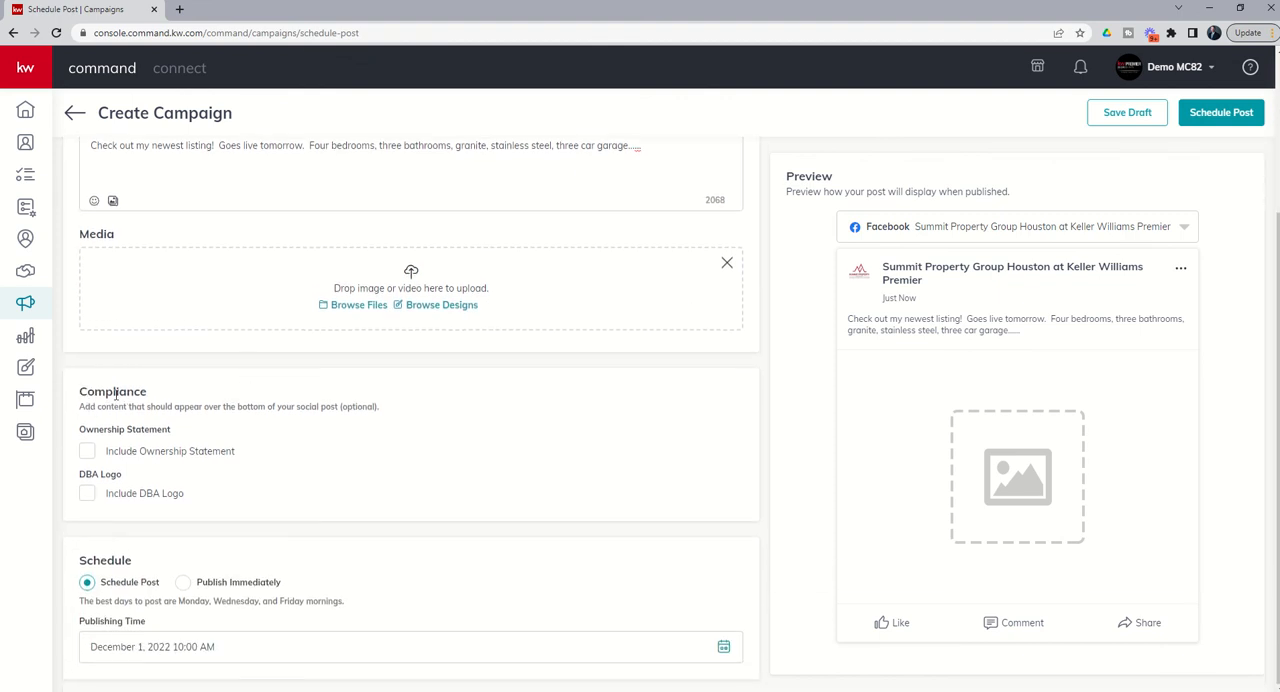
mouse_move(240, 422)
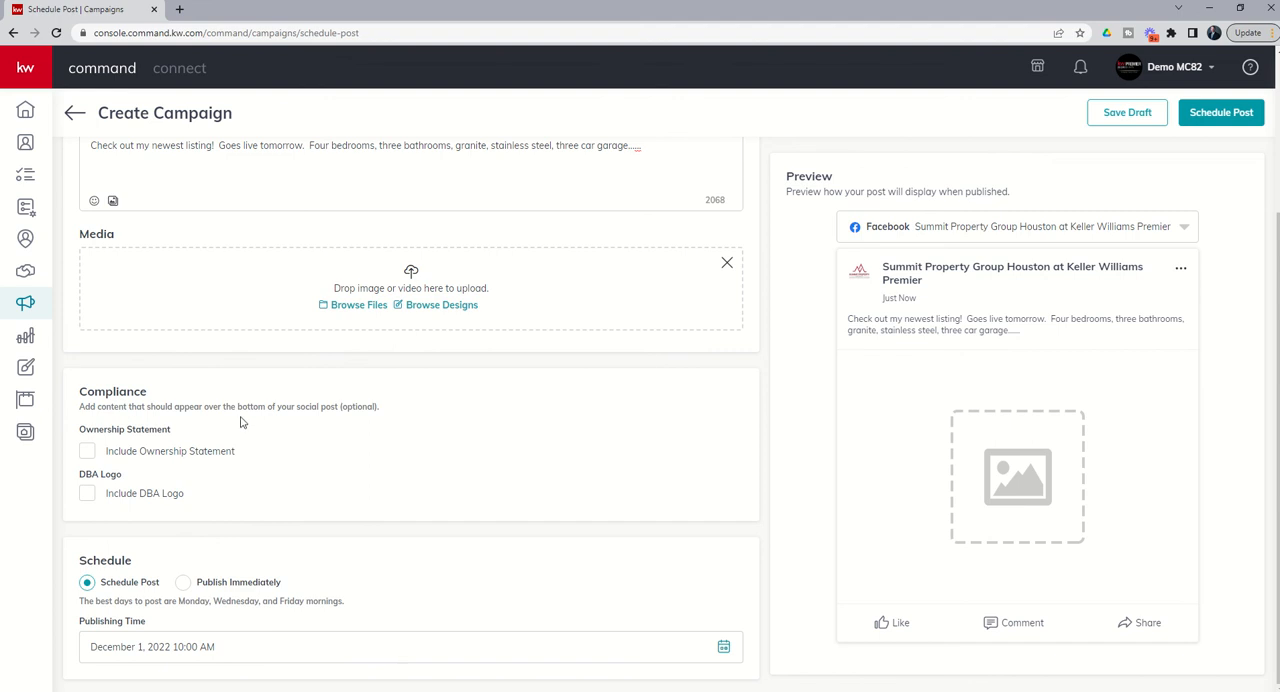
mouse_move(332, 422)
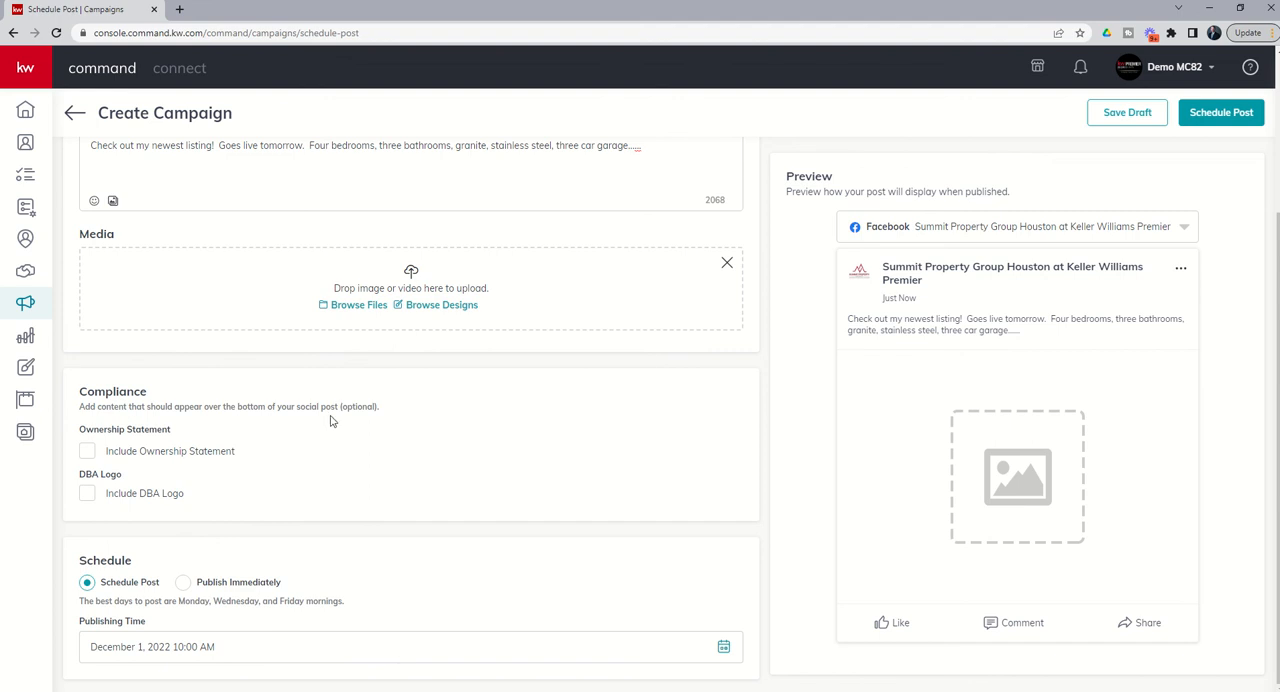
mouse_move(168, 428)
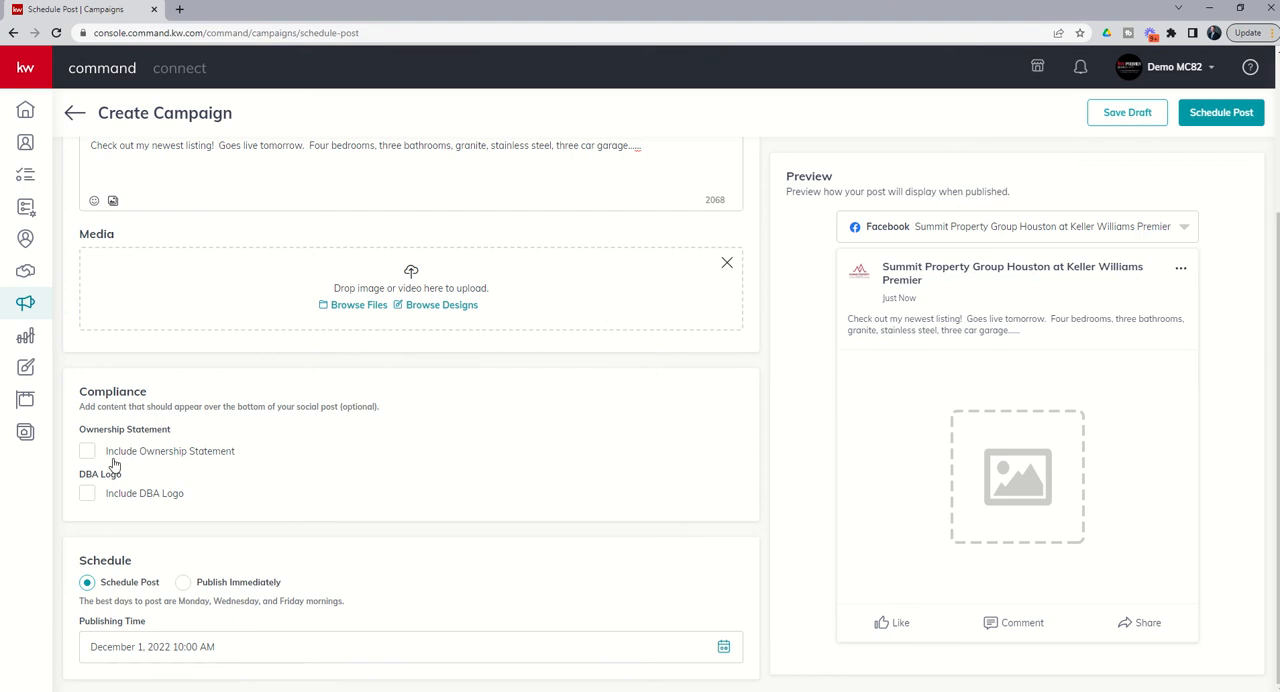
mouse_move(232, 464)
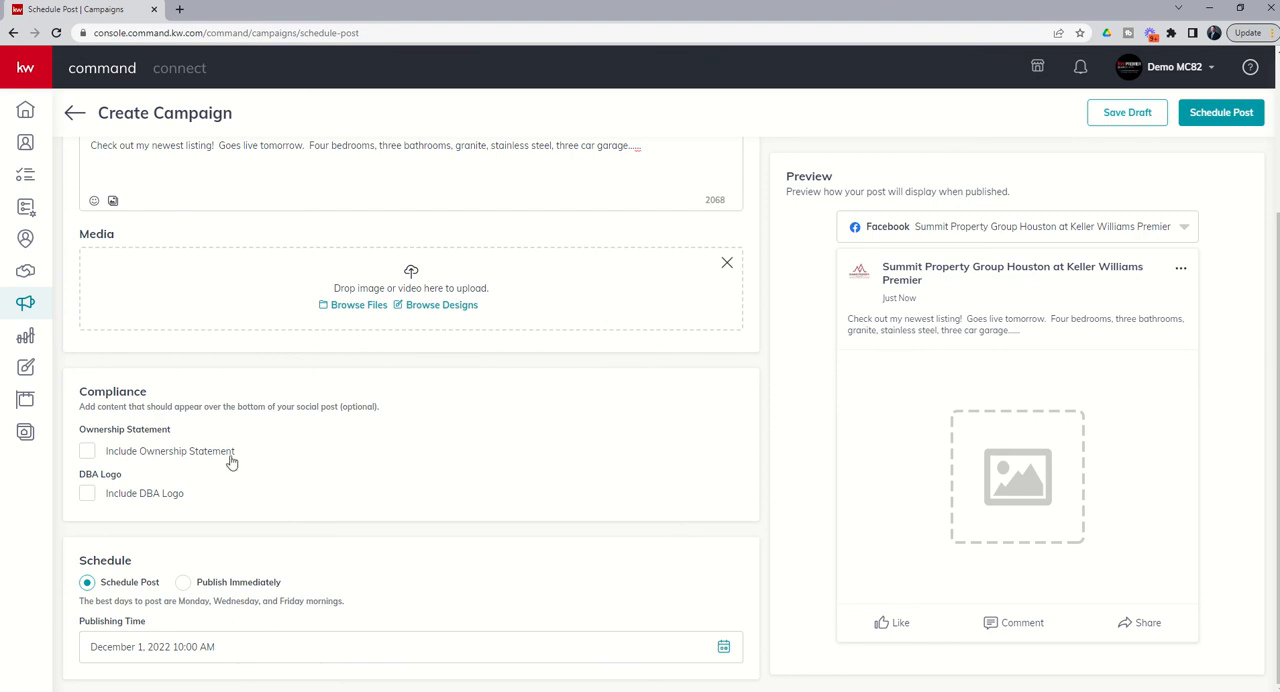
mouse_move(92, 486)
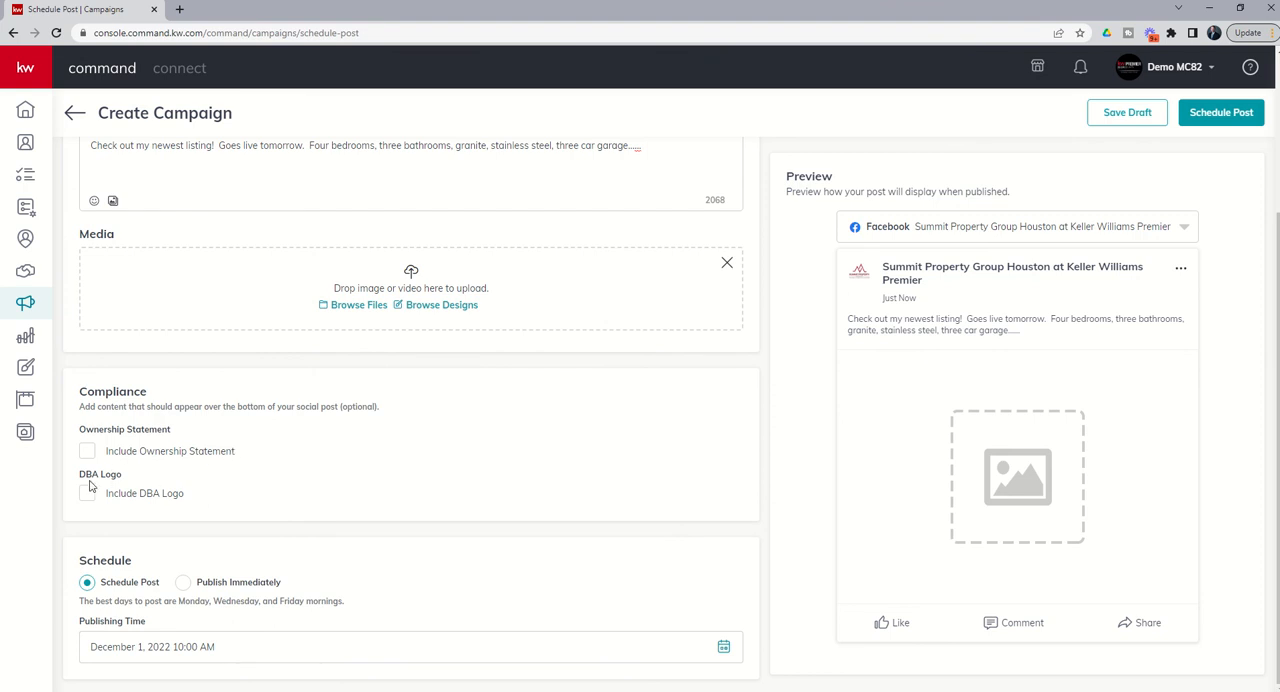
mouse_move(156, 506)
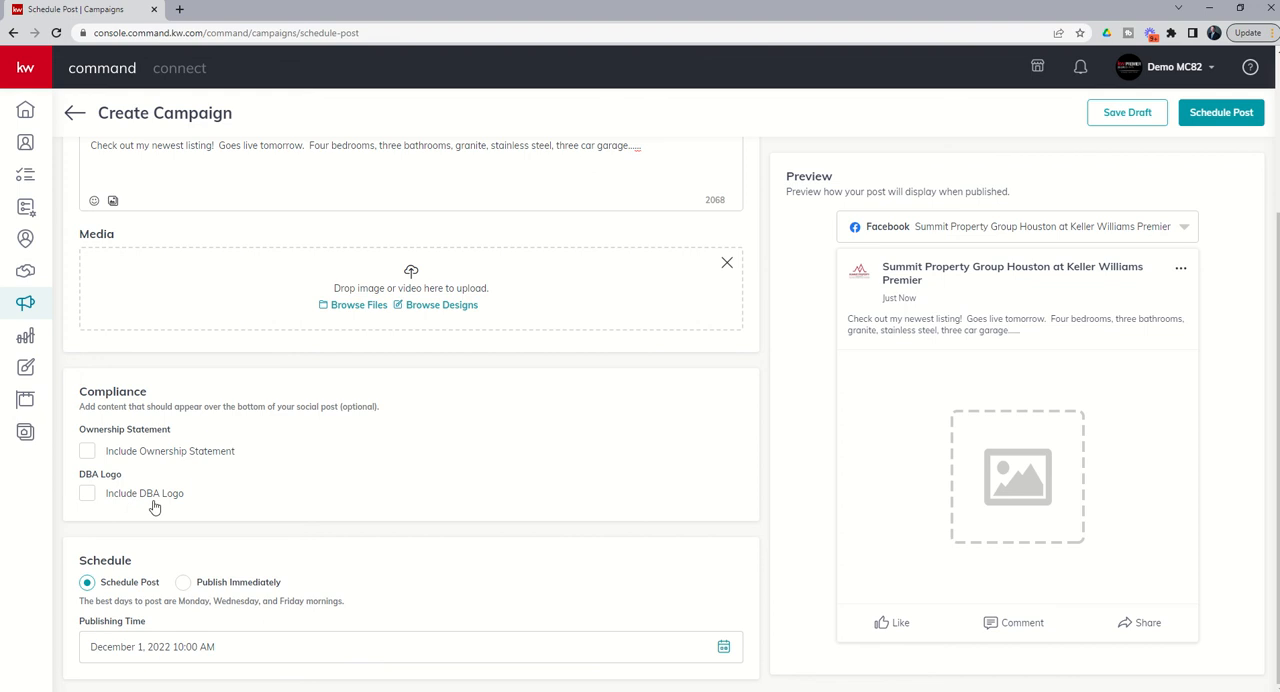
mouse_move(176, 504)
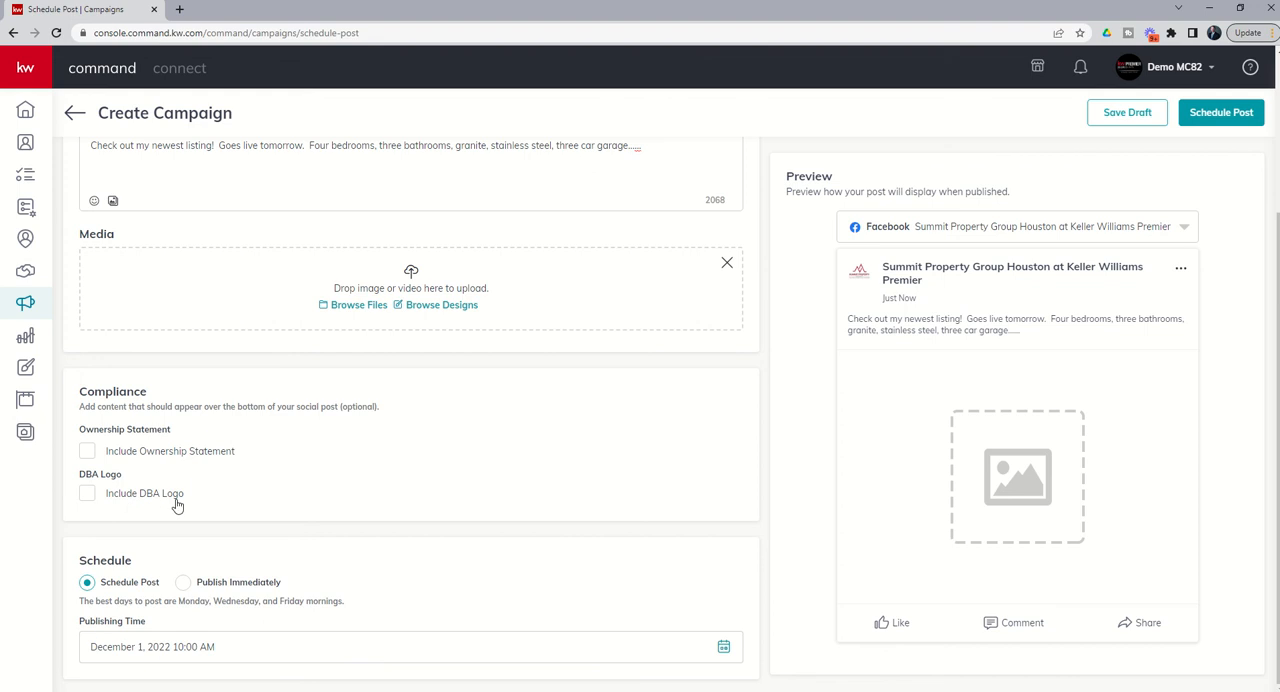
mouse_move(170, 508)
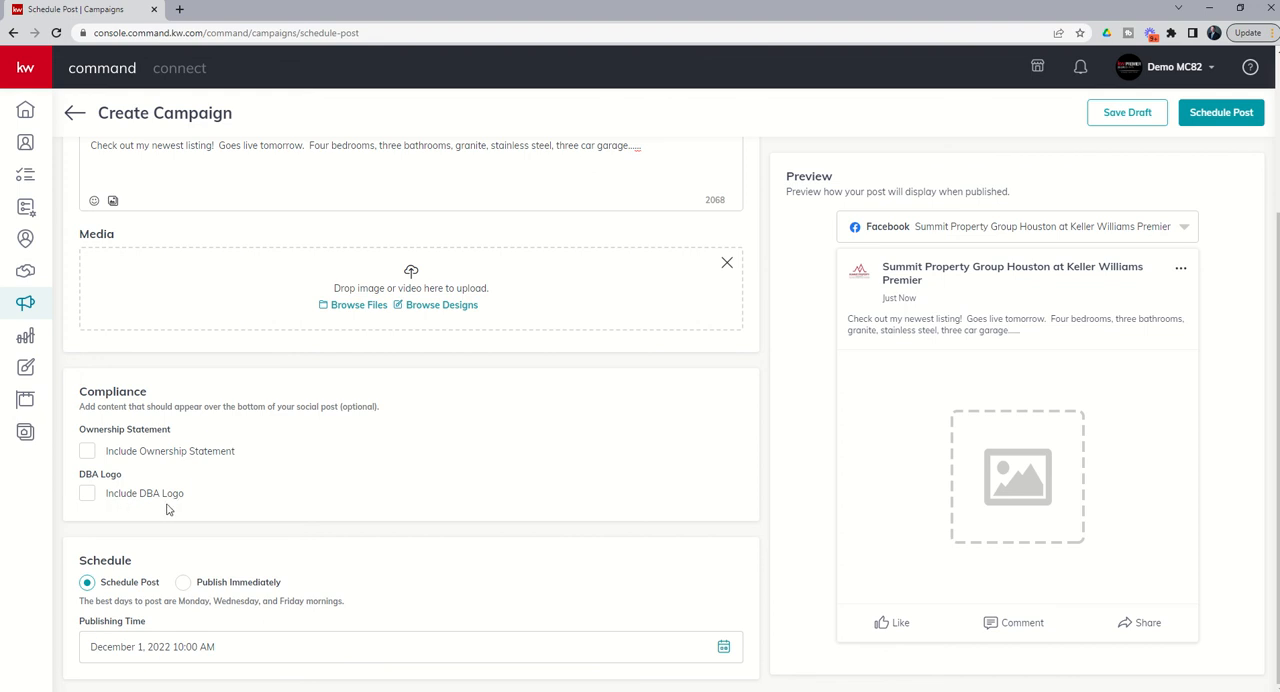
mouse_move(172, 506)
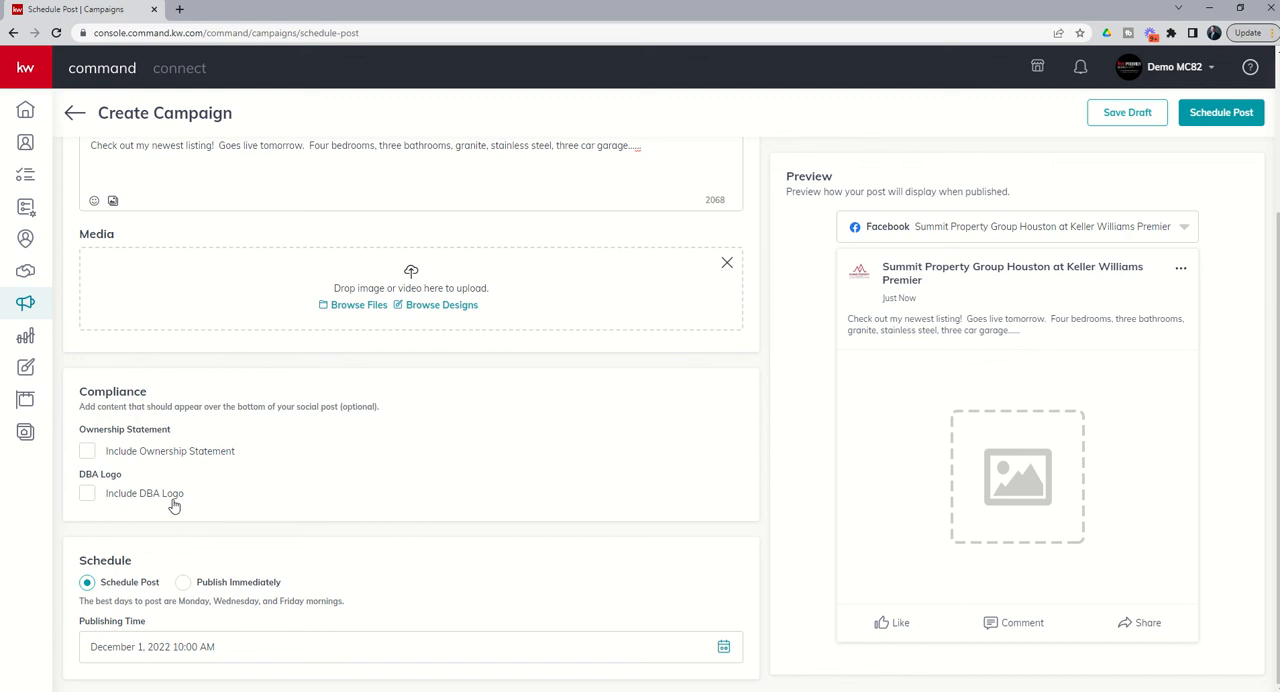
mouse_move(204, 470)
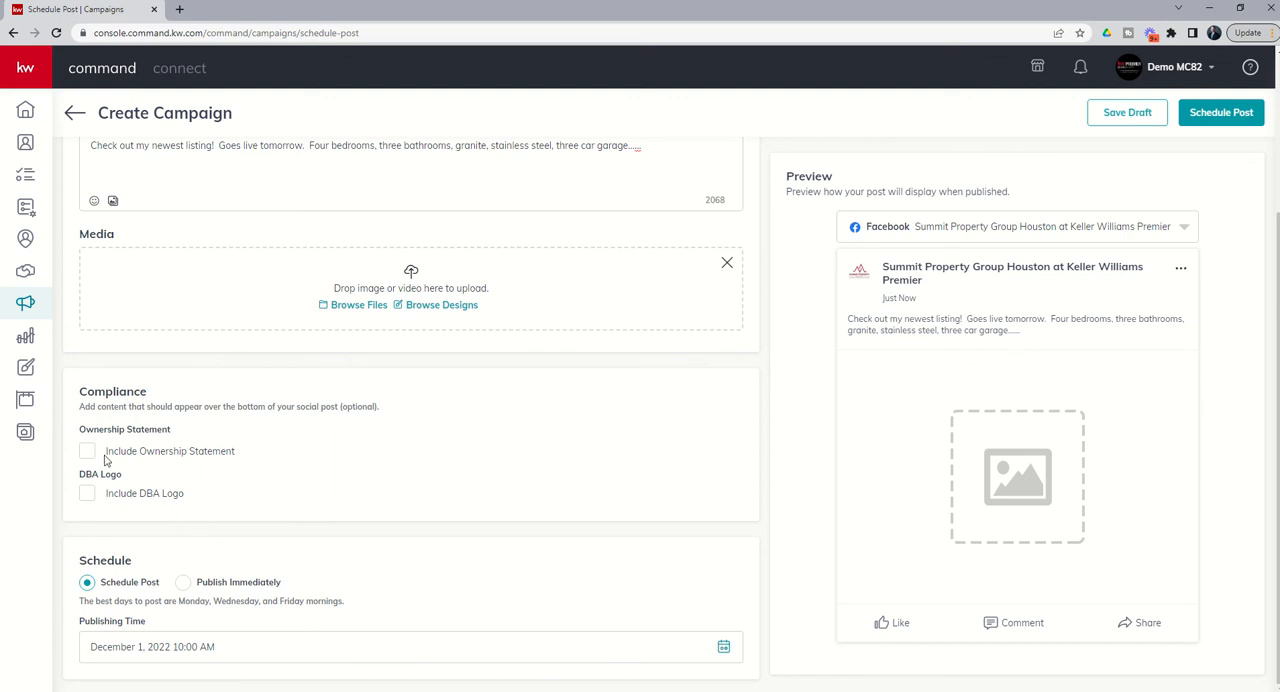
mouse_move(176, 476)
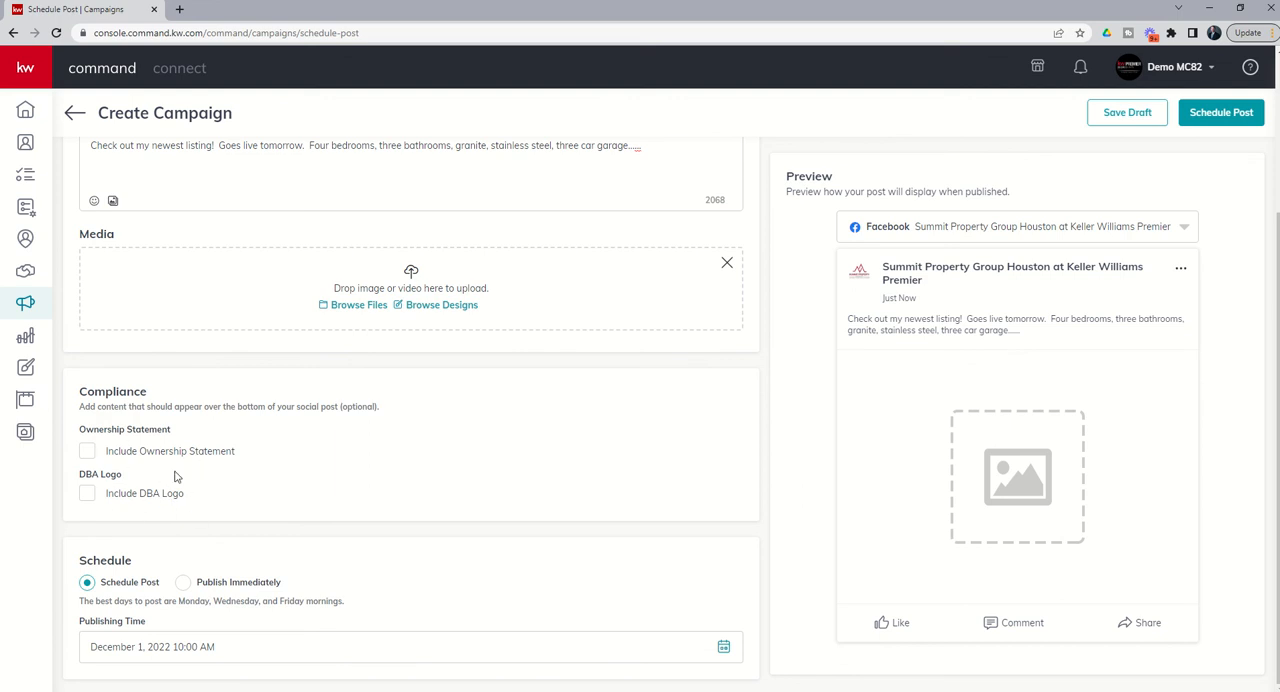
mouse_move(152, 498)
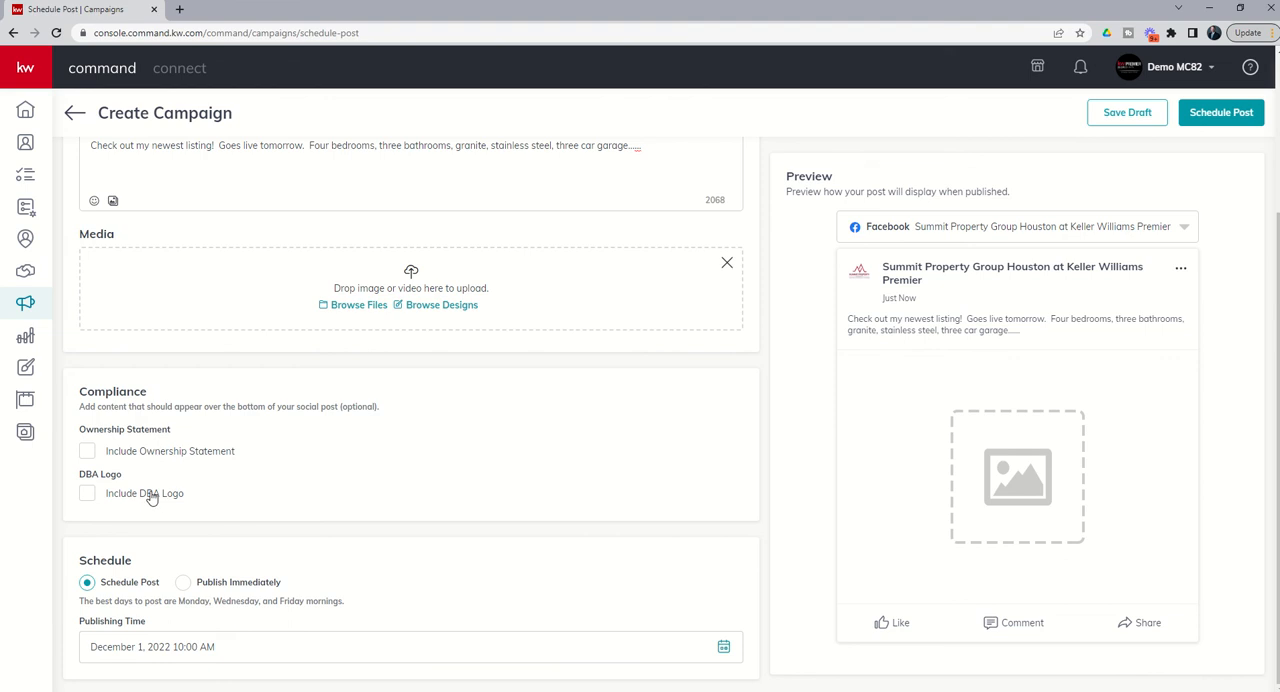
mouse_move(158, 464)
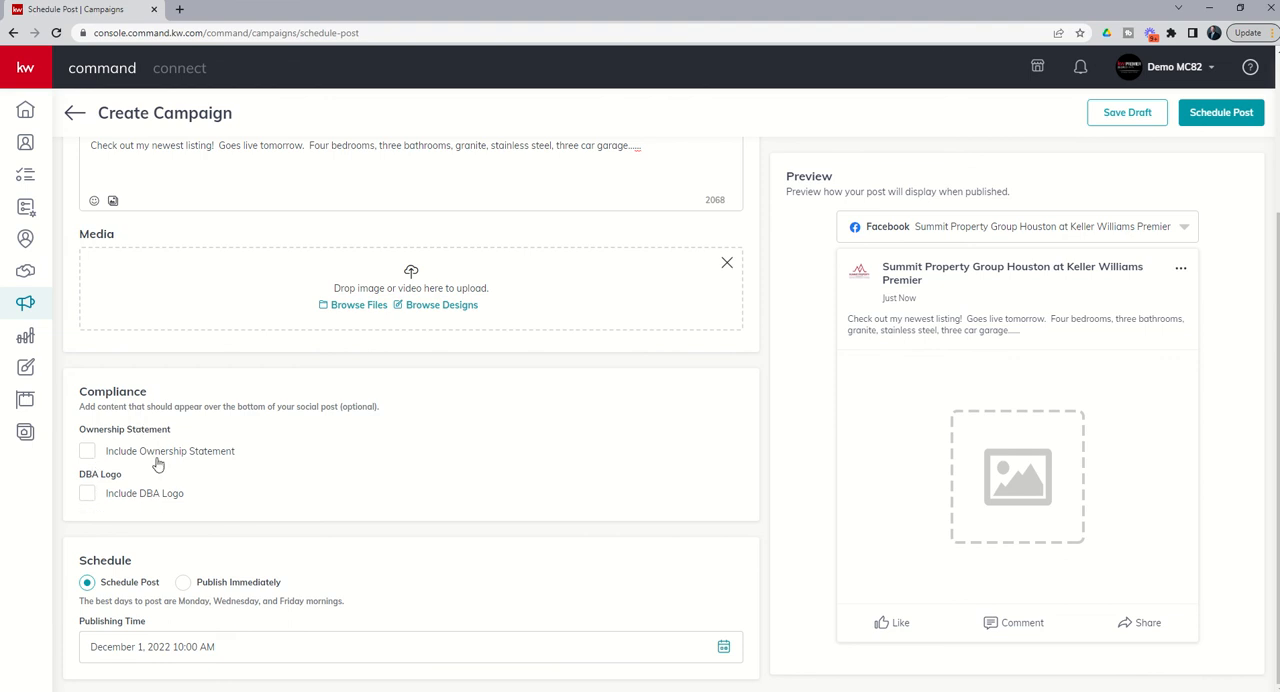
mouse_move(168, 518)
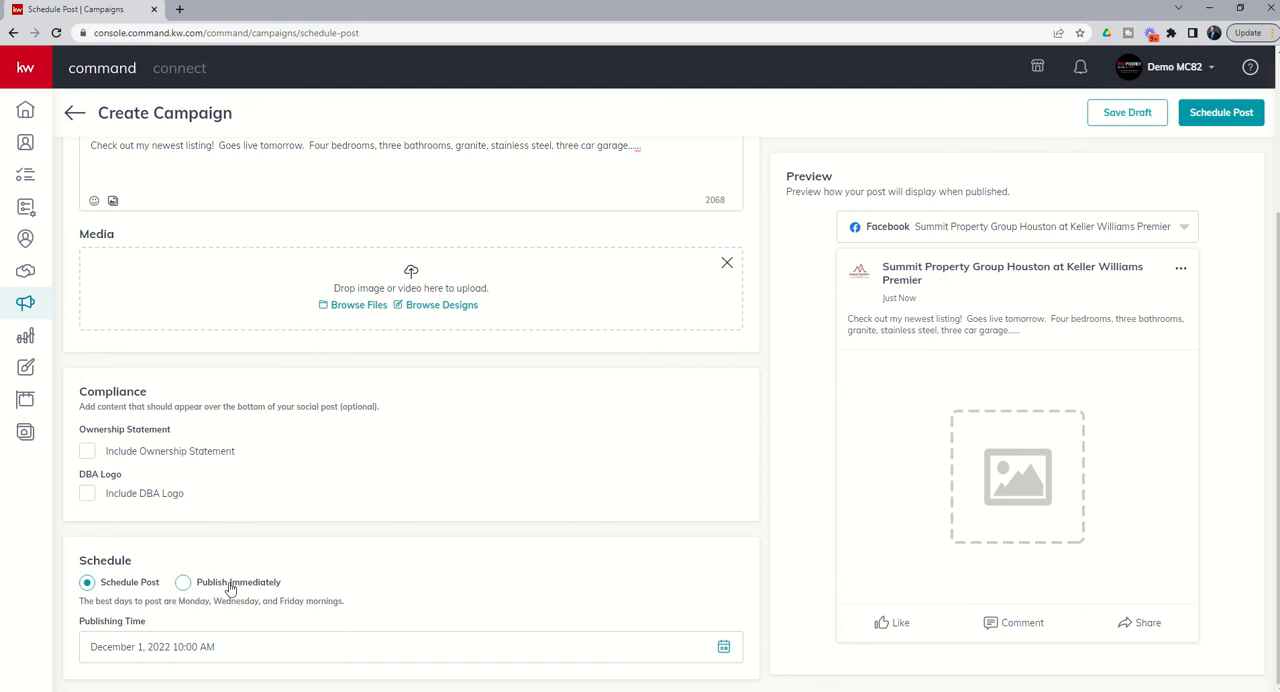
mouse_move(184, 566)
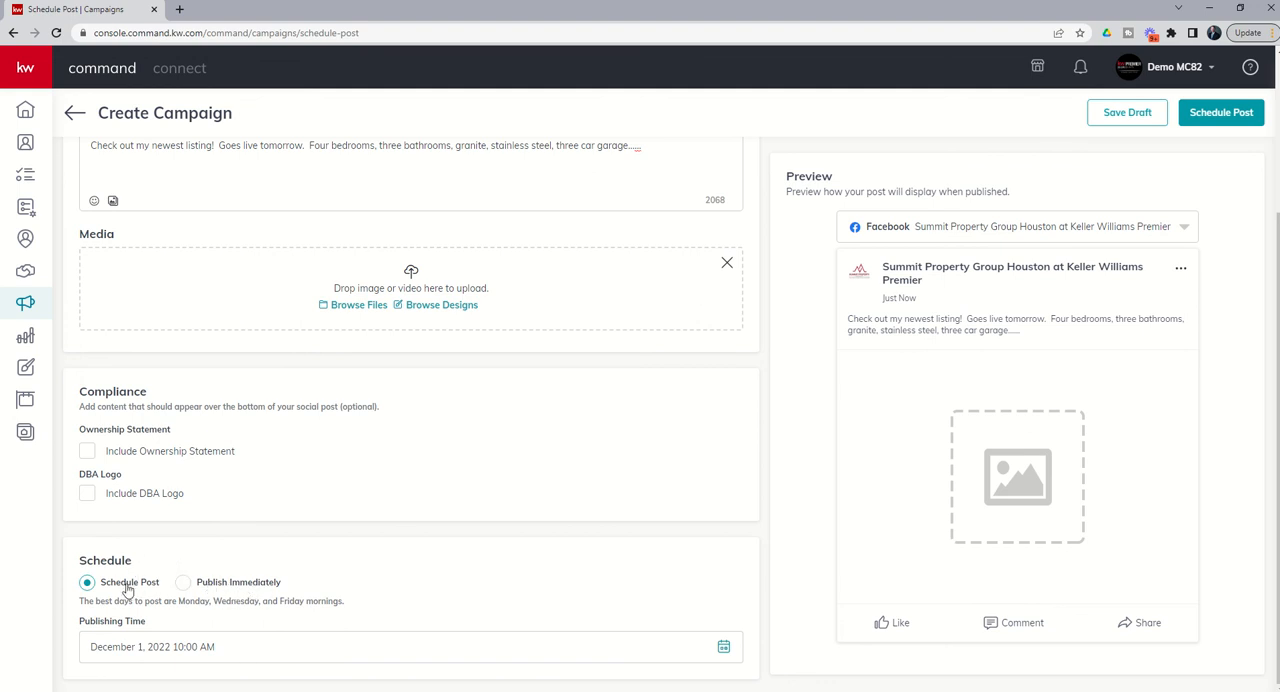
mouse_move(136, 640)
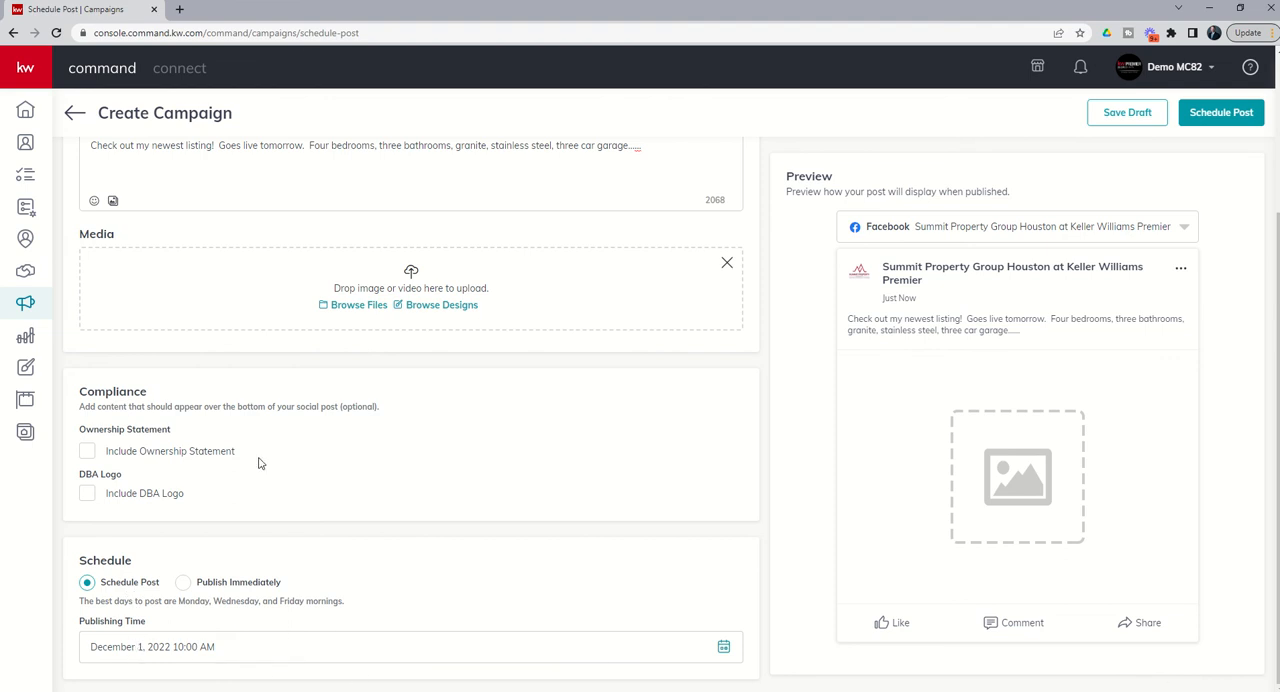
scroll(up, 3)
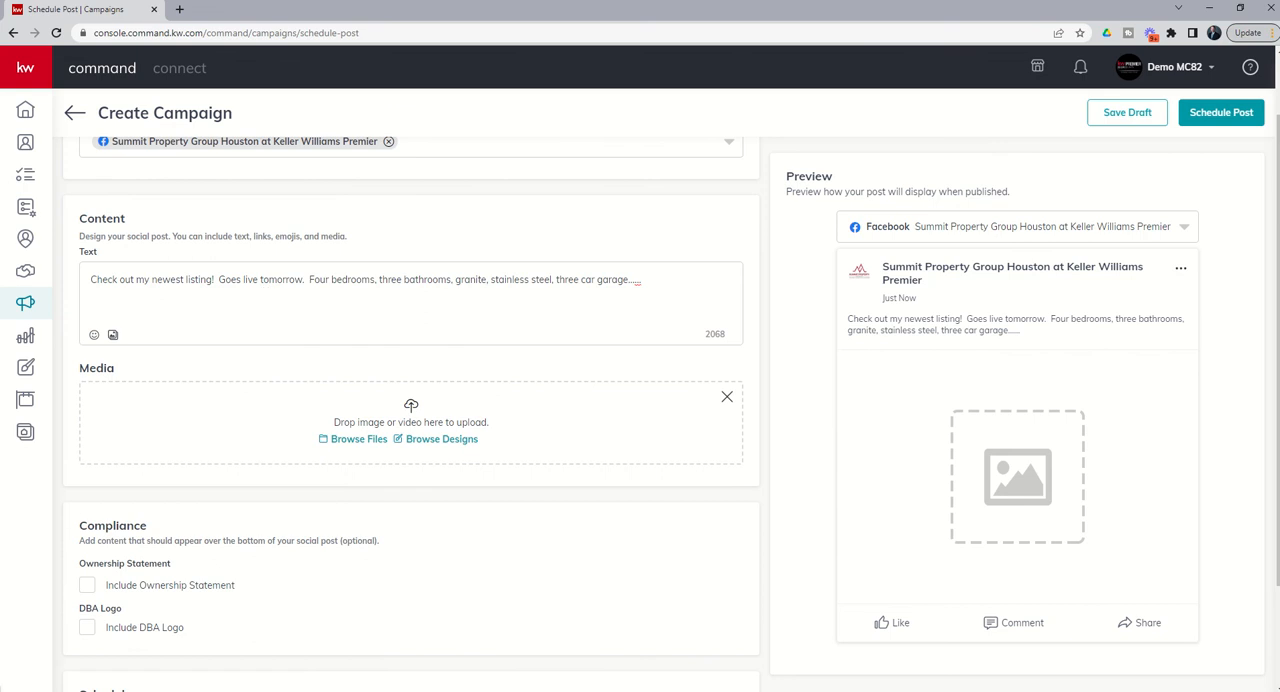
scroll(down, 3)
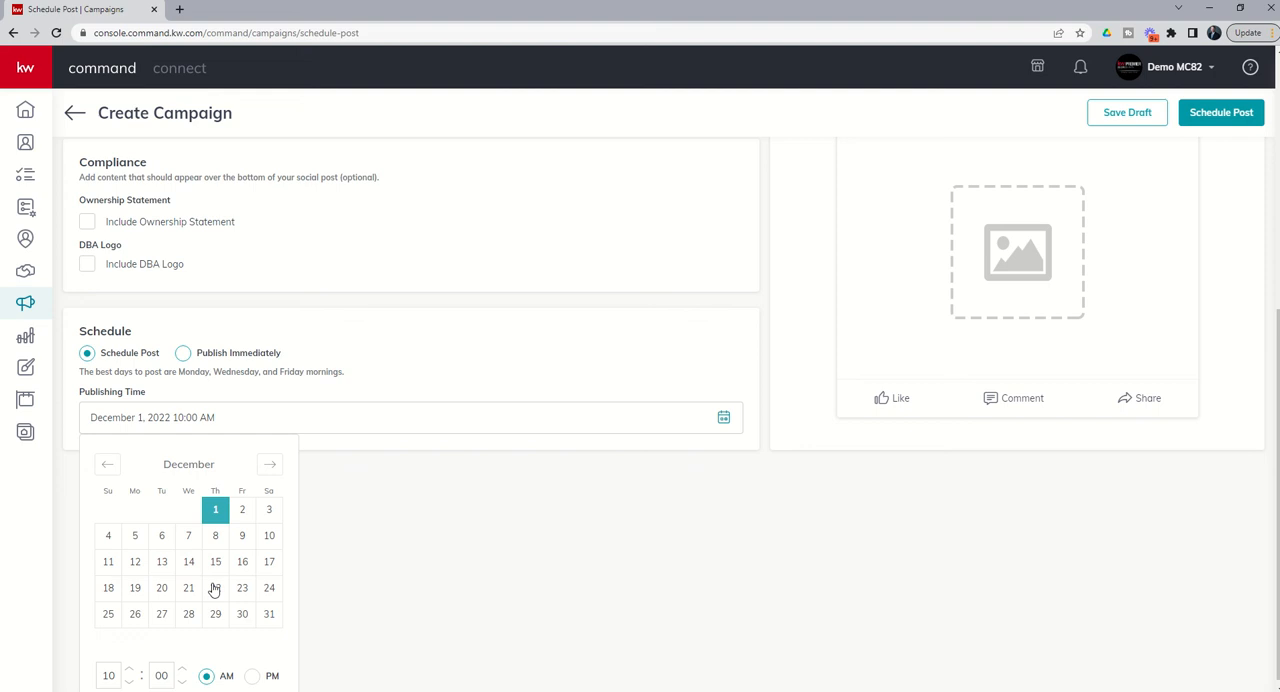
Lower the publishing hour to 9 so the time reads December 1, 2022, 9:00 AM
scroll(up, 3)
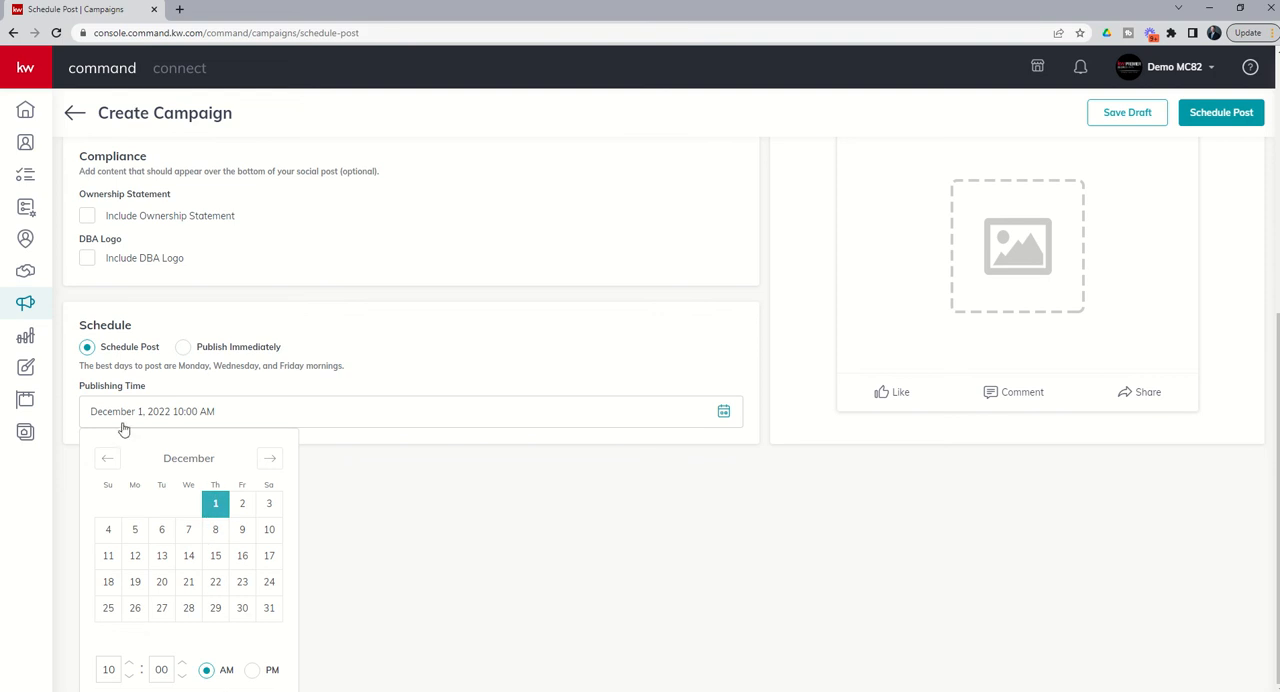
mouse_move(216, 504)
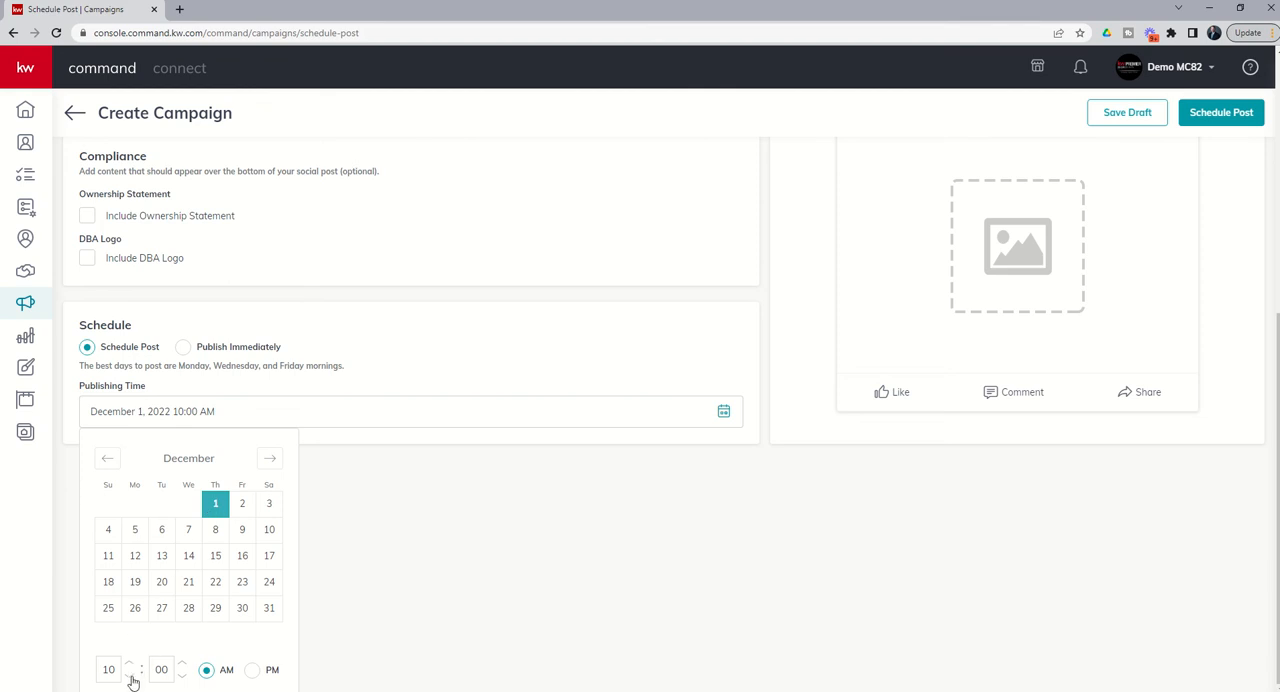
click(128, 676)
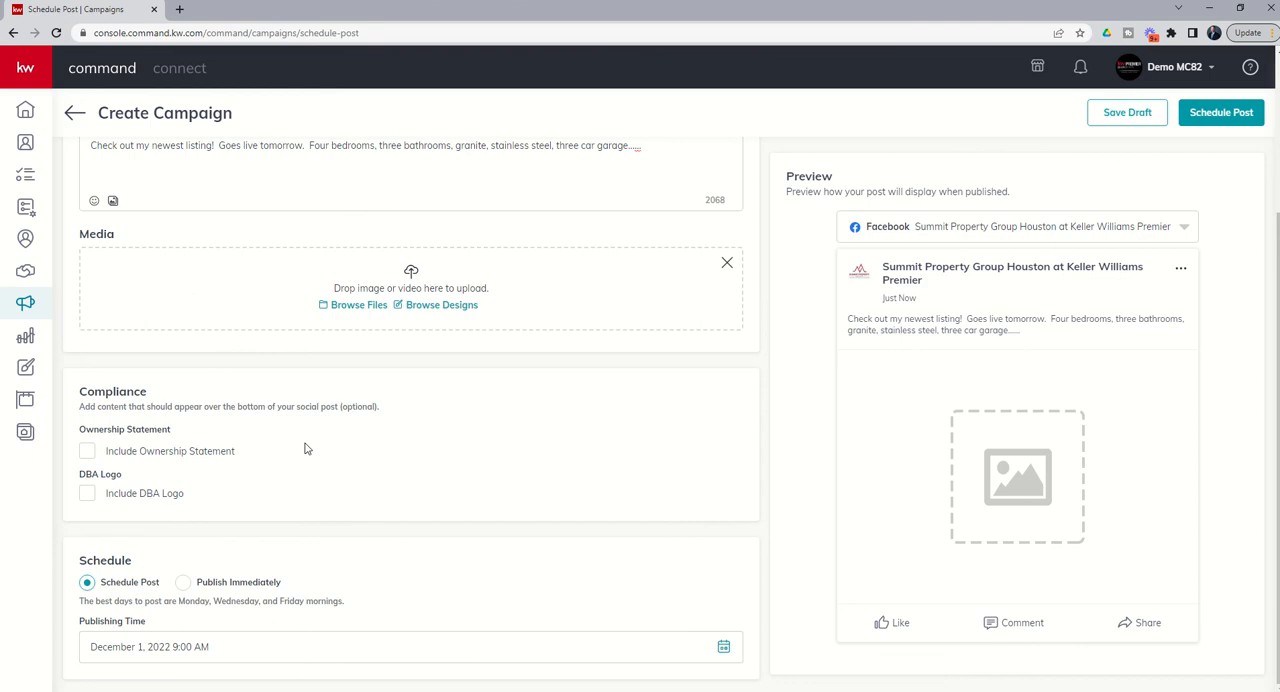
mouse_move(142, 632)
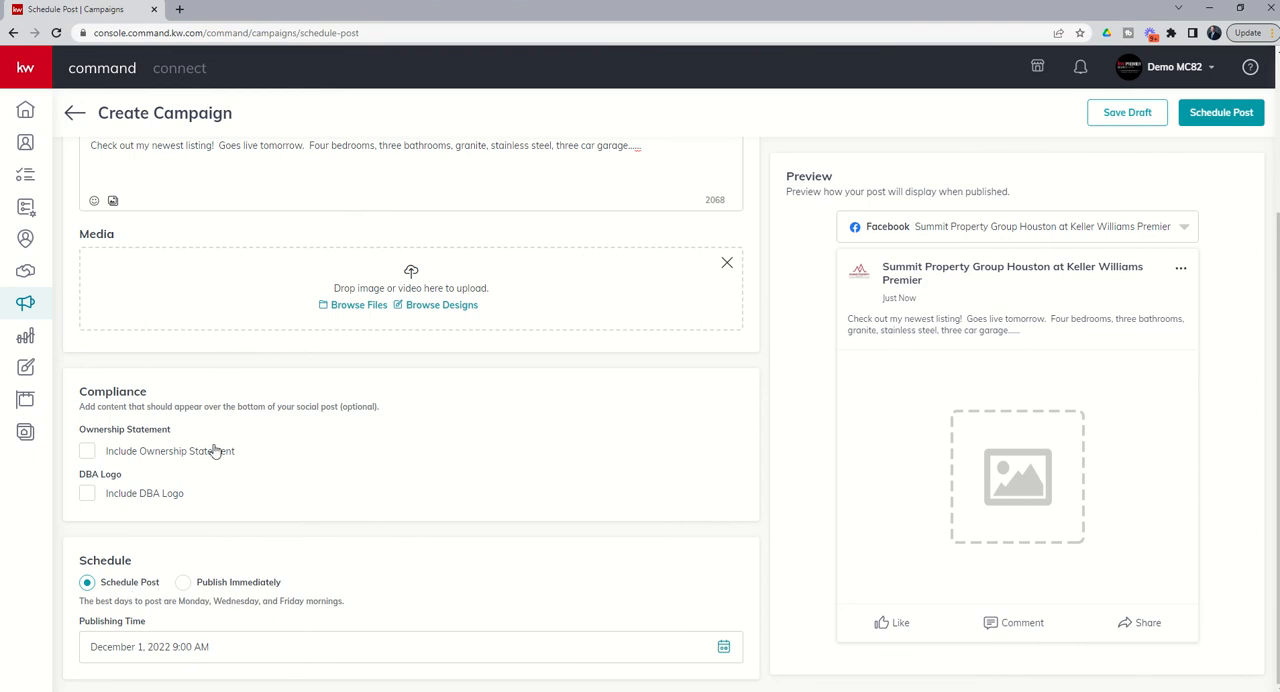
scroll(up, 3)
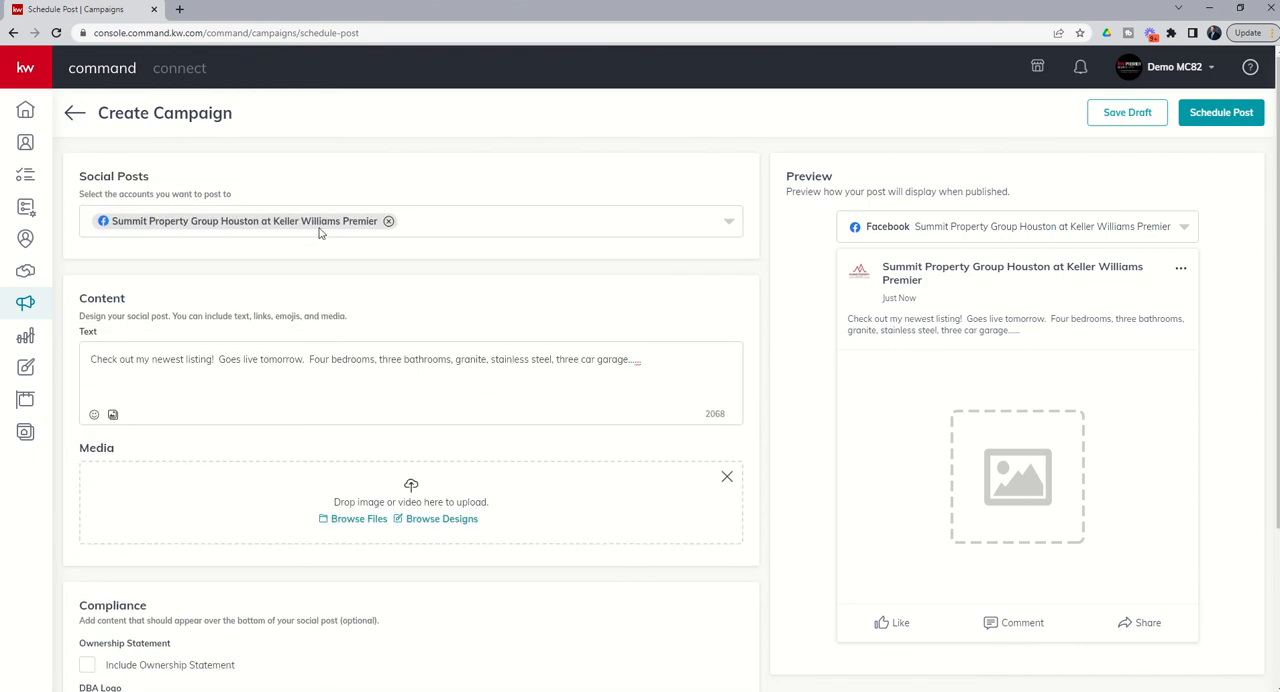
scroll(down, 3)
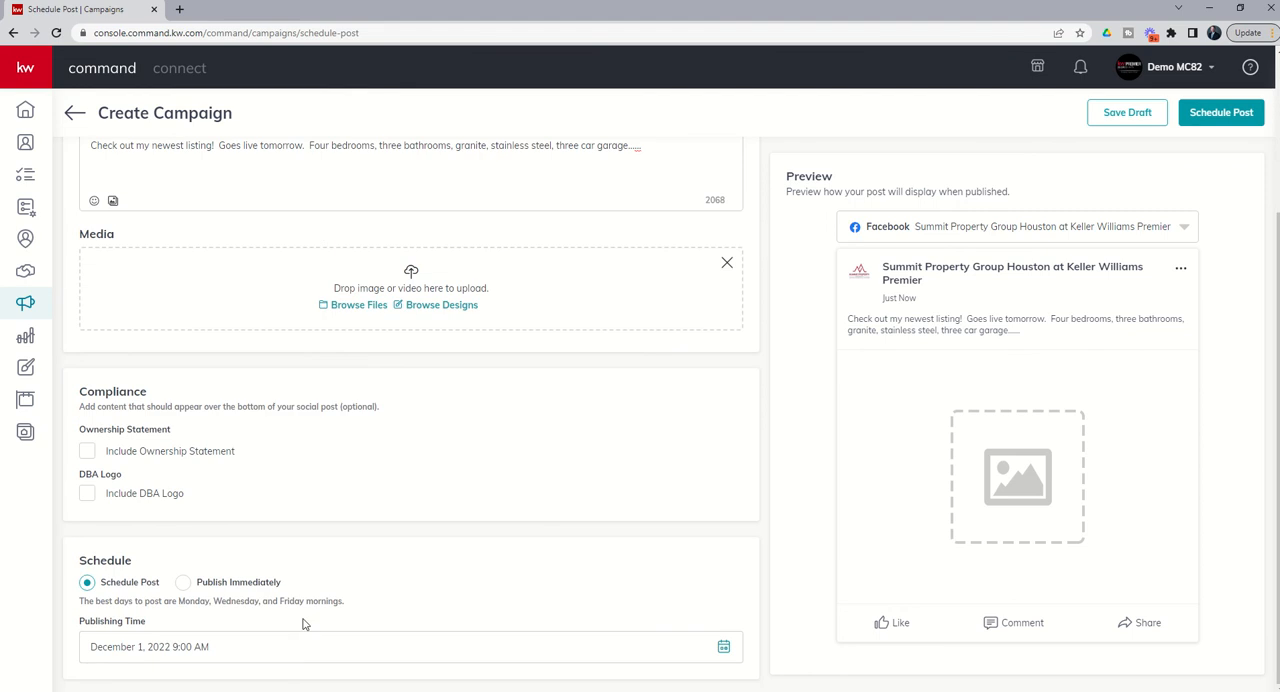
mouse_move(1060, 536)
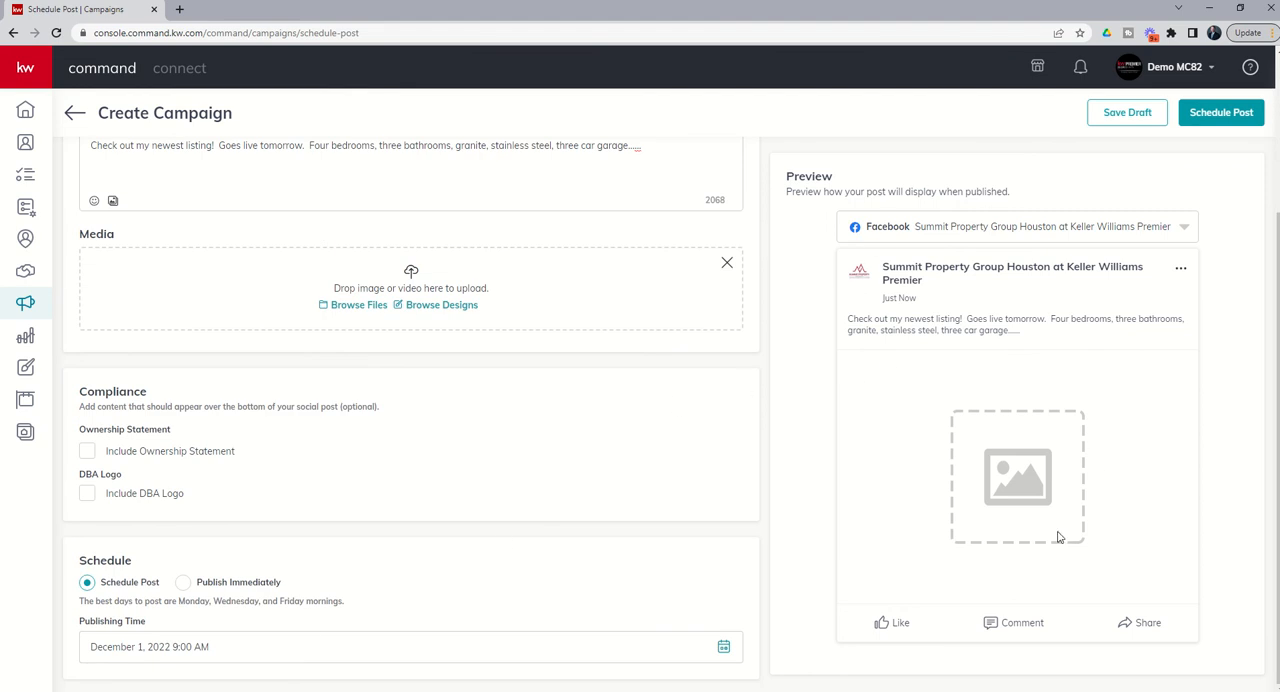
mouse_move(1136, 340)
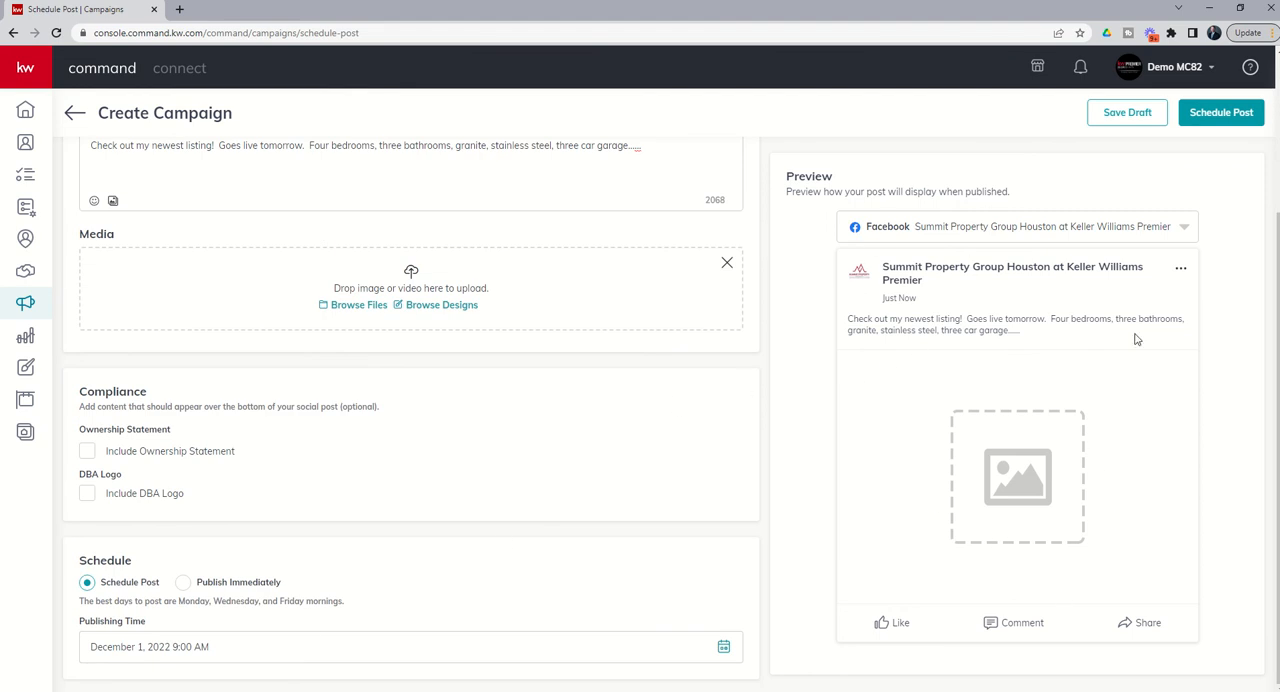
scroll(up, 3)
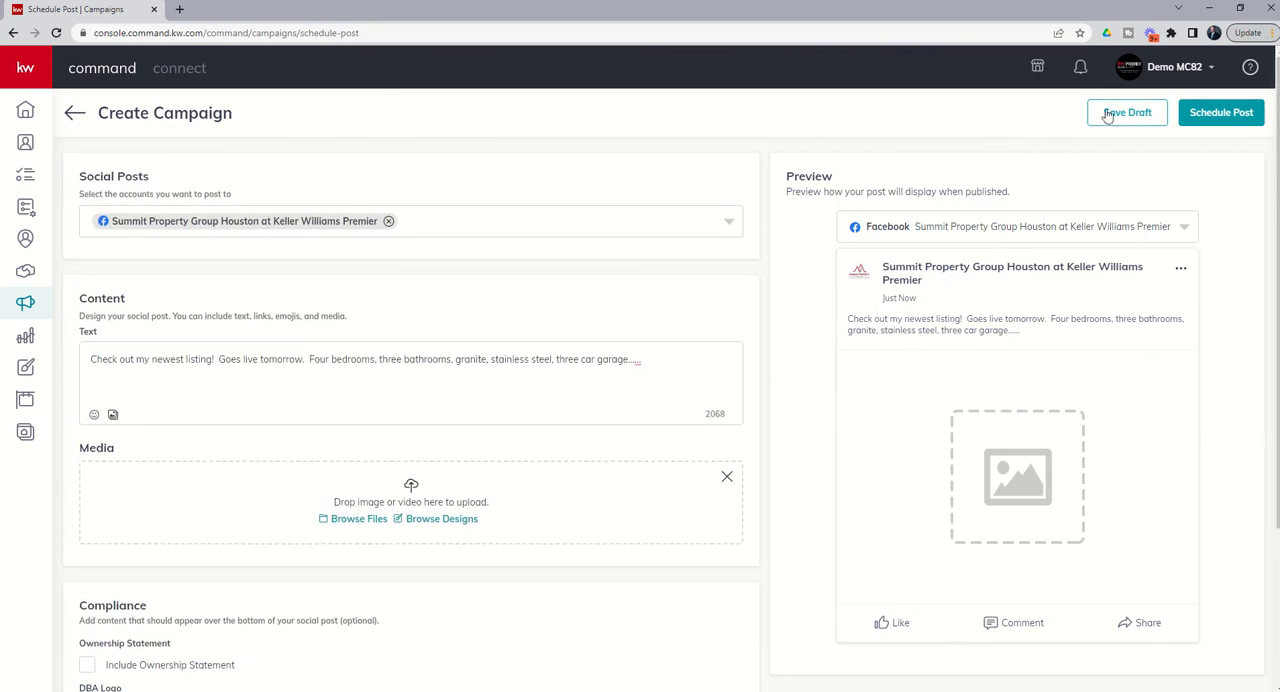
mouse_move(1124, 120)
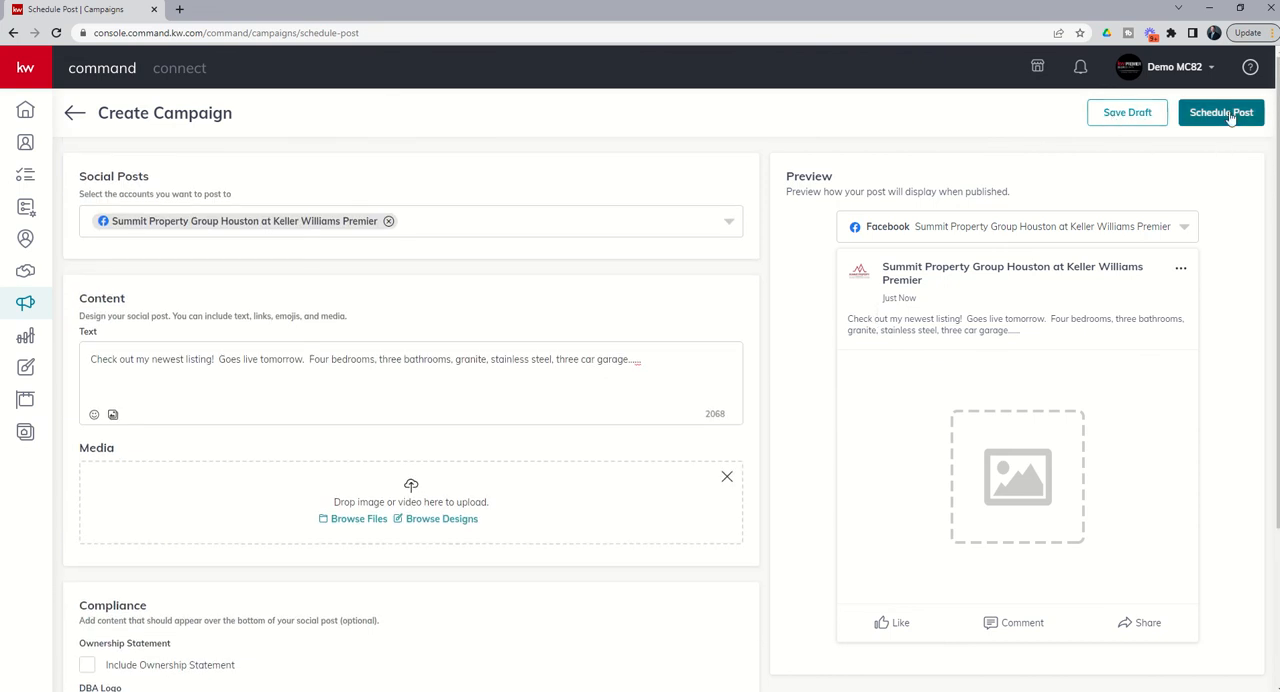
Bring up the Review Post dialog for the listing post set for Thursday, December 1 at 9:00 AM
click(1220, 112)
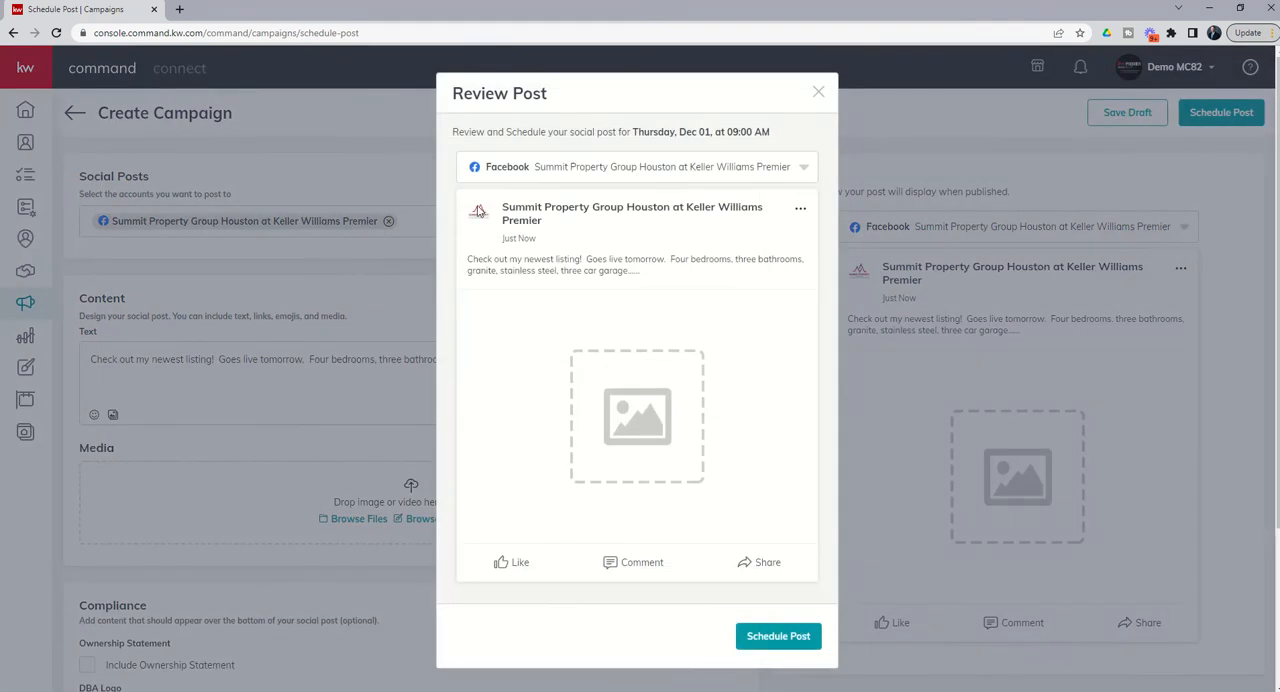
mouse_move(656, 514)
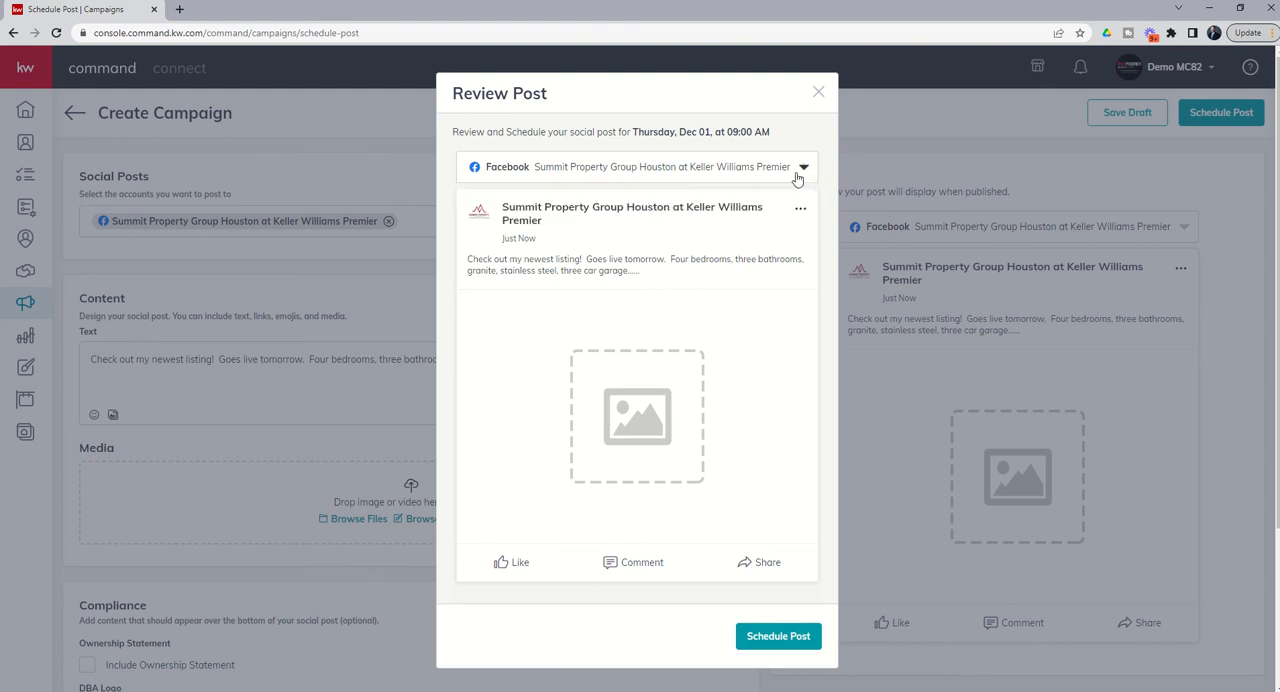
mouse_move(484, 200)
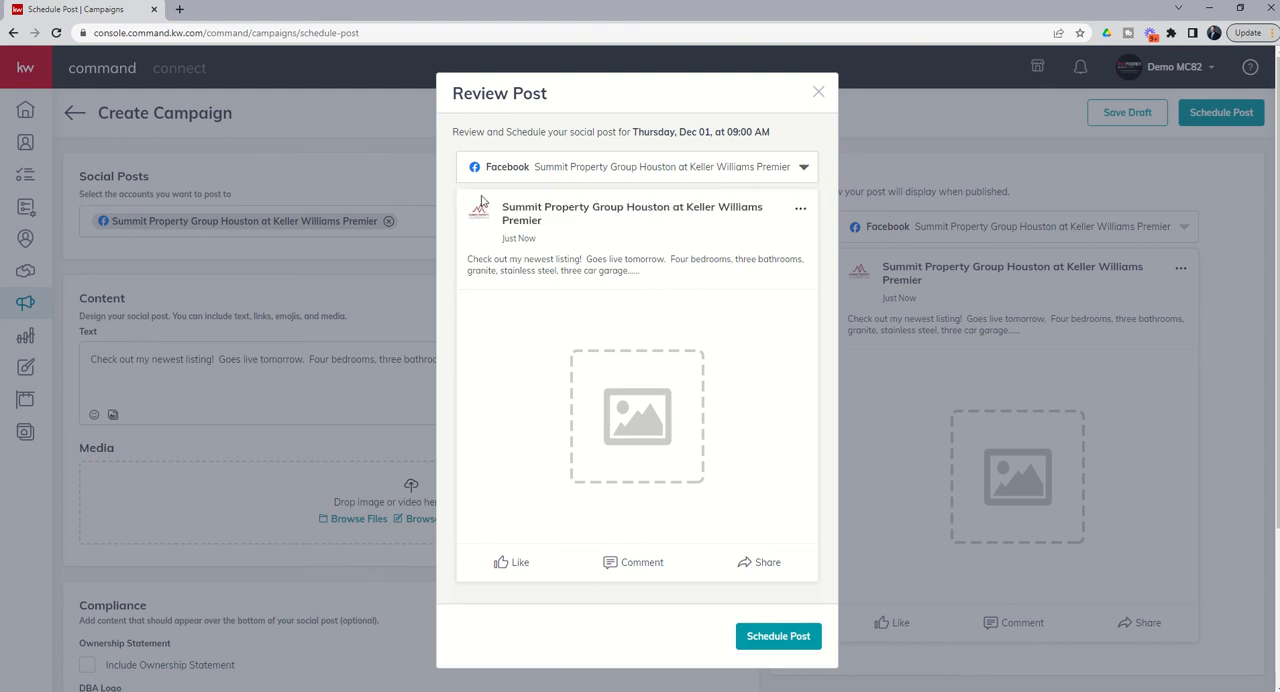
mouse_move(572, 252)
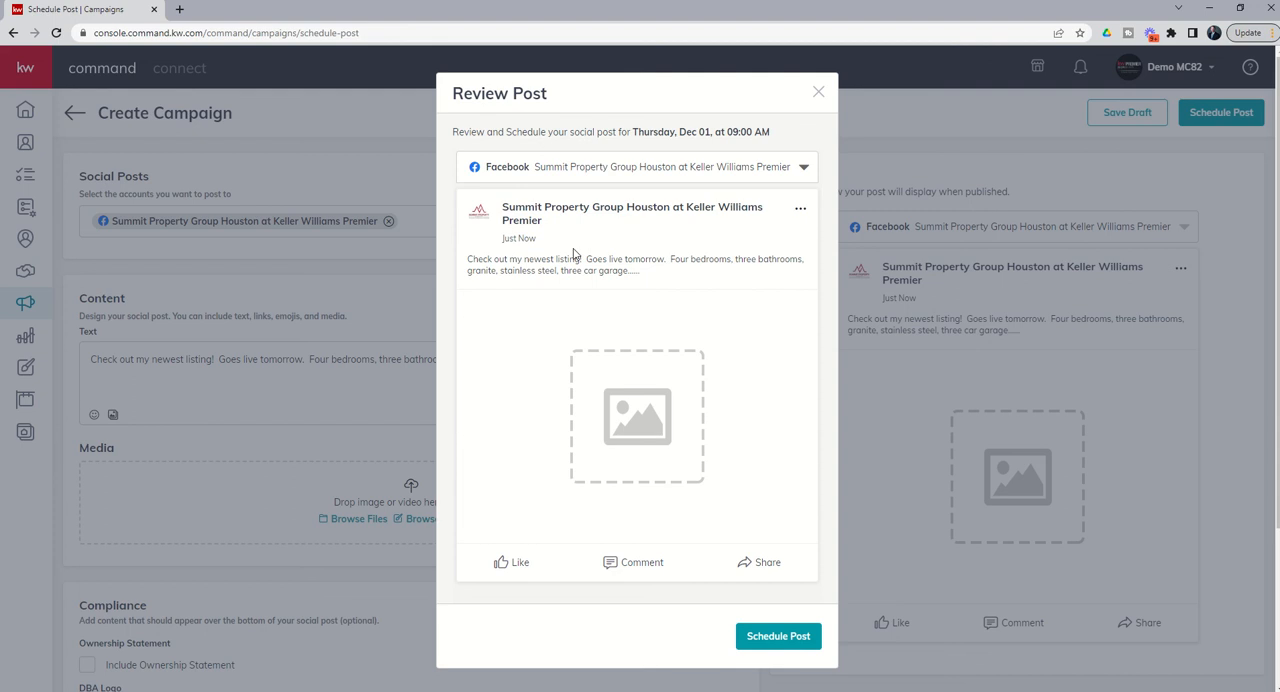
mouse_move(452, 192)
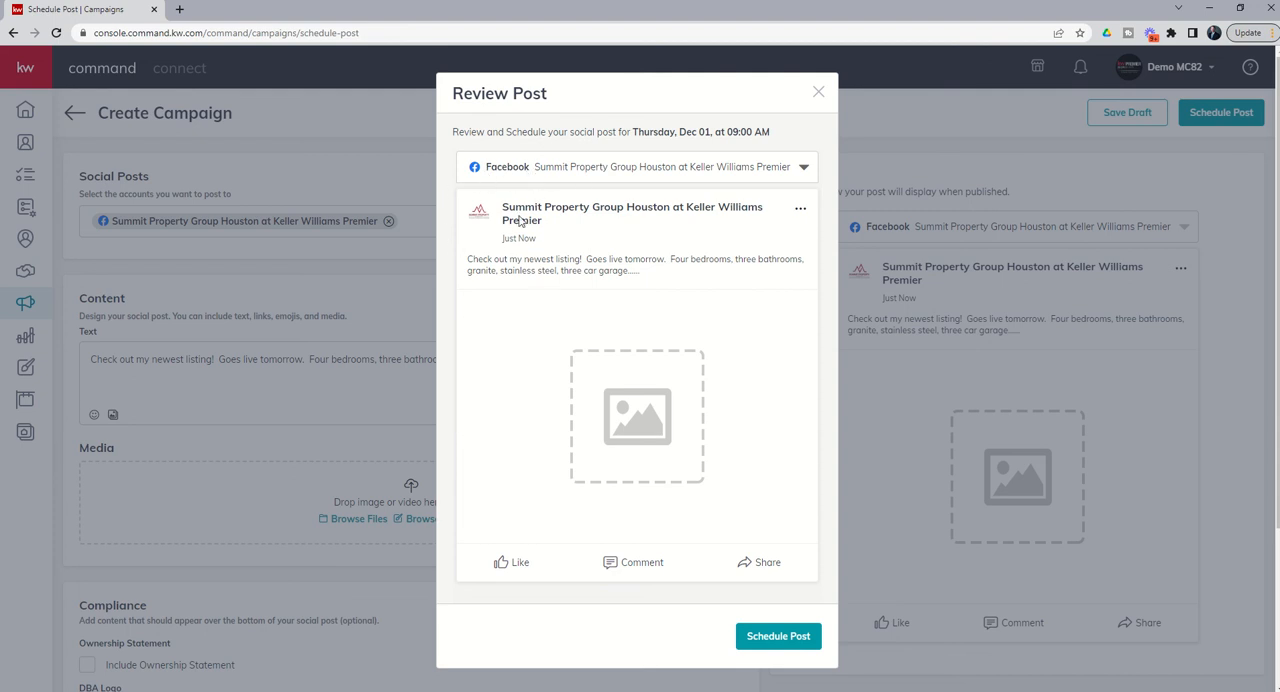
mouse_move(520, 196)
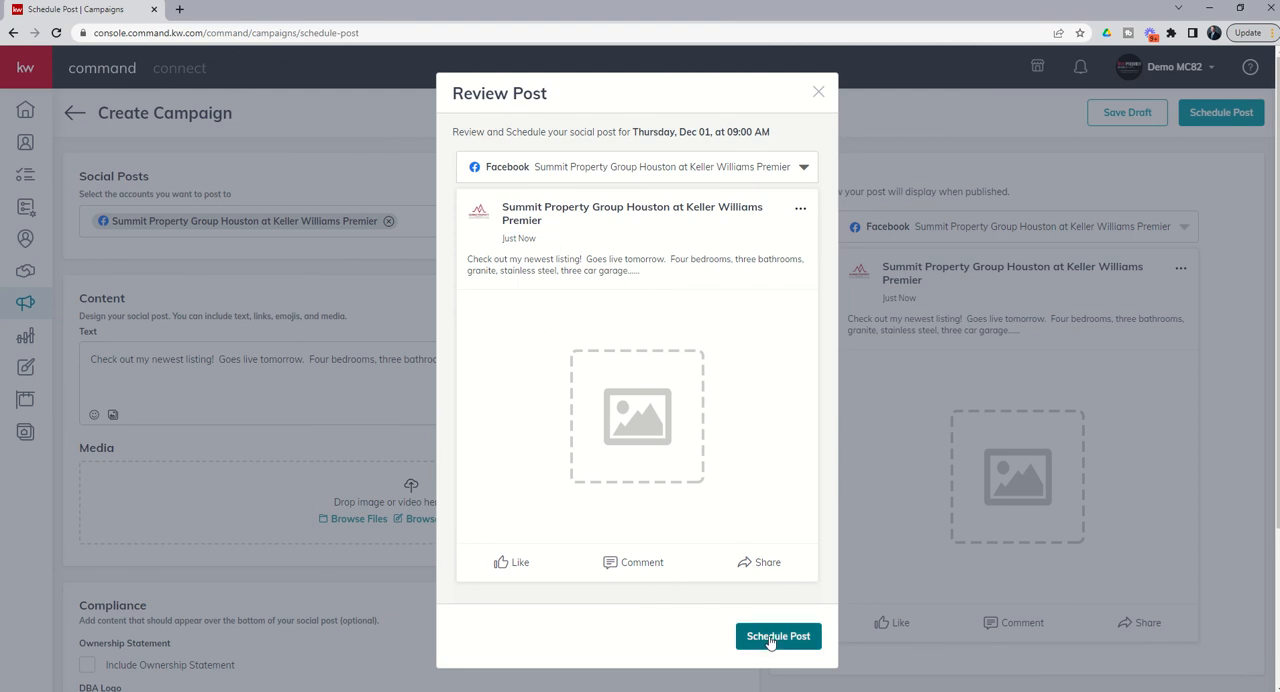
Confirm scheduling and check the listing post appears on the calendar for December 1 at 9:00 AM
click(778, 636)
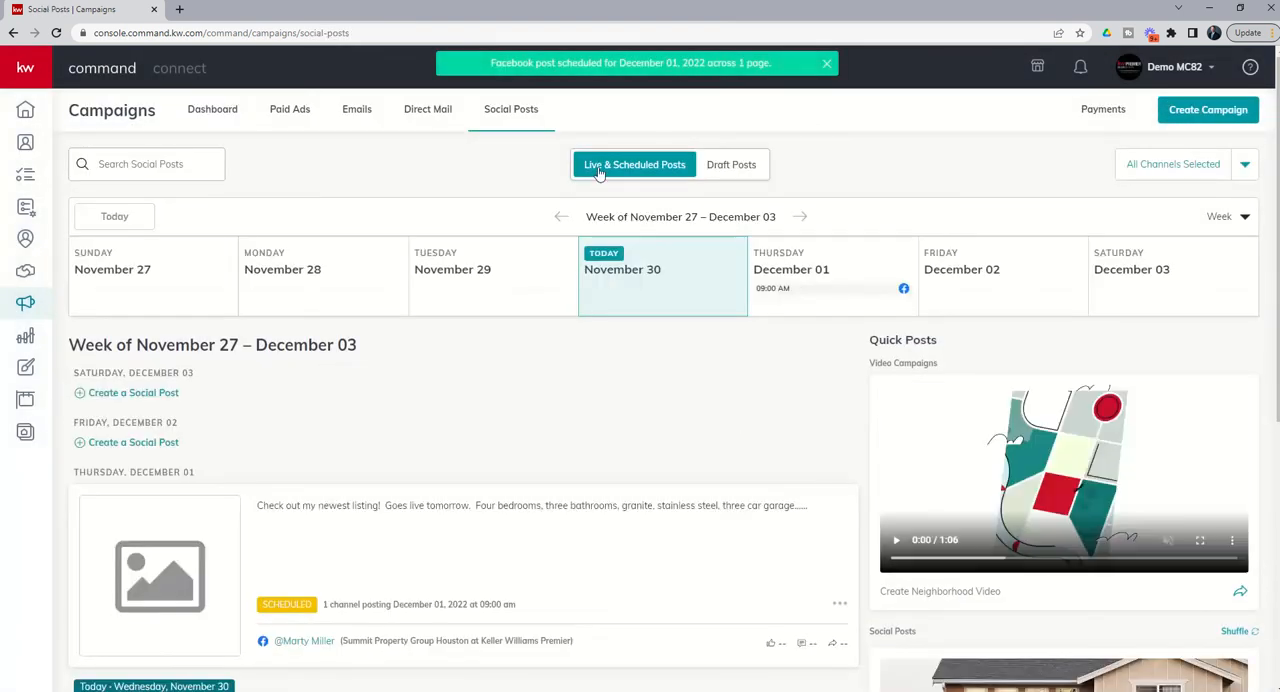
mouse_move(330, 178)
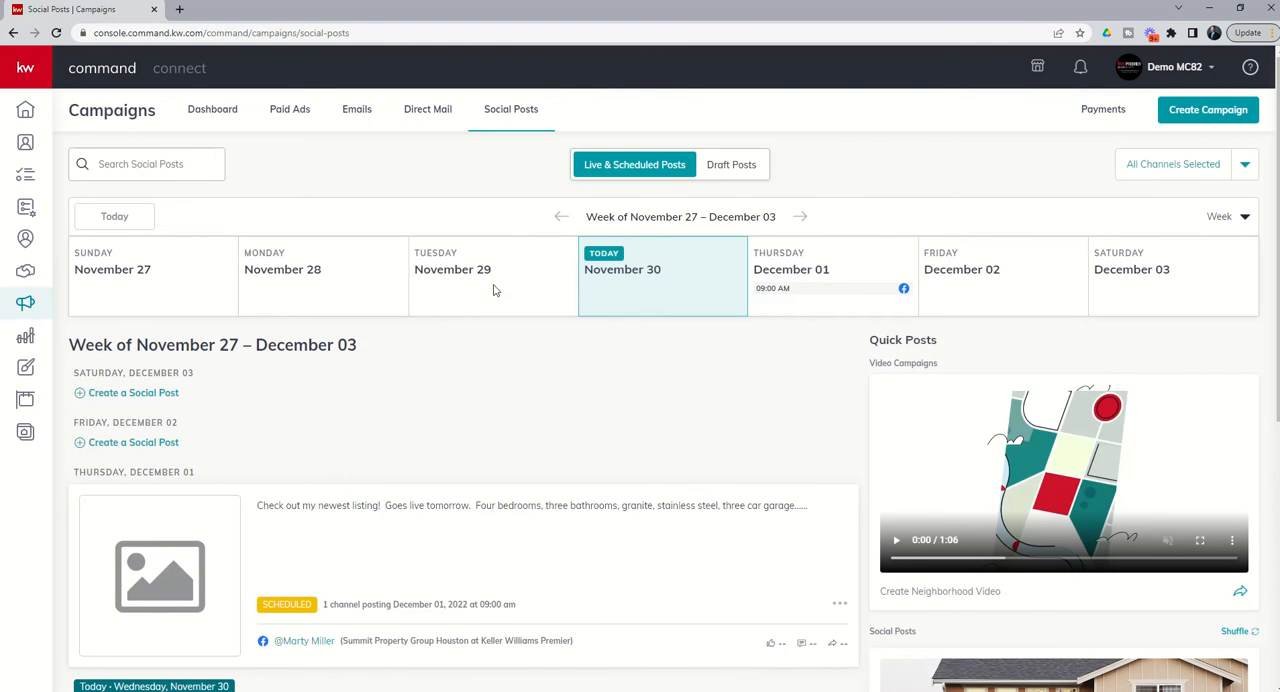
mouse_move(788, 260)
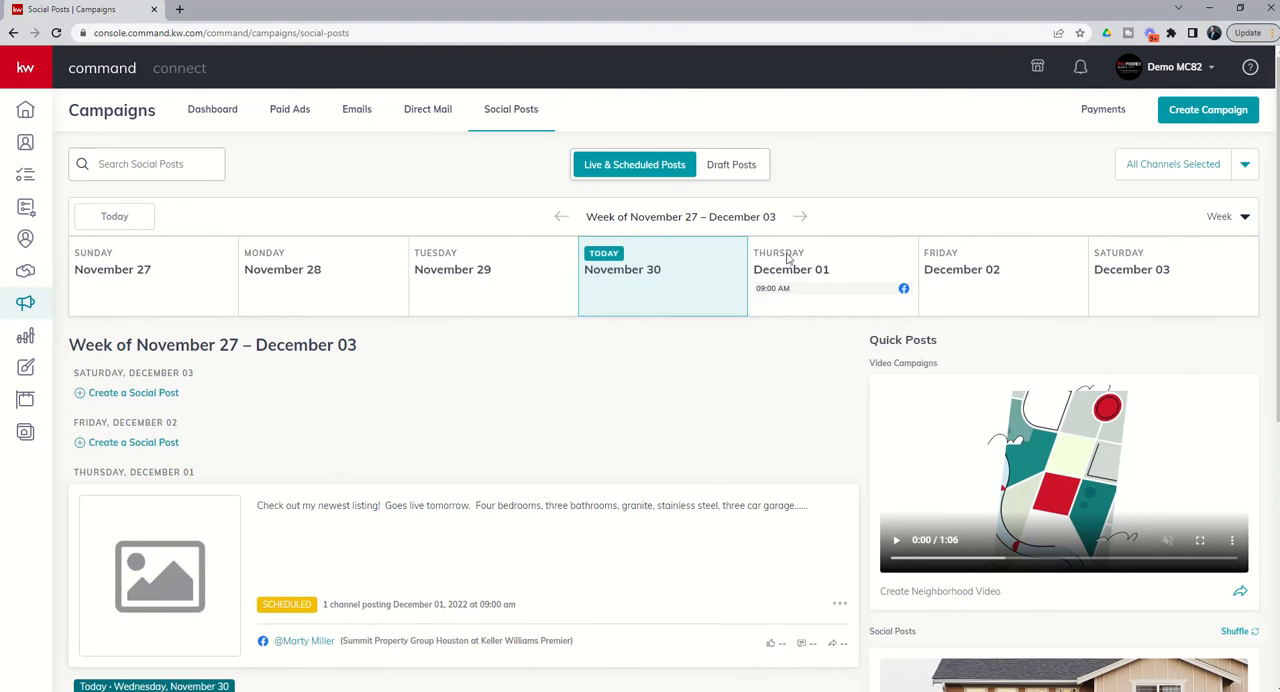
mouse_move(768, 288)
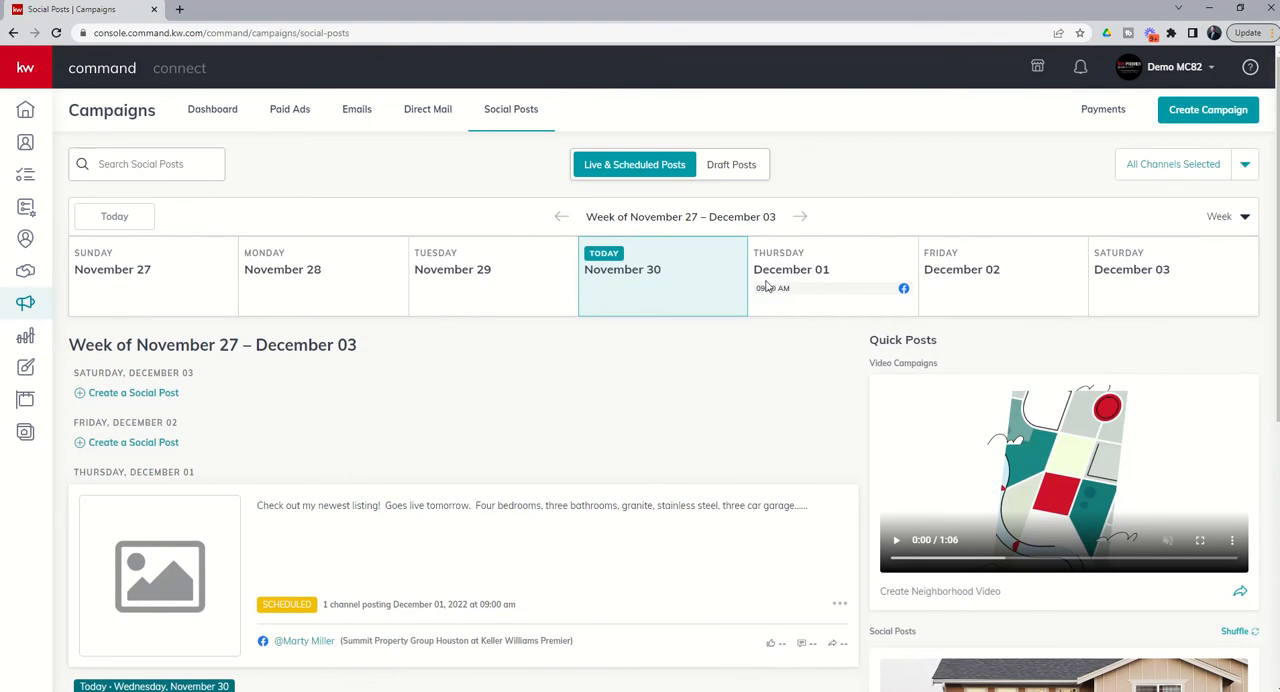
mouse_move(852, 308)
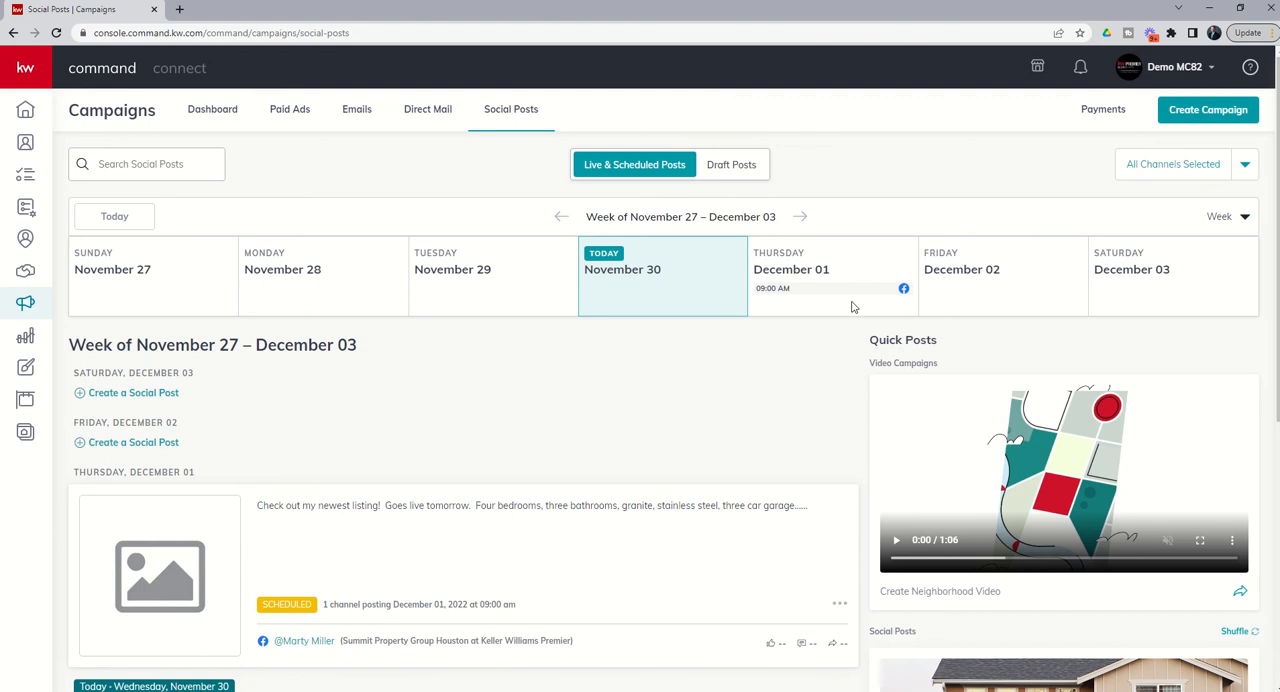
mouse_move(624, 298)
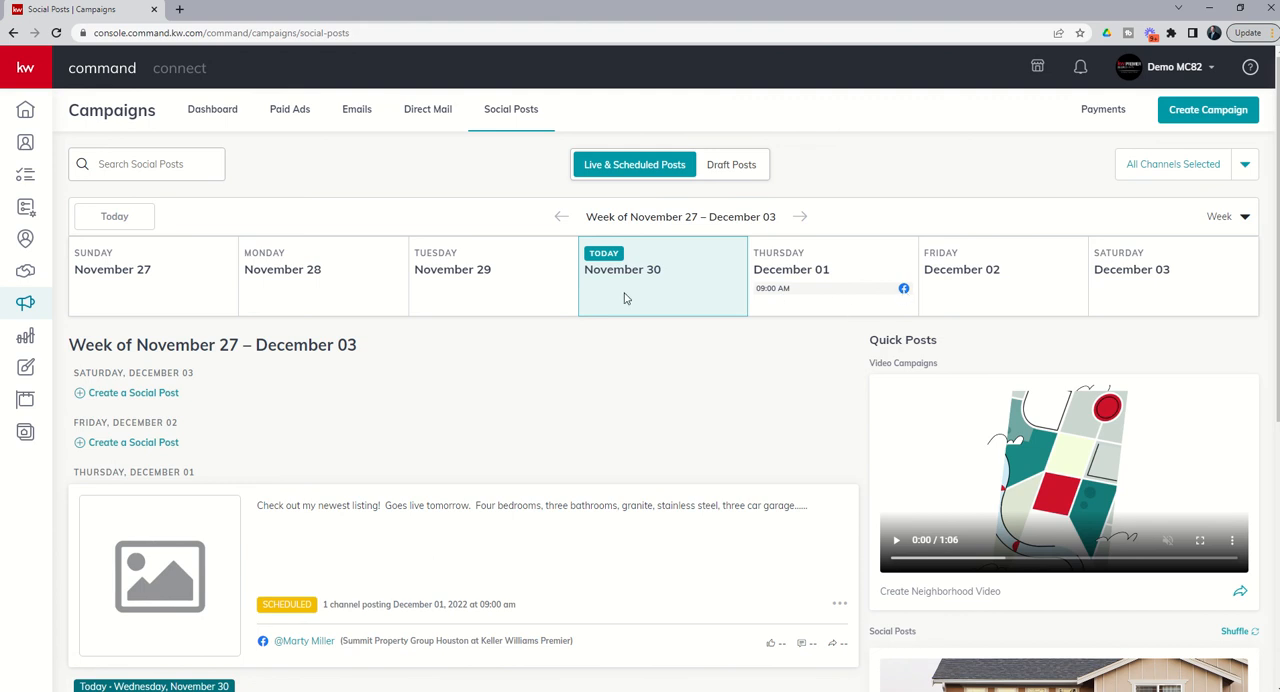
scroll(down, 3)
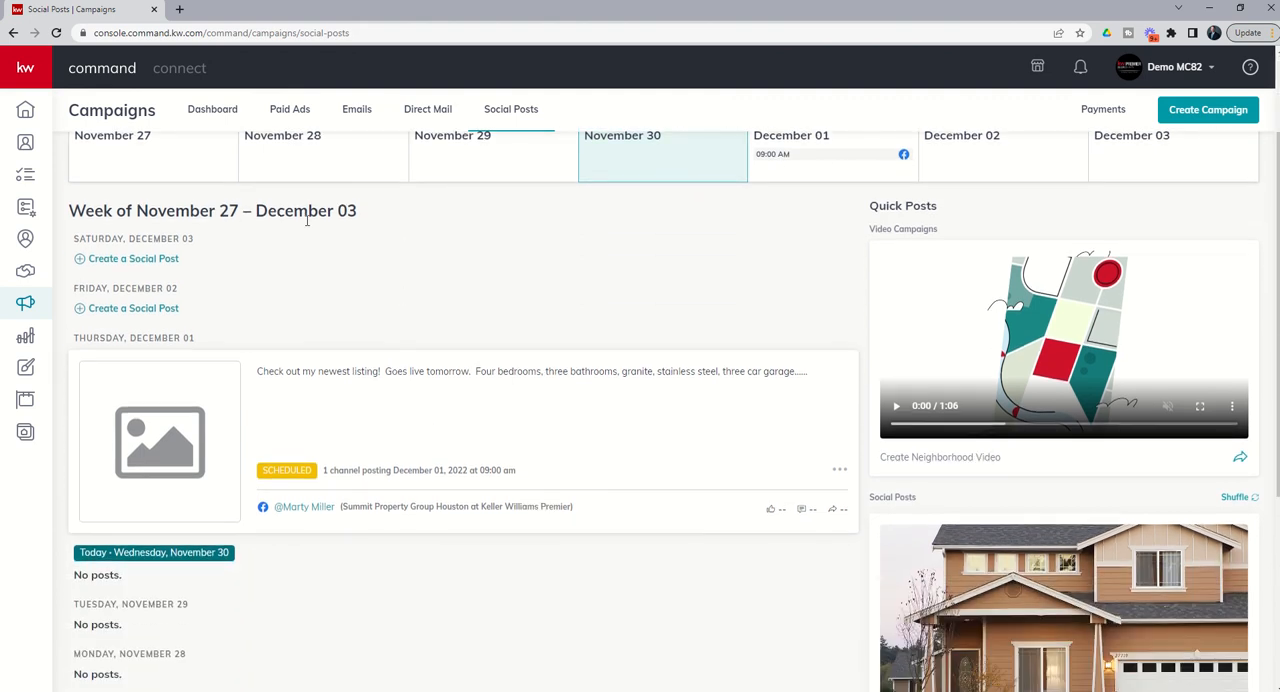
scroll(down, 3)
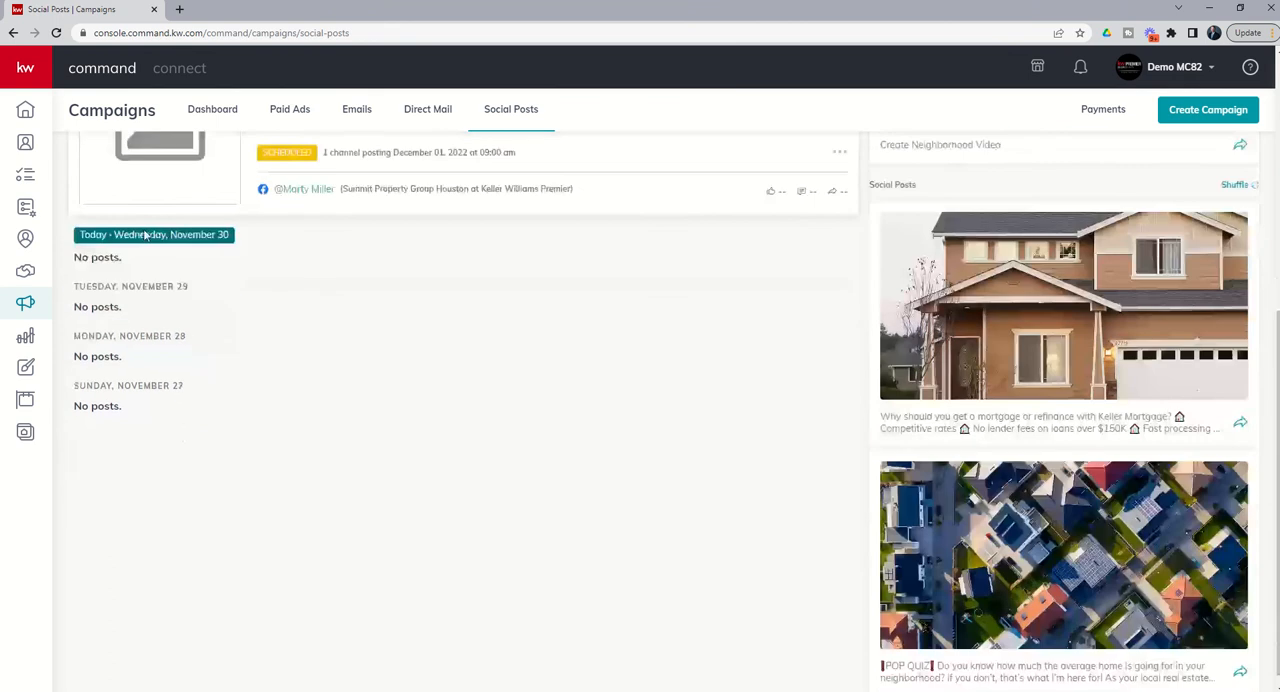
scroll(up, 3)
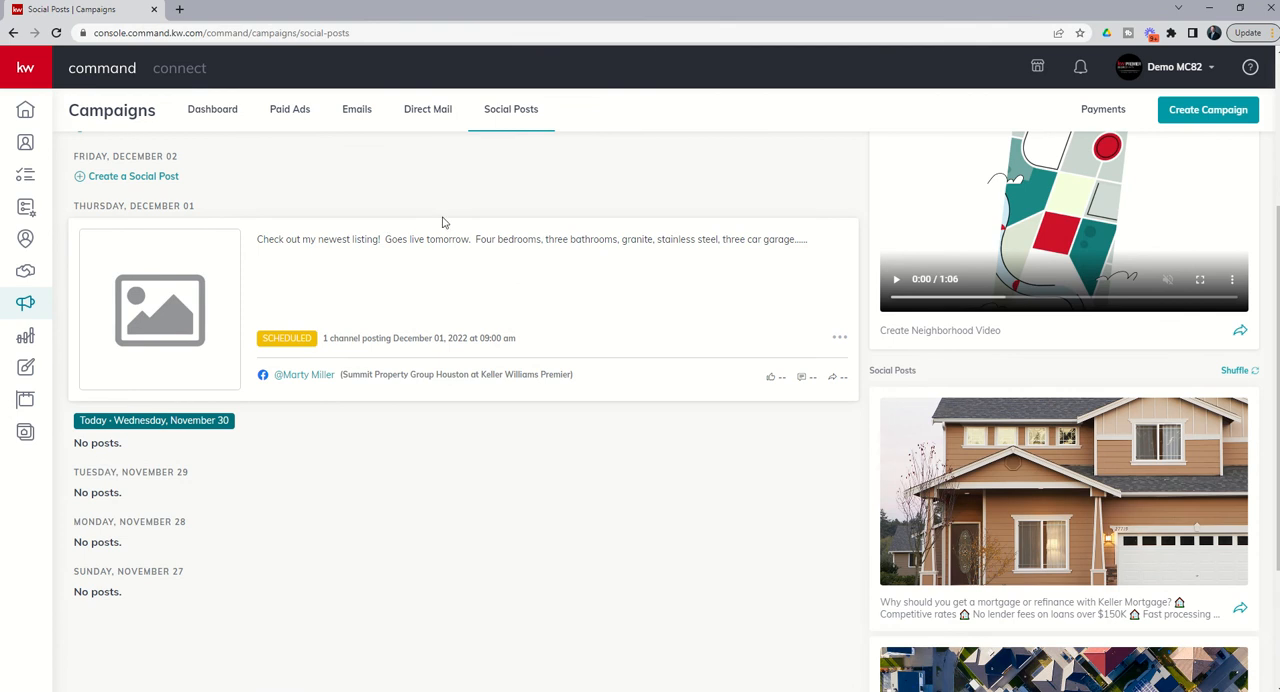
mouse_move(452, 262)
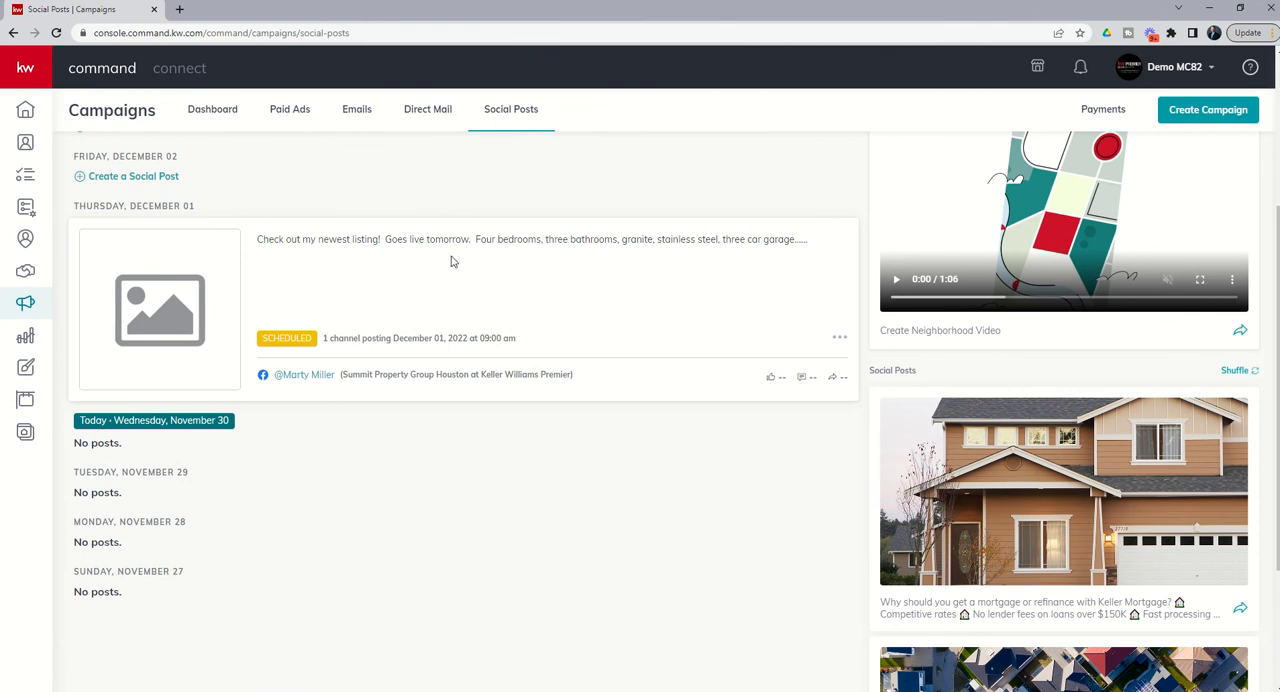
mouse_move(462, 296)
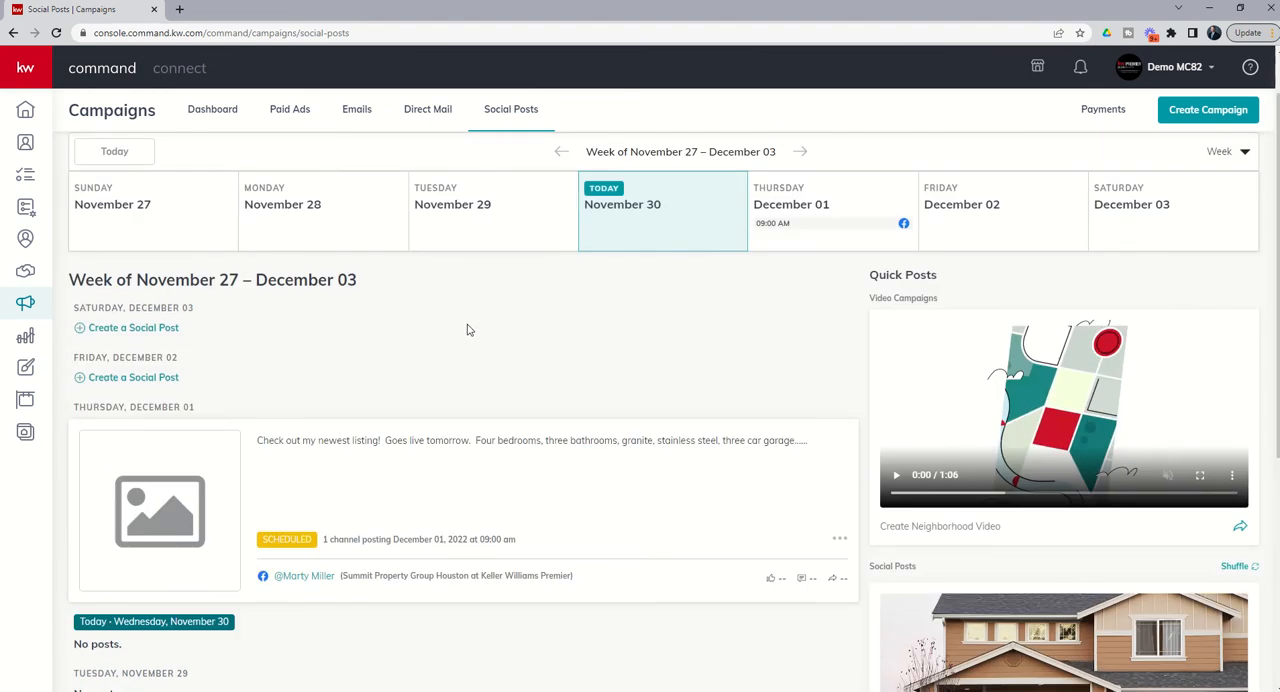
scroll(down, 3)
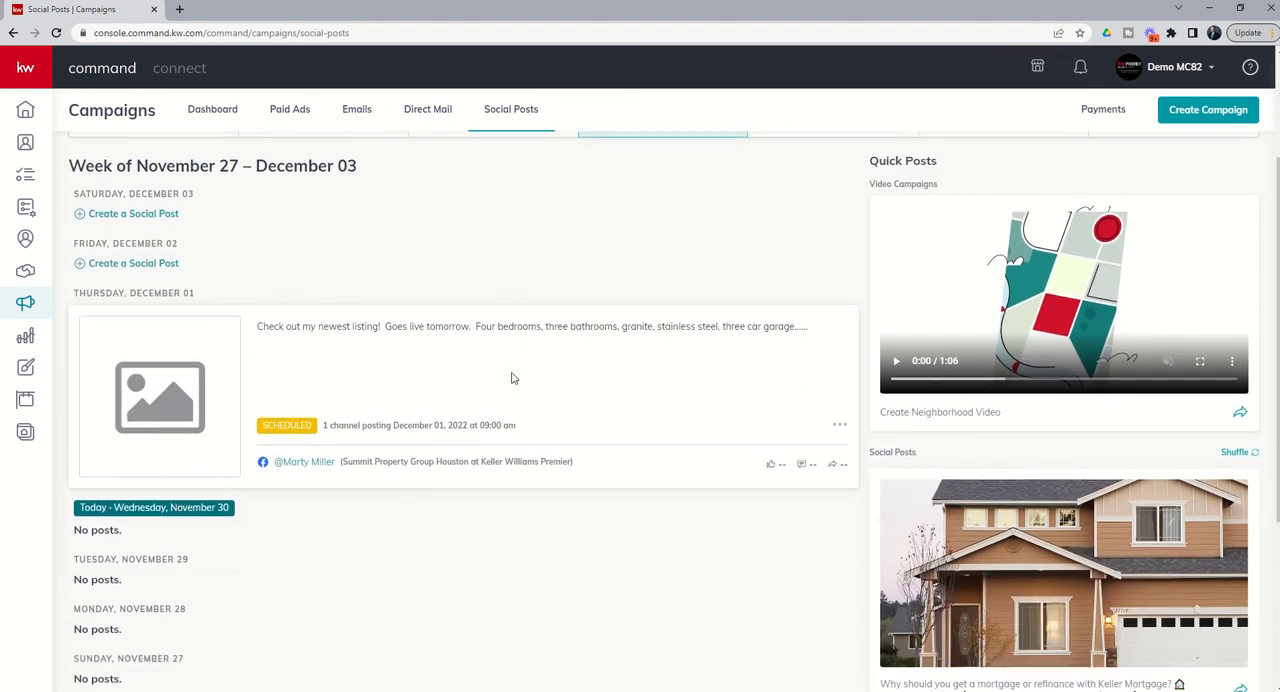
scroll(down, 3)
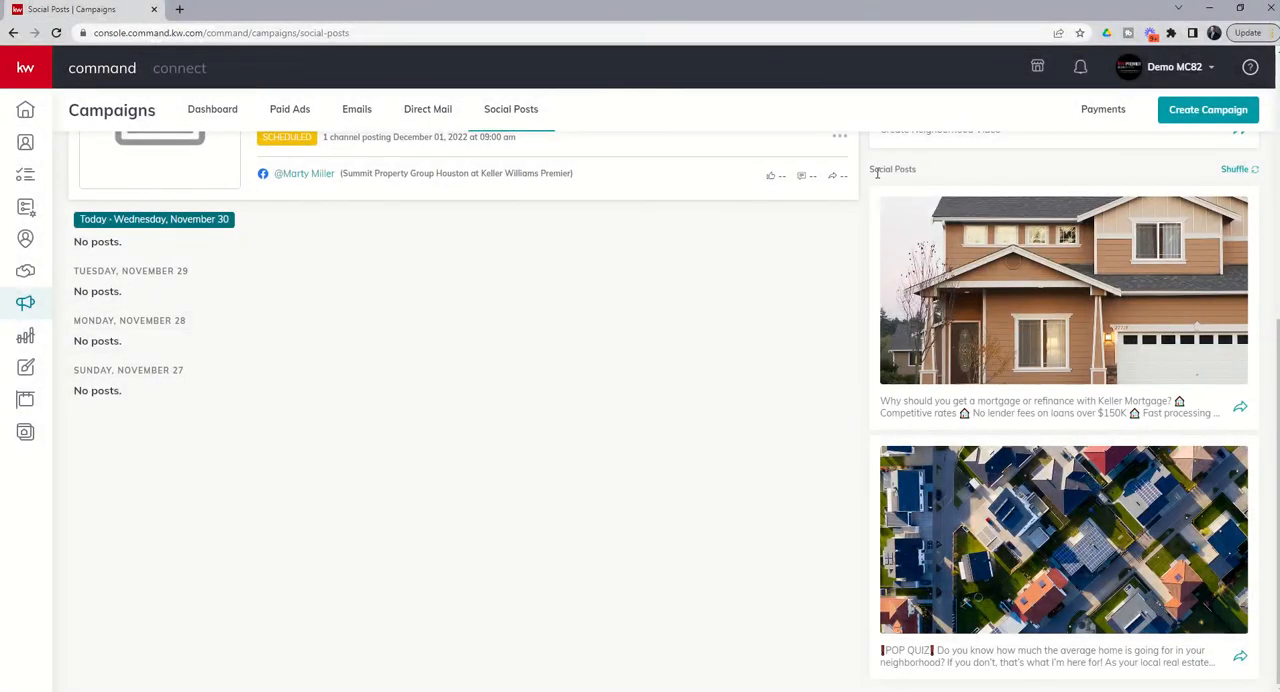
mouse_move(1030, 324)
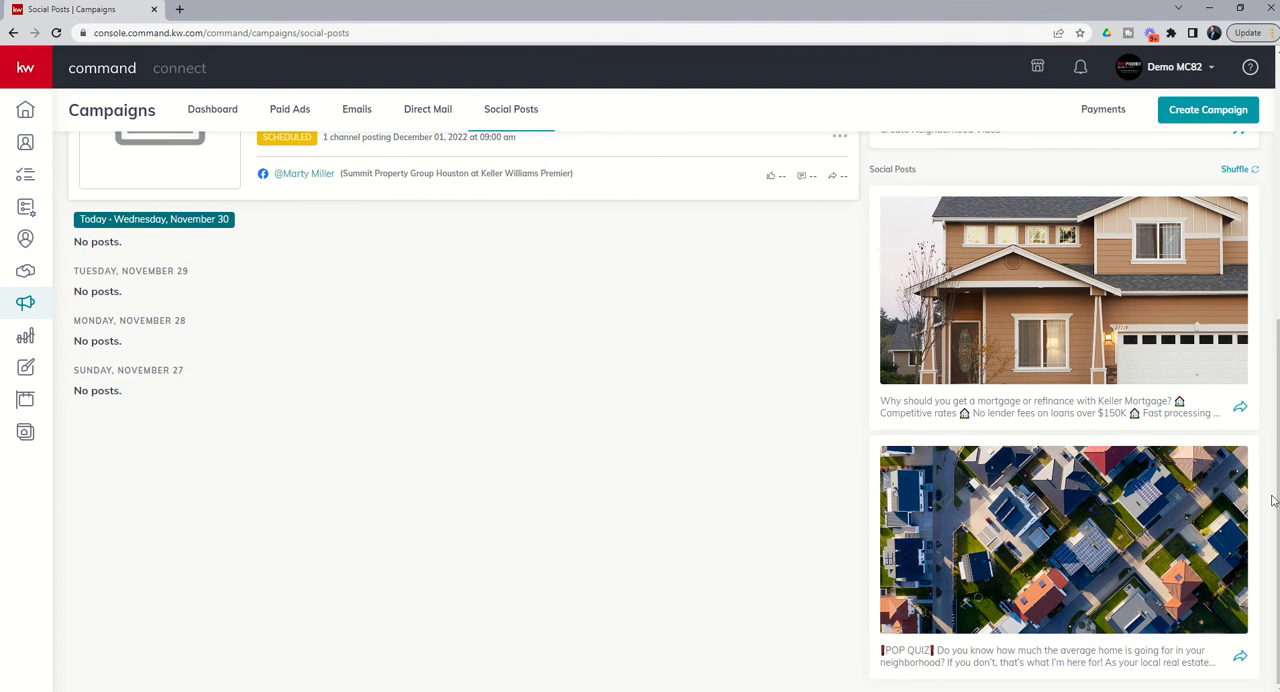
mouse_move(1078, 362)
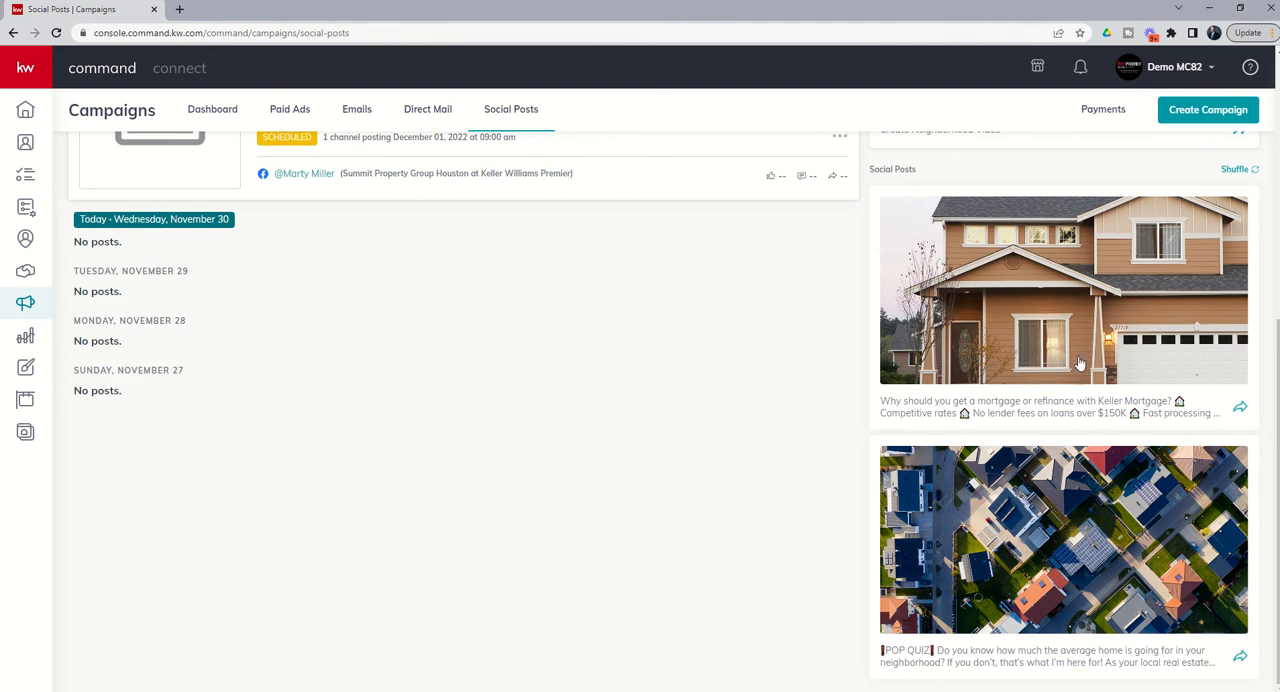
mouse_move(1022, 424)
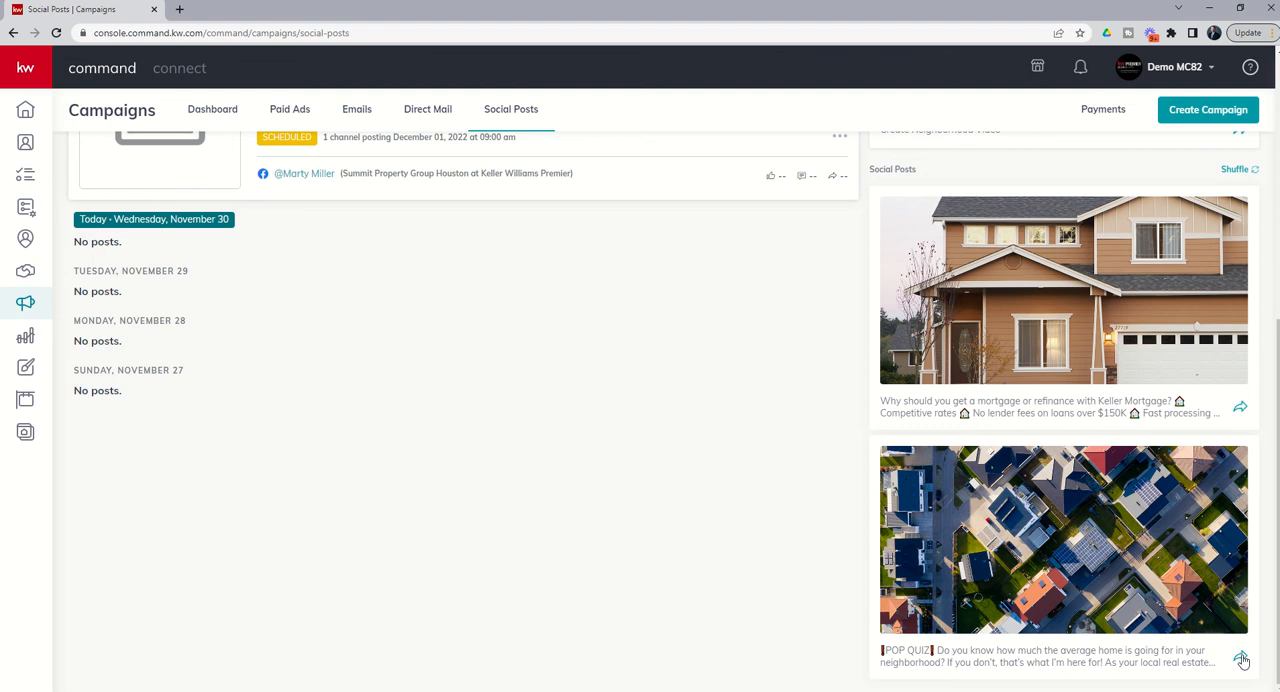
Share the POP QUIZ quick post, swapping Evolve for the Summit Property Group Houston page
click(1242, 660)
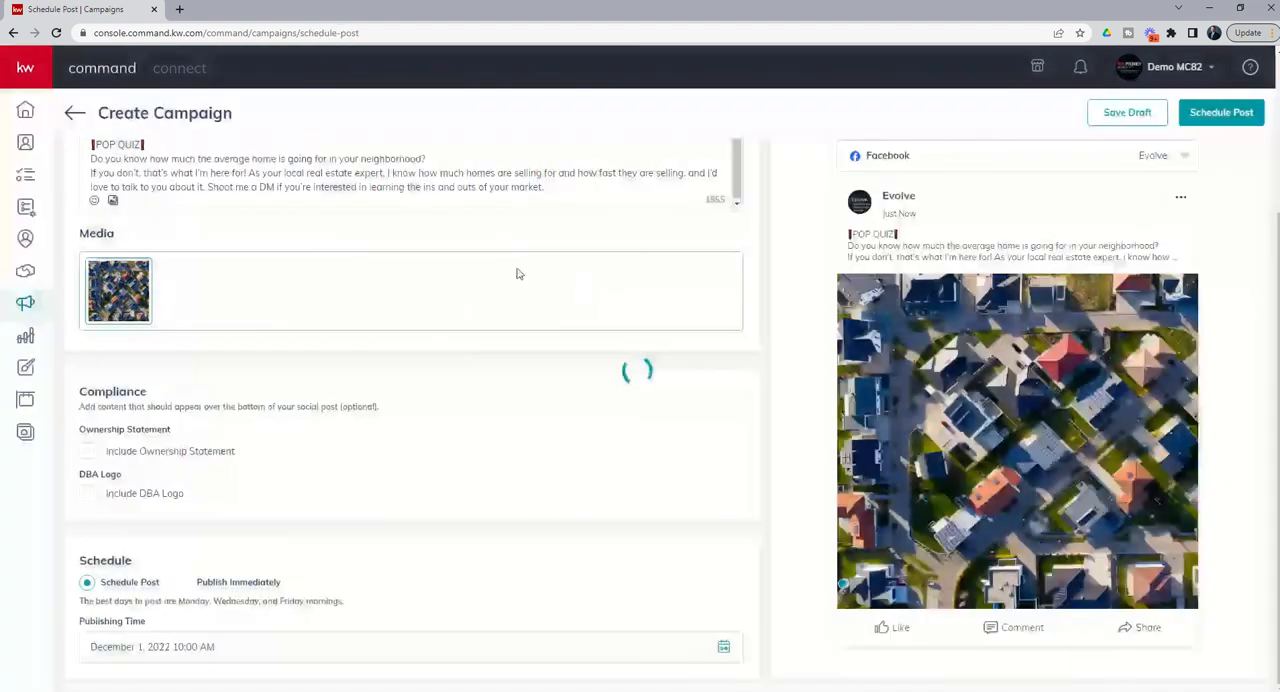
scroll(up, 3)
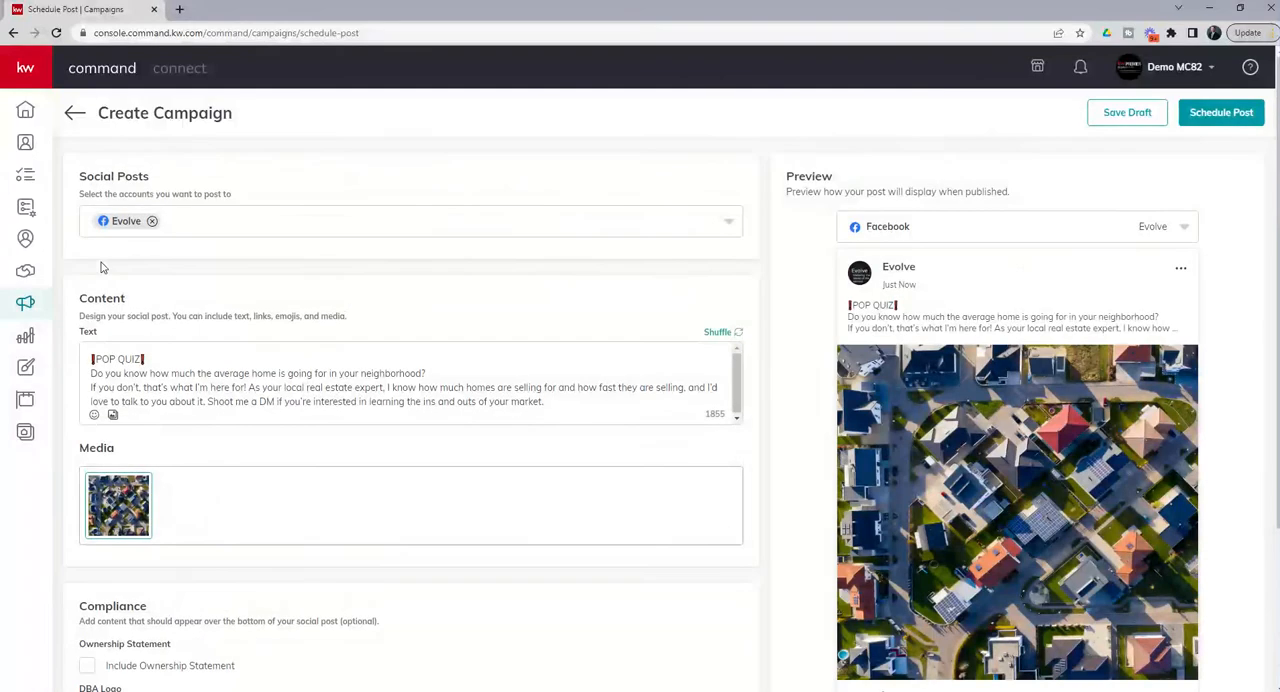
click(152, 222)
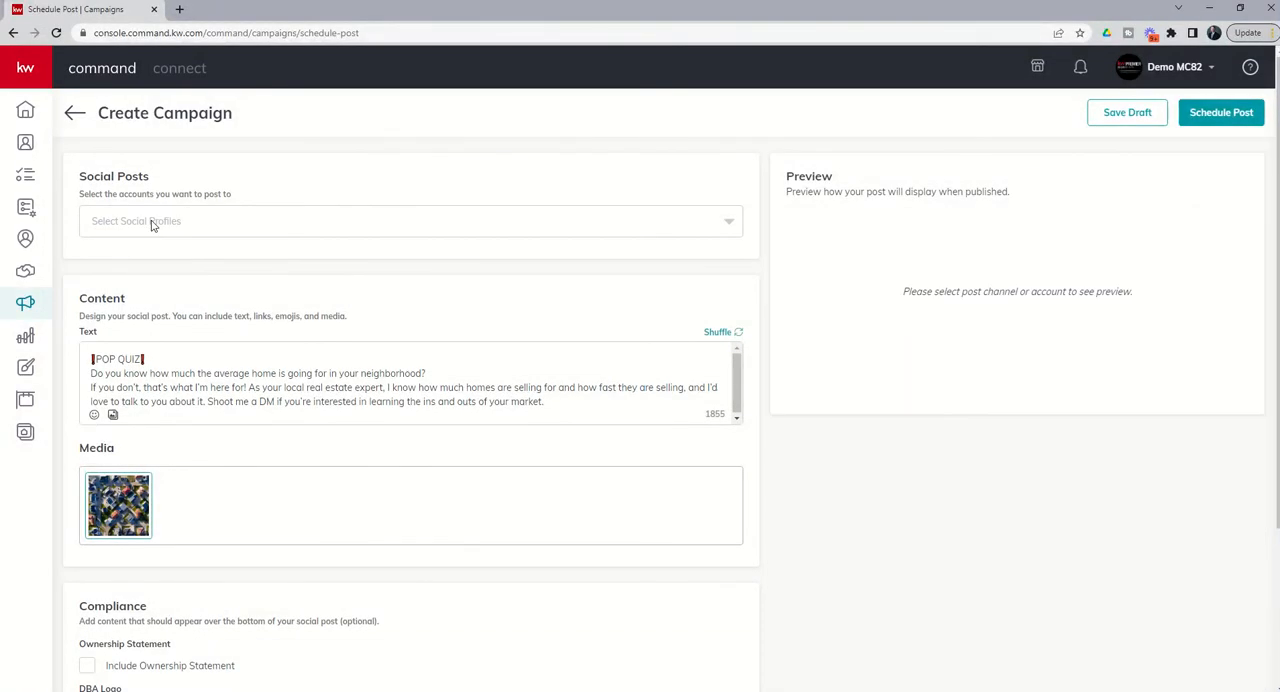
click(400, 222)
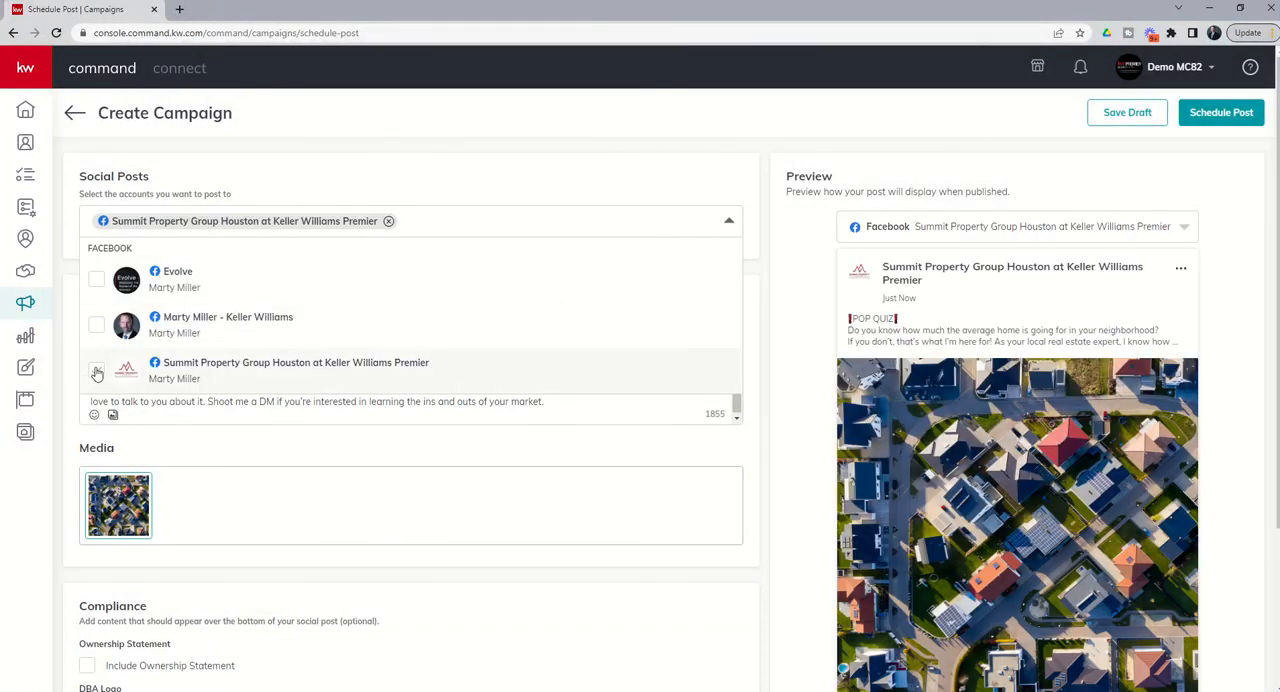
click(728, 222)
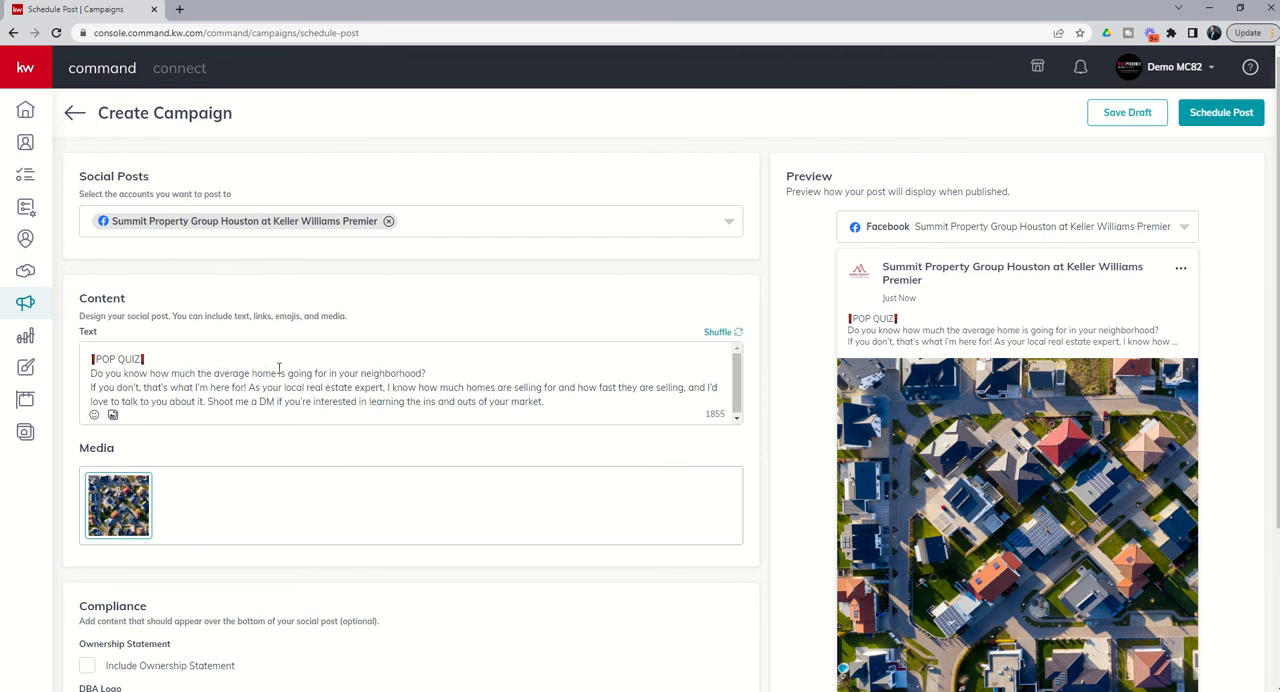
scroll(down, 3)
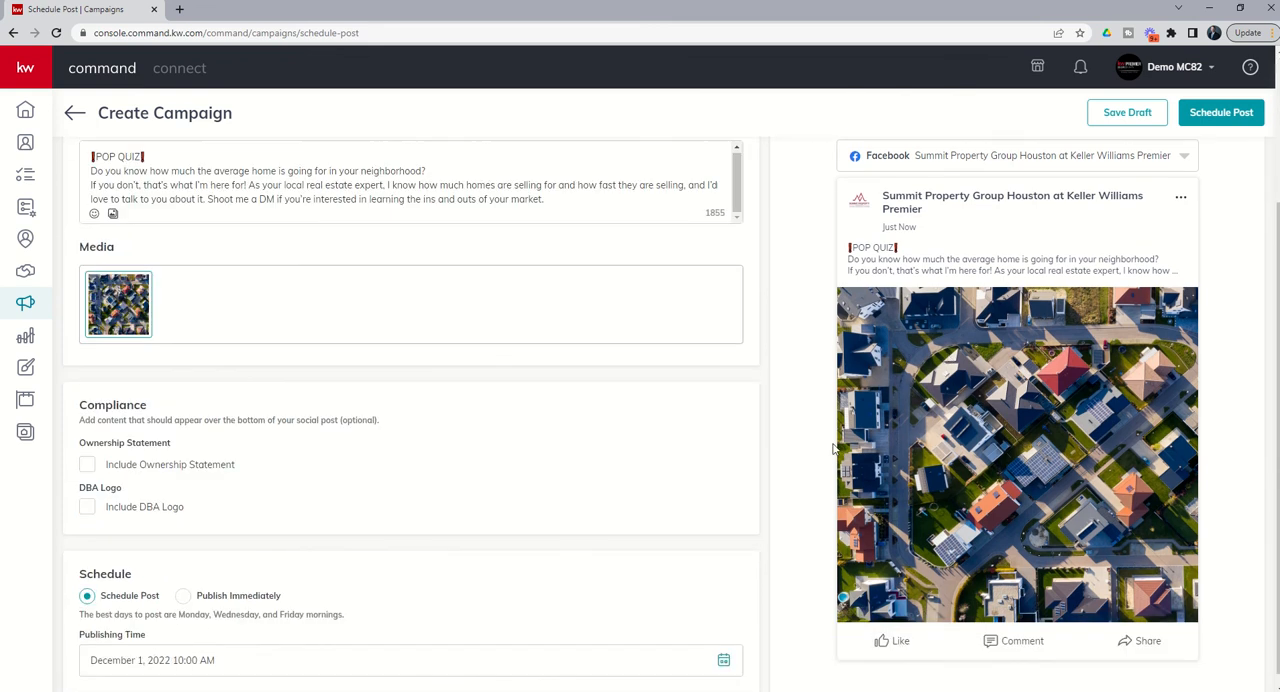
mouse_move(94, 492)
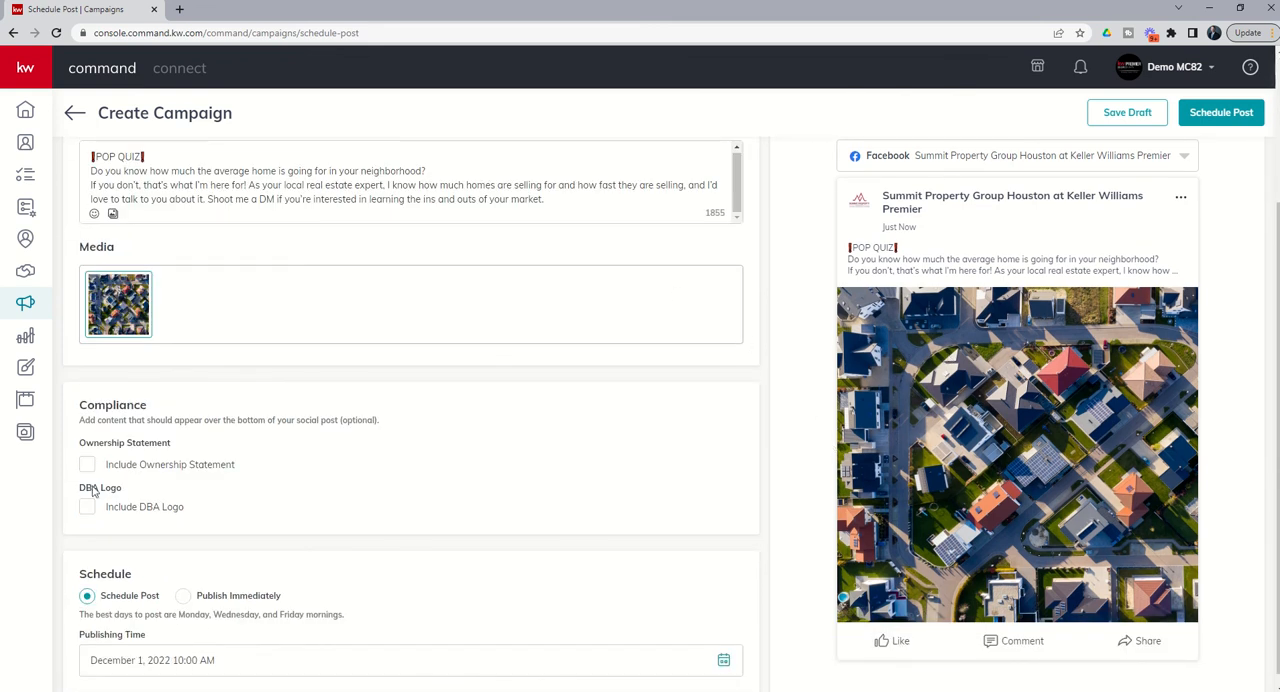
mouse_move(156, 530)
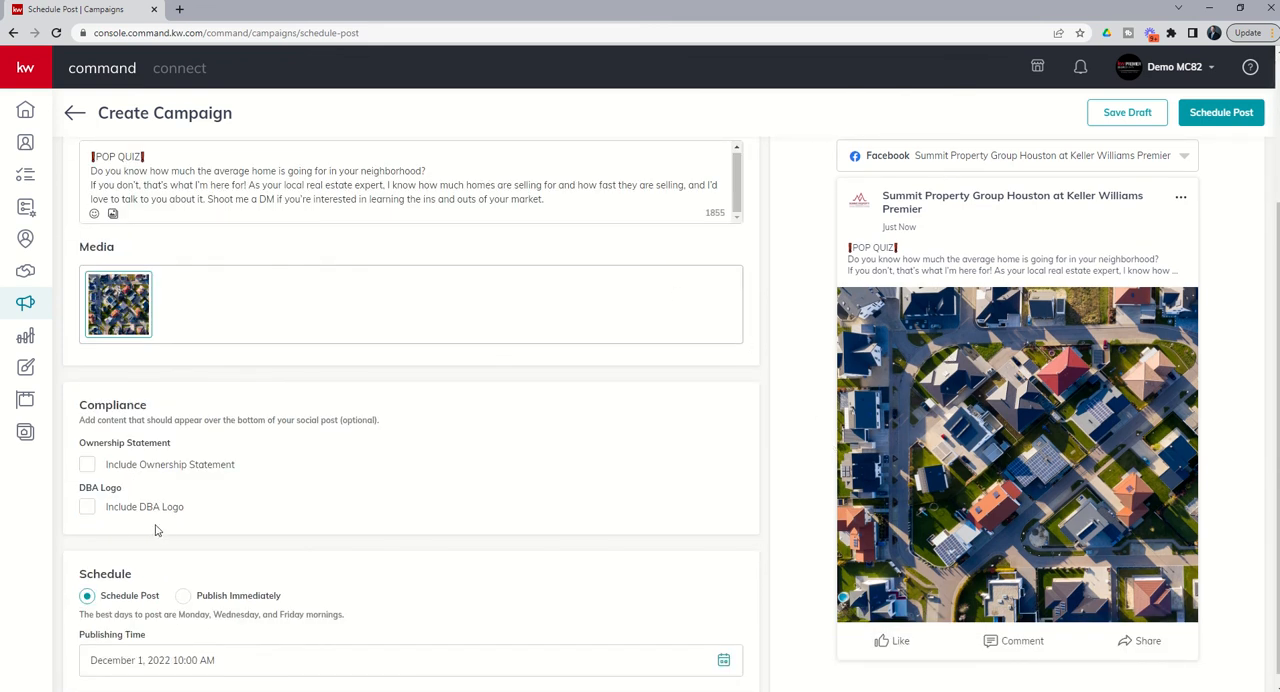
mouse_move(124, 498)
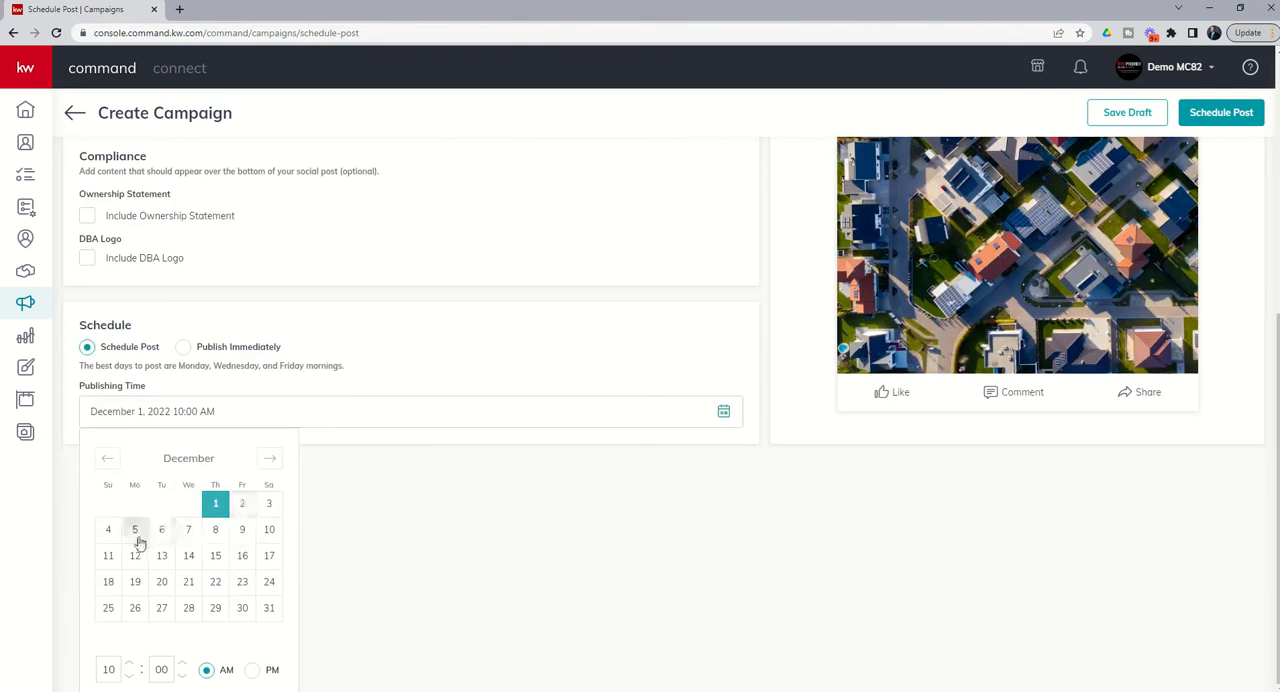
Set the publishing time to 09:15 AM in the time picker
click(134, 528)
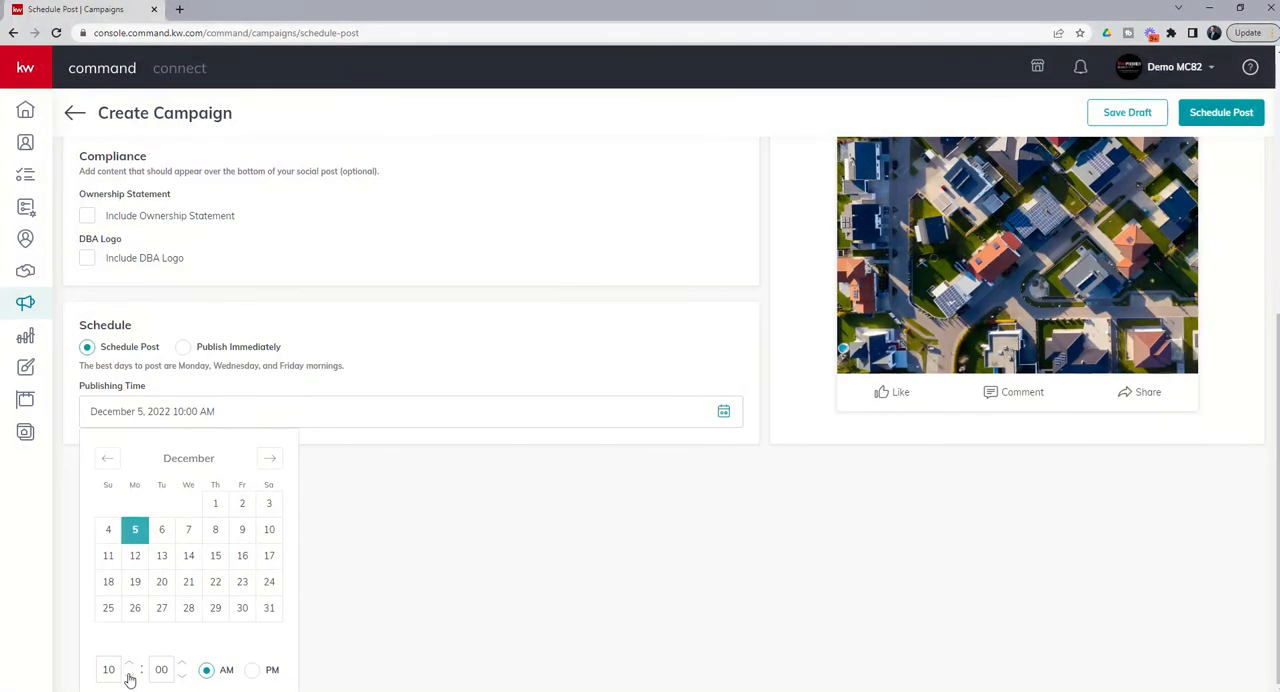
click(128, 676)
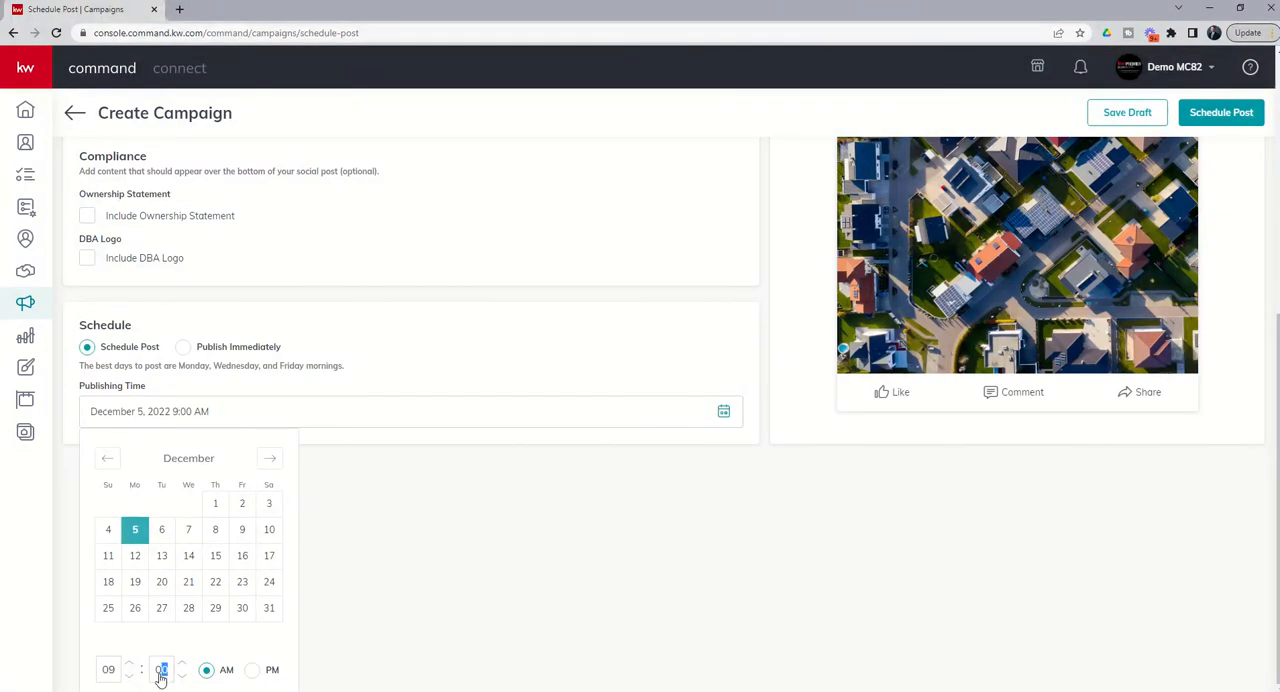
click(182, 664)
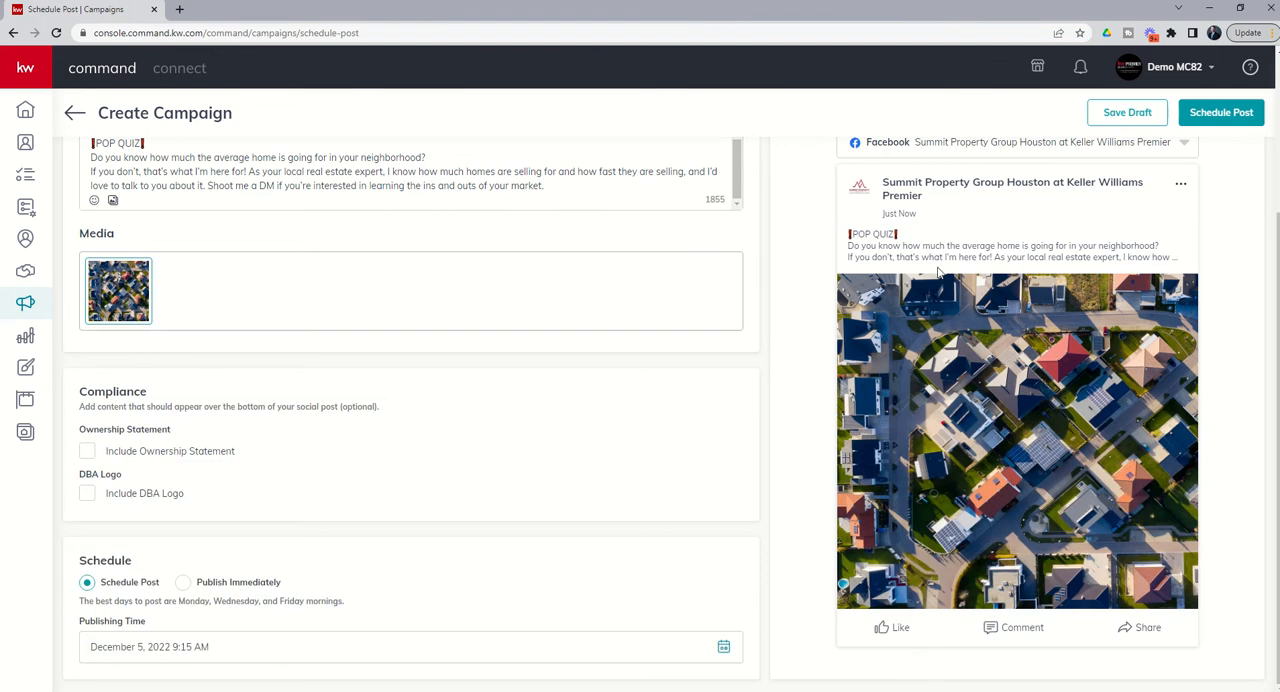
Schedule the POP QUIZ quick-post for Monday, December 5 at 9:15 AM and confirm it
click(1220, 112)
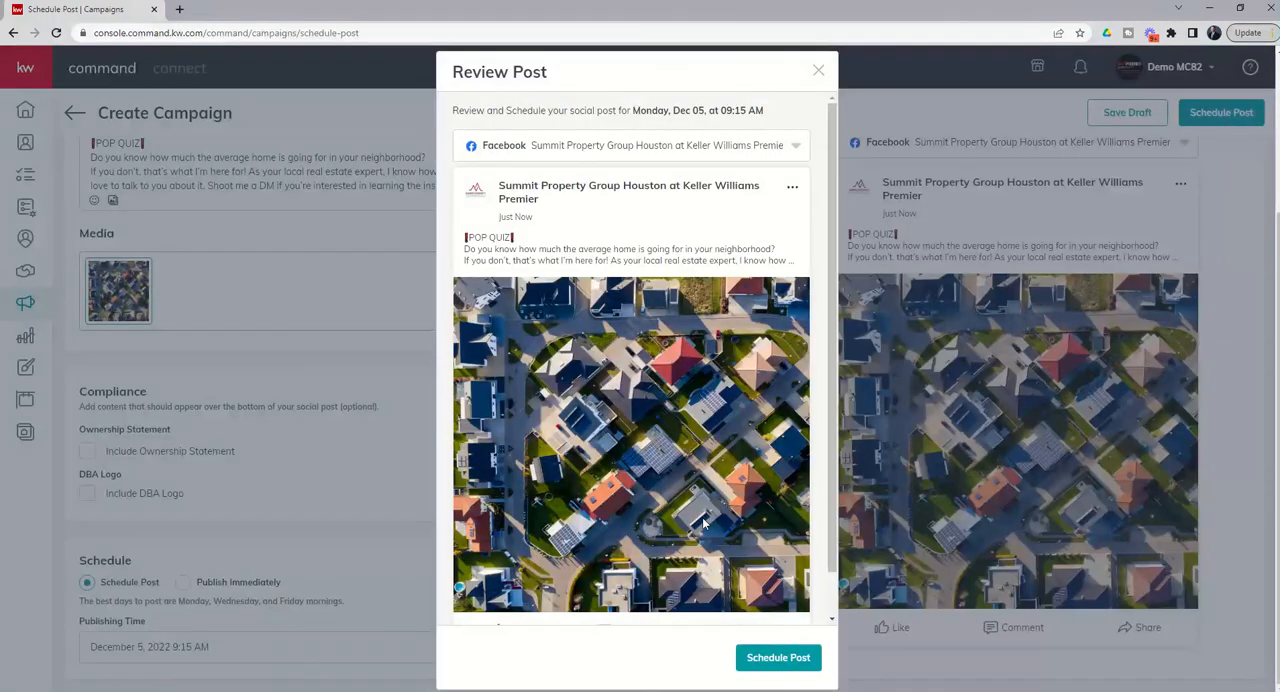
click(778, 656)
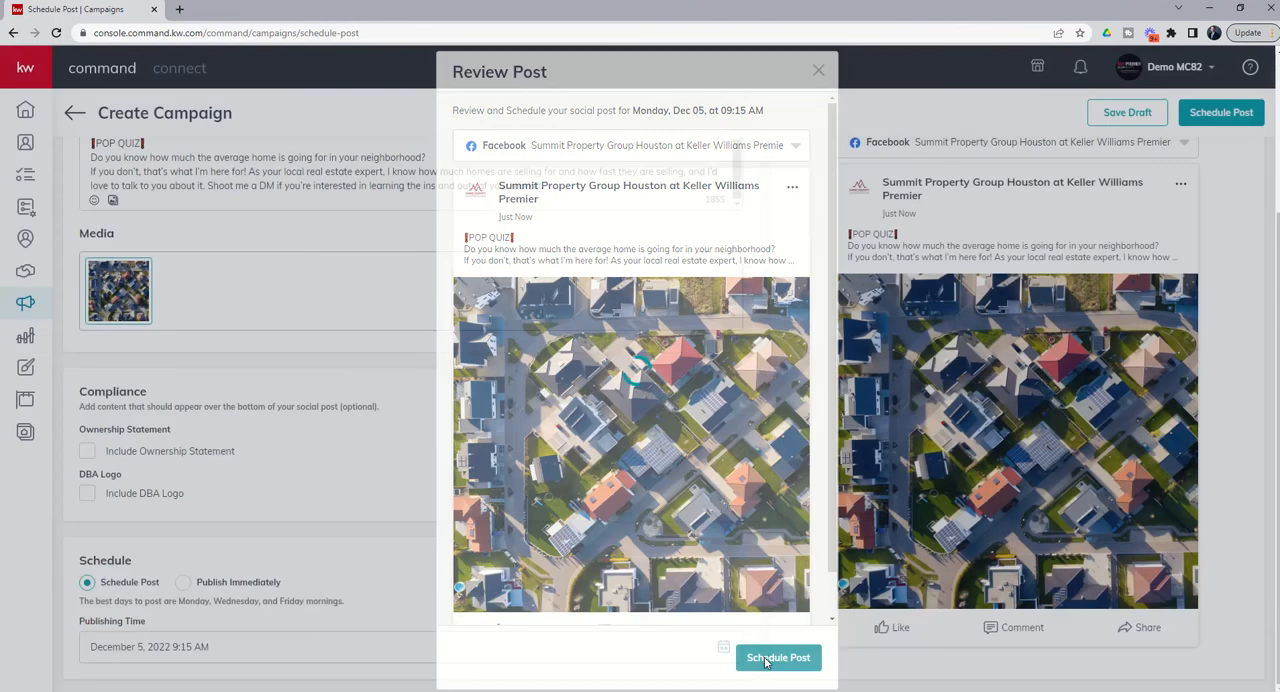
click(778, 656)
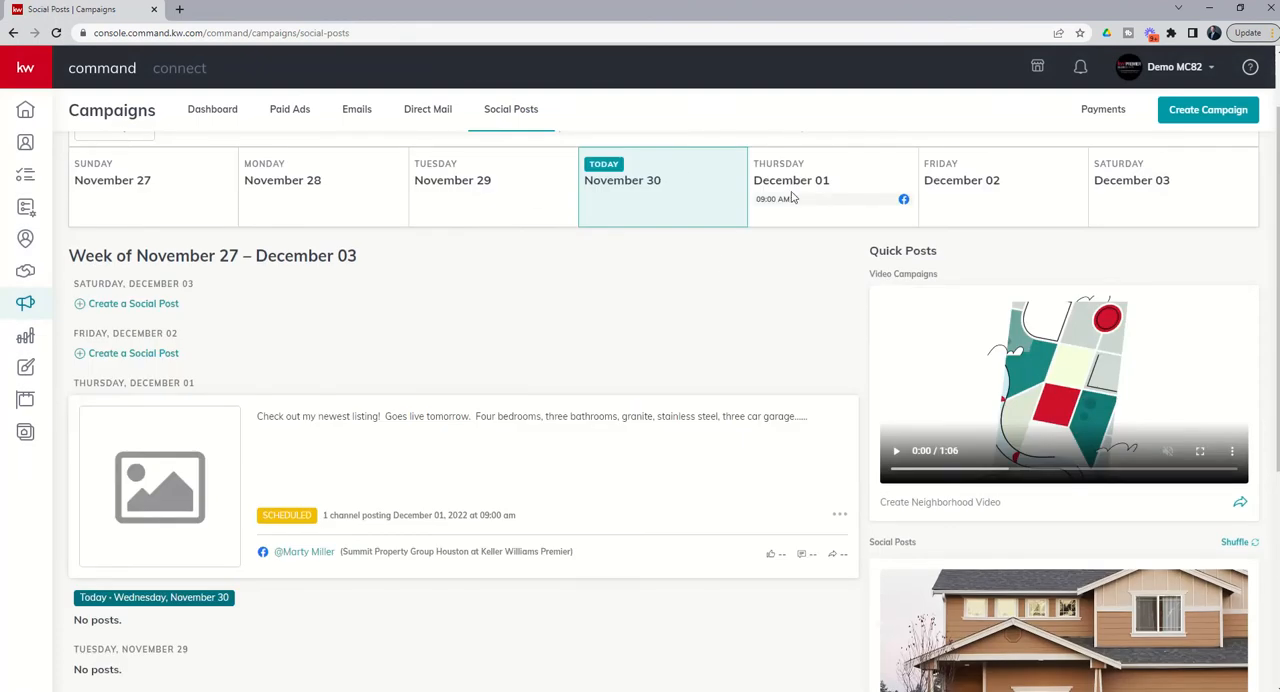
Show the December 4–10 week and check the POP QUIZ post listed Monday at 9:15 AM
scroll(up, 3)
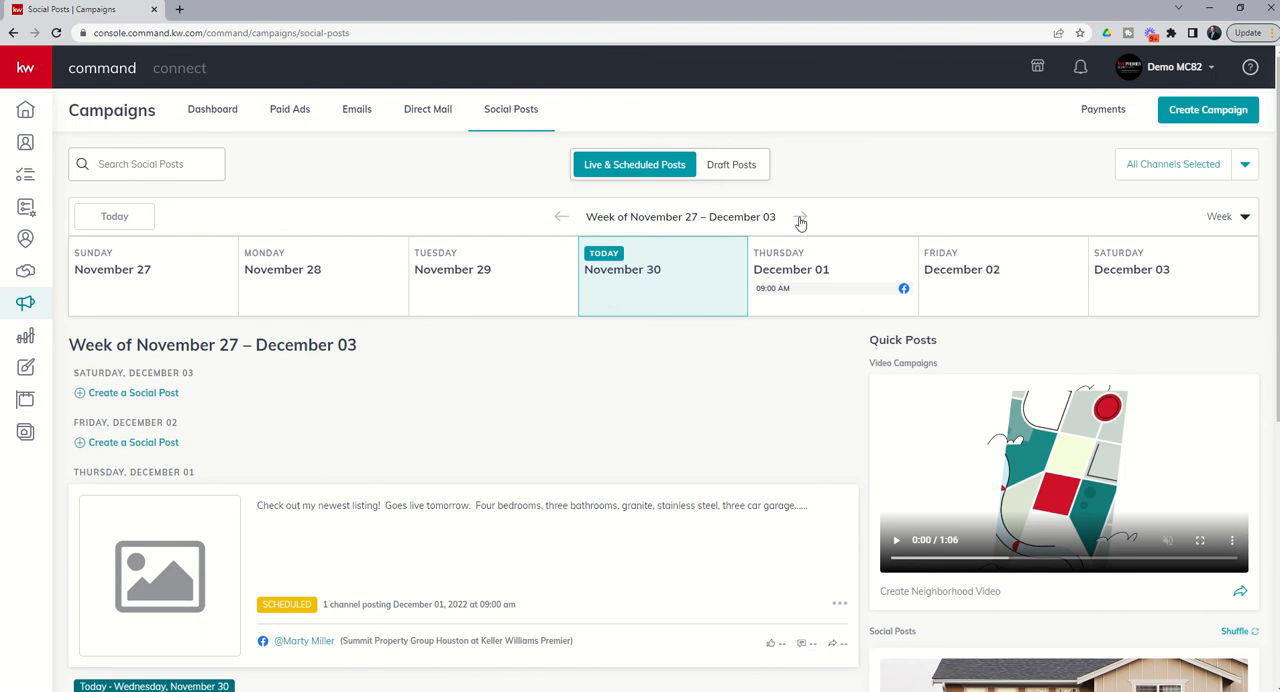
click(800, 216)
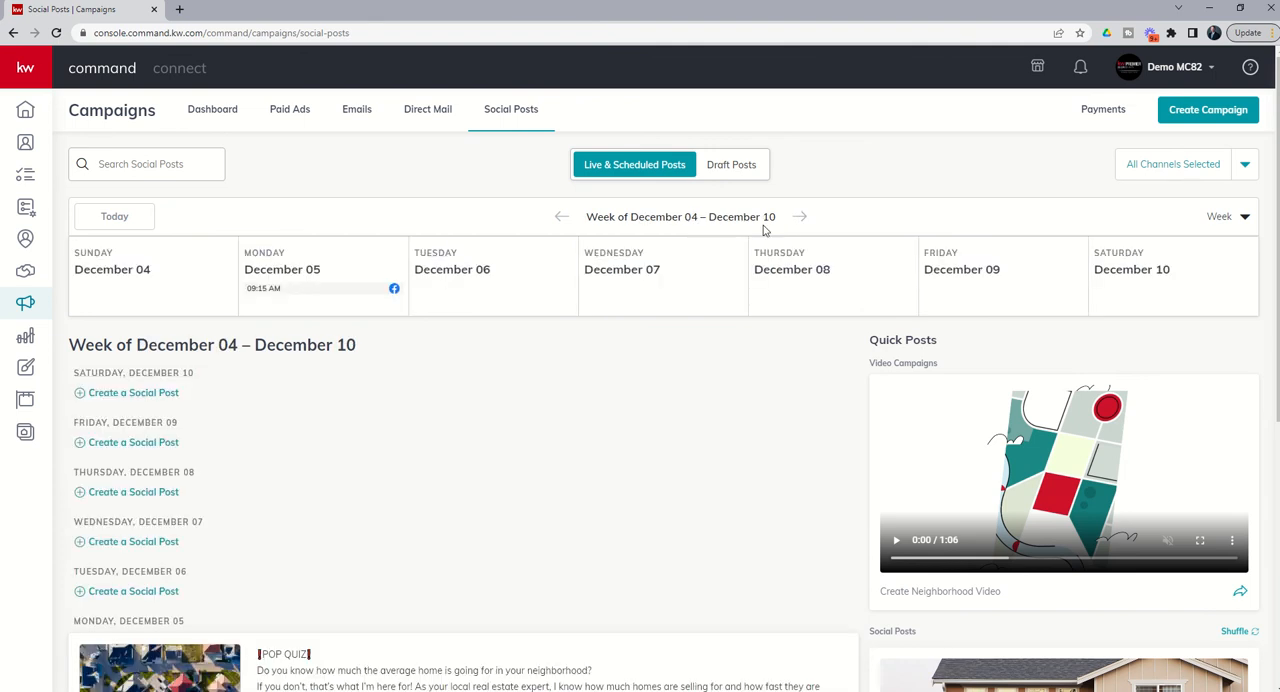
mouse_move(342, 302)
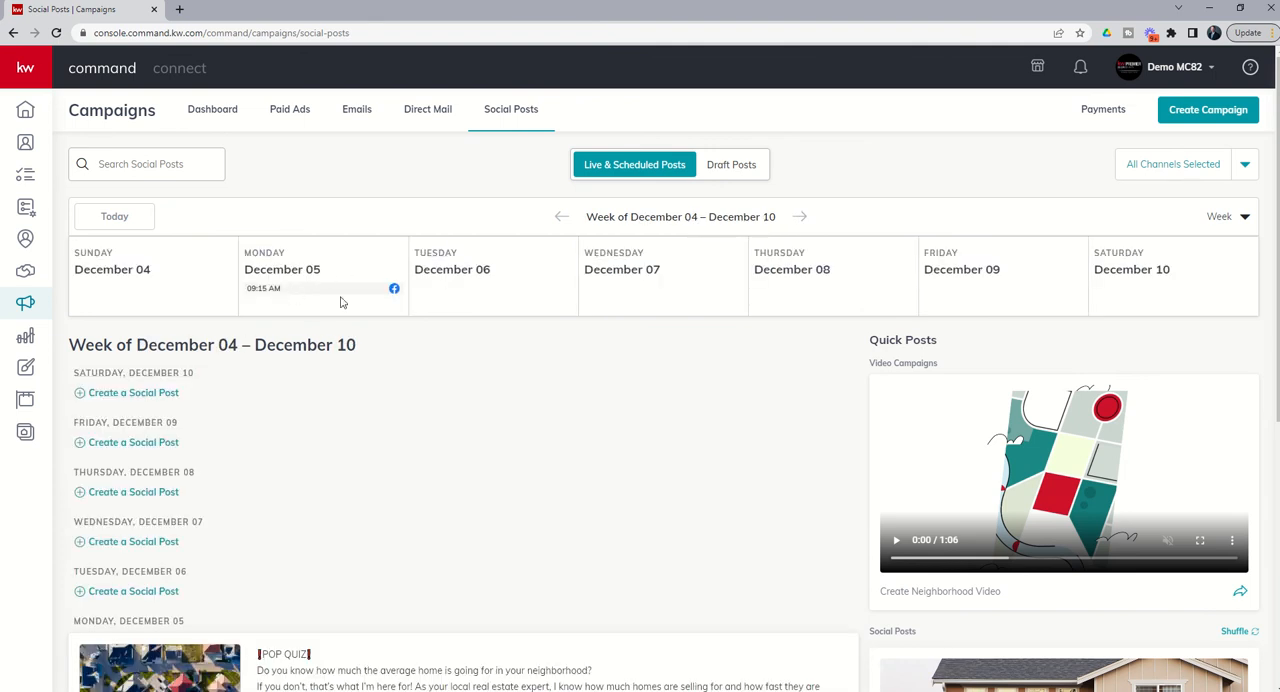
scroll(down, 3)
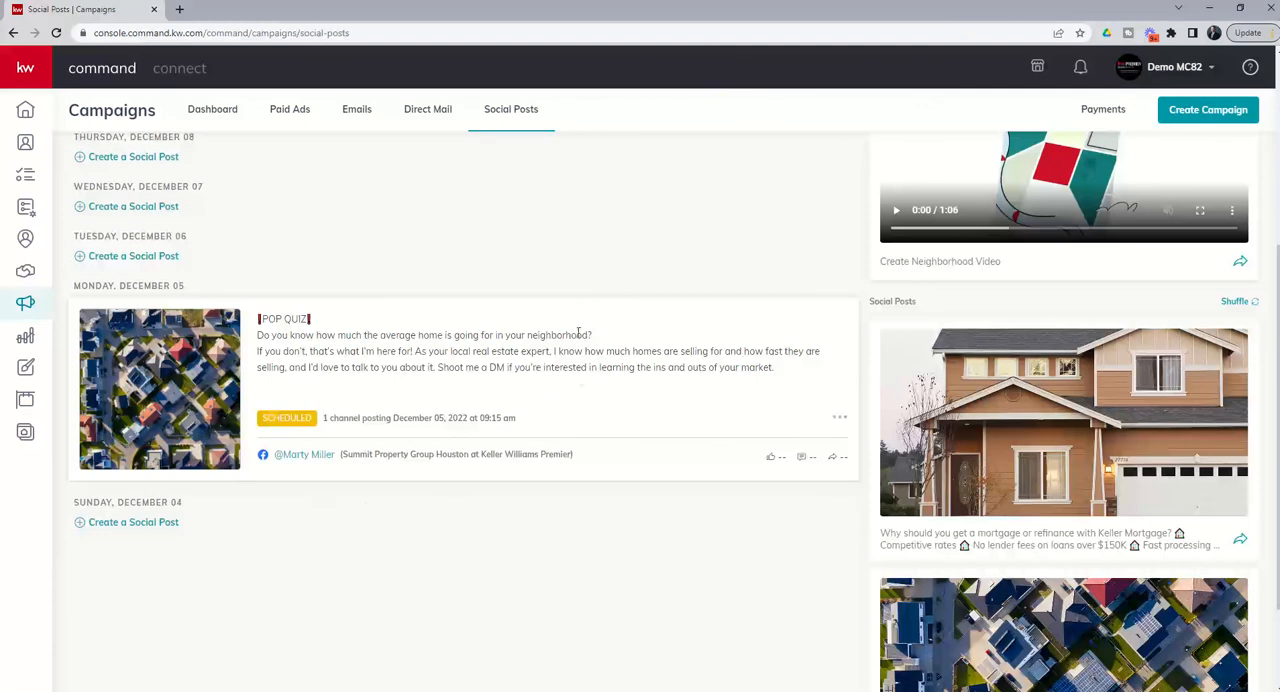
mouse_move(624, 528)
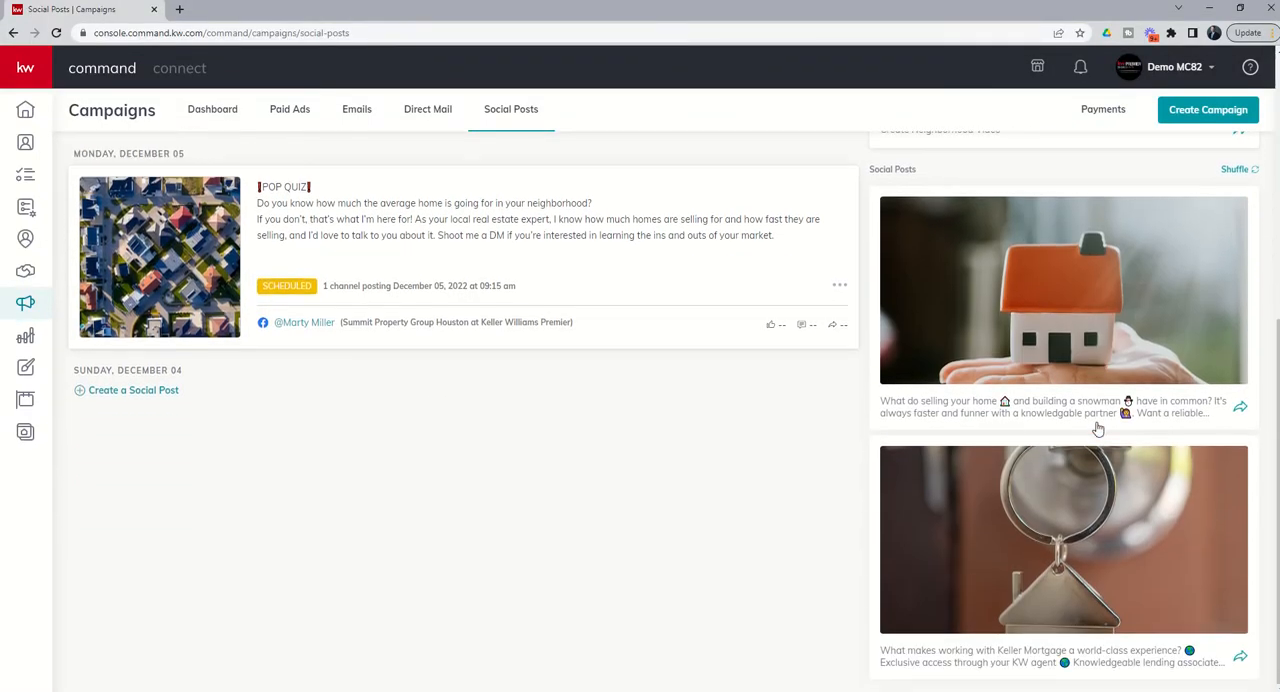
scroll(up, 3)
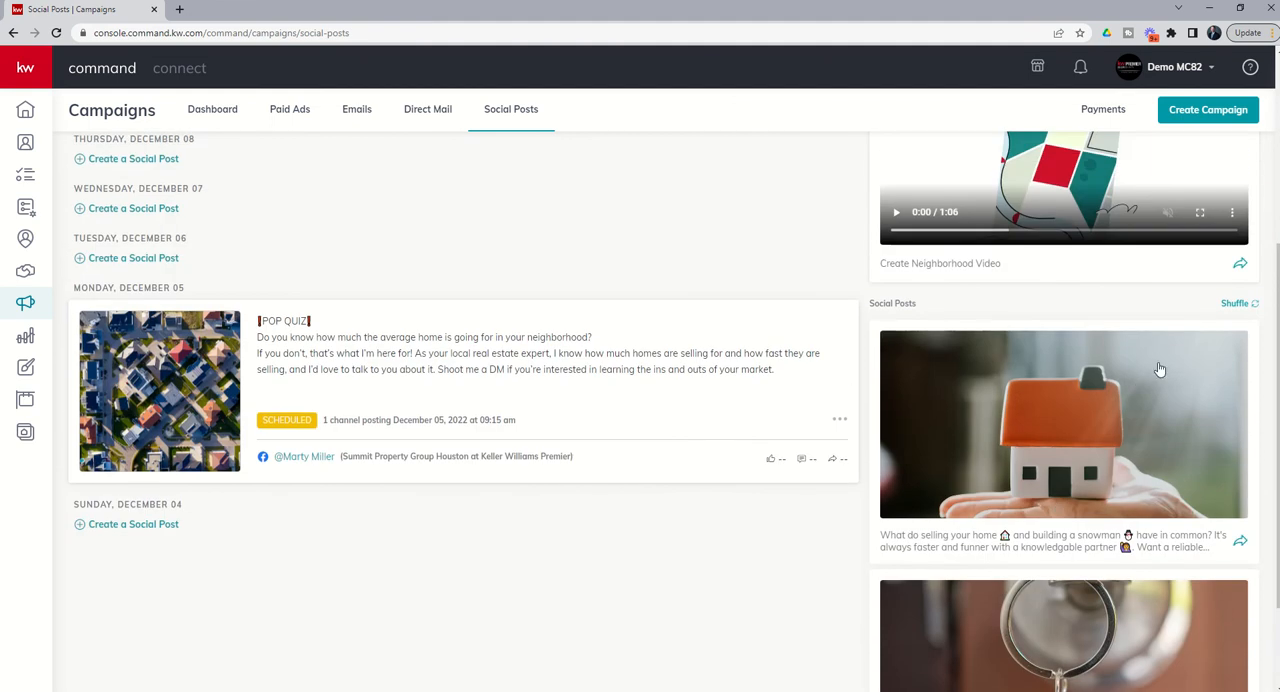
mouse_move(1240, 312)
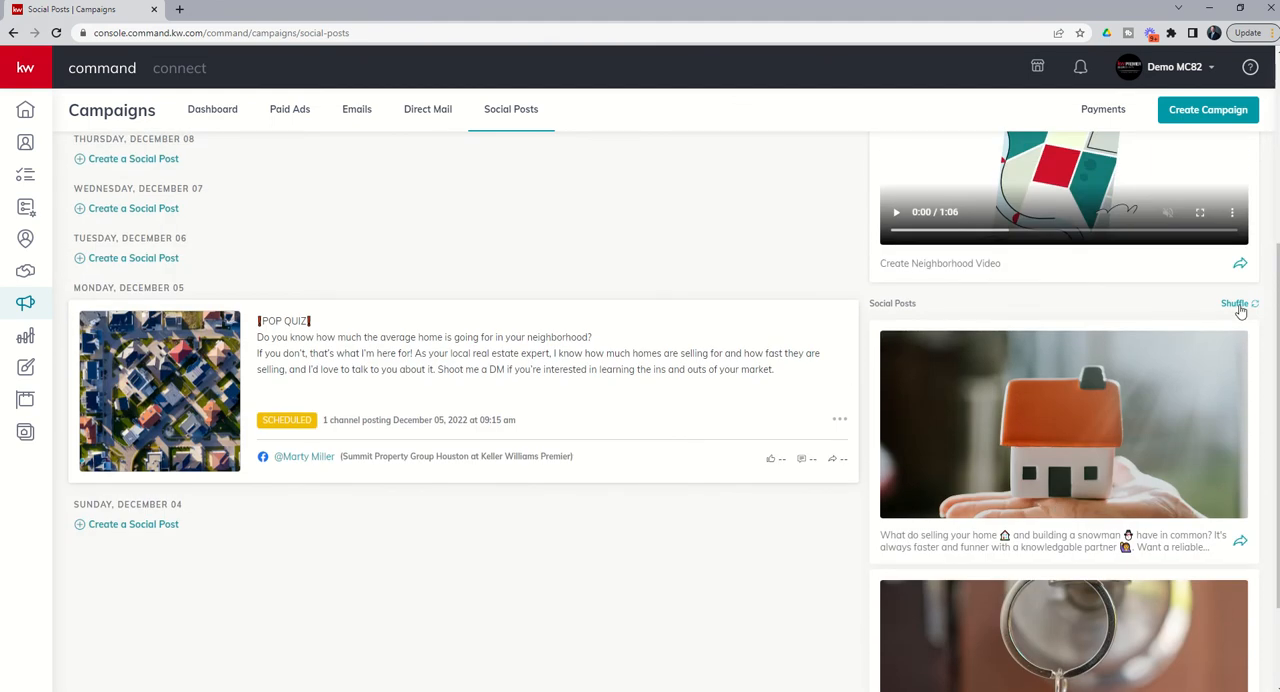
Shuffle the Social Posts suggestions to a new set including the mortgage approval post
click(1236, 304)
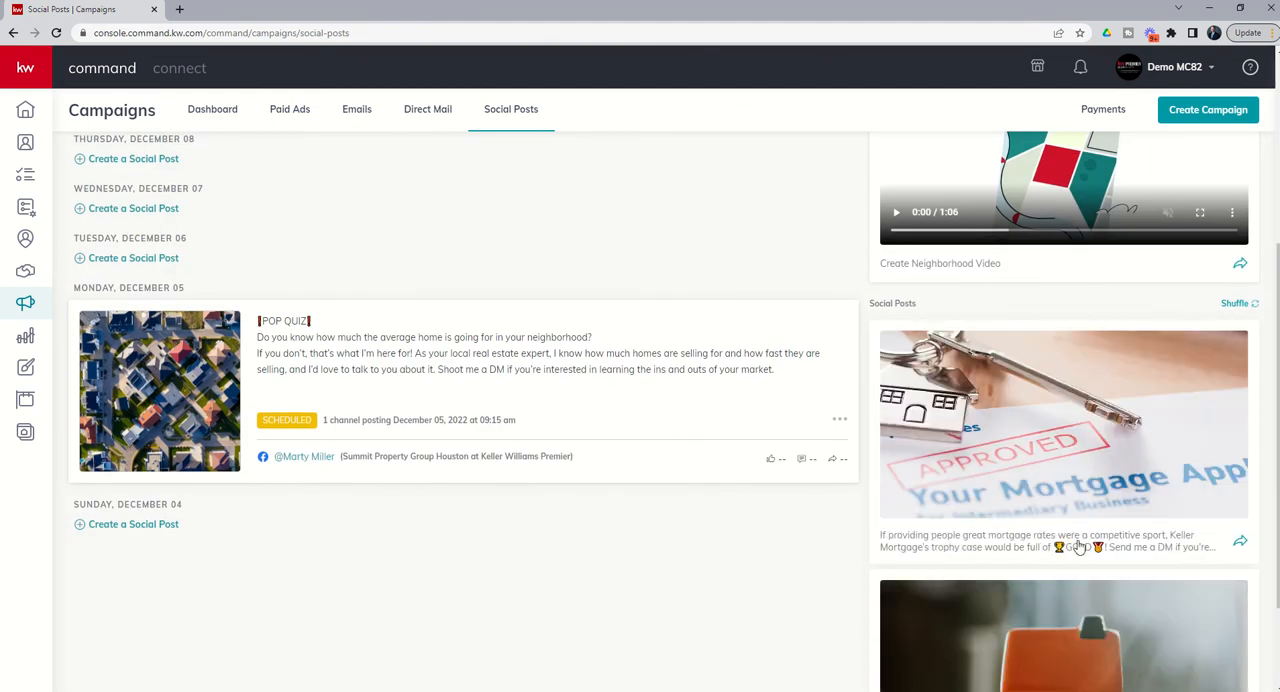
mouse_move(952, 492)
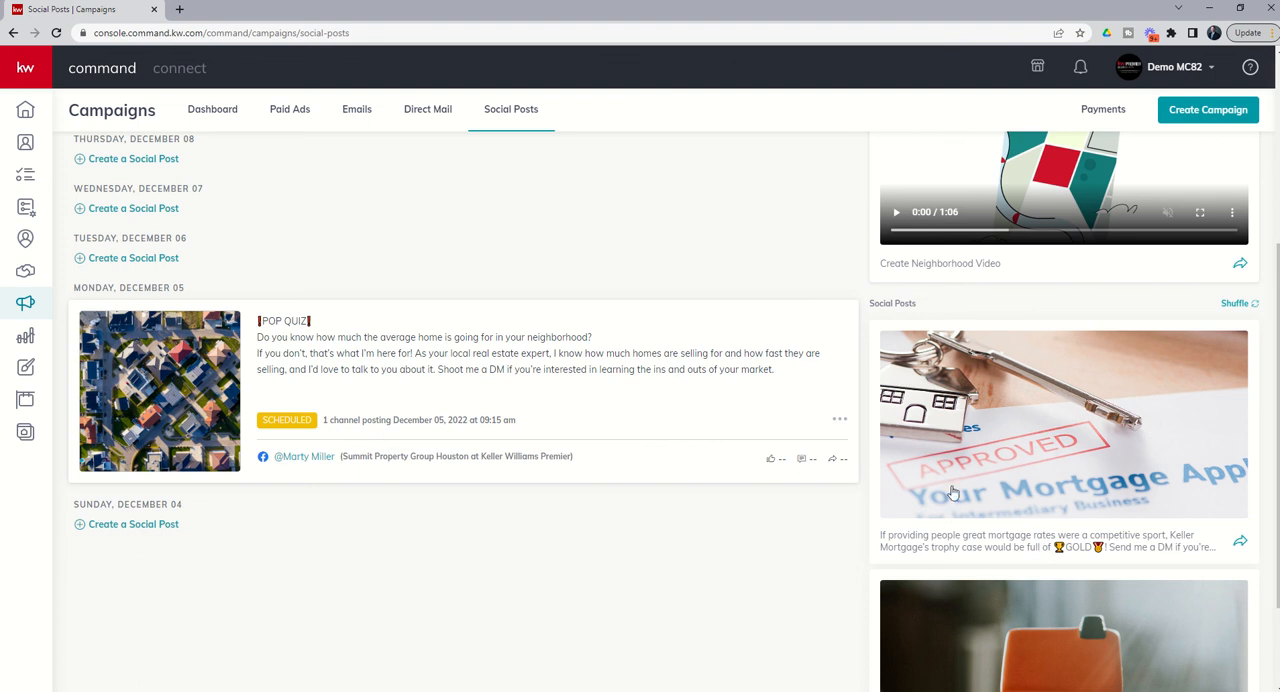
scroll(down, 3)
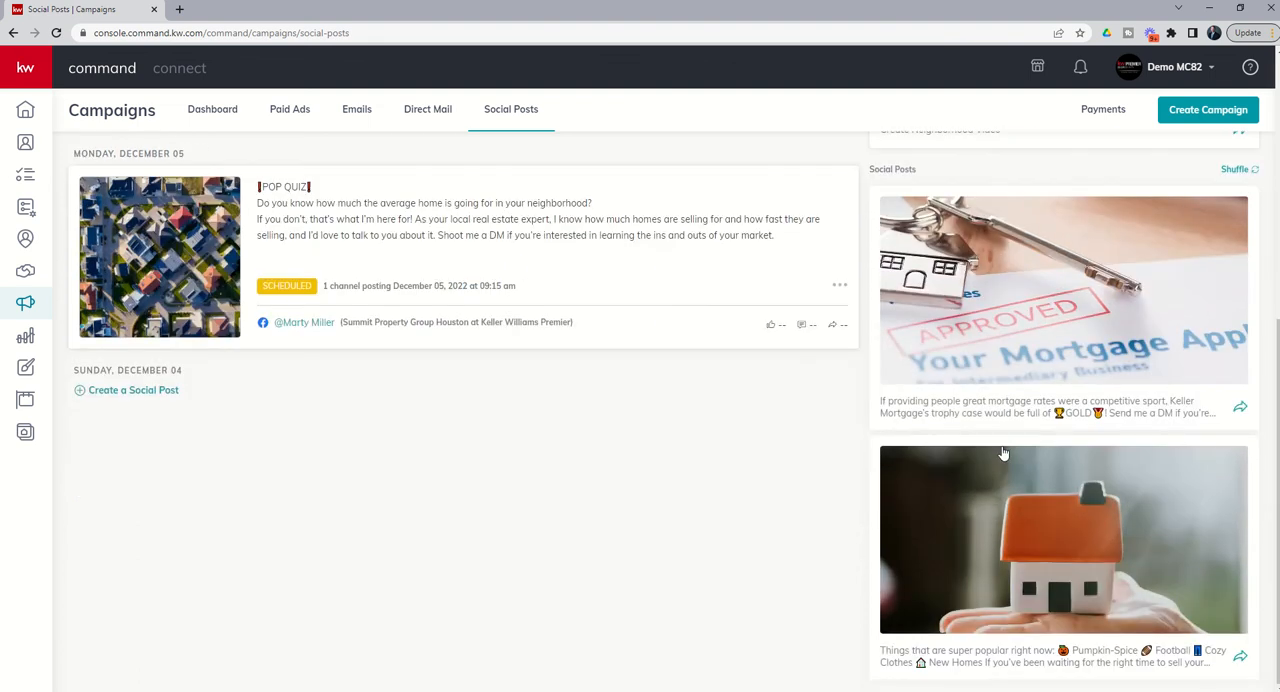
scroll(up, 3)
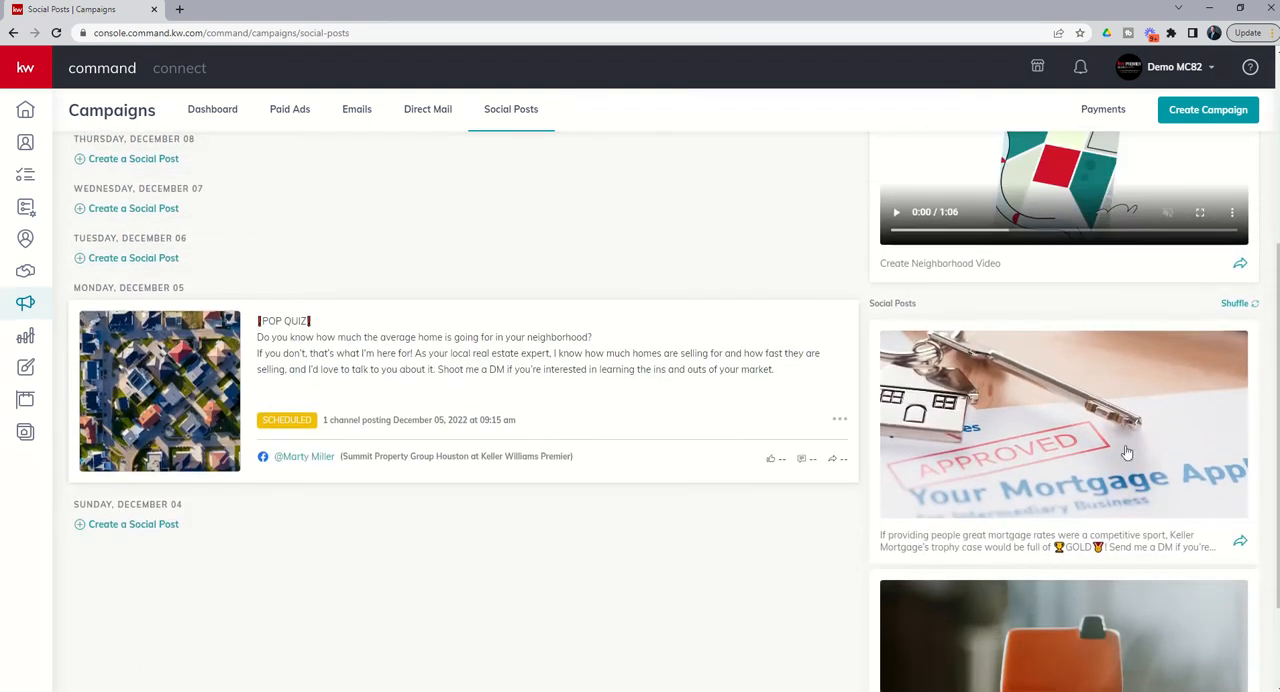
scroll(down, 3)
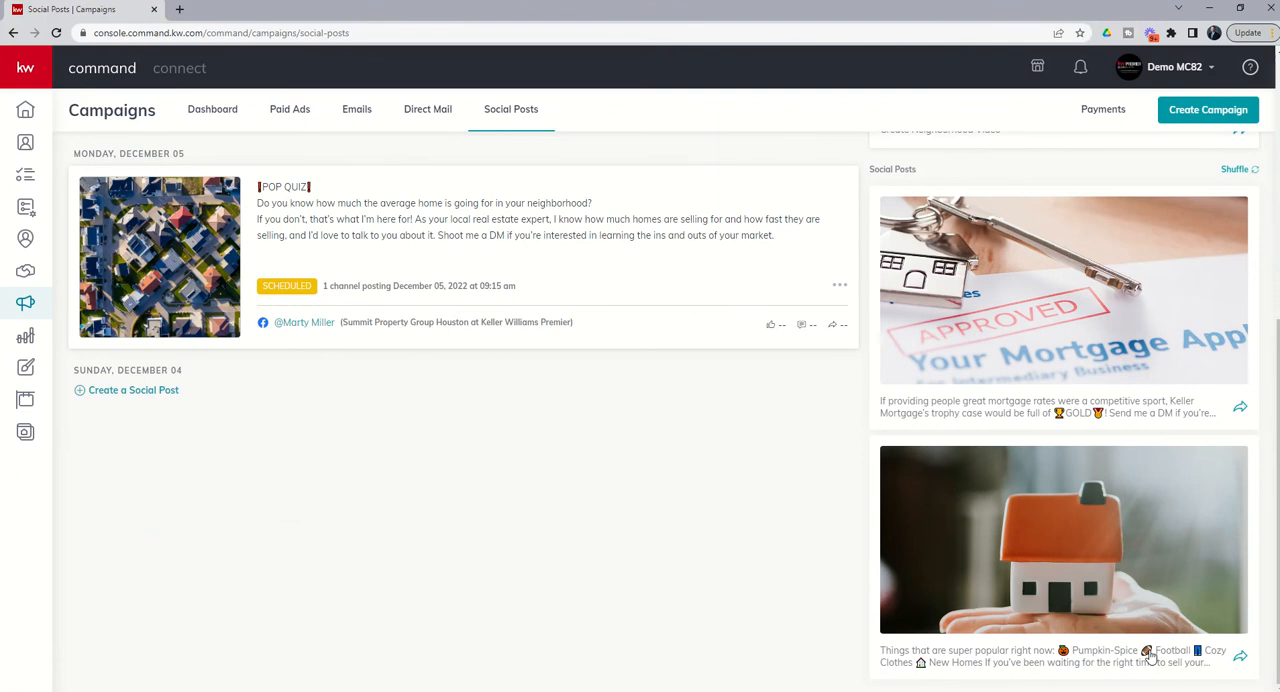
mouse_move(1076, 670)
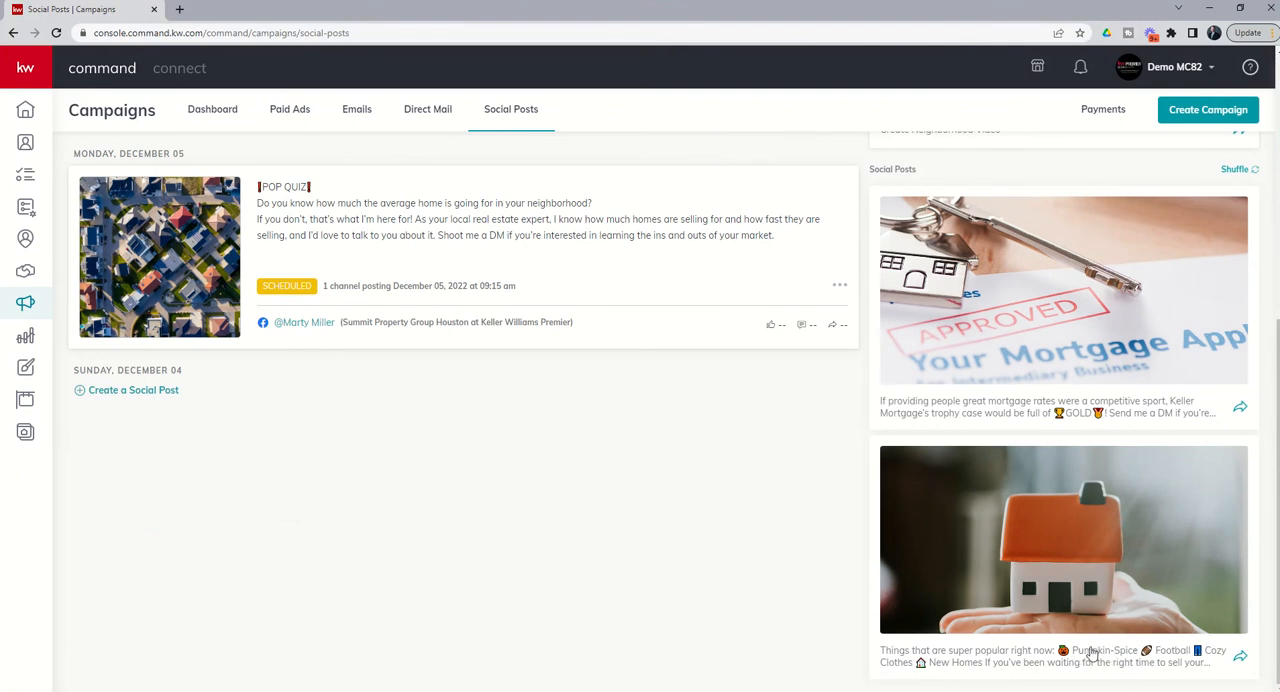
mouse_move(1012, 566)
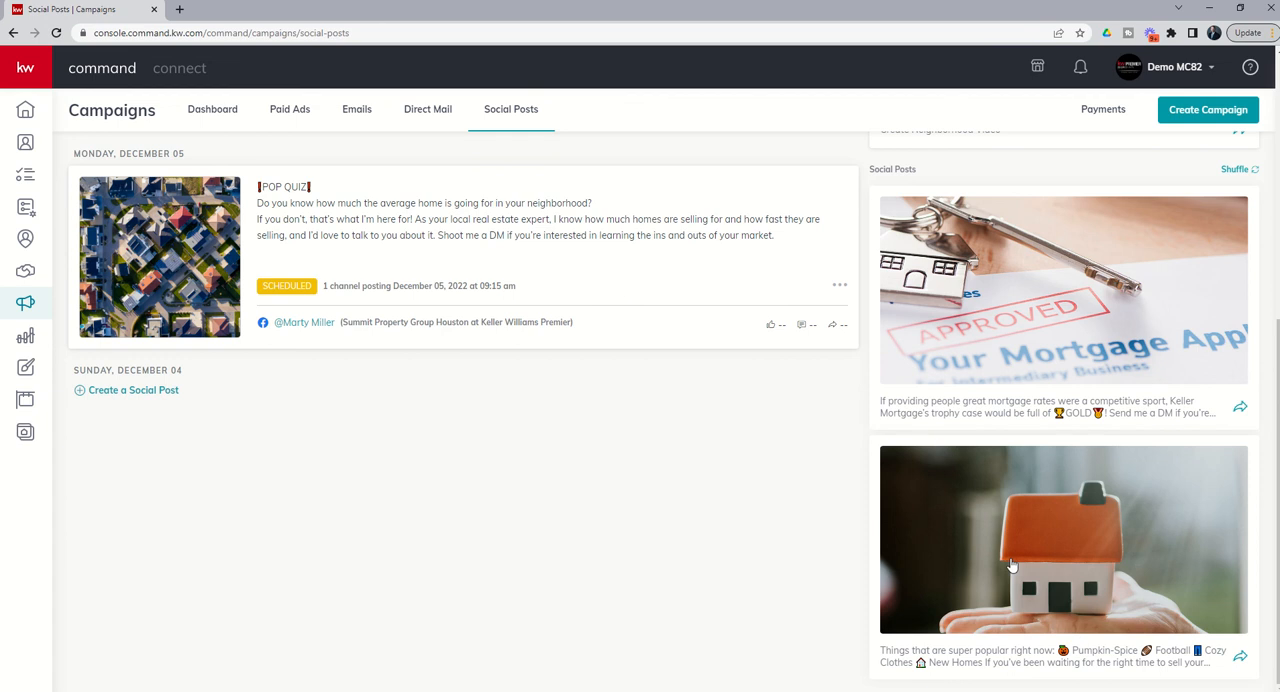
scroll(up, 3)
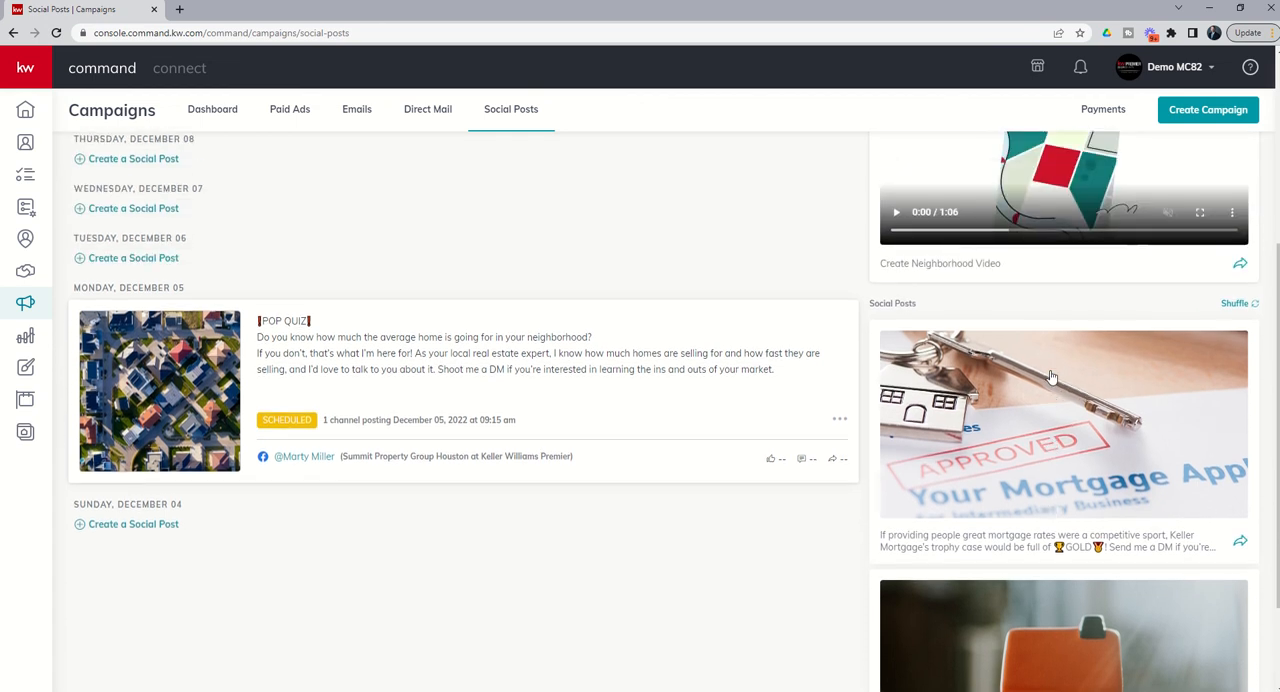
scroll(down, 3)
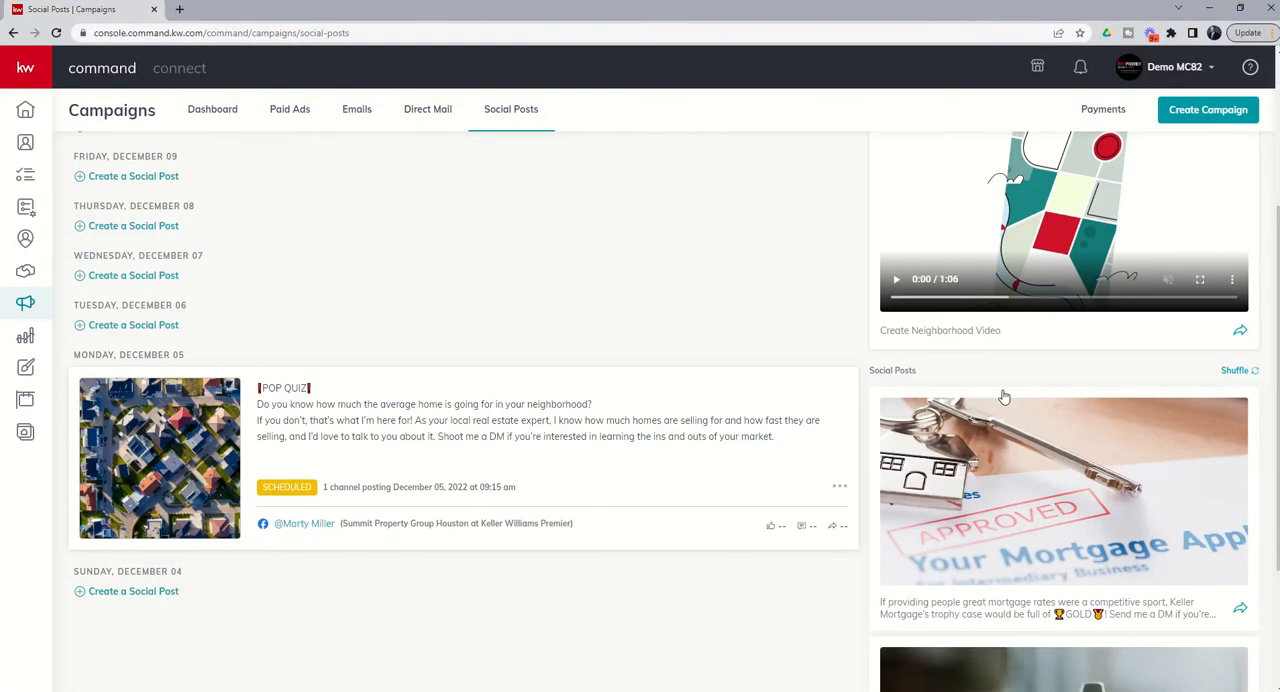
scroll(up, 3)
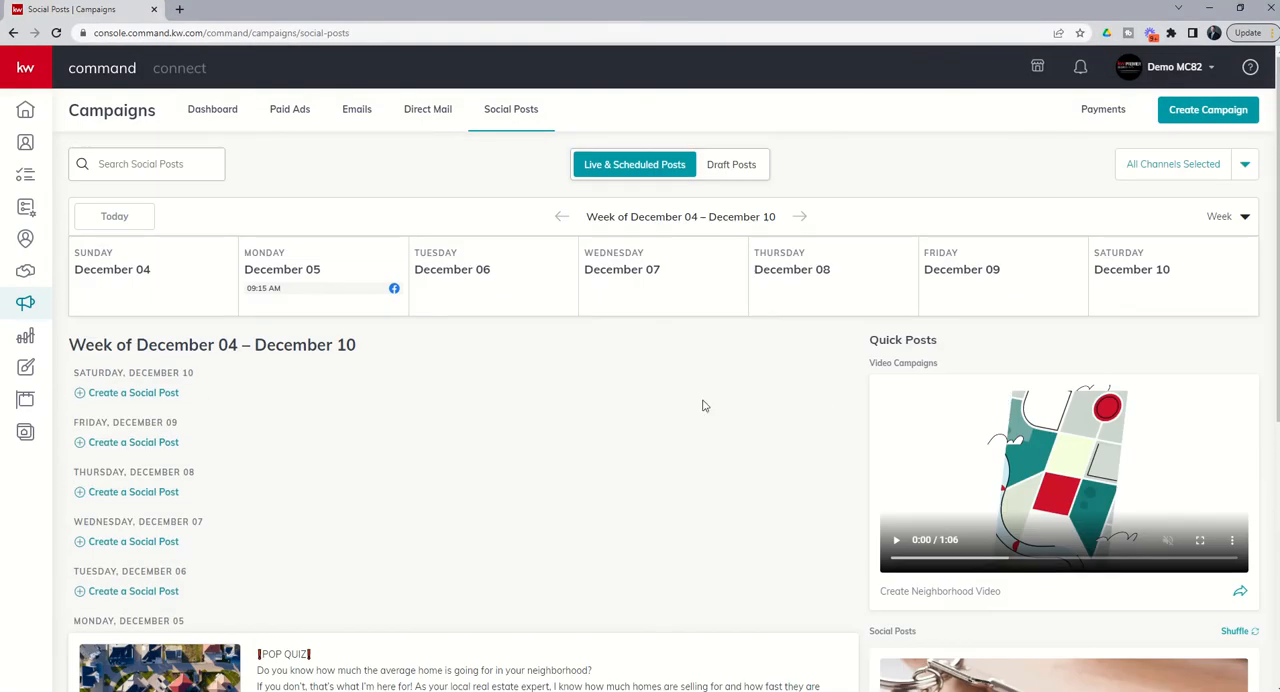
mouse_move(560, 452)
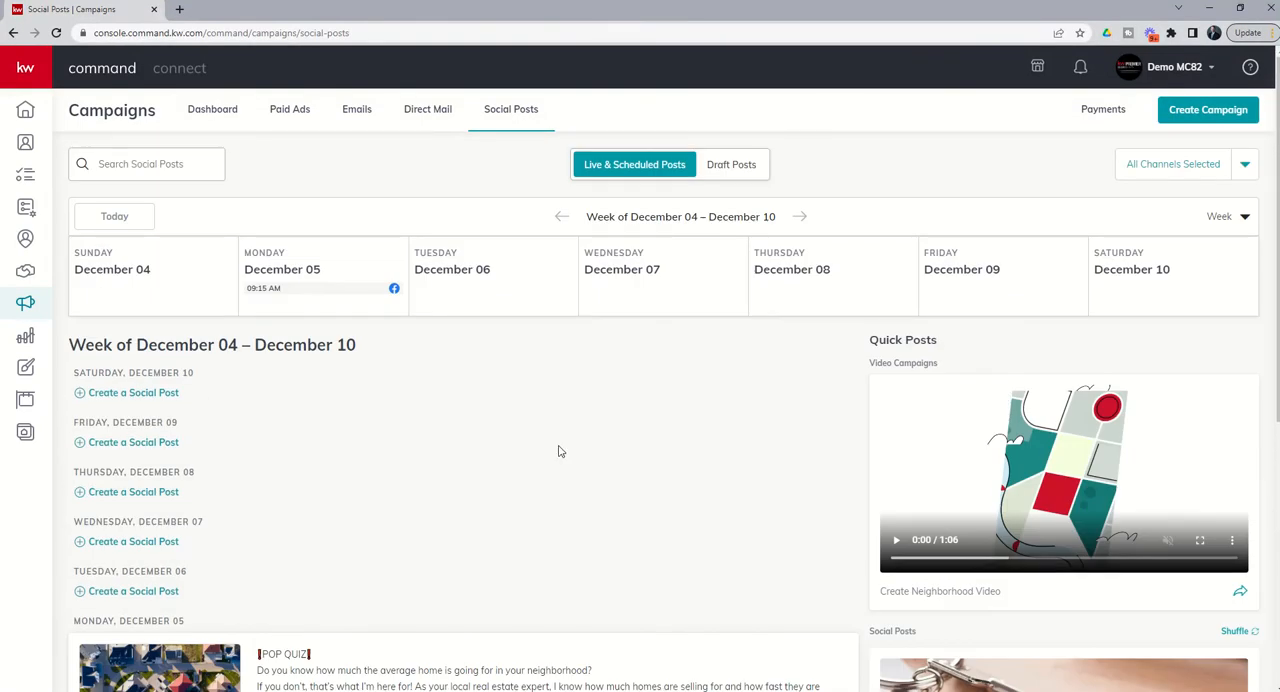